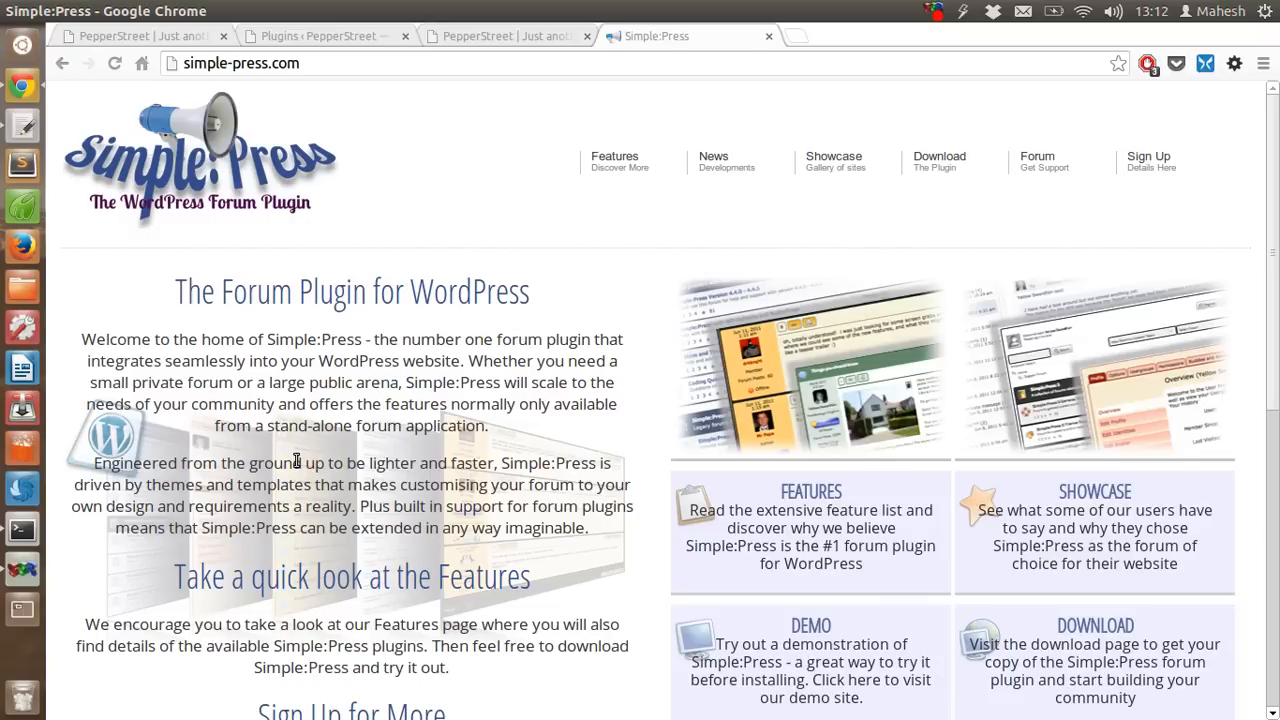
pyautogui.moveTo(418, 284)
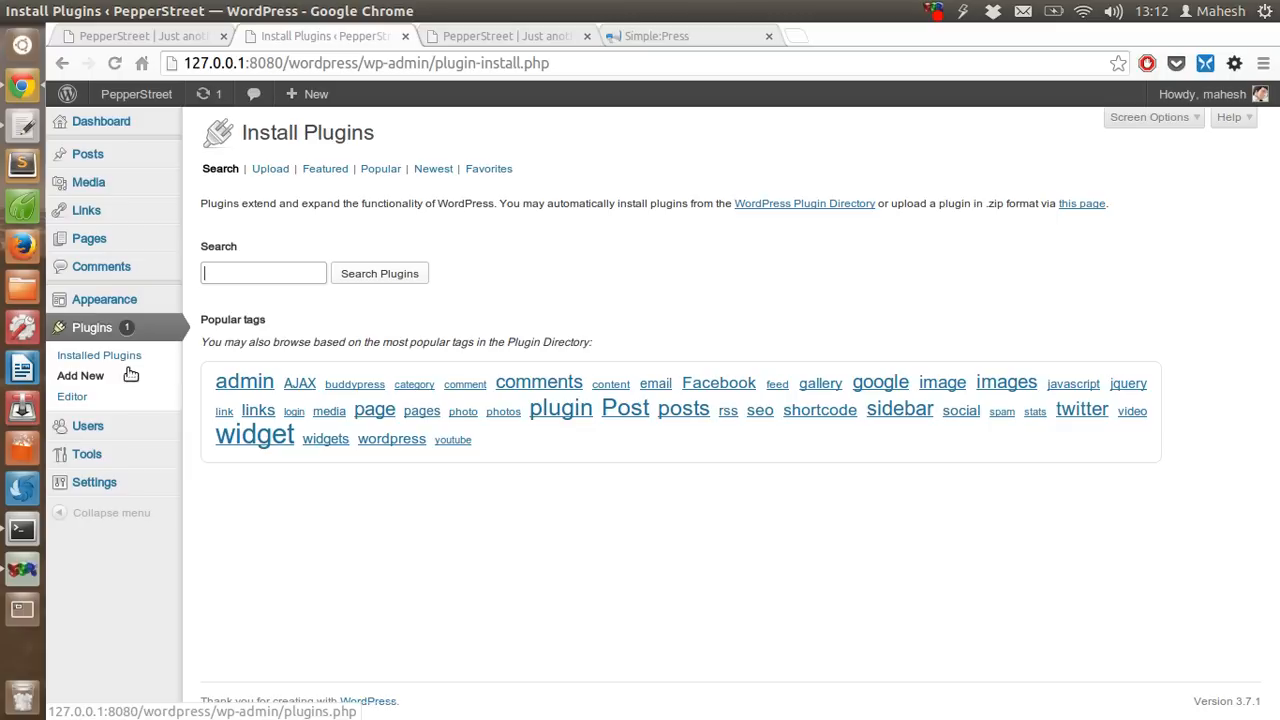
pyautogui.moveTo(196, 262)
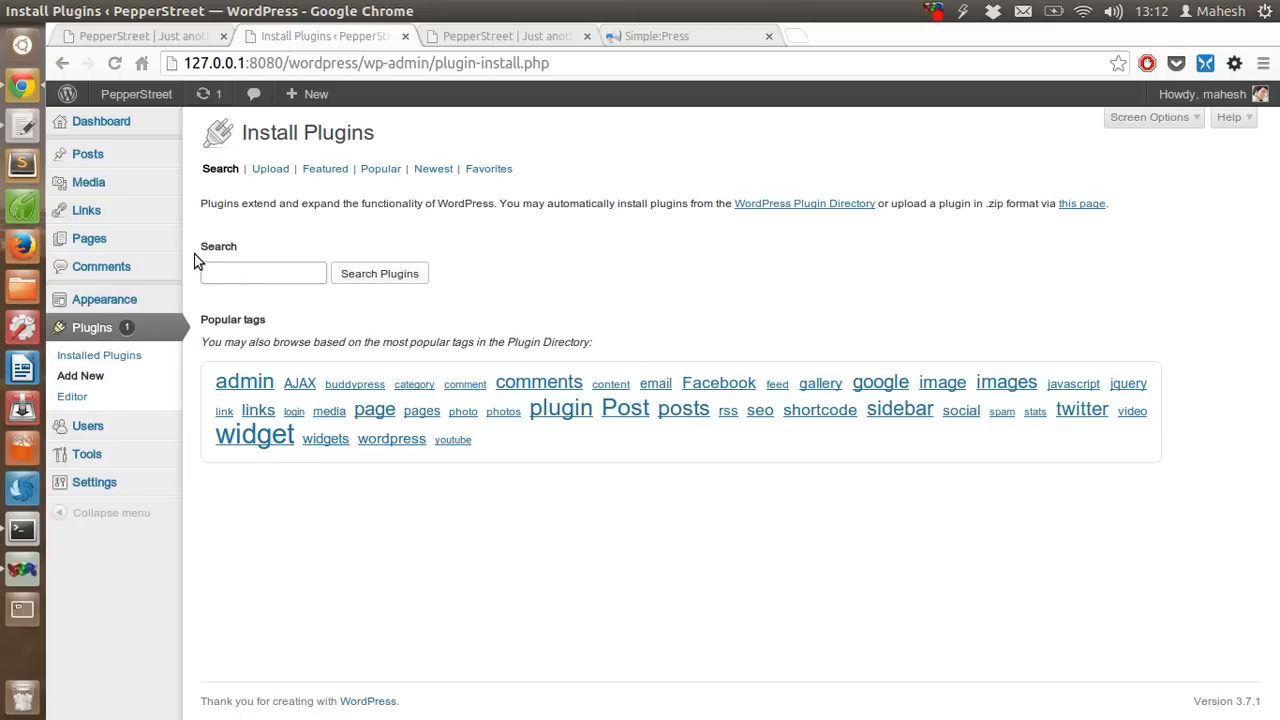
# - Search the plugin directory for 'simple press' from the Install Plugins page
pyautogui.write('sim')
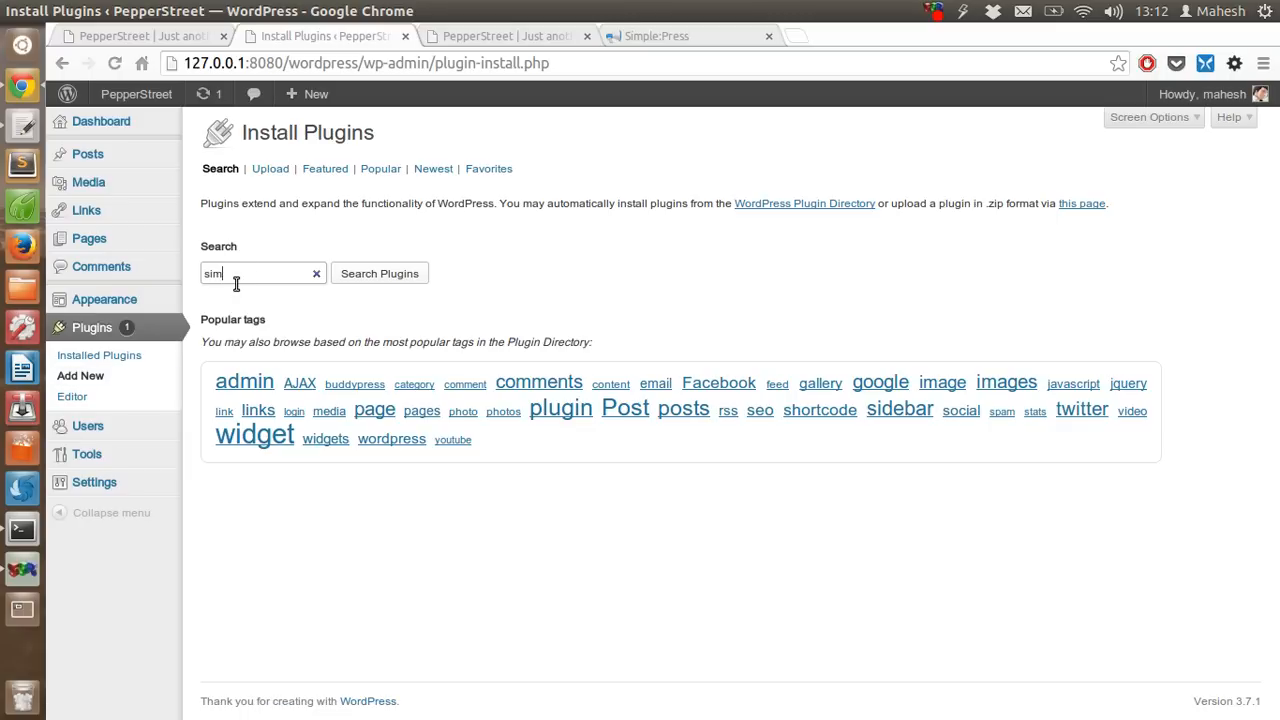
pyautogui.write('ple press')
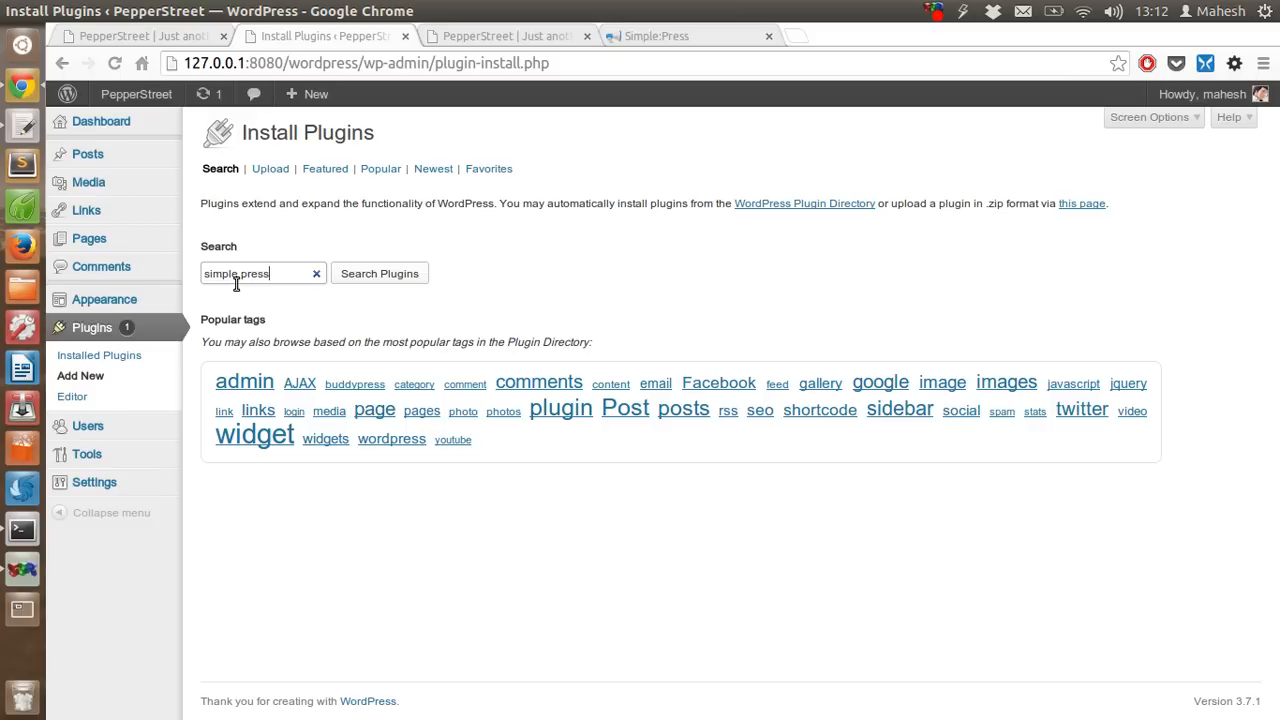
pyautogui.click(380, 272)
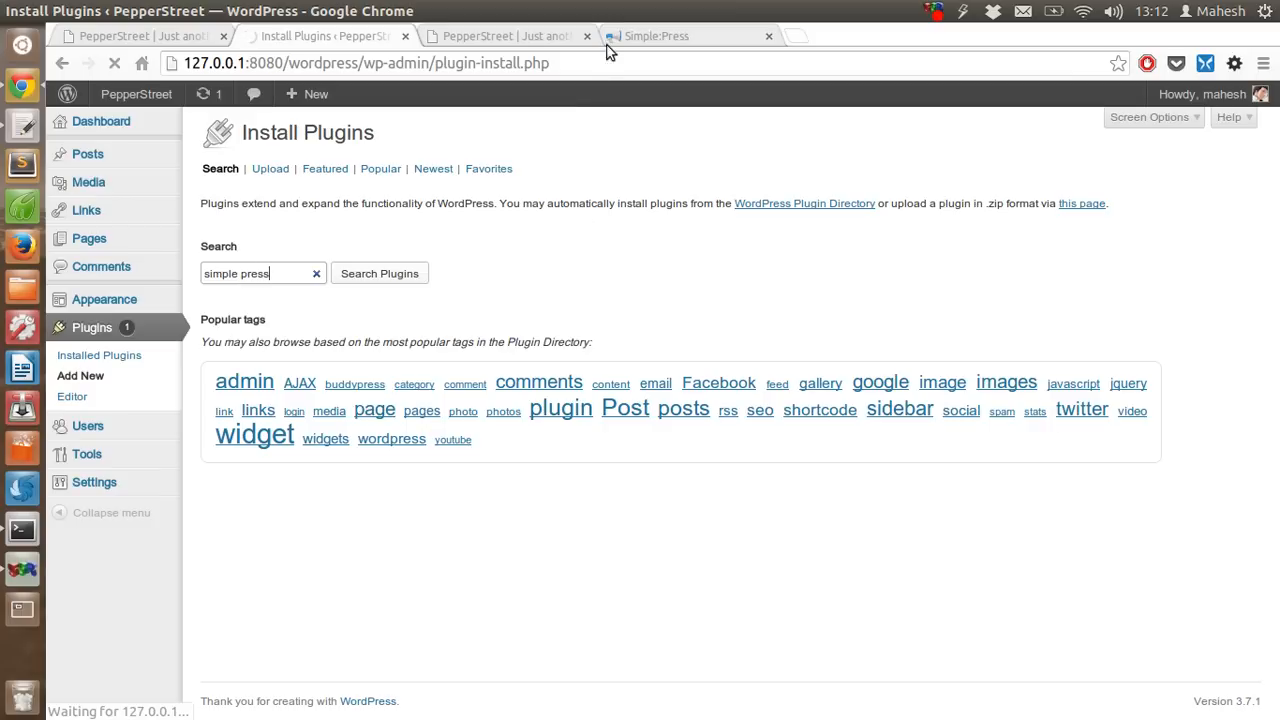
# - Glance at the Simple:Press download tab, then scroll through the 241 search results without finding Simple:Press
pyautogui.click(656, 36)
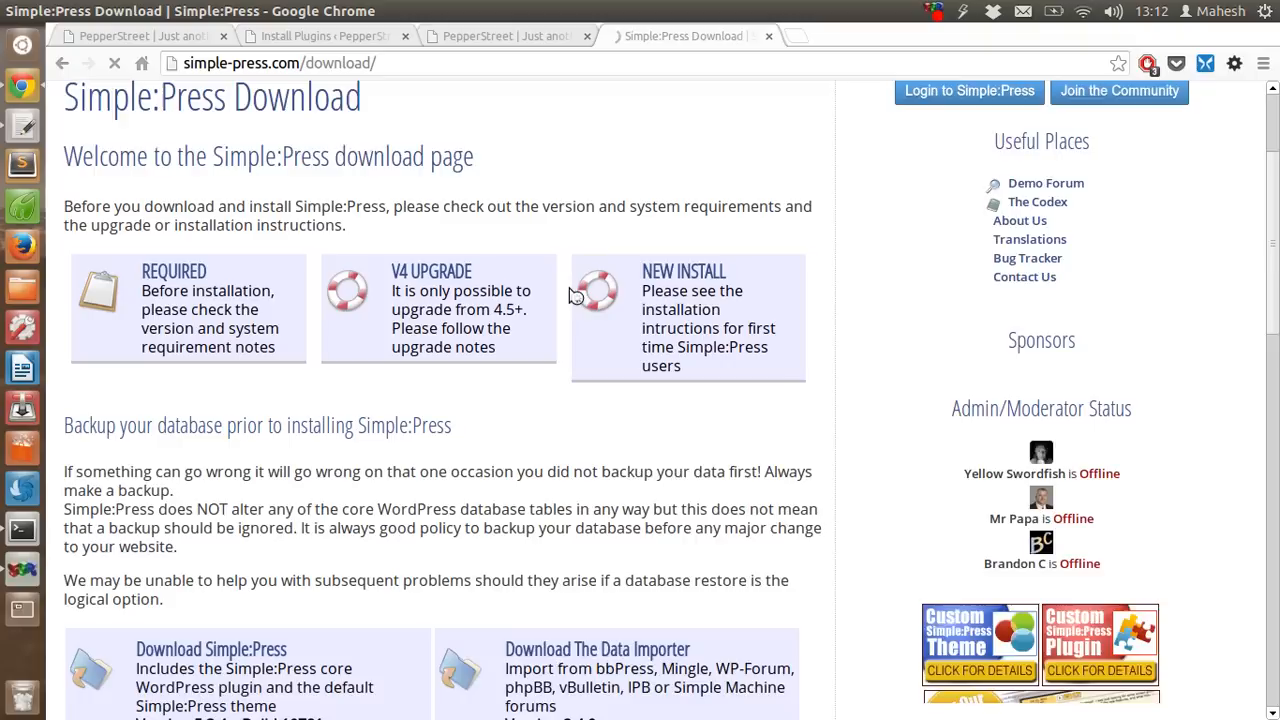
pyautogui.scroll(-3)
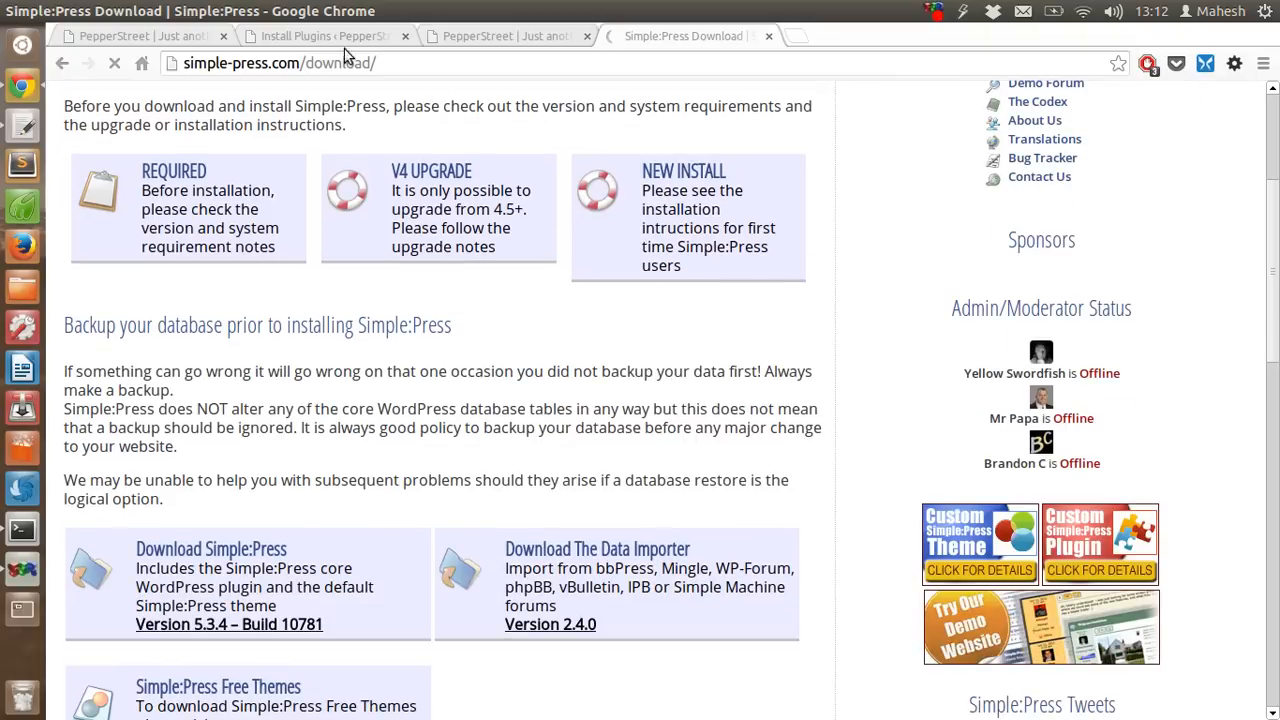
pyautogui.click(310, 36)
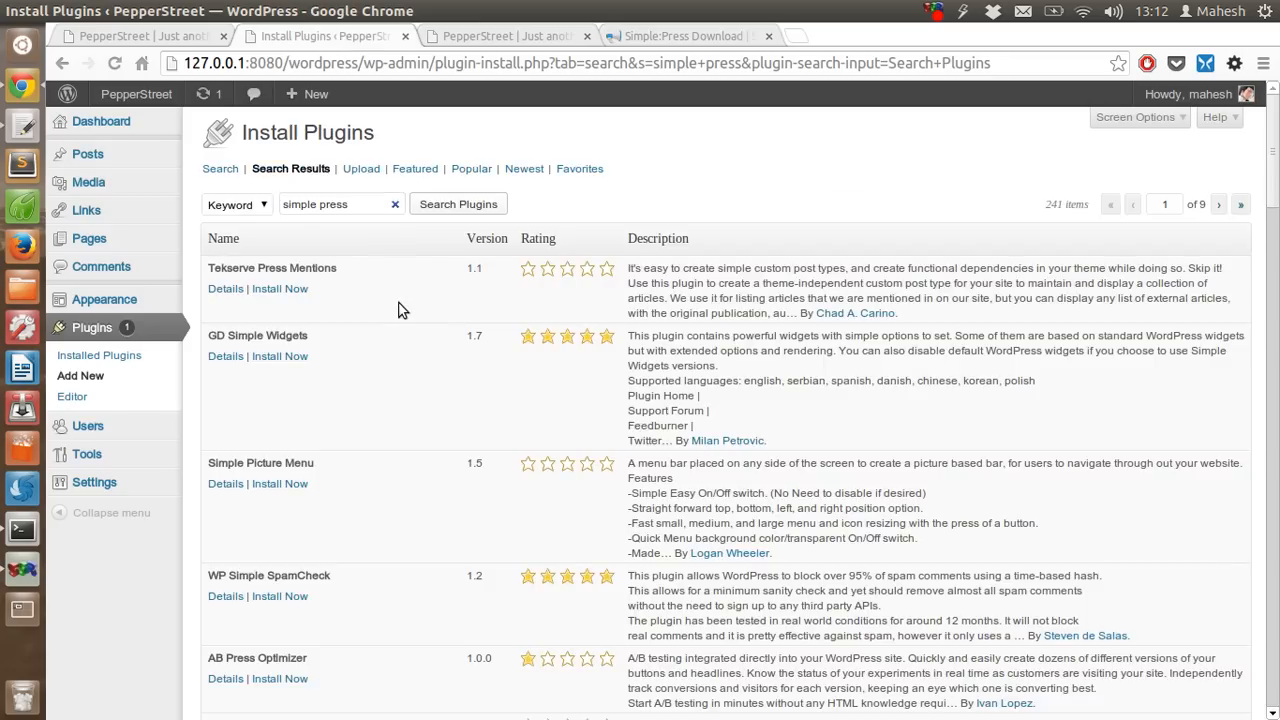
pyautogui.scroll(-3)
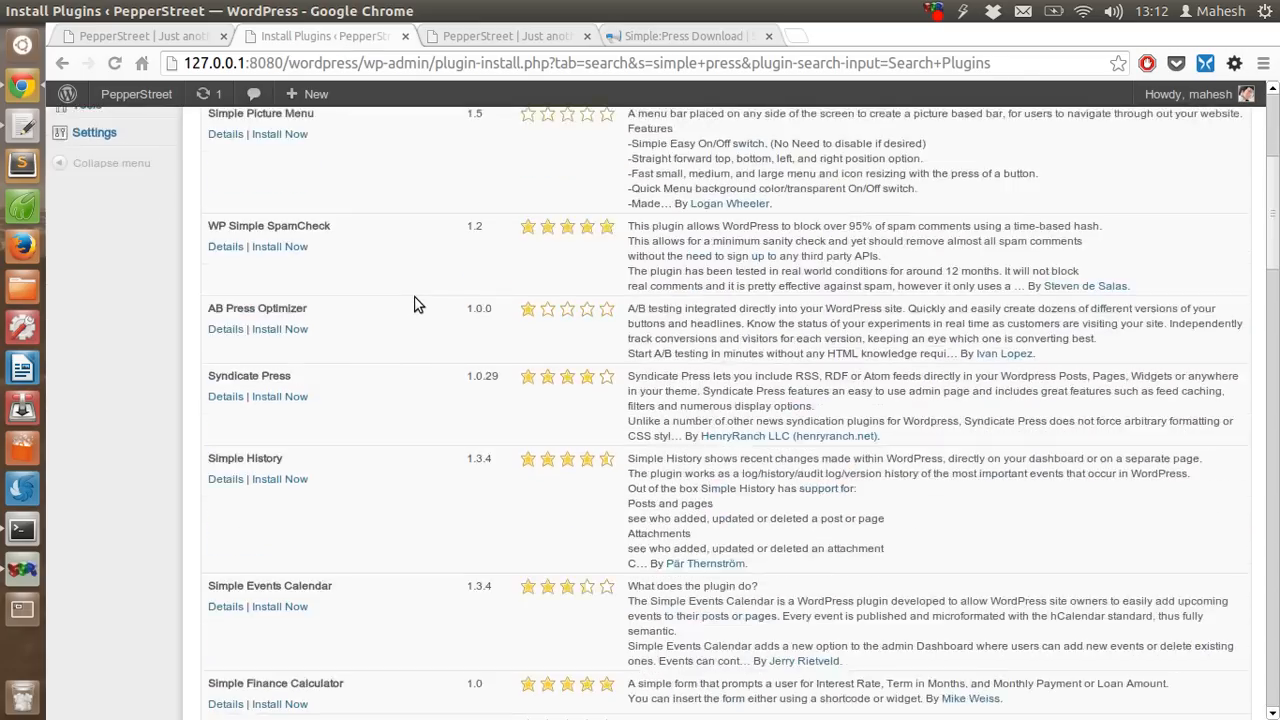
pyautogui.scroll(-3)
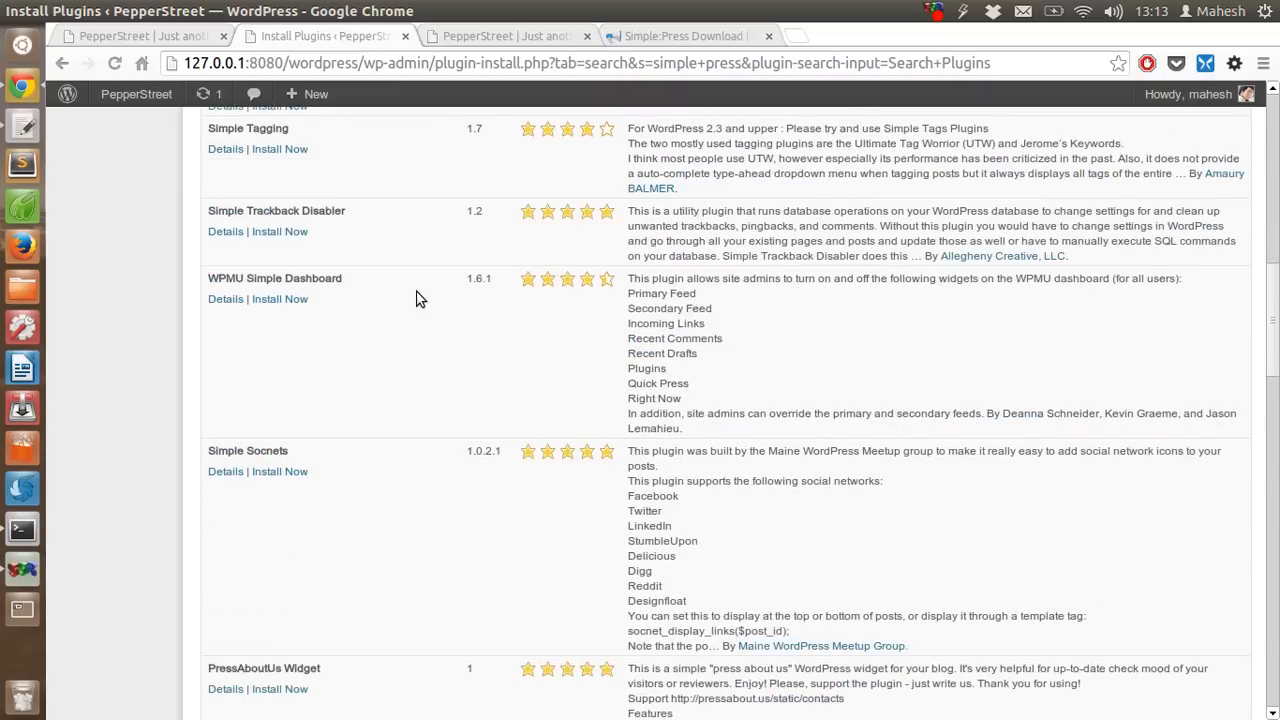
pyautogui.scroll(-3)
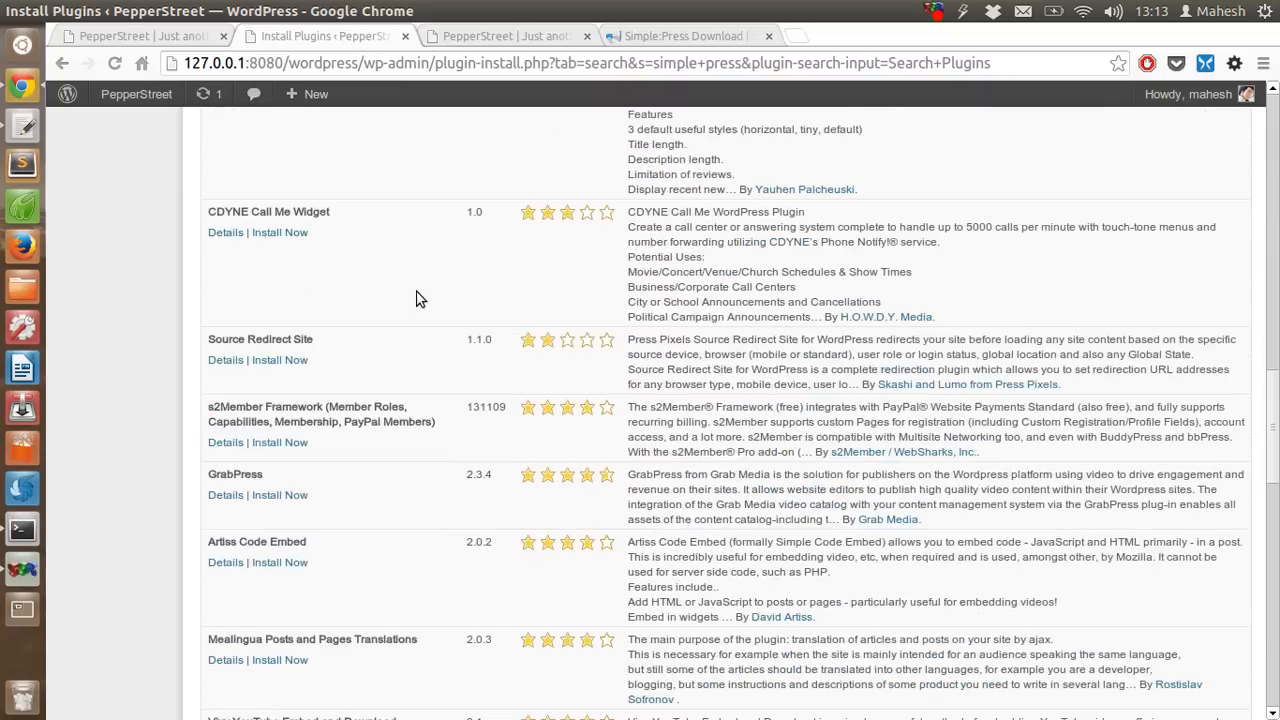
pyautogui.scroll(-3)
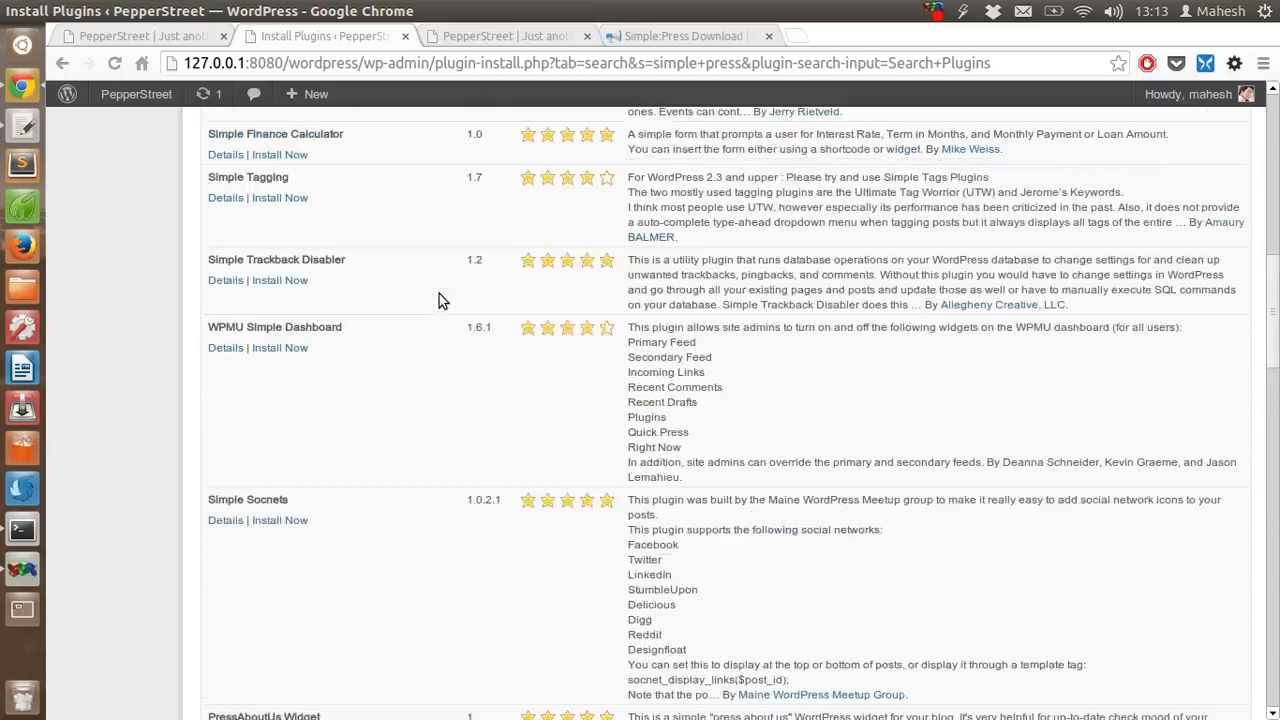
pyautogui.scroll(3)
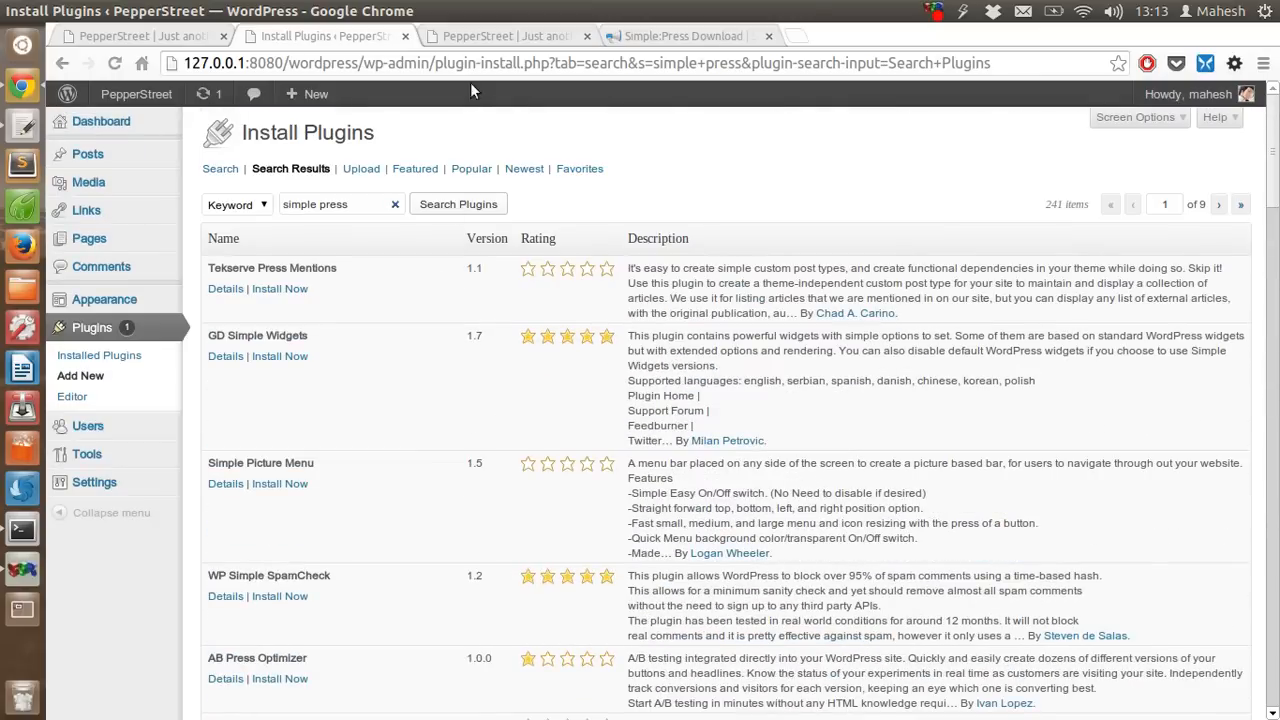
# - Download Simple:Press Version 5.3.4 – Build 10781 as a zip from the official download page
pyautogui.click(684, 36)
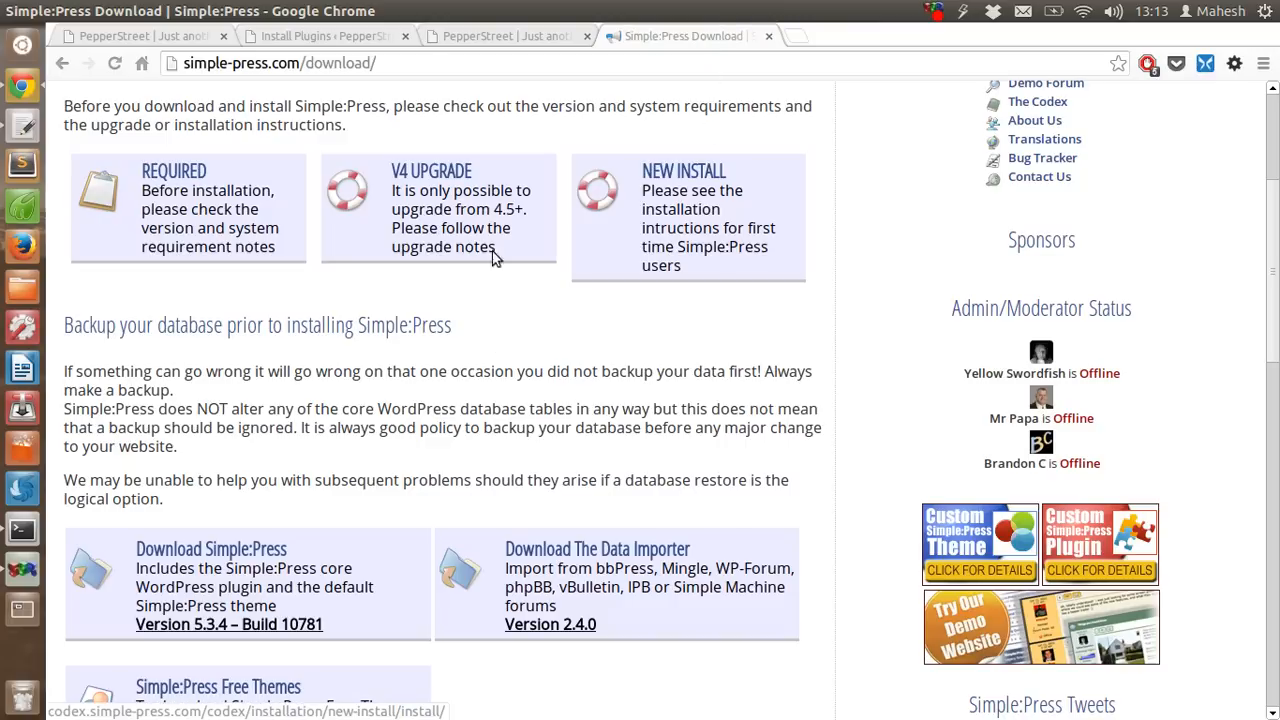
pyautogui.moveTo(708, 248)
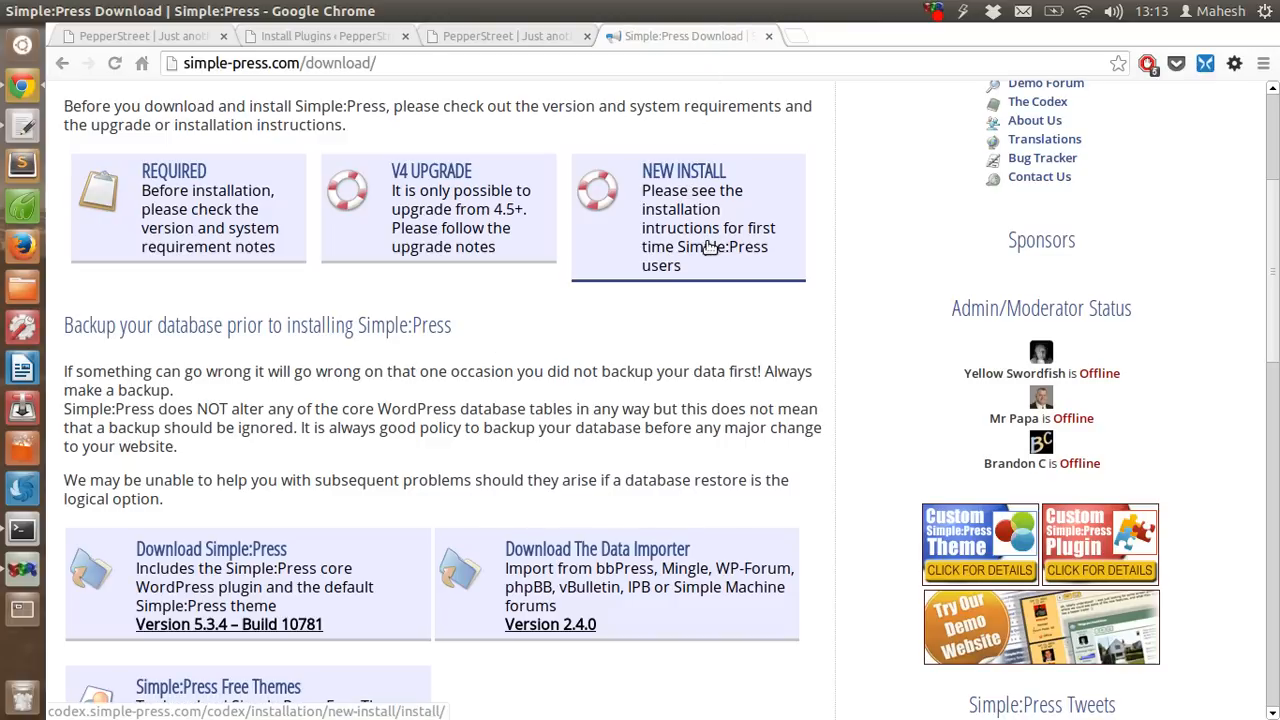
pyautogui.scroll(-3)
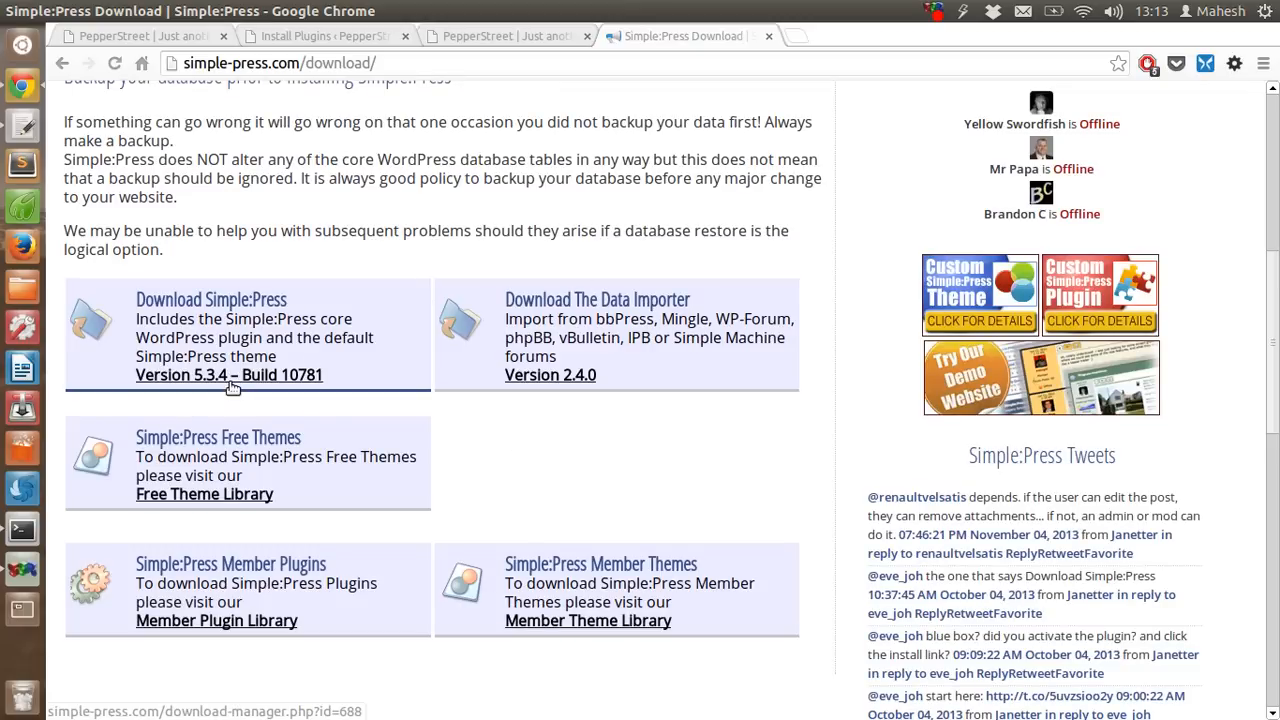
pyautogui.moveTo(244, 324)
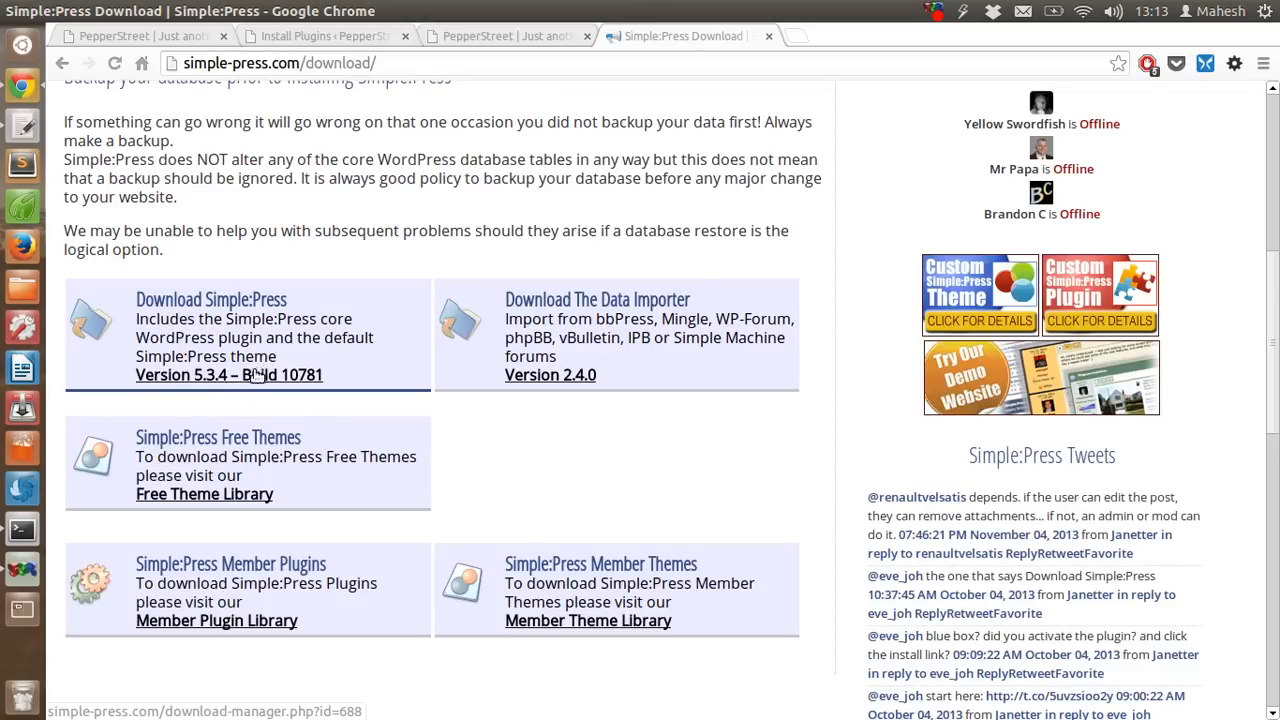
pyautogui.moveTo(570, 344)
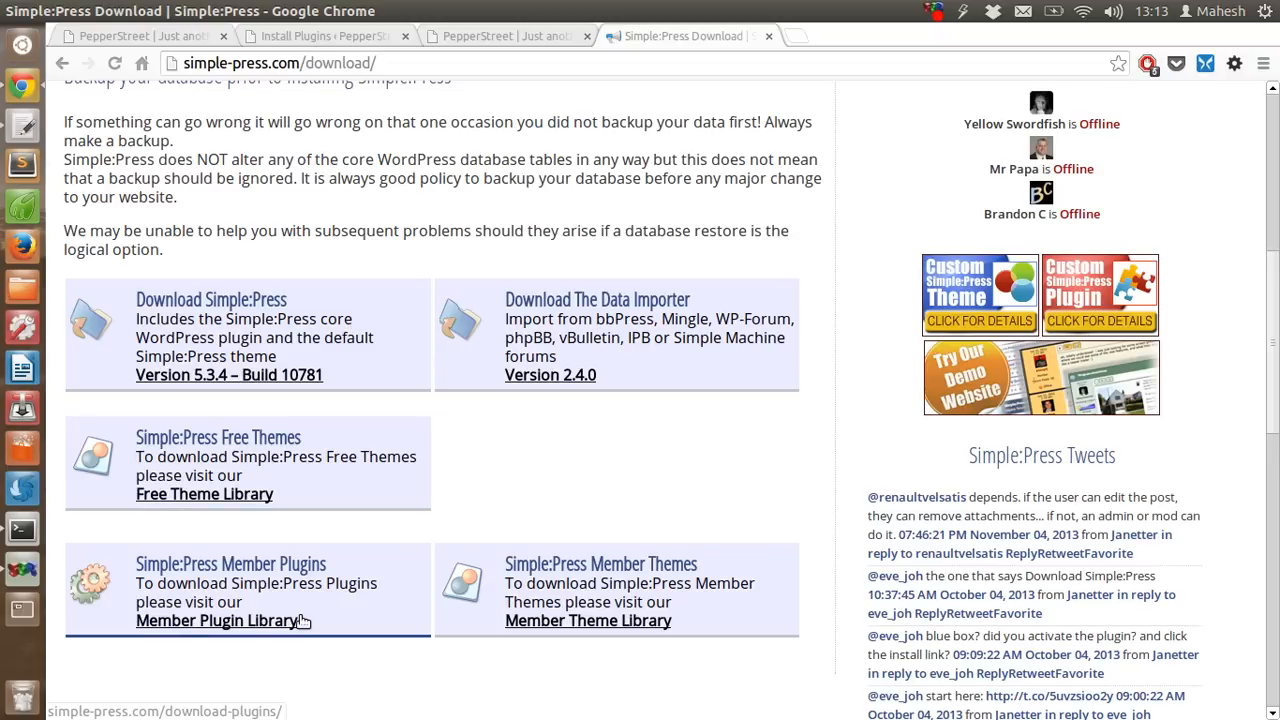
pyautogui.moveTo(320, 300)
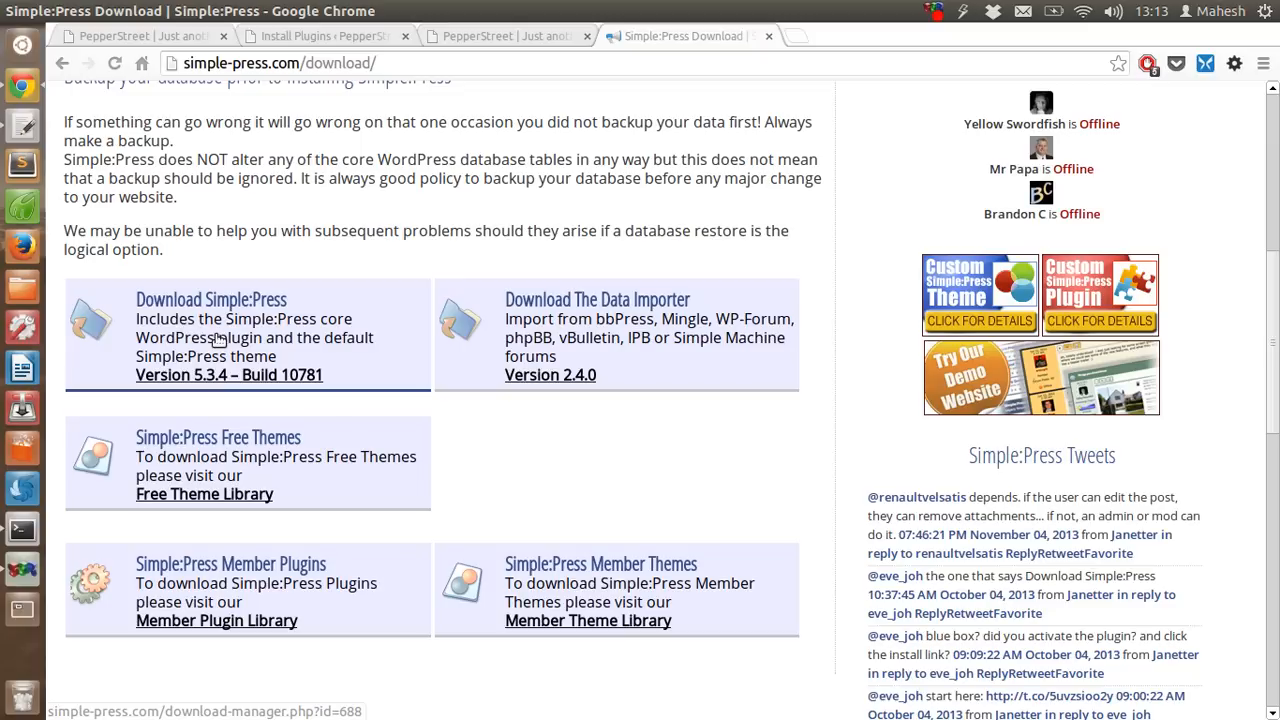
pyautogui.click(228, 376)
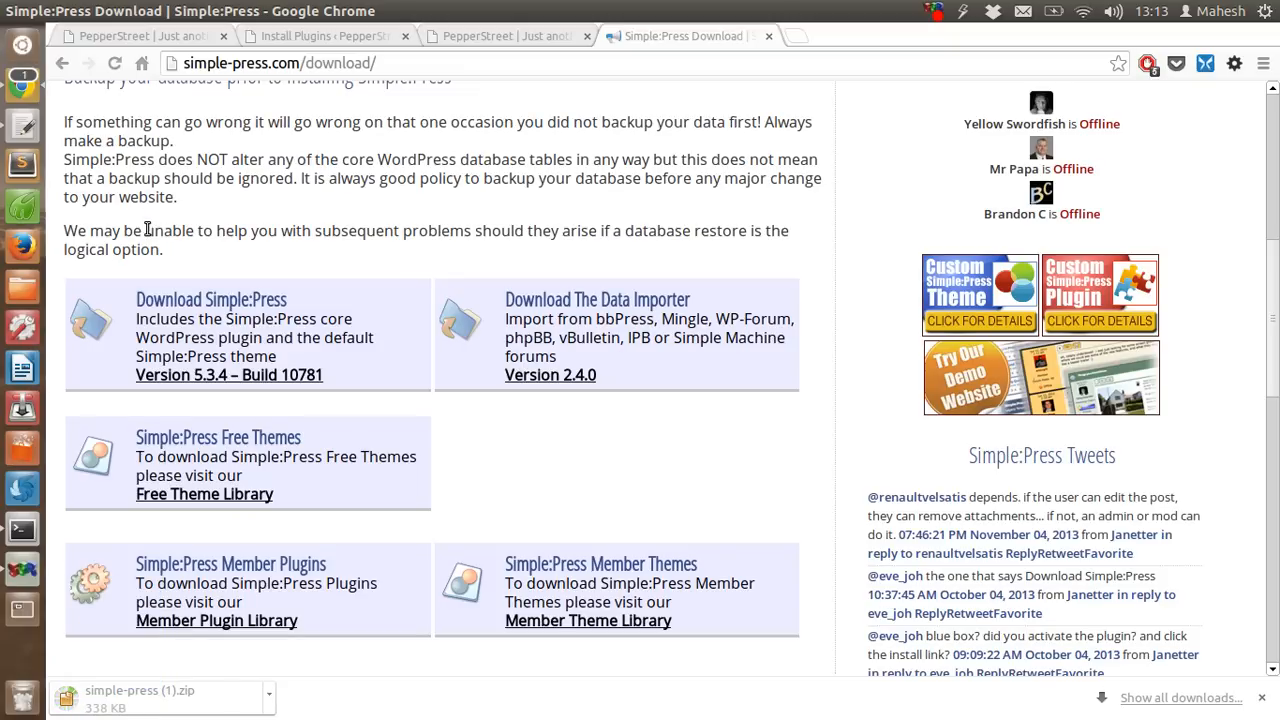
pyautogui.moveTo(22, 288)
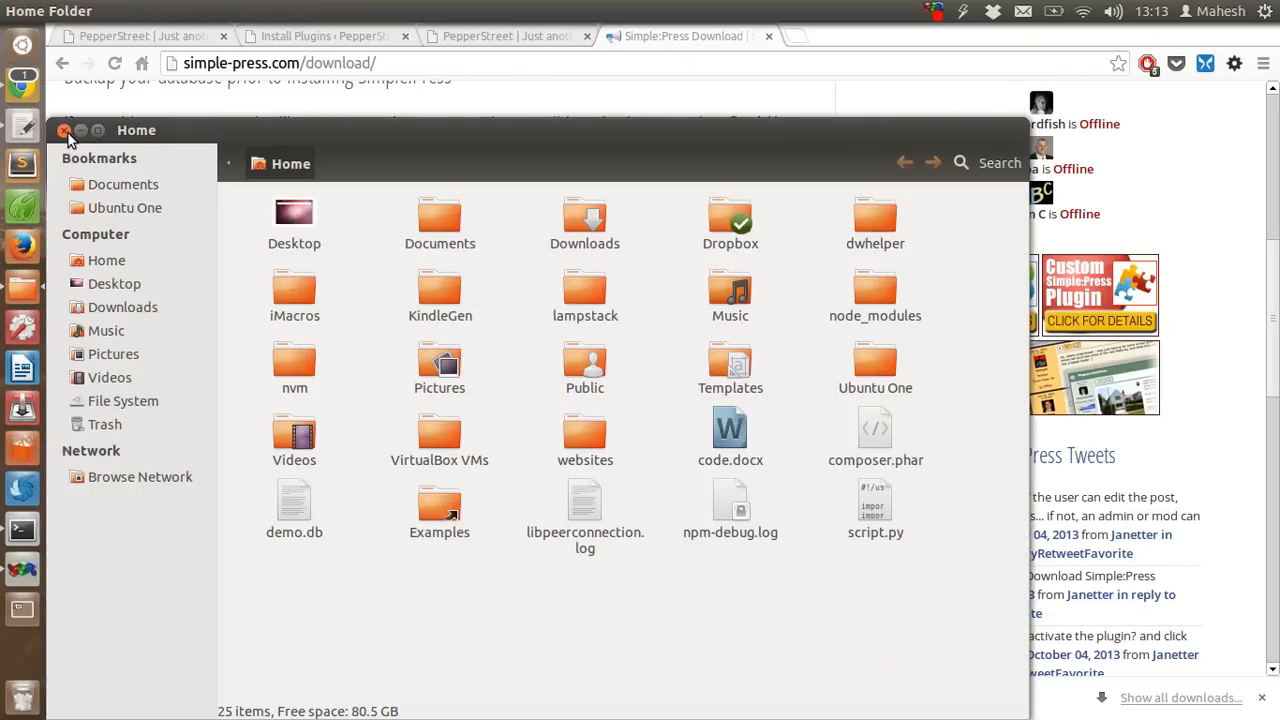
# - Close the Home folder and start extracting the simple-press folder from the zip
pyautogui.click(64, 130)
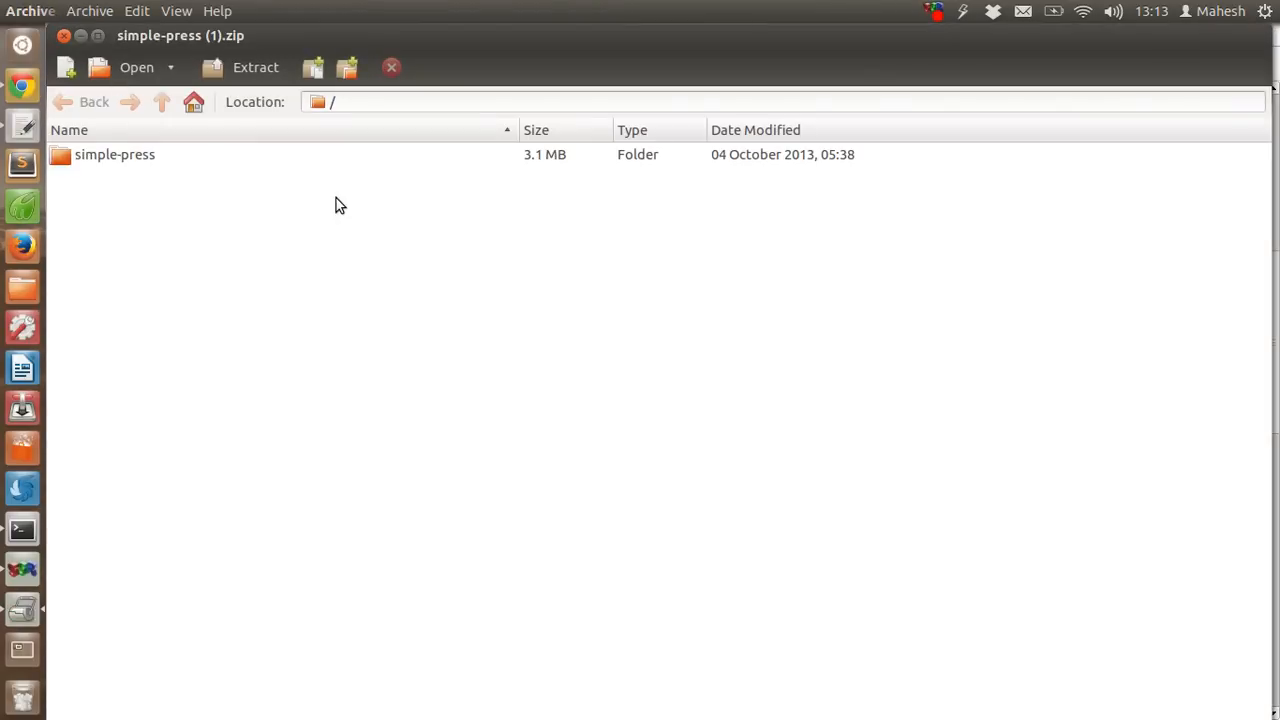
pyautogui.click(114, 154)
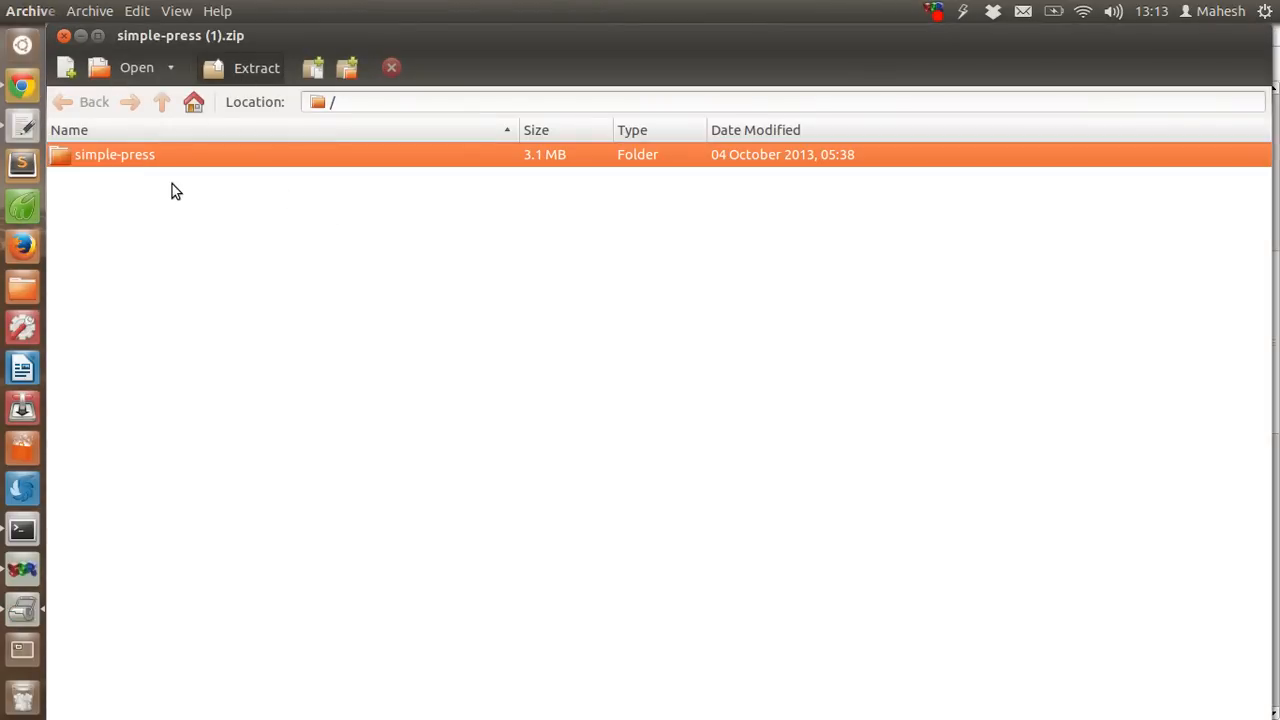
pyautogui.click(242, 68)
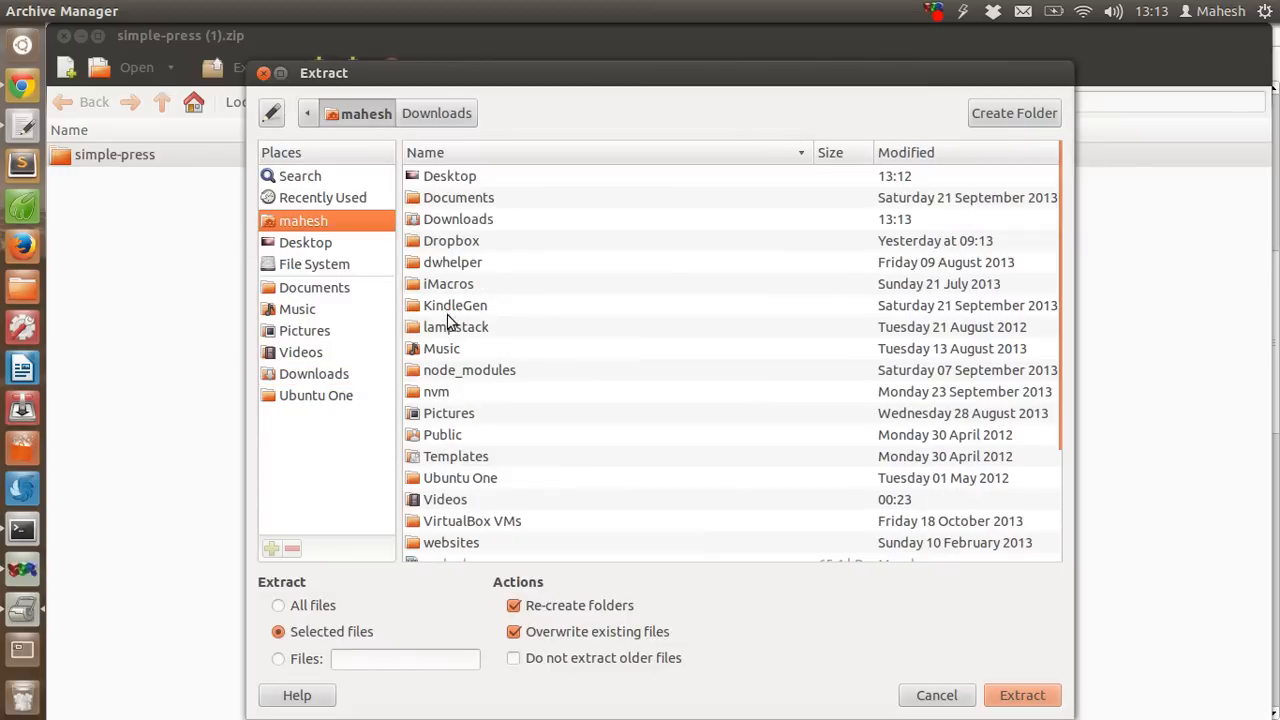
# - Set the extract destination to lampstack/apache2/htdocs/wordpress/wp-content/plugins
pyautogui.doubleClick(456, 326)
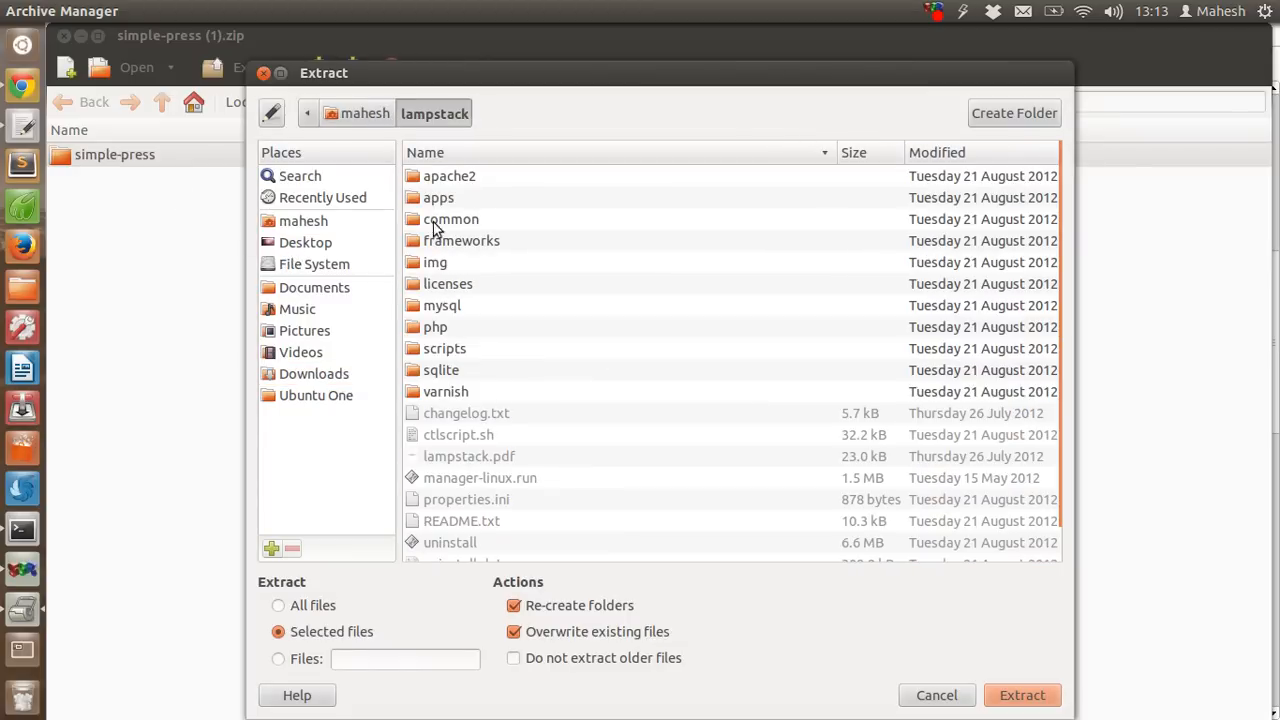
pyautogui.doubleClick(448, 176)
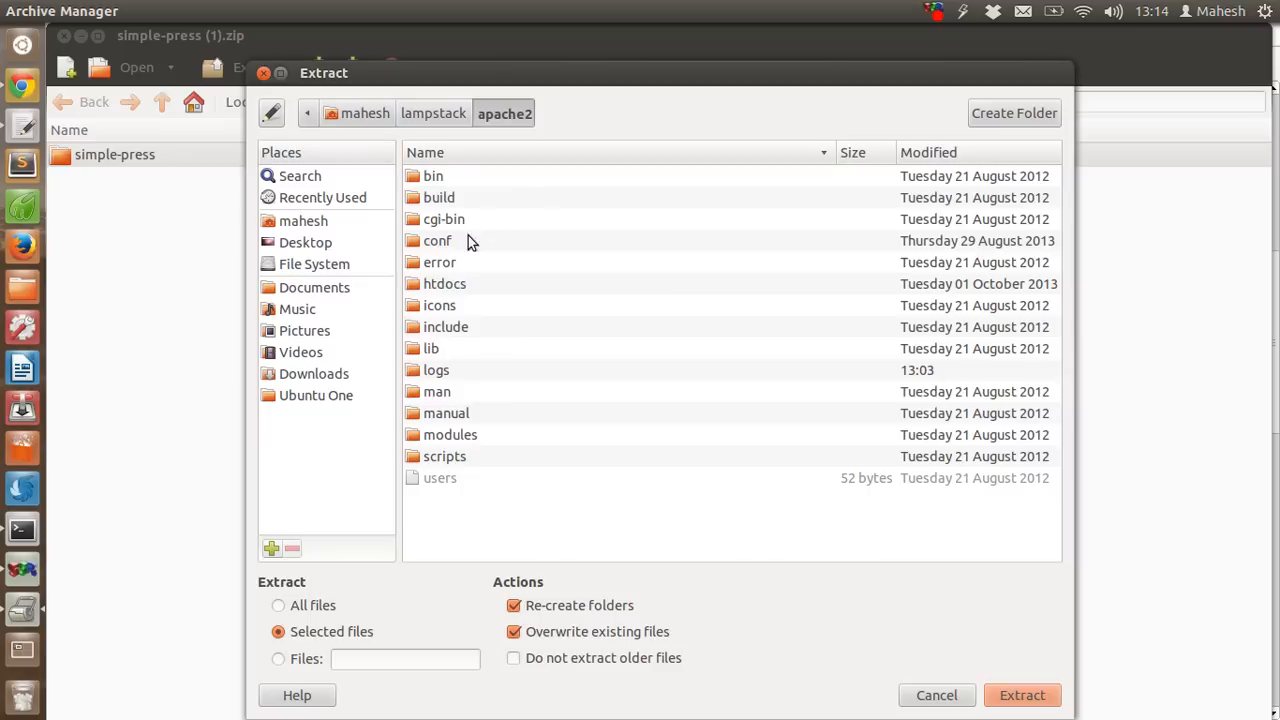
pyautogui.doubleClick(444, 284)
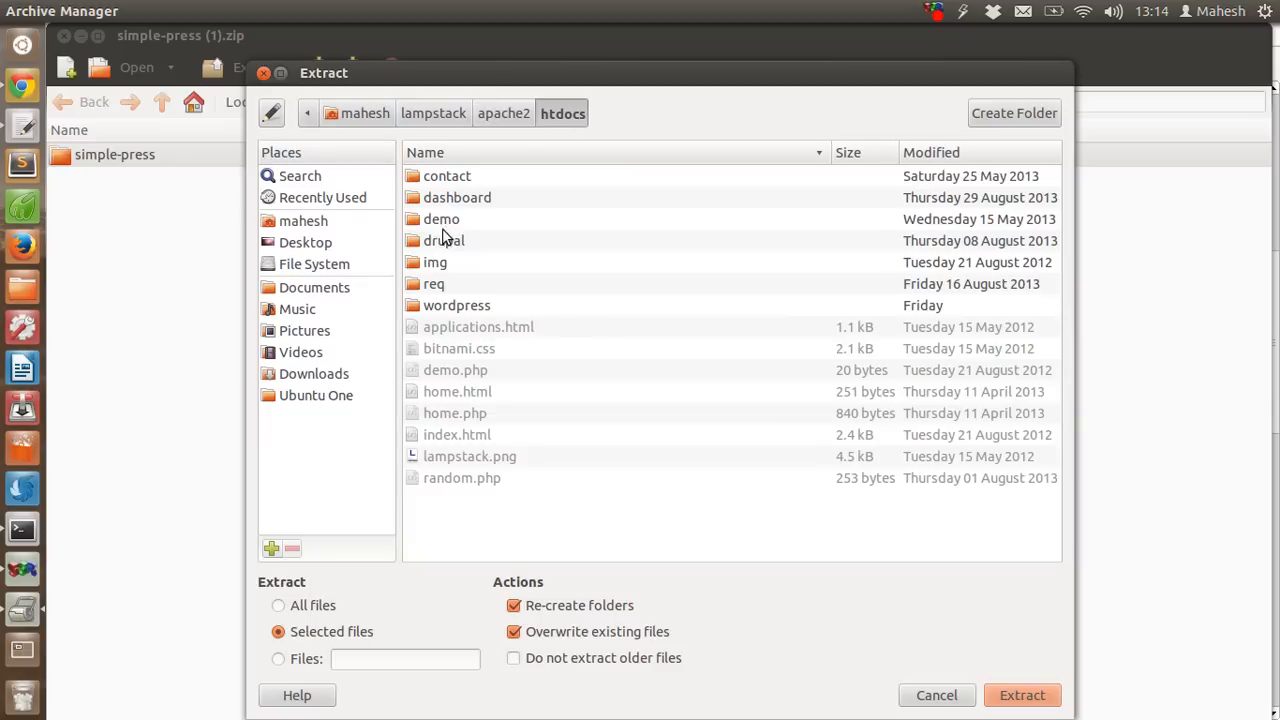
pyautogui.doubleClick(456, 304)
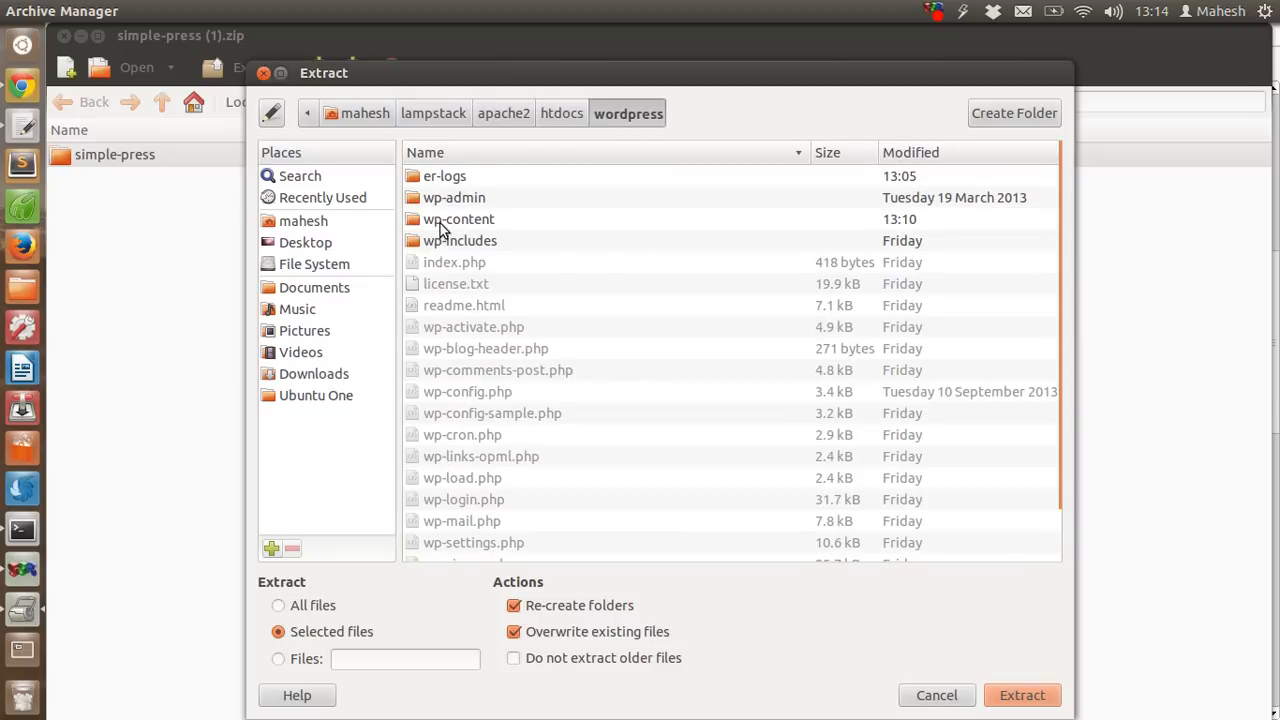
pyautogui.doubleClick(458, 218)
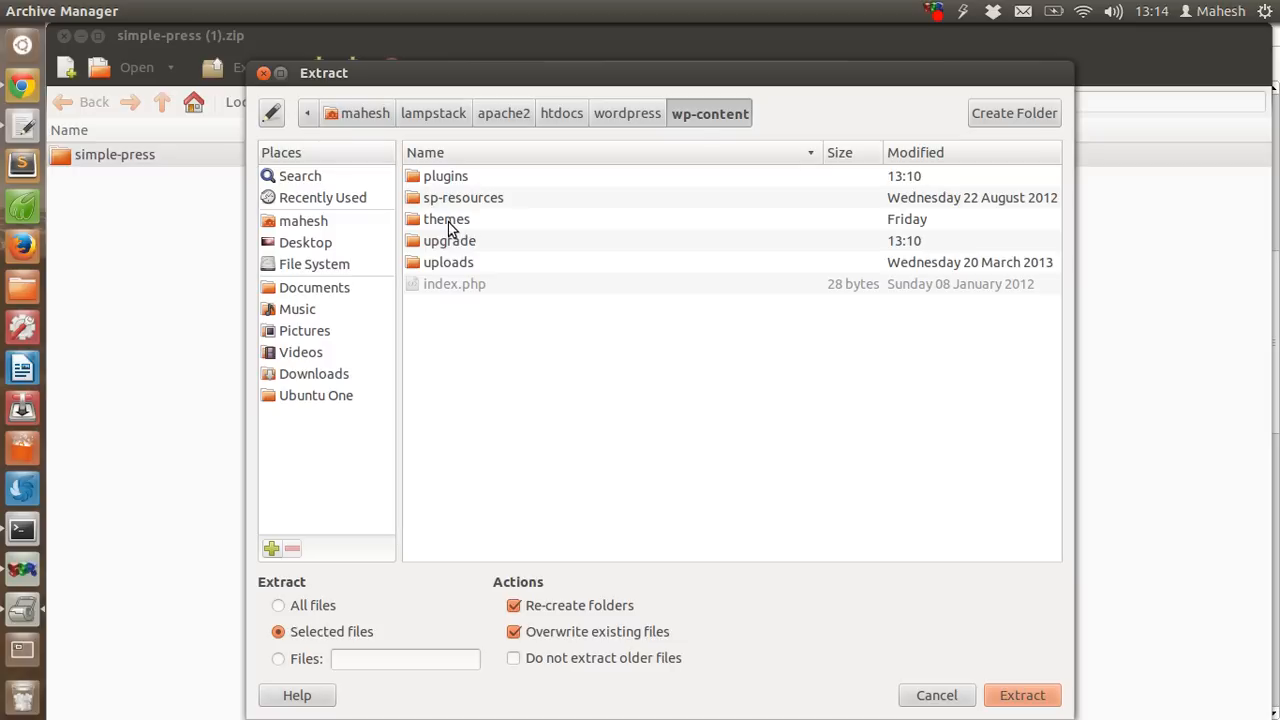
pyautogui.doubleClick(444, 176)
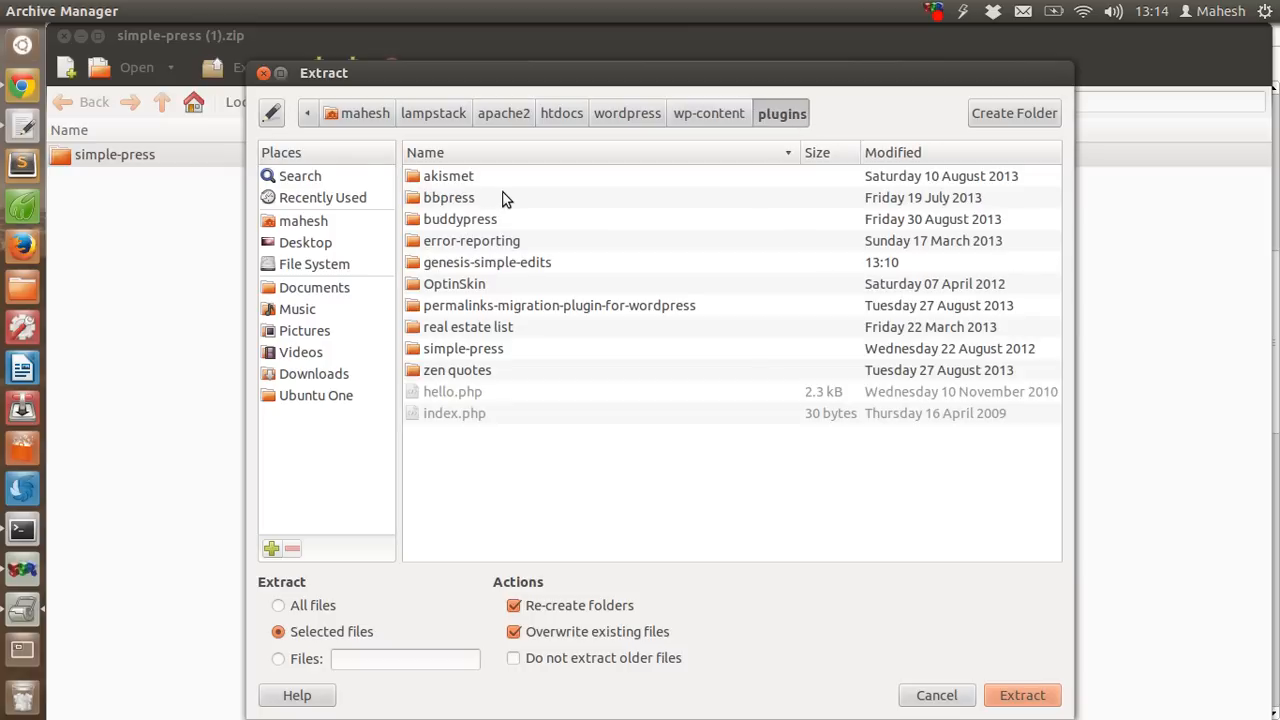
pyautogui.moveTo(510, 502)
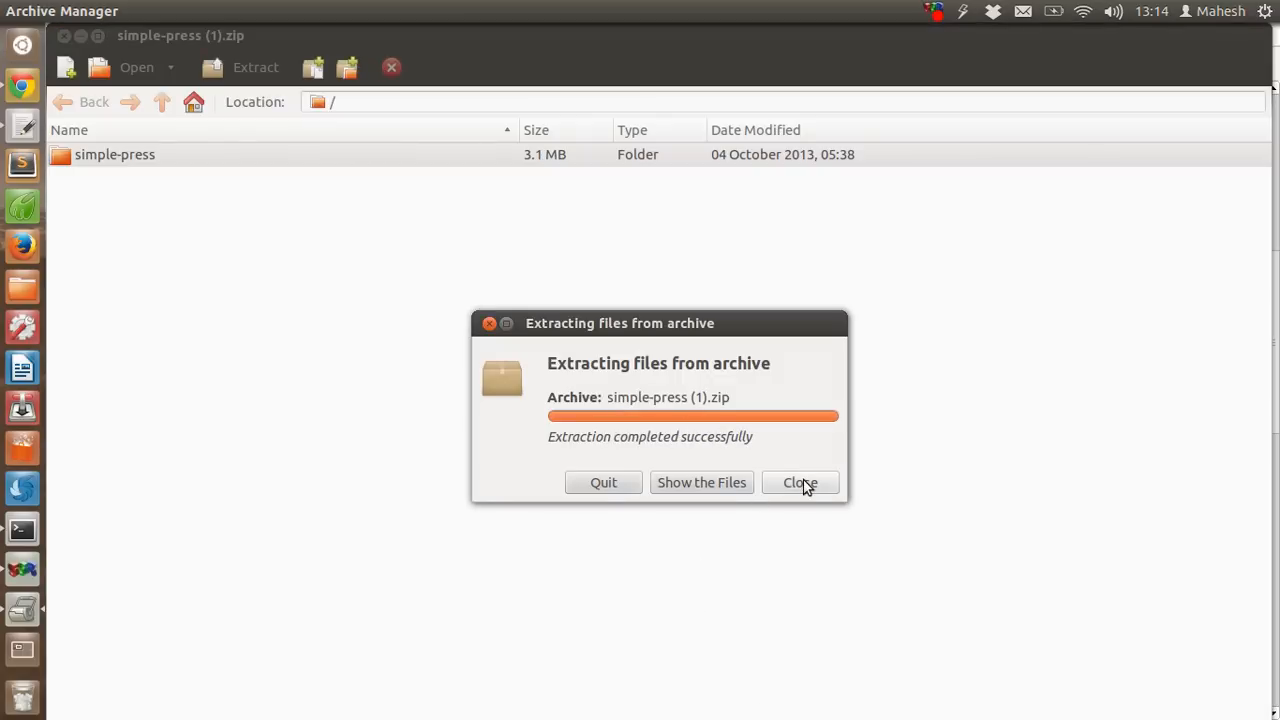
# - Dismiss the extraction notice and open the simple-press folder inside the plugins directory
pyautogui.click(800, 482)
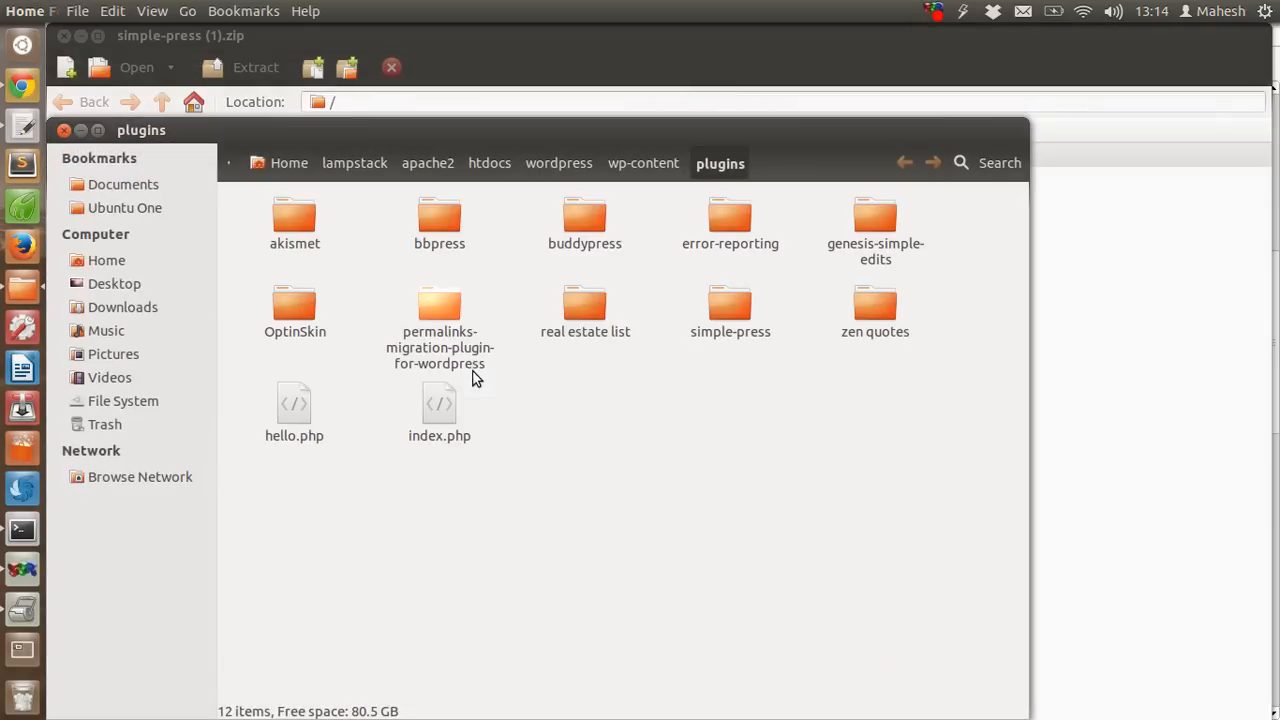
pyautogui.moveTo(388, 360)
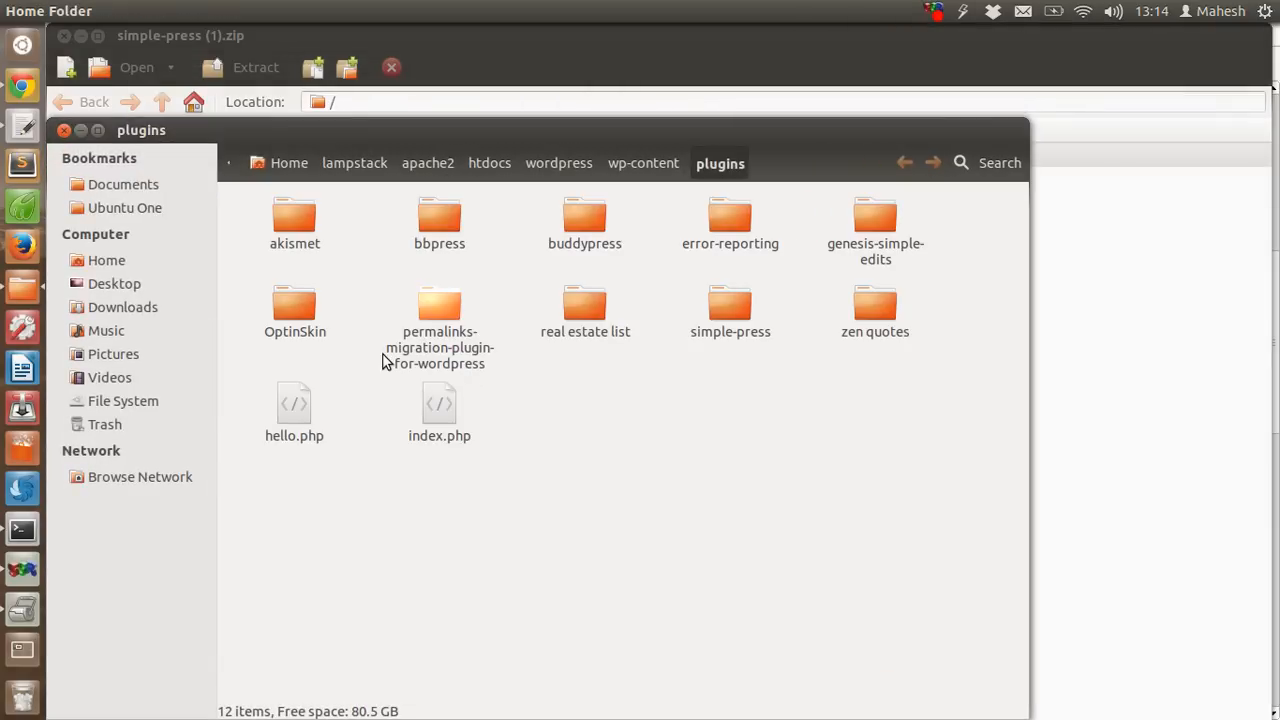
pyautogui.click(730, 310)
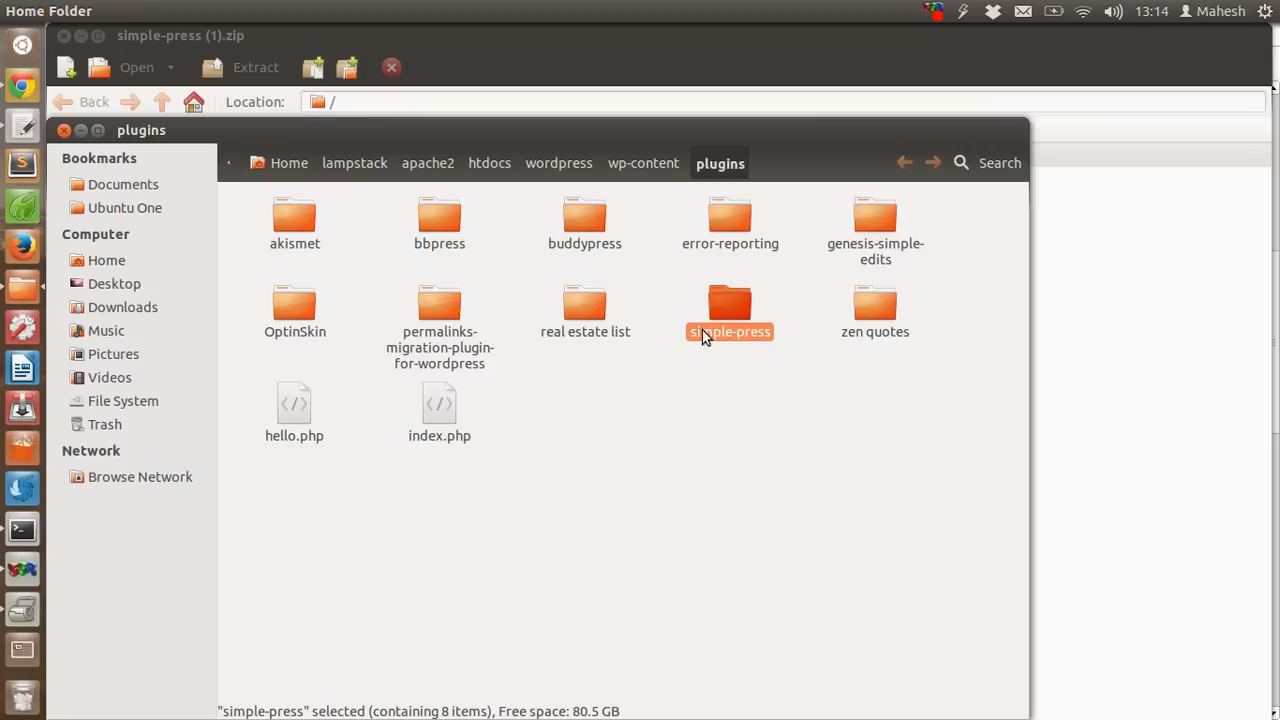
pyautogui.moveTo(730, 340)
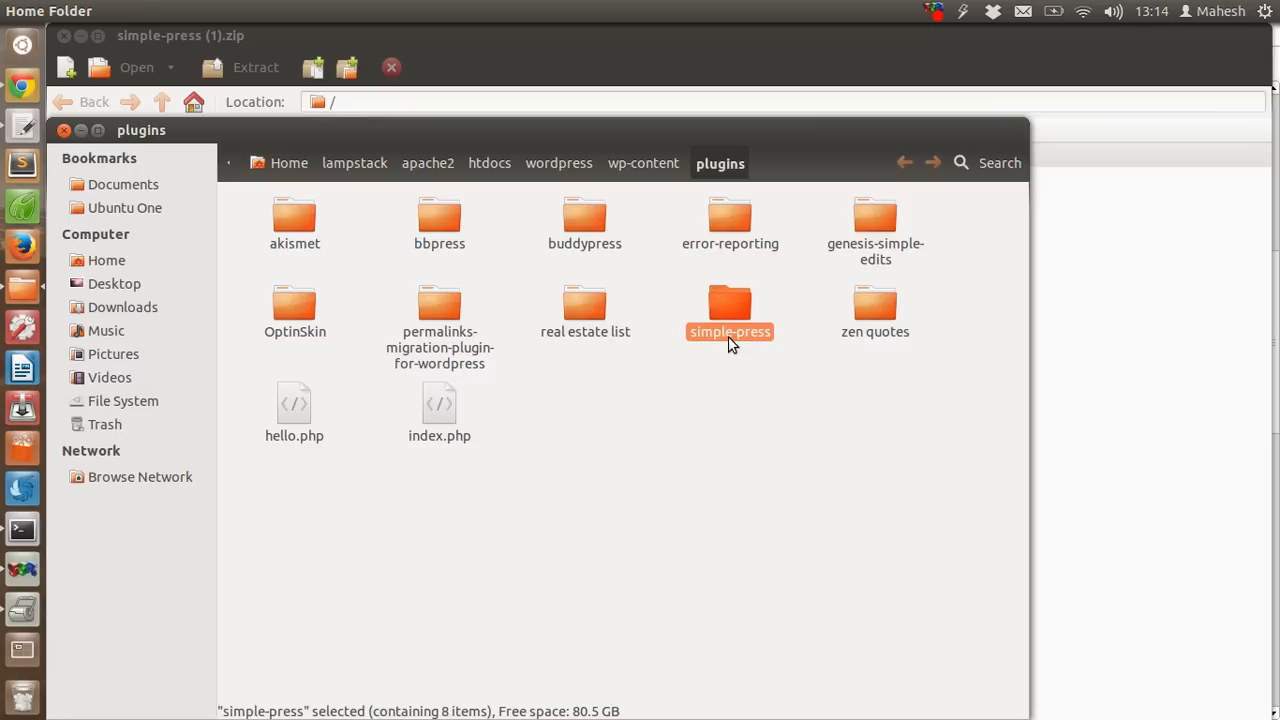
pyautogui.doubleClick(730, 310)
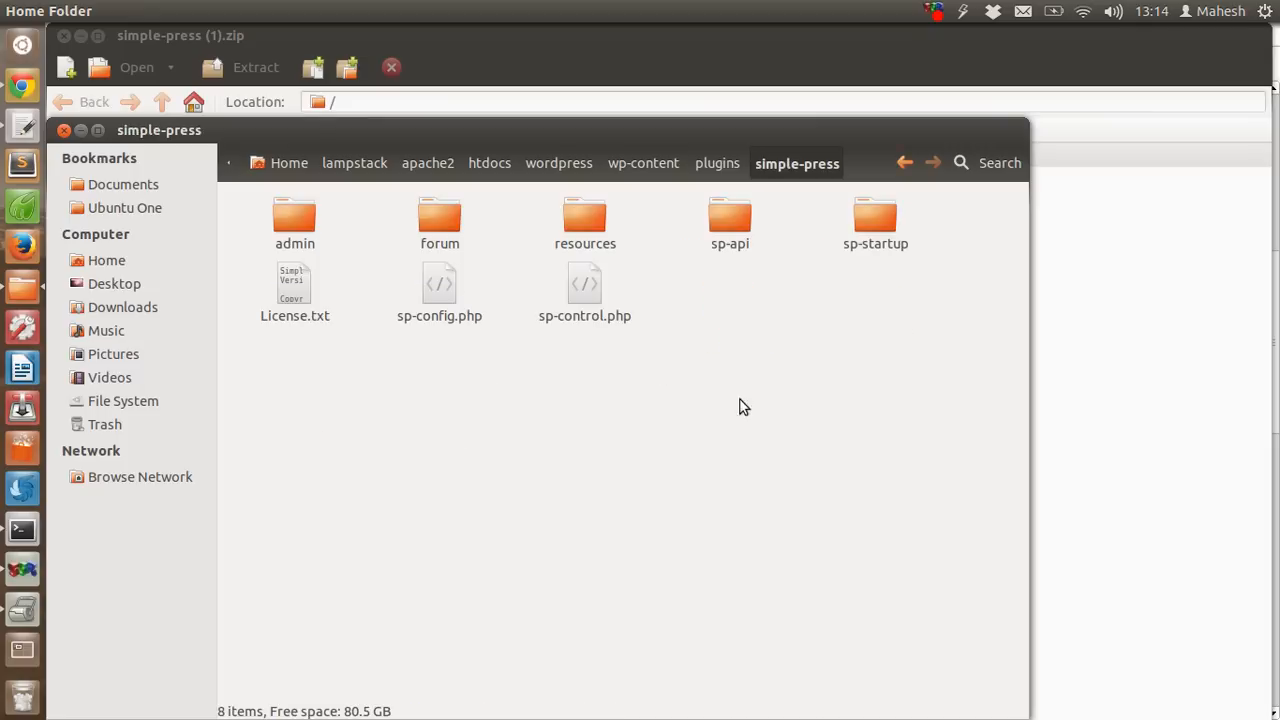
pyautogui.moveTo(320, 220)
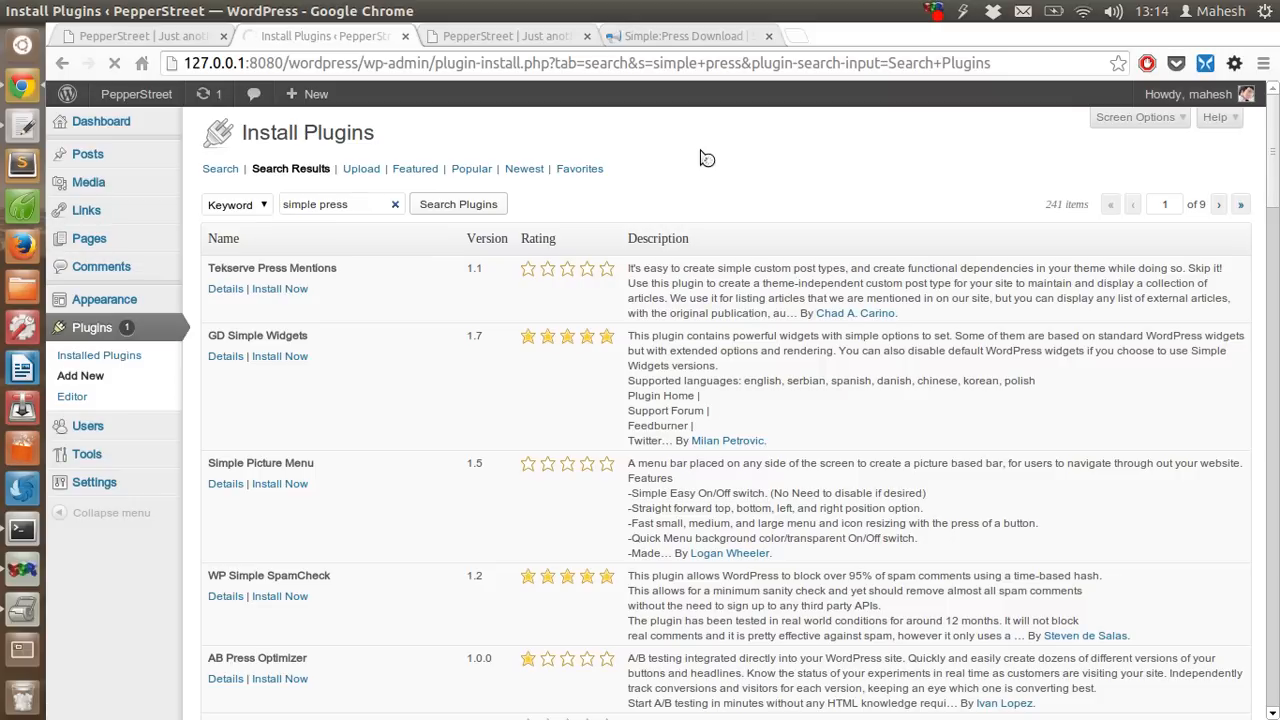
# - Find Simple:Press in the Installed Plugins list and activate it, reaching the 5.1.3 to 5.3.4 upgrade page
pyautogui.click(100, 354)
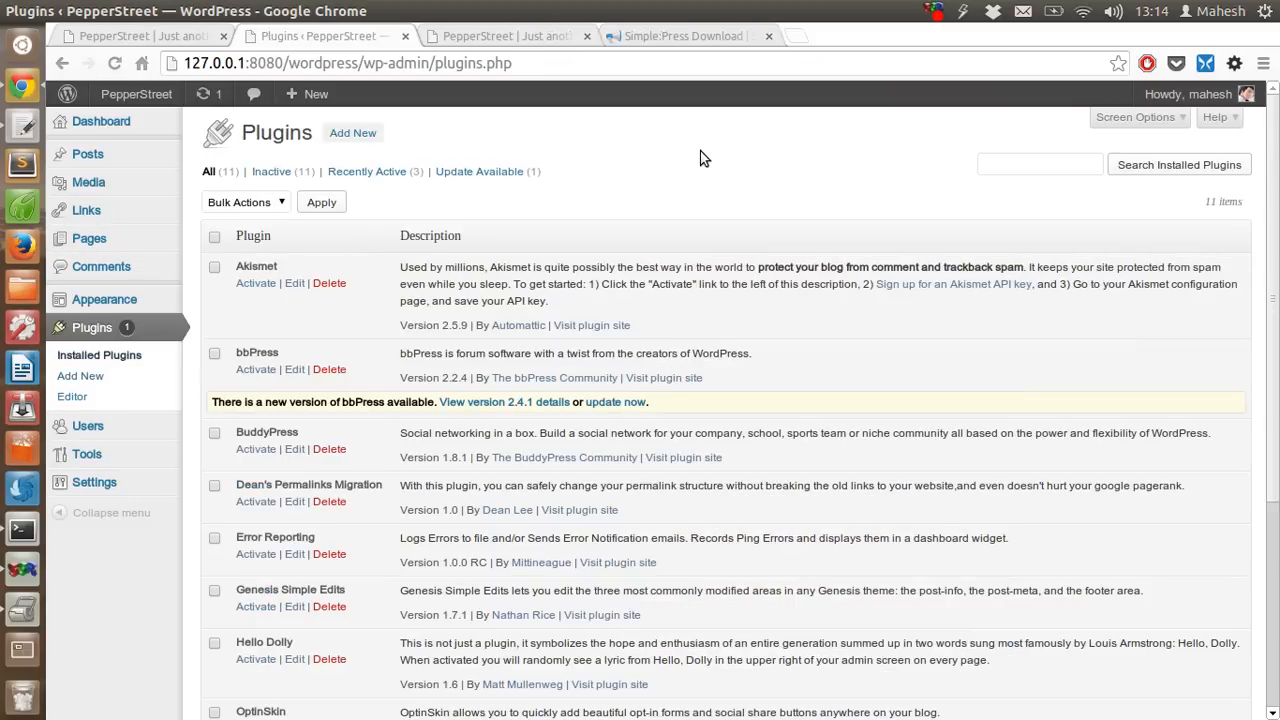
pyautogui.scroll(-3)
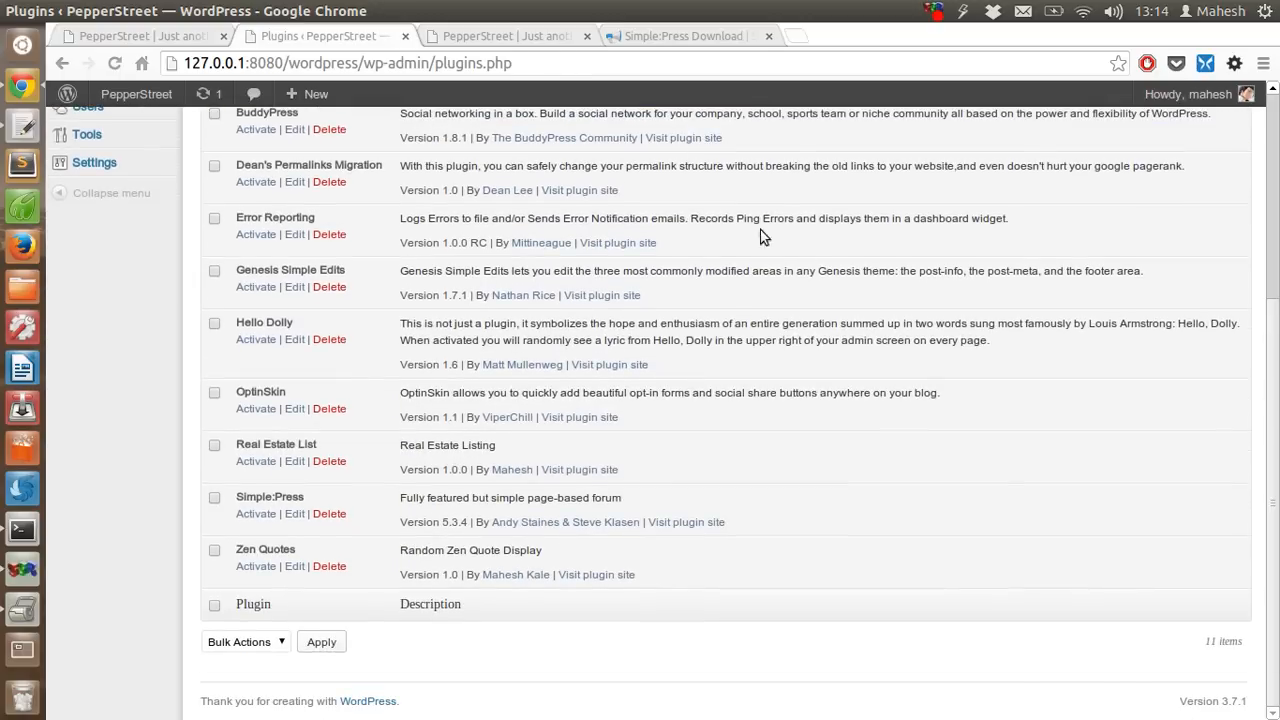
pyautogui.tripleClick(510, 496)
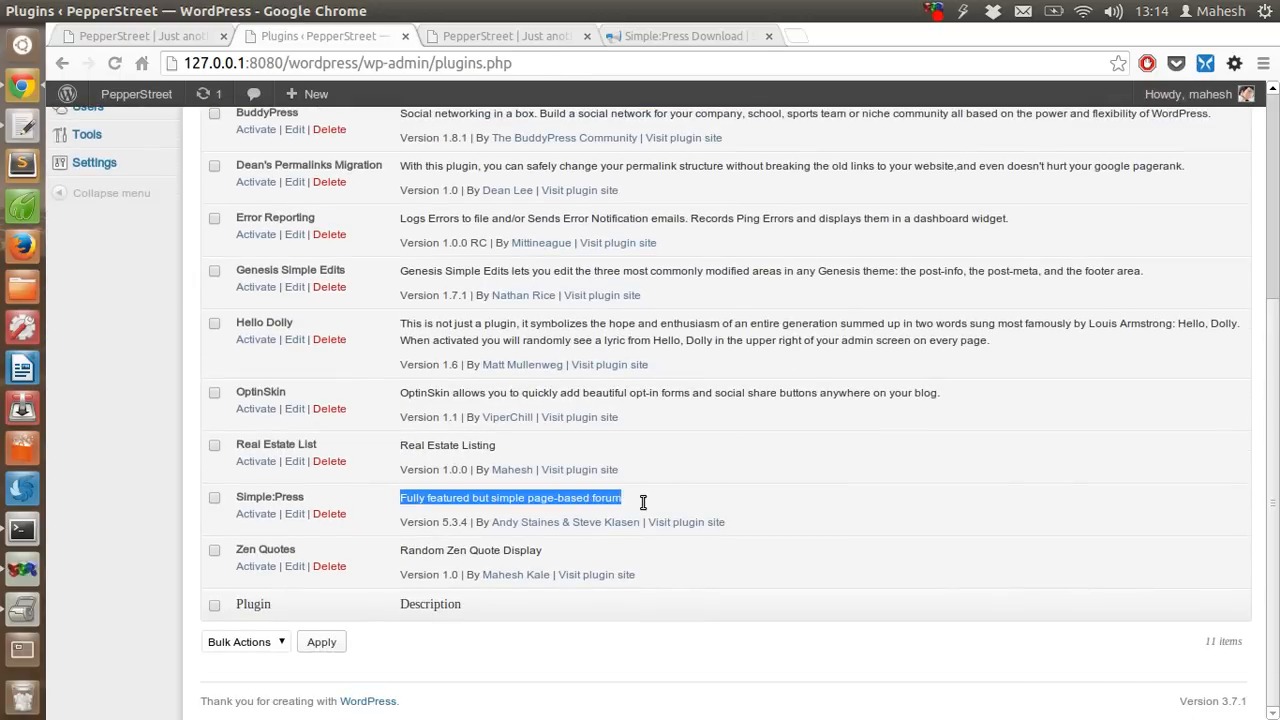
pyautogui.click(450, 496)
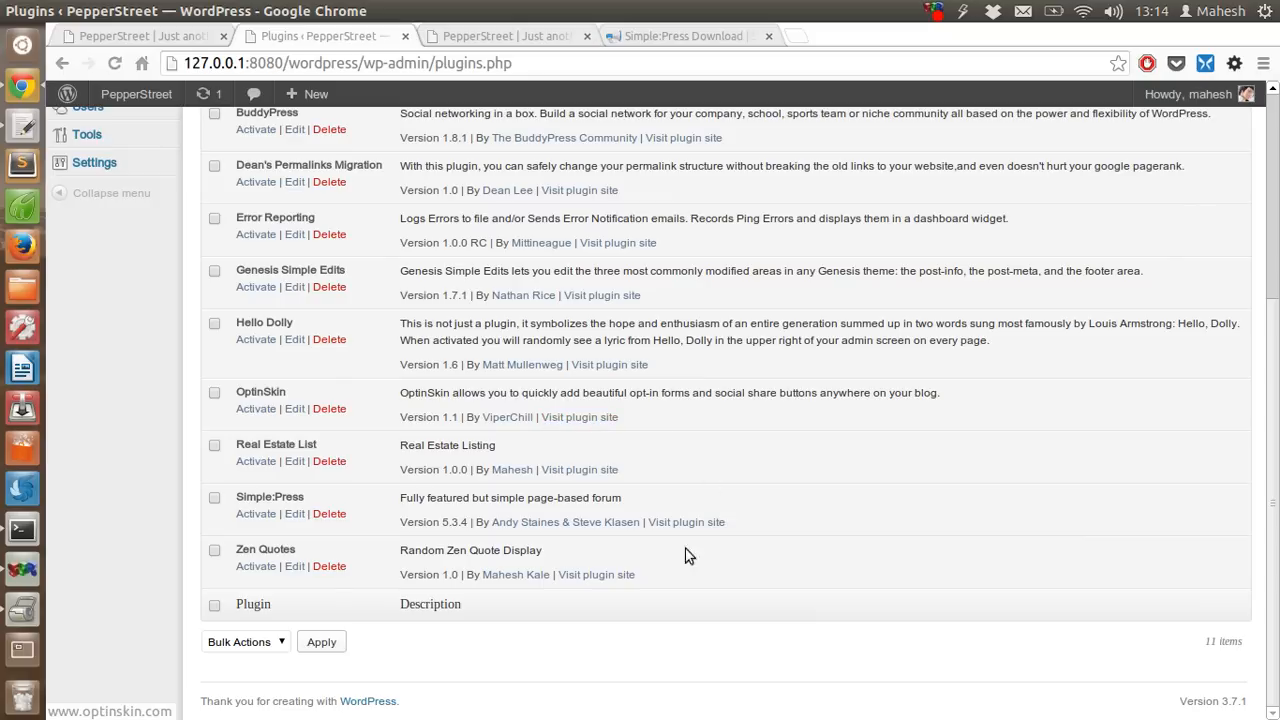
pyautogui.moveTo(484, 496)
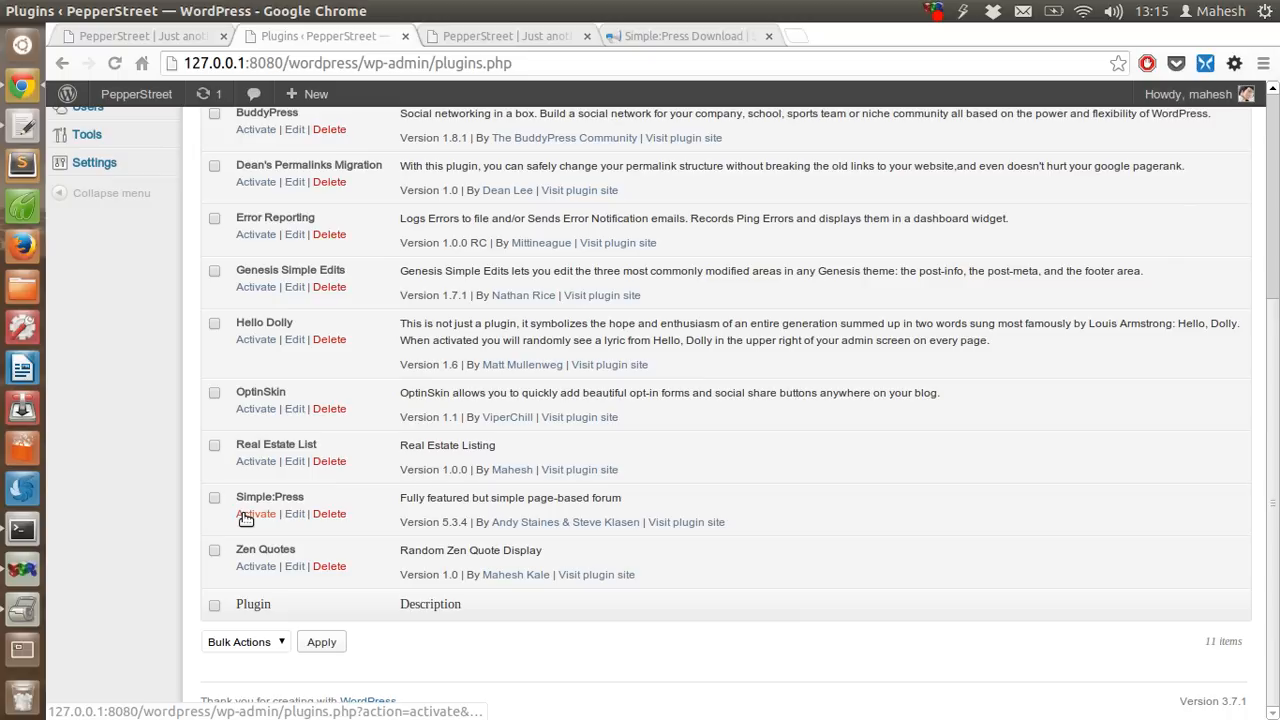
pyautogui.moveTo(256, 512)
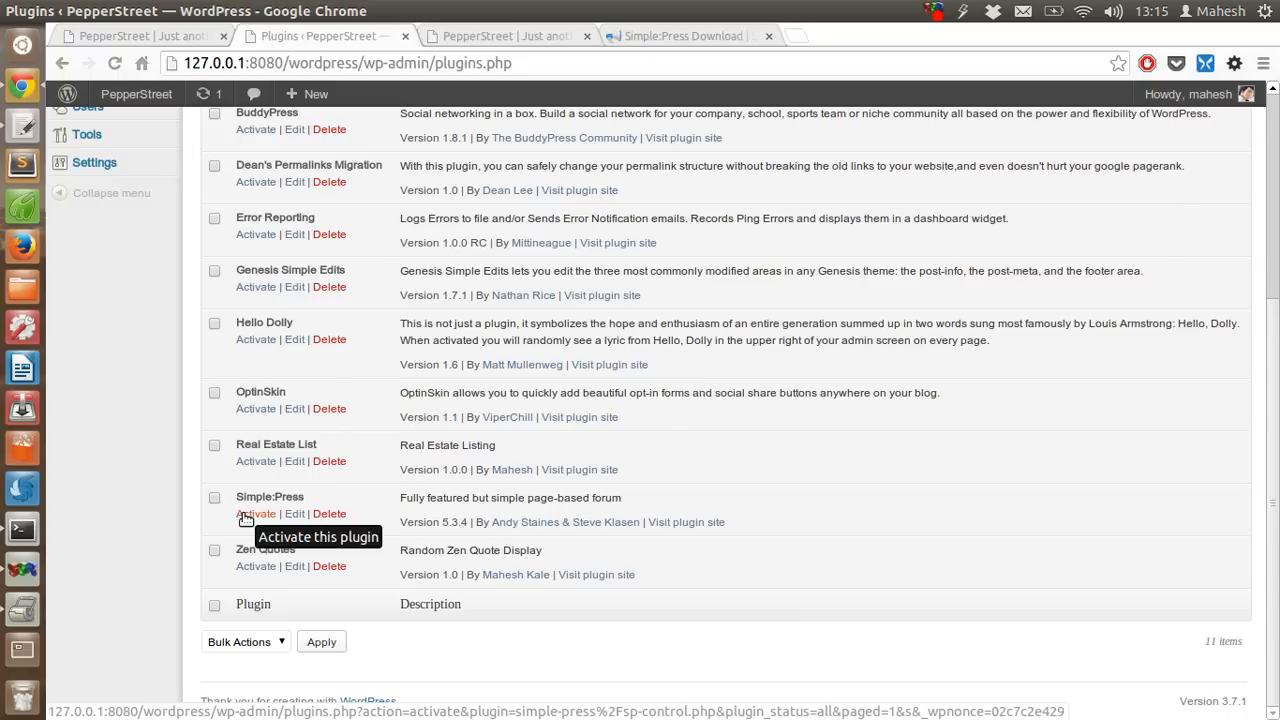
pyautogui.click(256, 512)
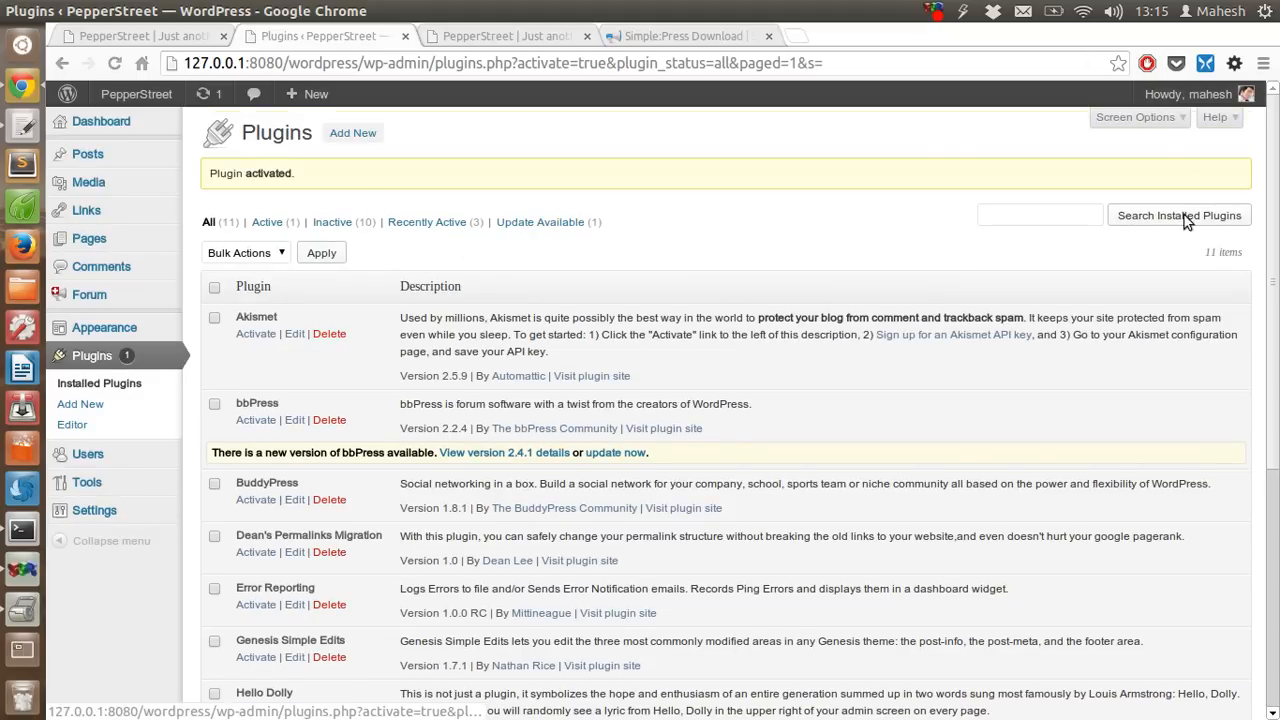
pyautogui.moveTo(88, 294)
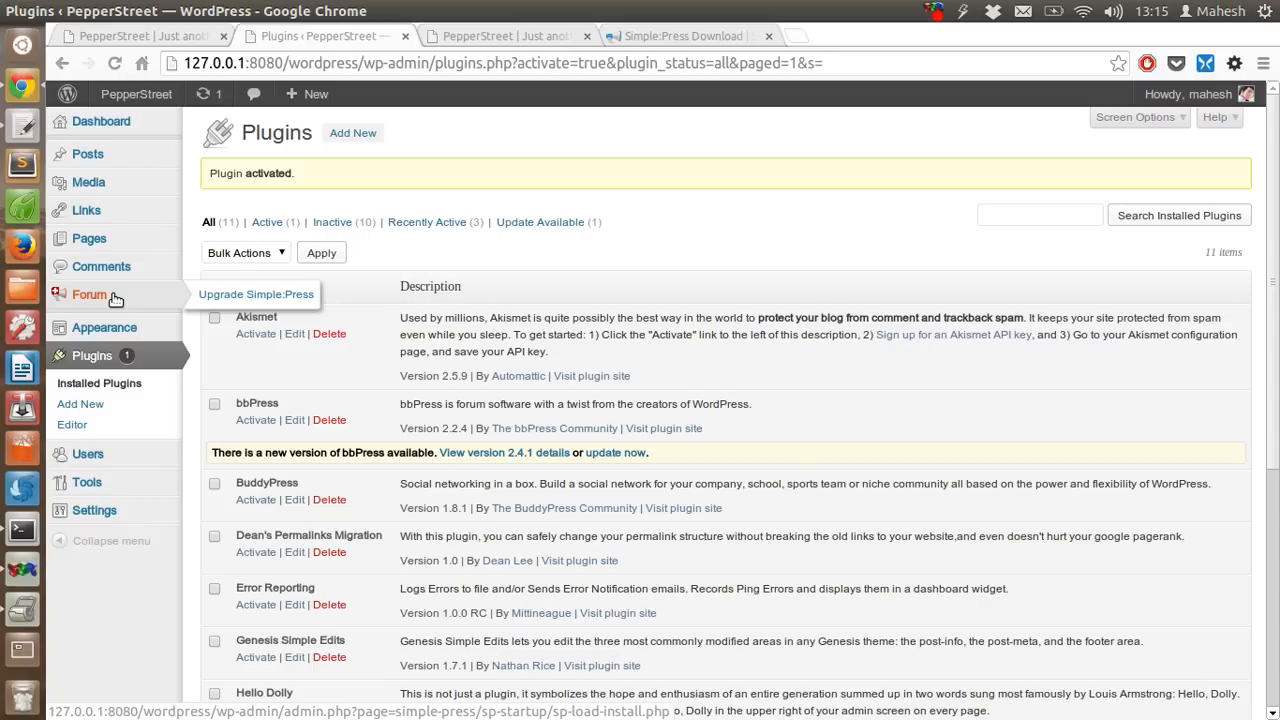
pyautogui.moveTo(176, 488)
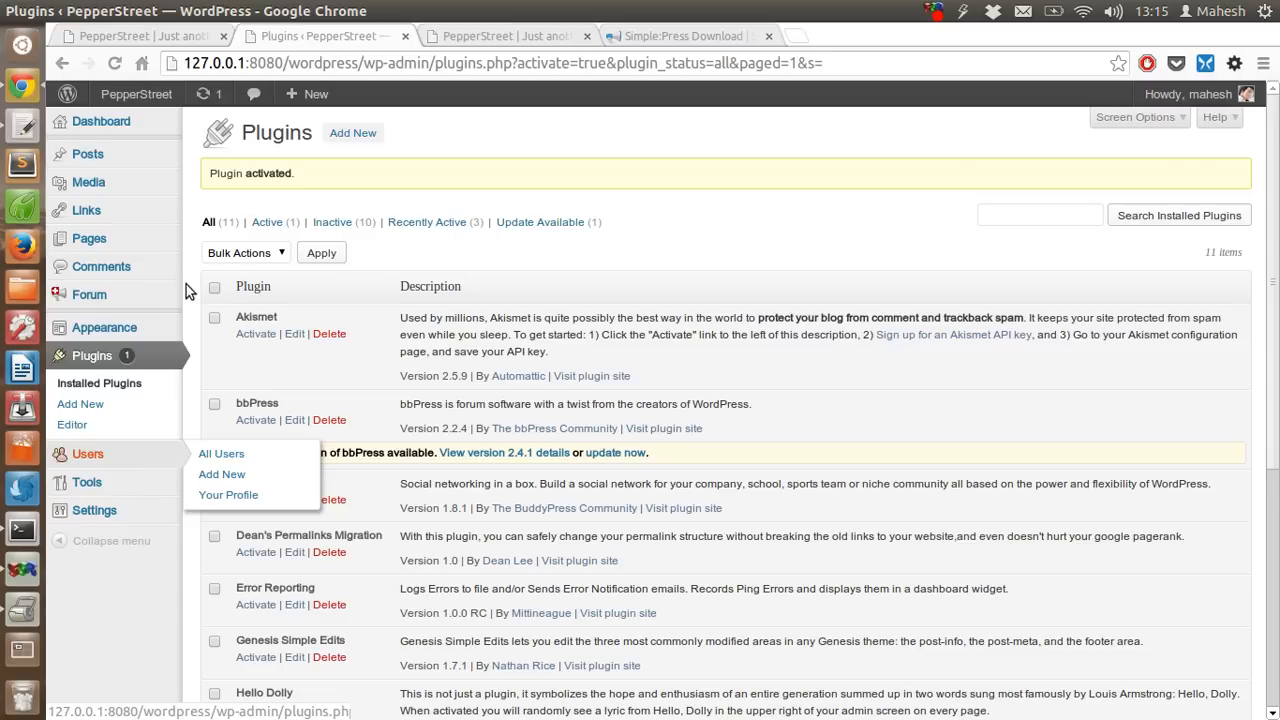
pyautogui.moveTo(216, 296)
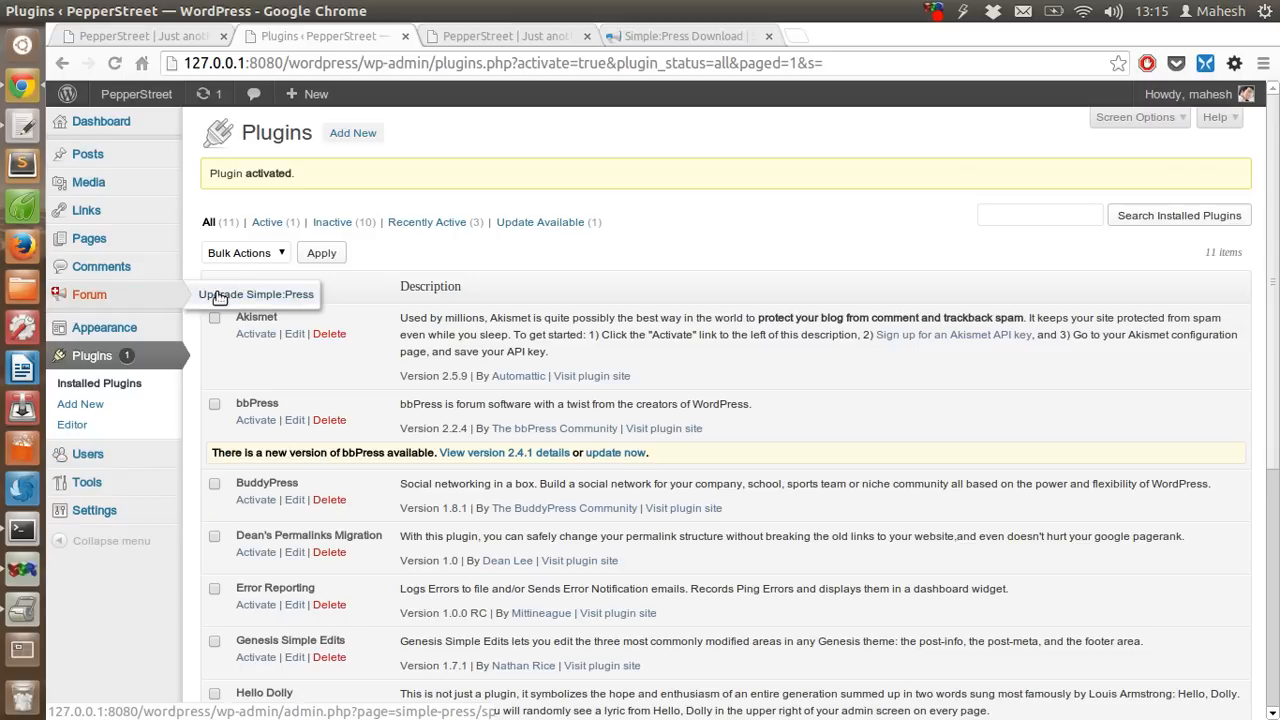
pyautogui.scroll(-3)
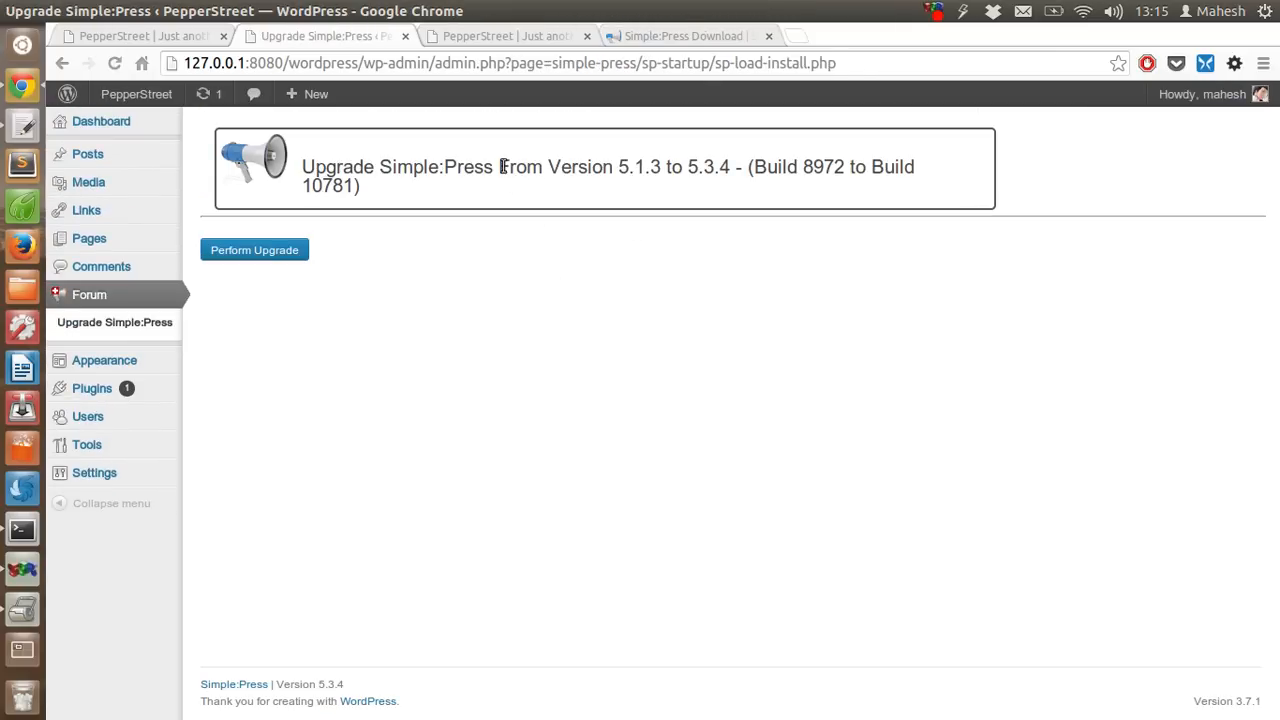
pyautogui.moveTo(770, 200)
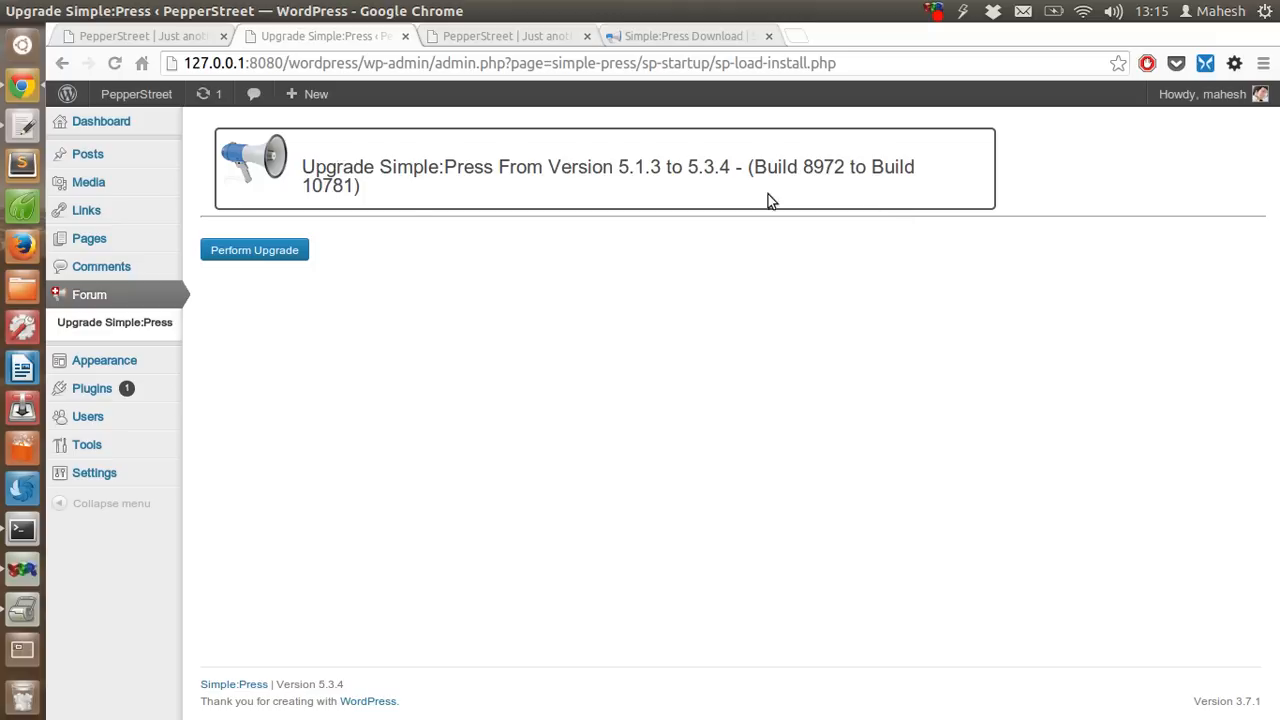
# - Perform the Simple:Press upgrade from 5.1.3 to 5.3.4 until Upgrade Completed shows
pyautogui.click(254, 250)
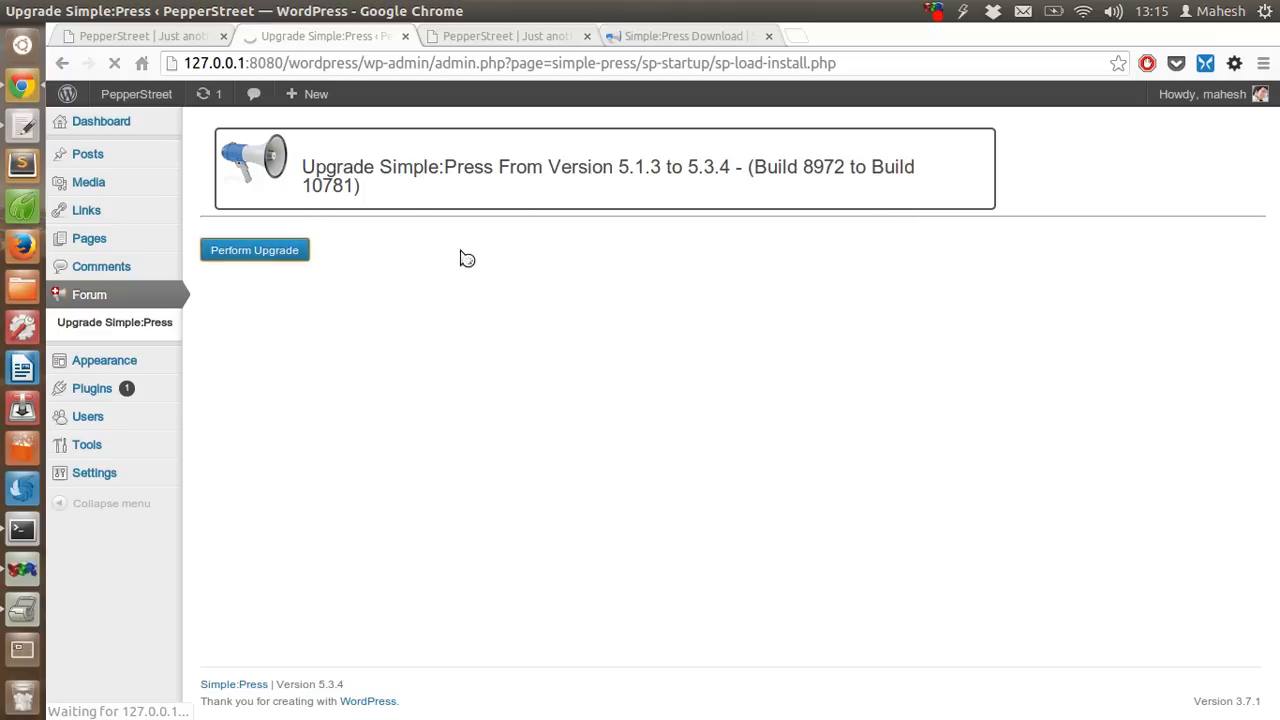
pyautogui.click(254, 250)
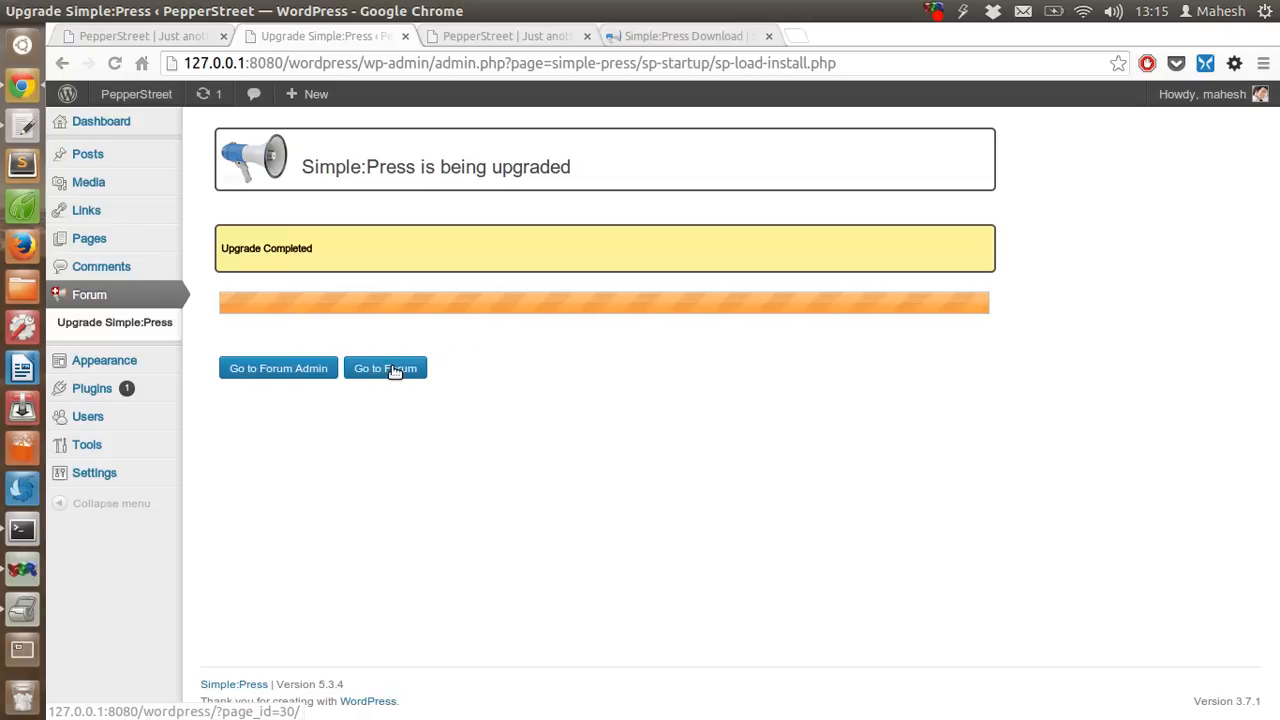
# - Open the Go to Forum link in a new tab, view the Forum page, and return to the upgrade results
pyautogui.rightClick(384, 368)
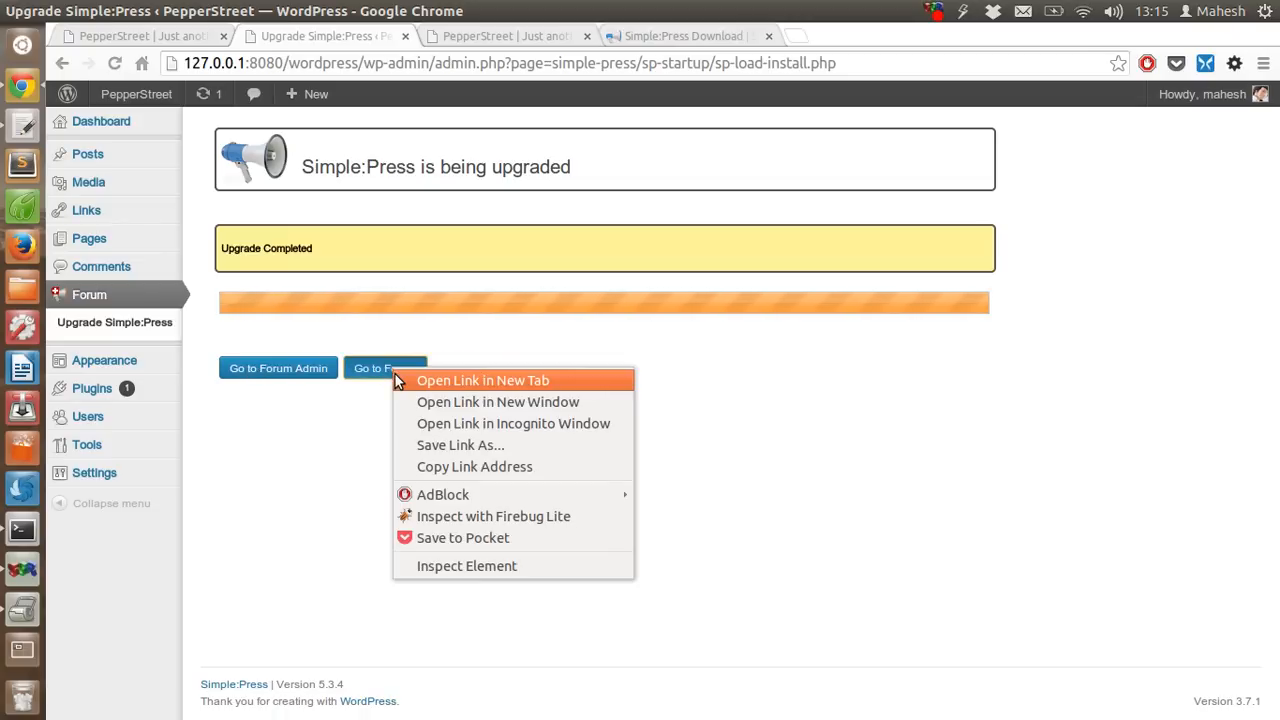
pyautogui.click(484, 380)
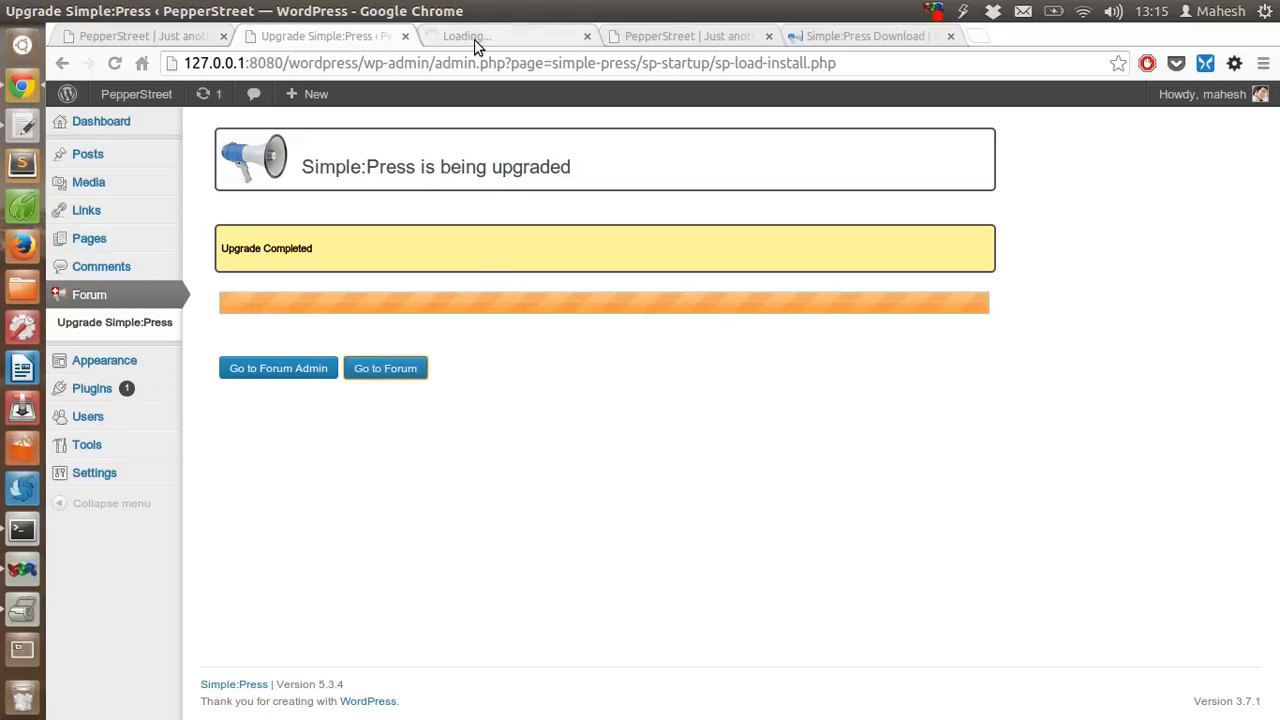
pyautogui.click(384, 368)
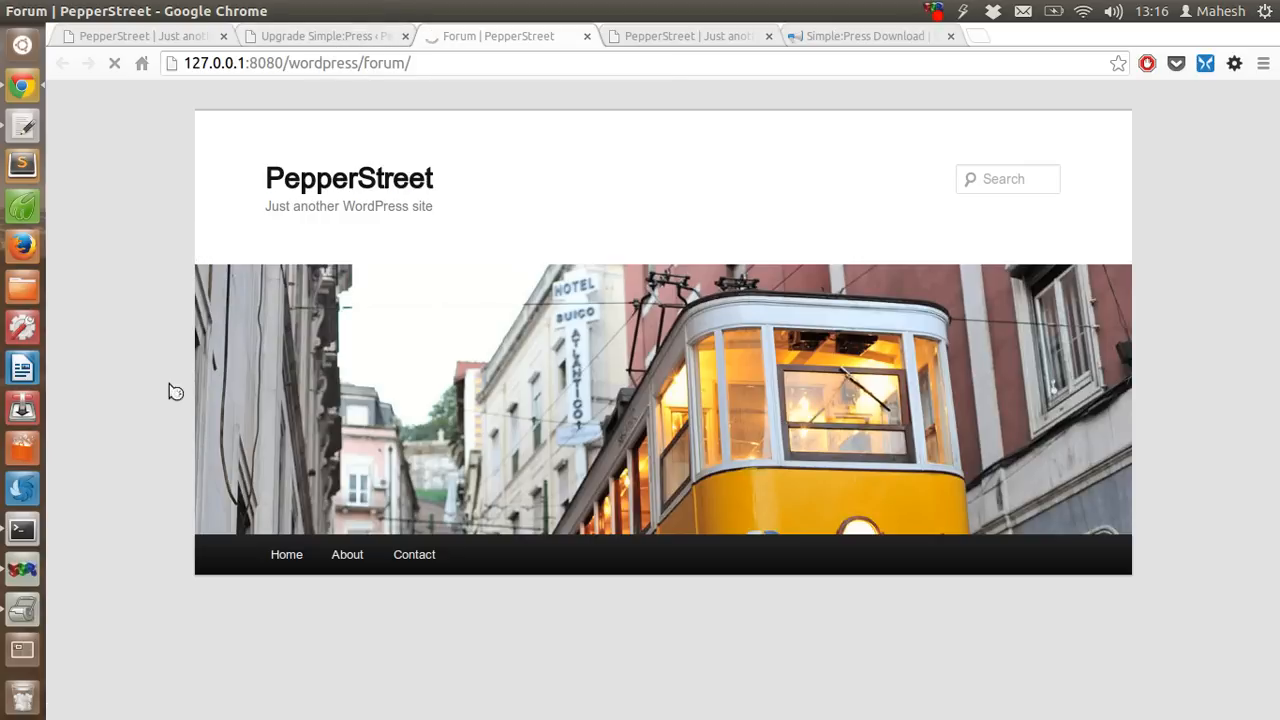
pyautogui.click(320, 36)
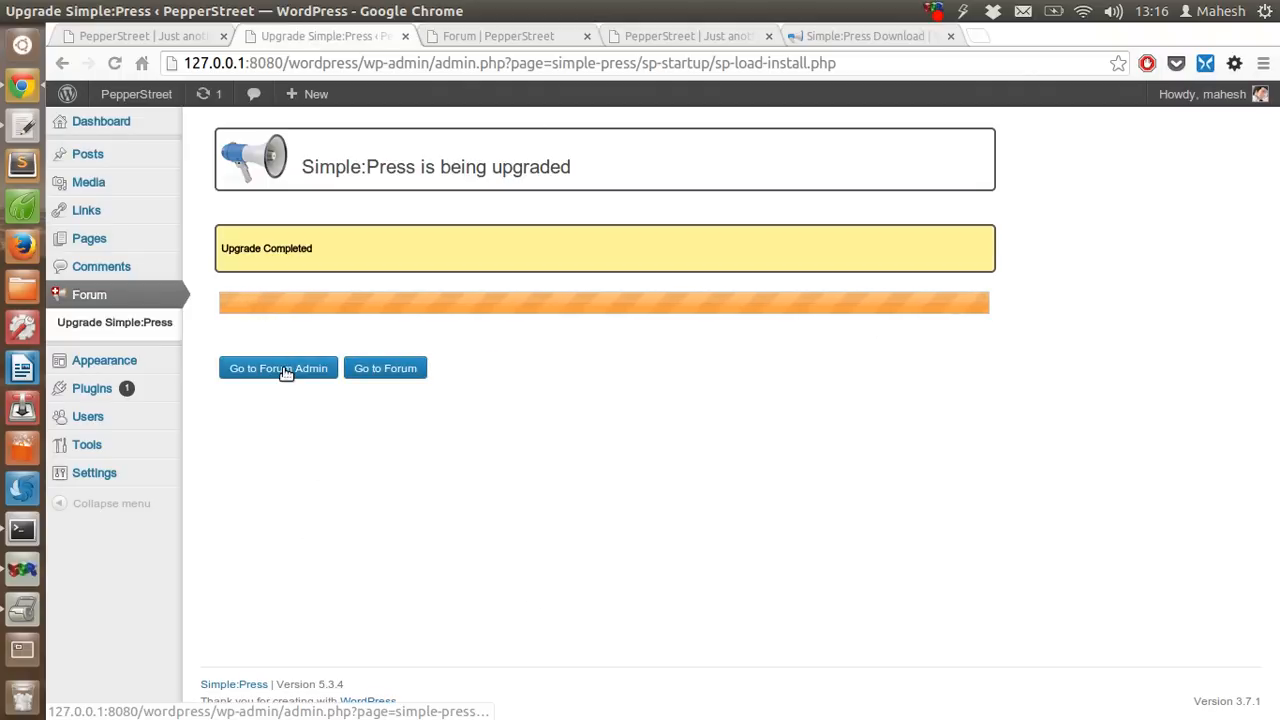
pyautogui.click(278, 368)
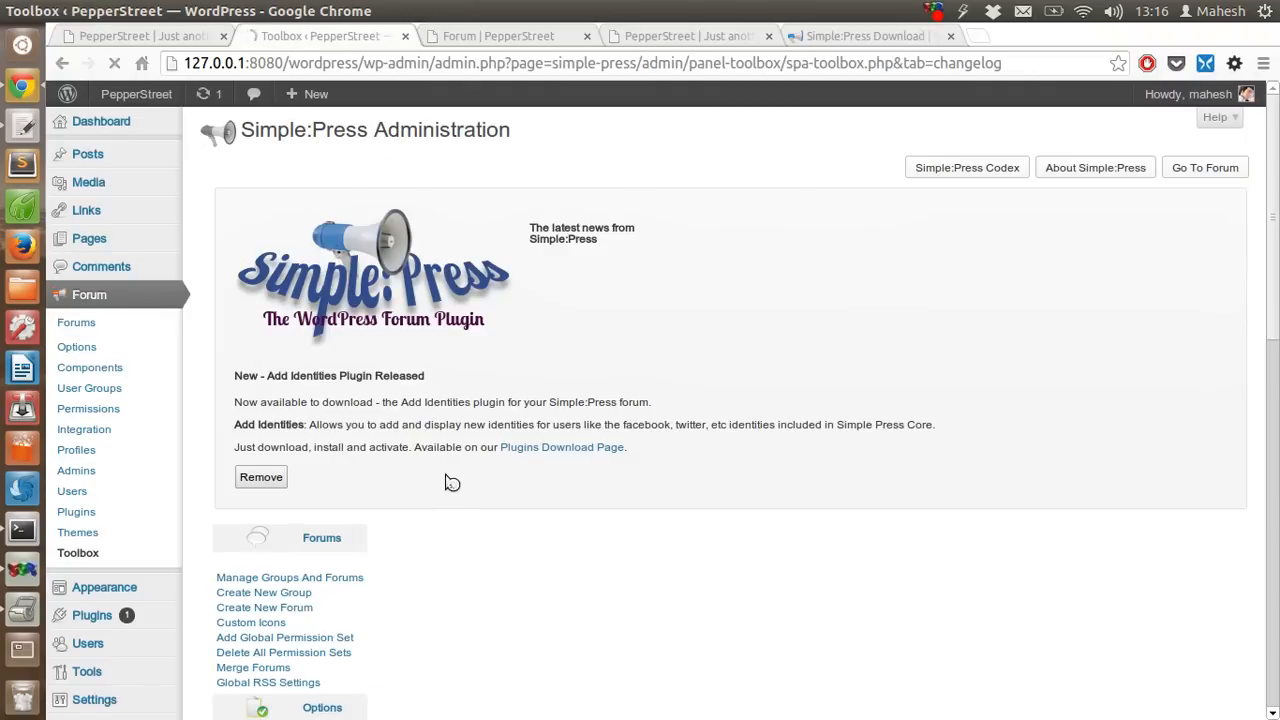
pyautogui.scroll(-3)
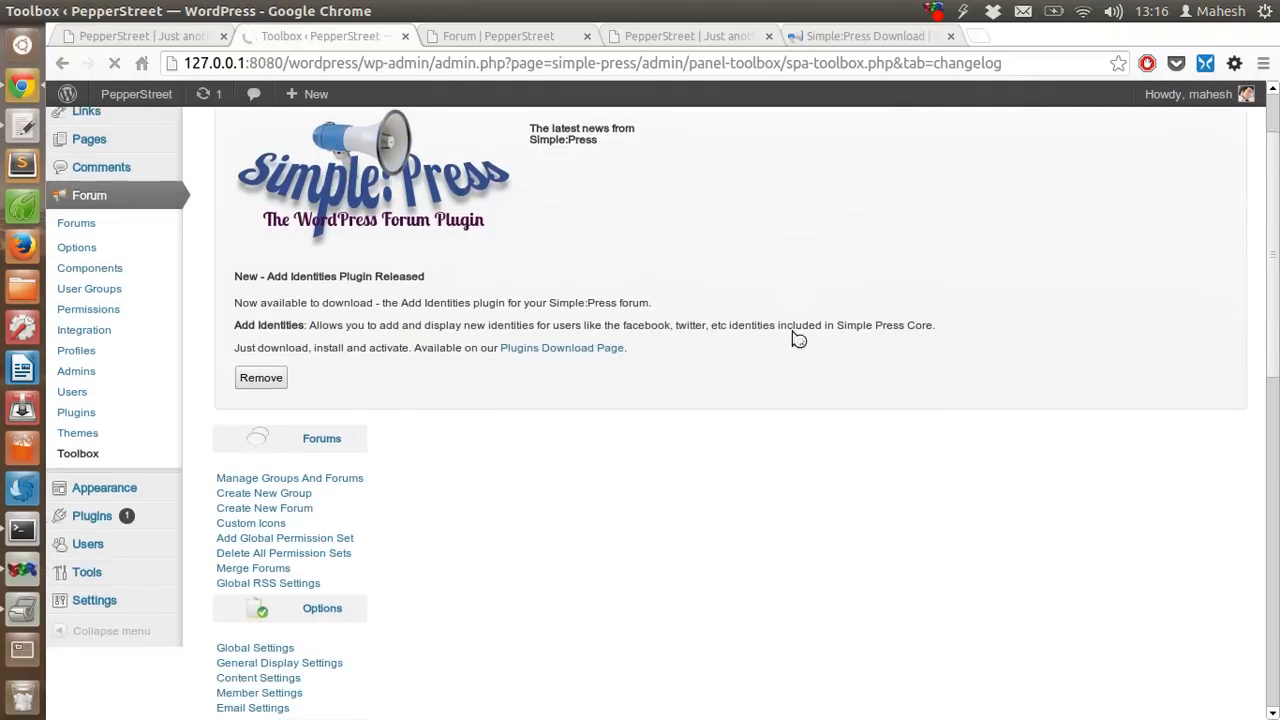
pyautogui.scroll(-3)
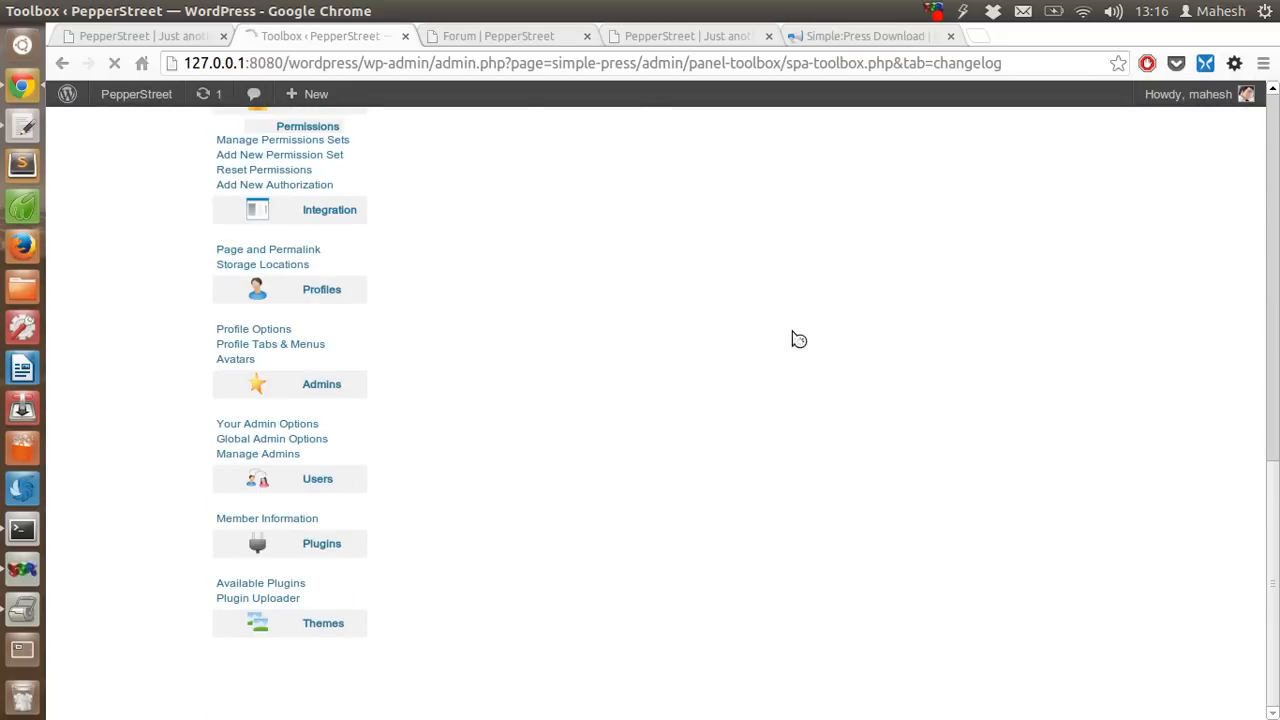
pyautogui.scroll(3)
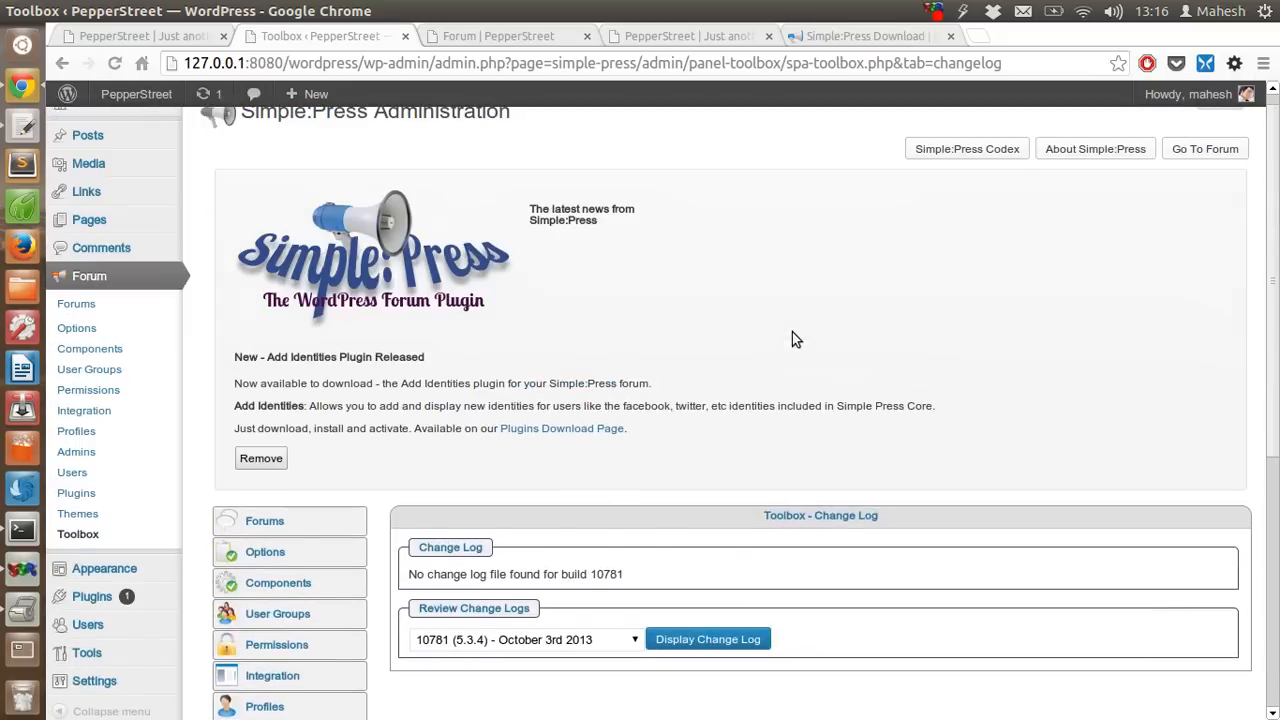
pyautogui.scroll(-3)
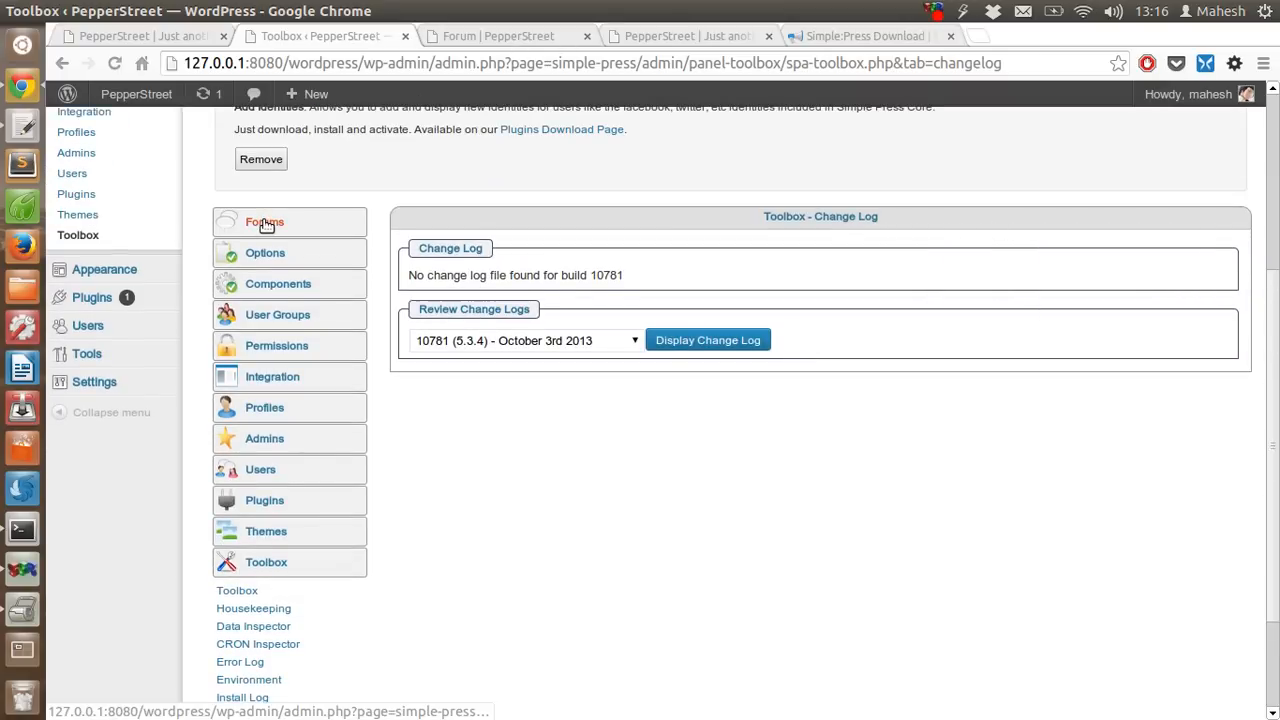
pyautogui.moveTo(264, 252)
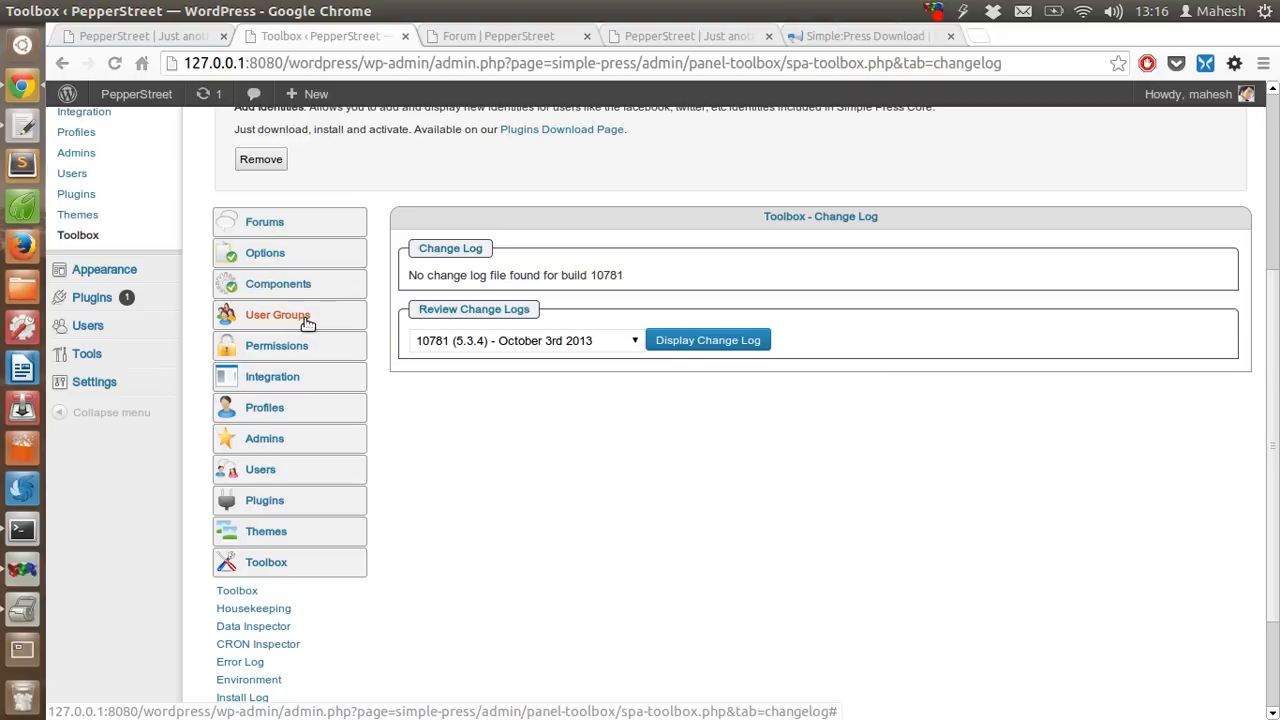
pyautogui.moveTo(330, 386)
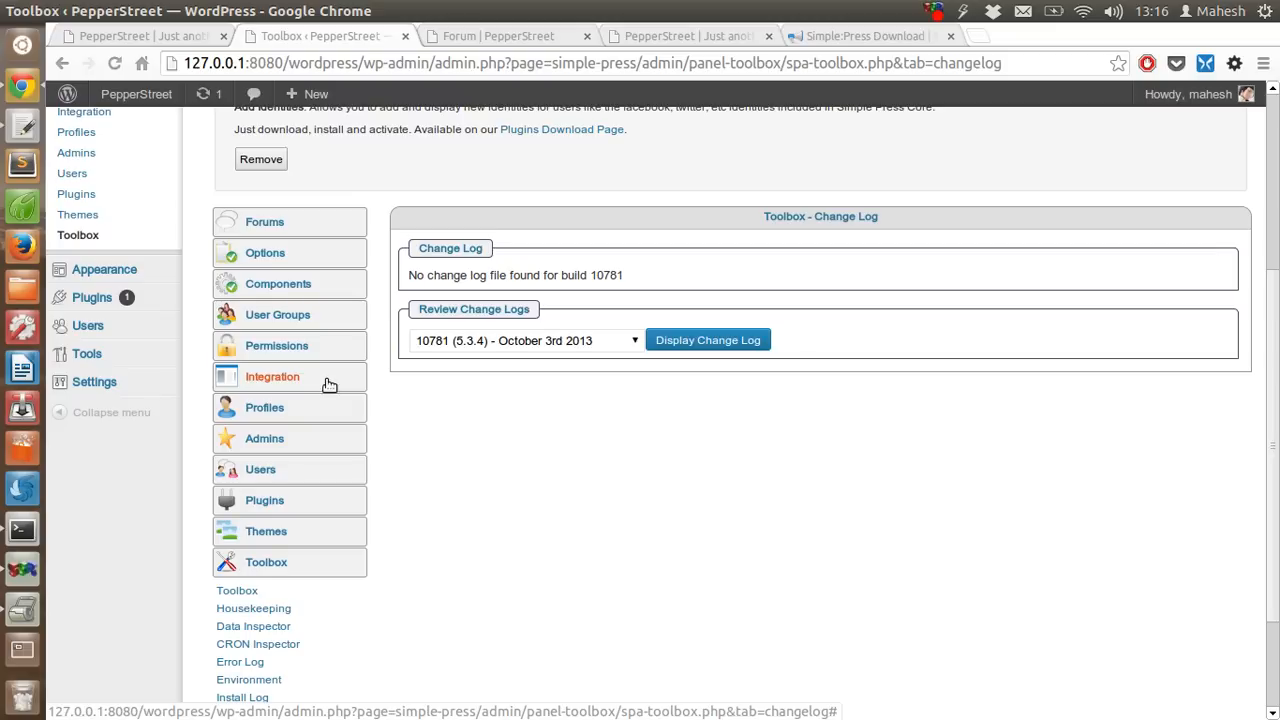
pyautogui.moveTo(310, 408)
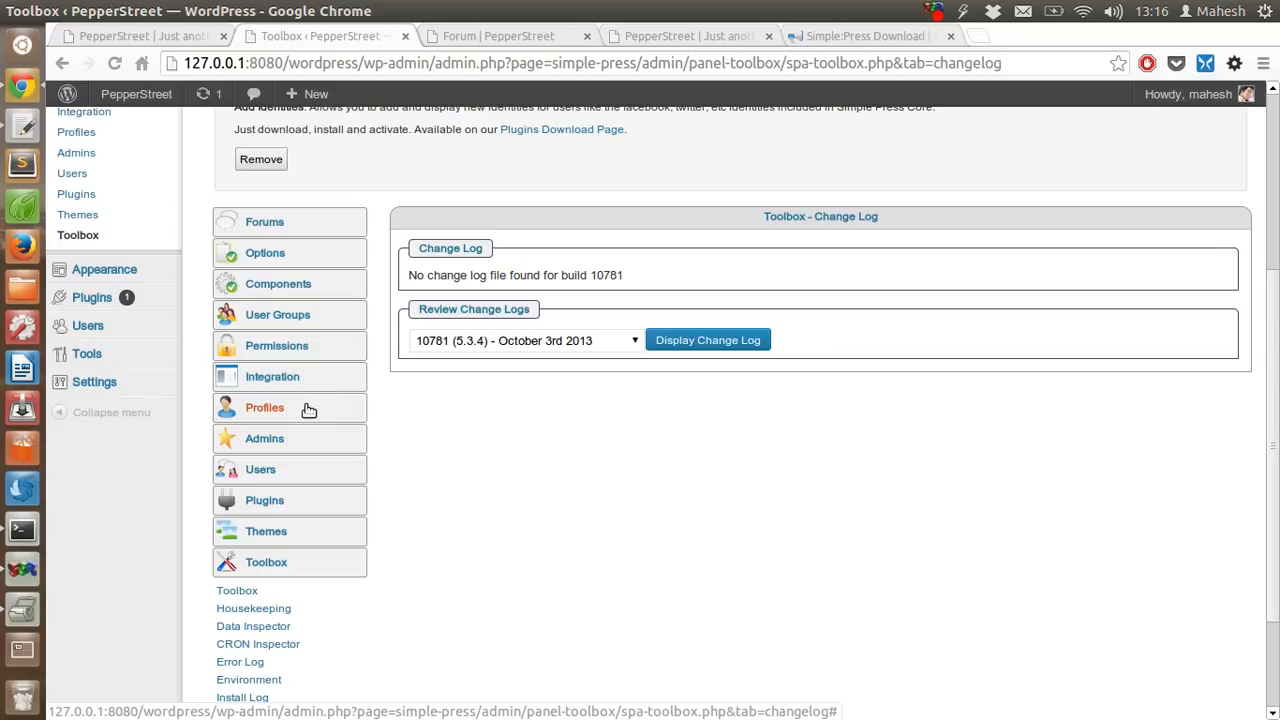
pyautogui.moveTo(320, 438)
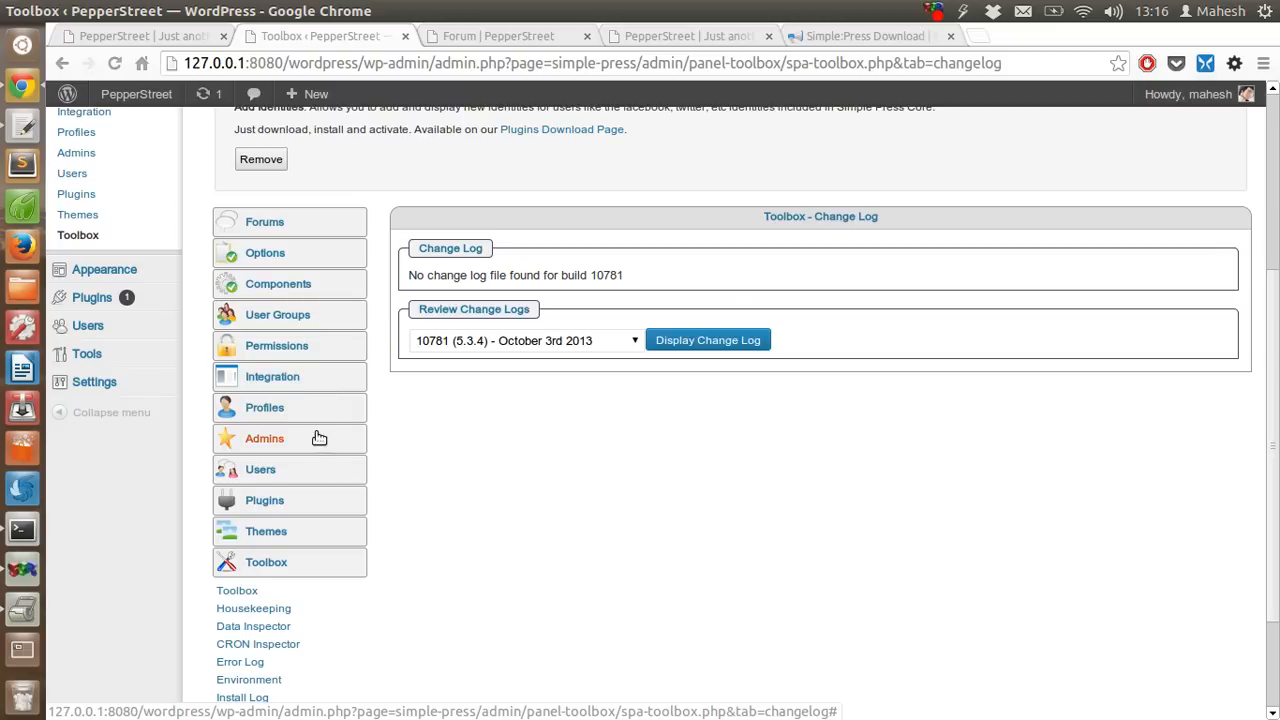
pyautogui.moveTo(316, 474)
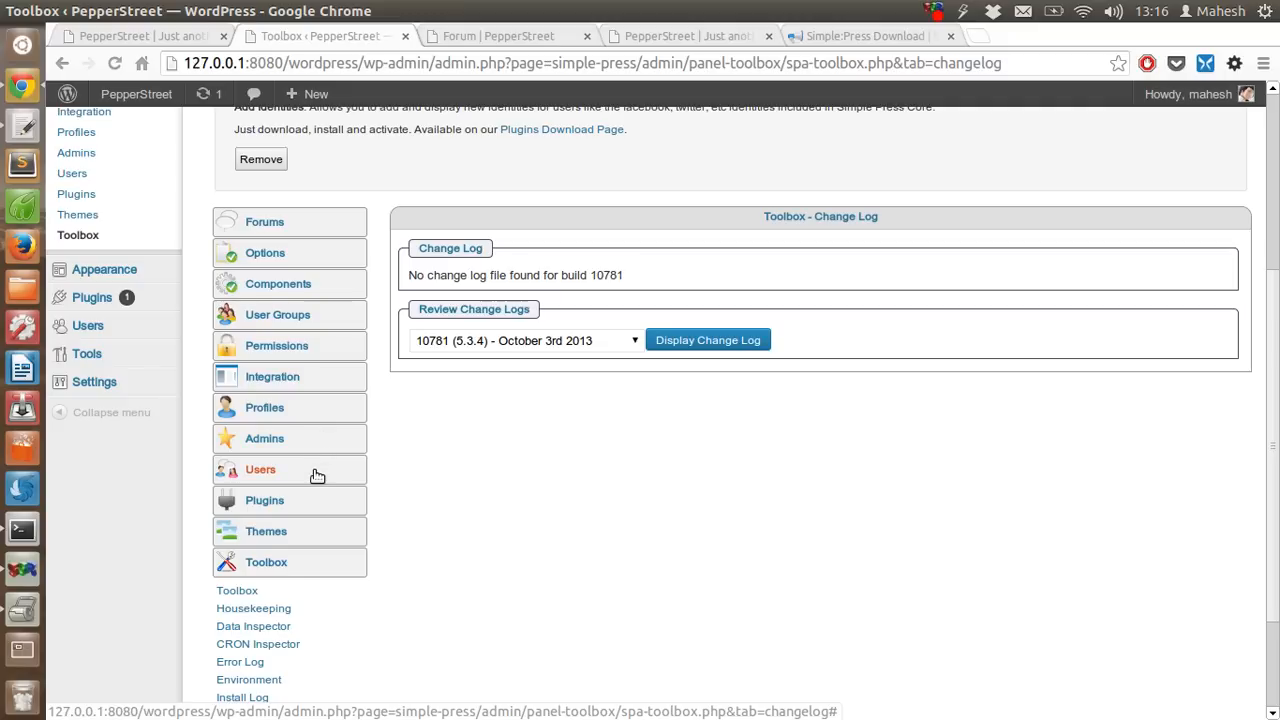
pyautogui.moveTo(310, 508)
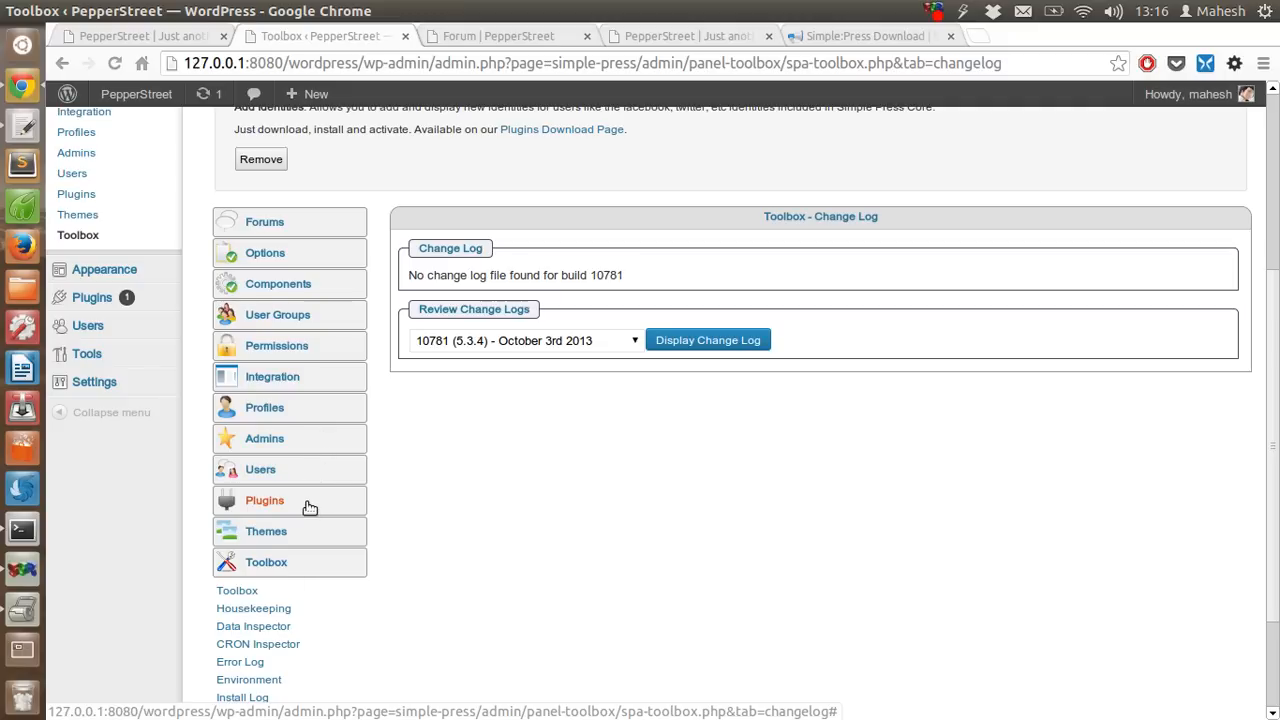
pyautogui.moveTo(312, 568)
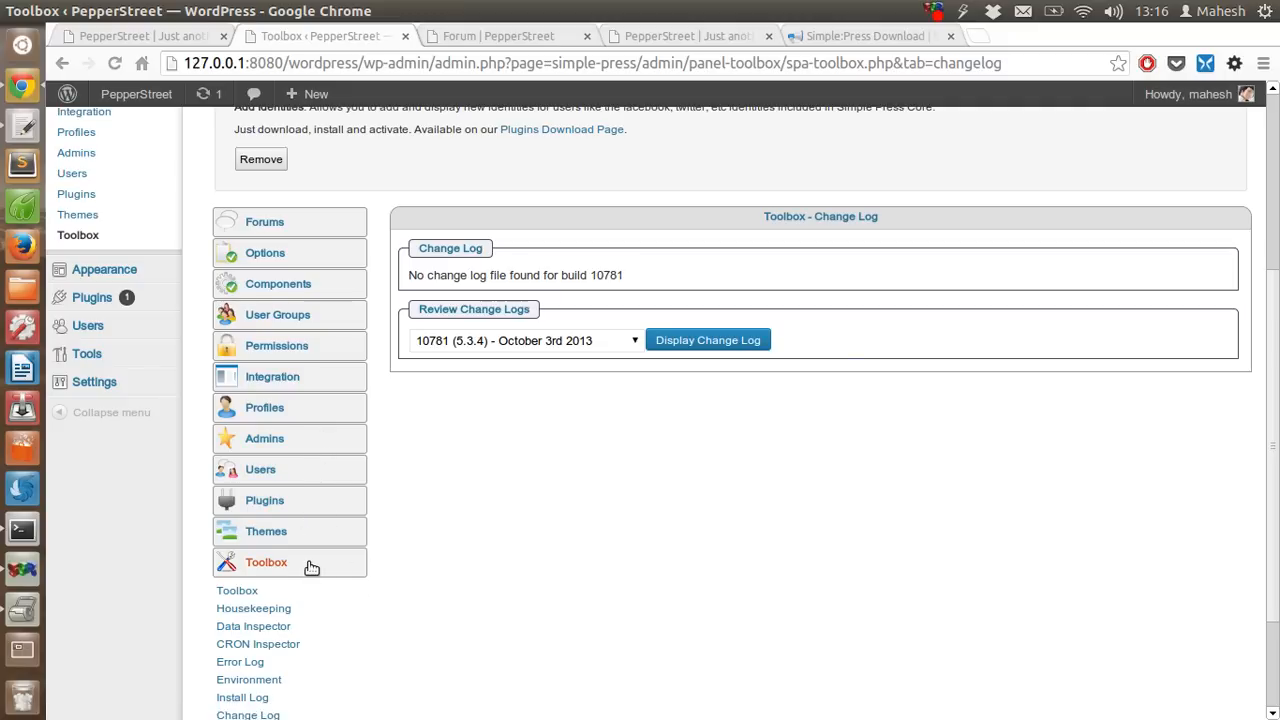
pyautogui.moveTo(504, 500)
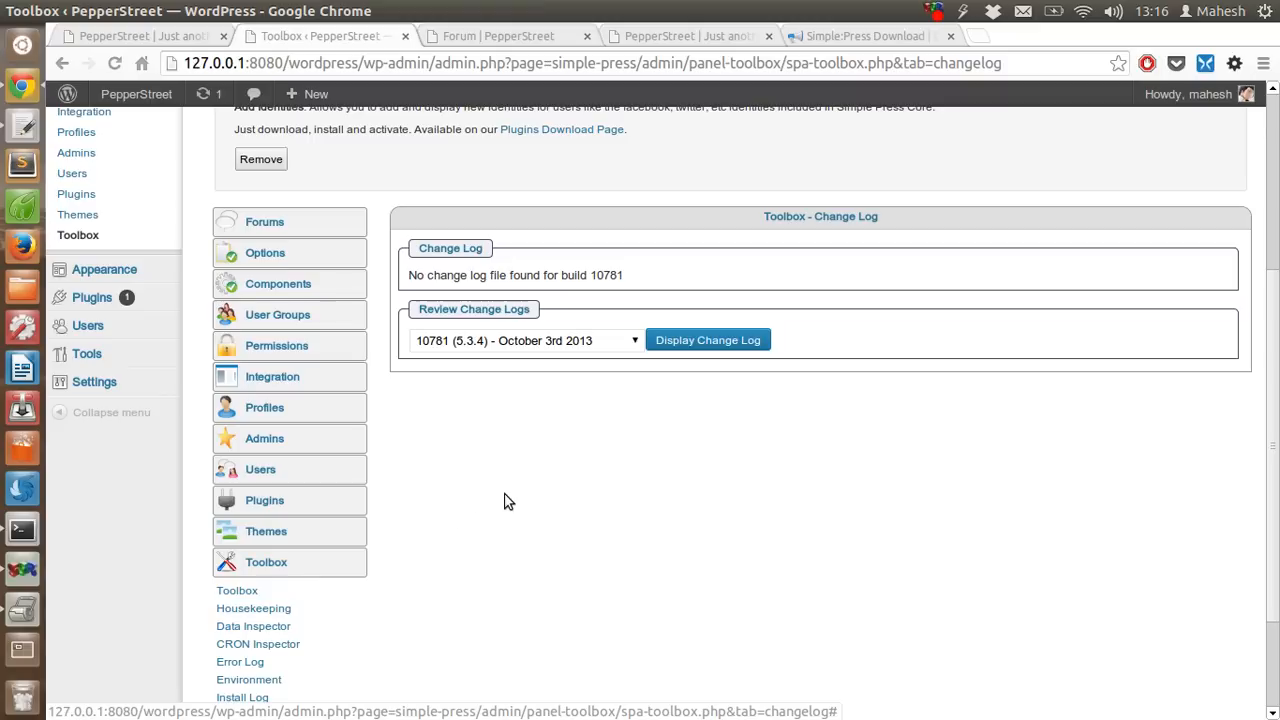
pyautogui.scroll(-3)
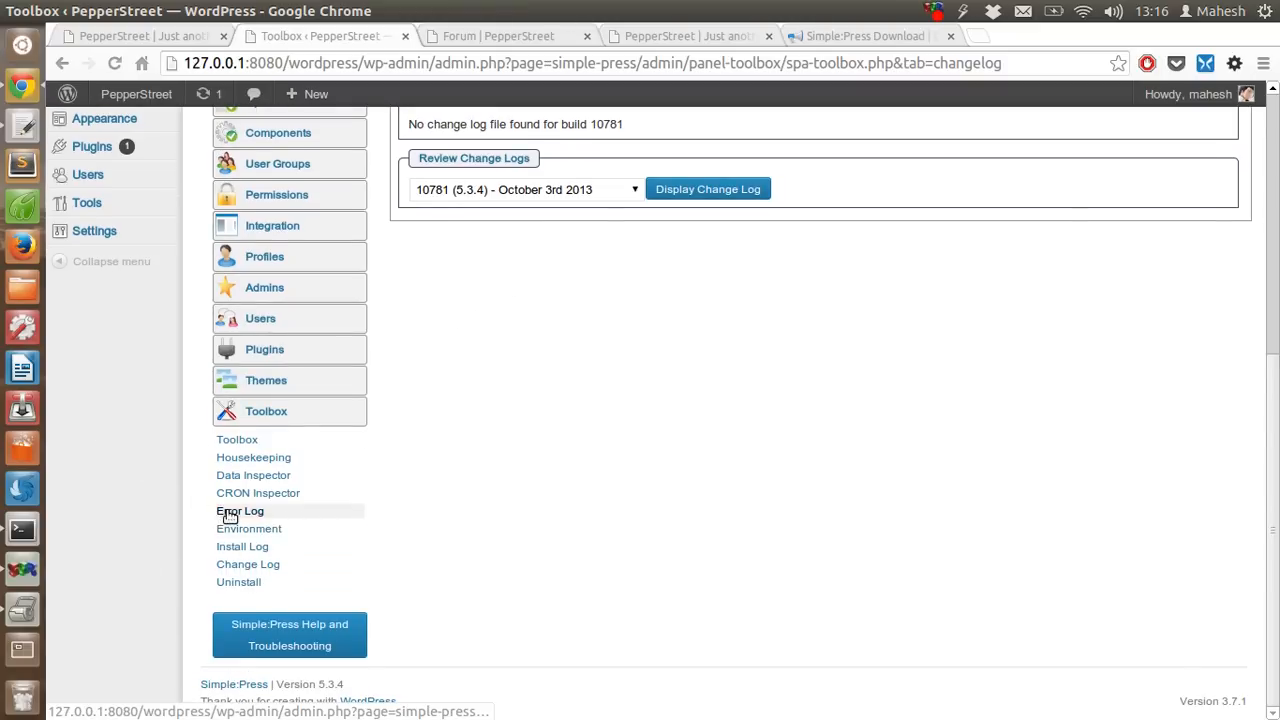
pyautogui.moveTo(248, 564)
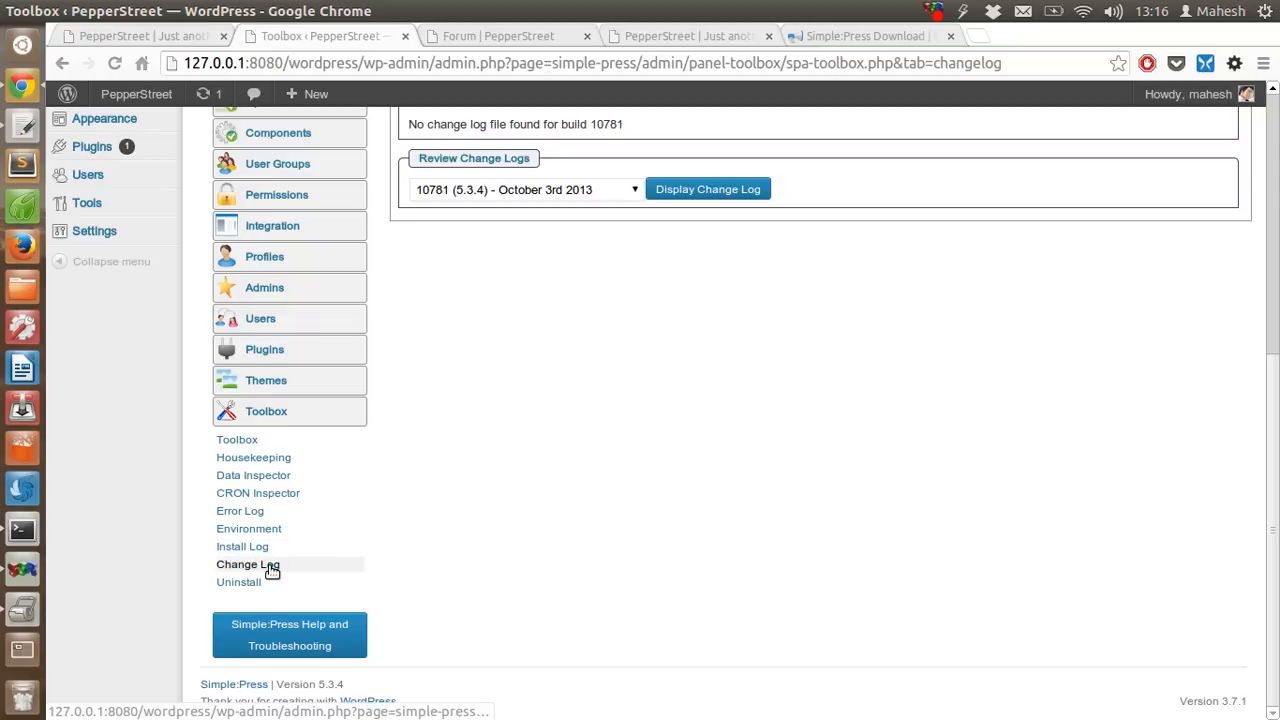
pyautogui.moveTo(238, 582)
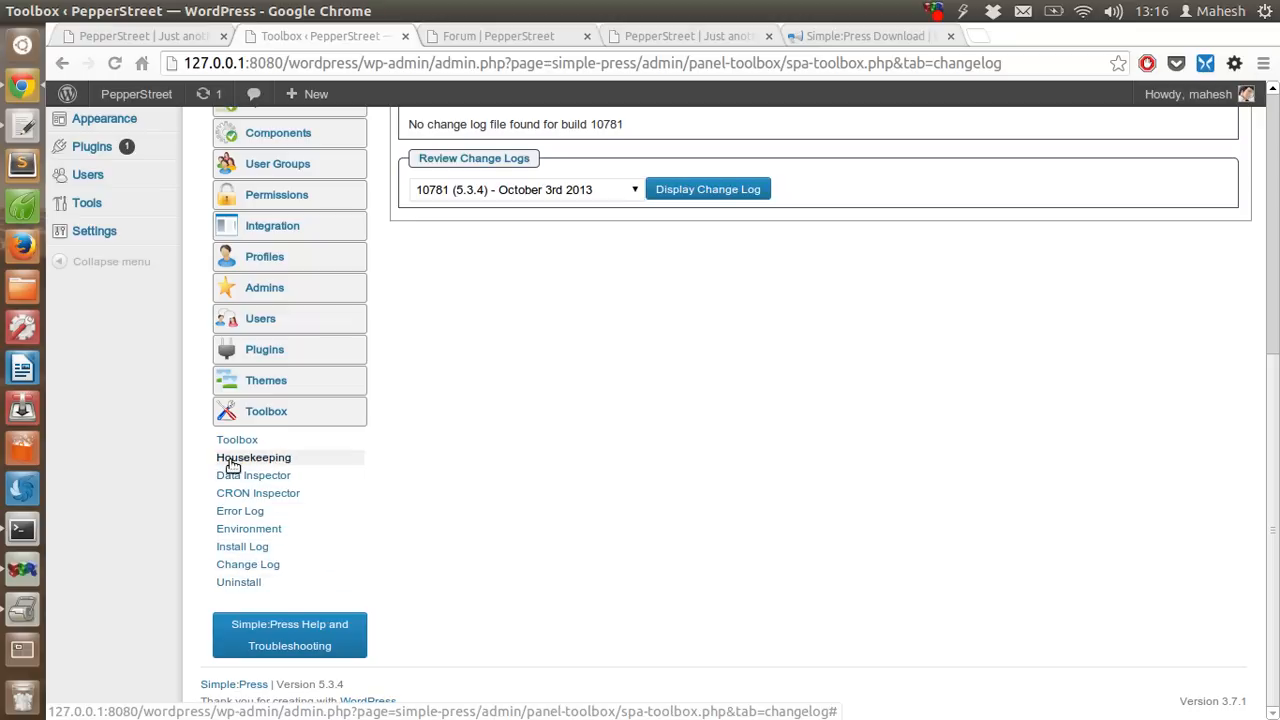
pyautogui.moveTo(308, 488)
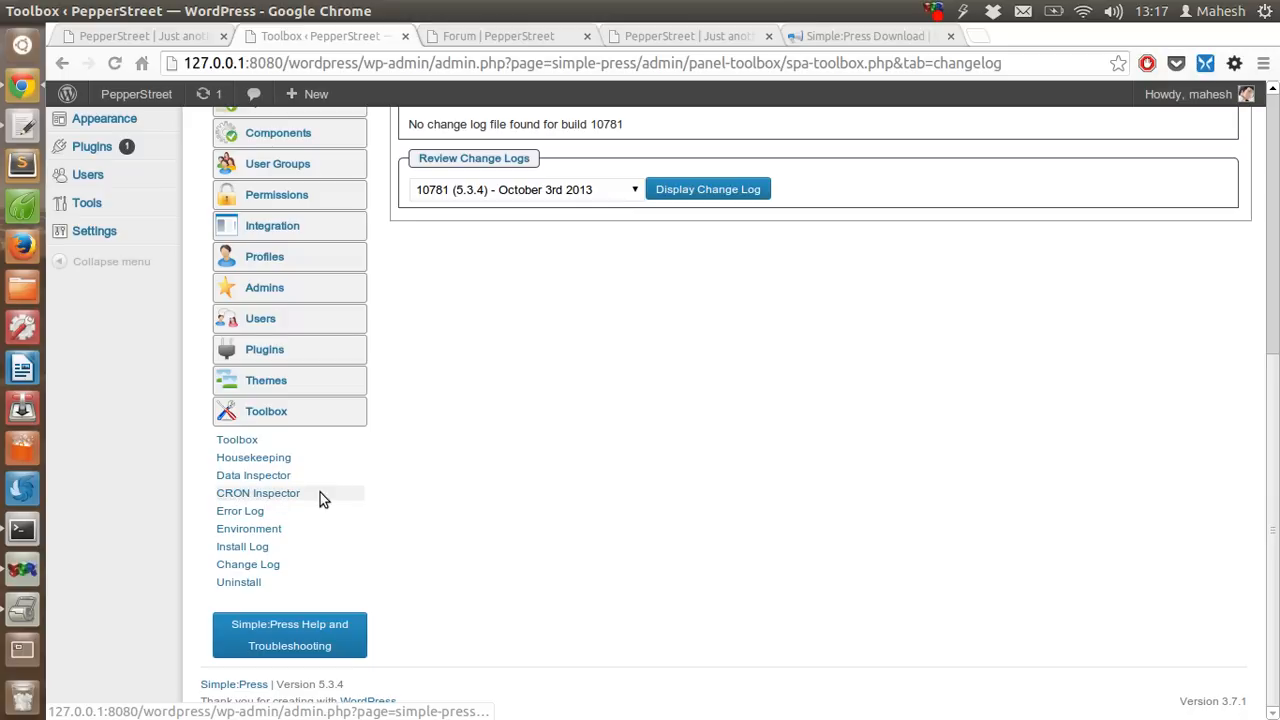
pyautogui.moveTo(504, 436)
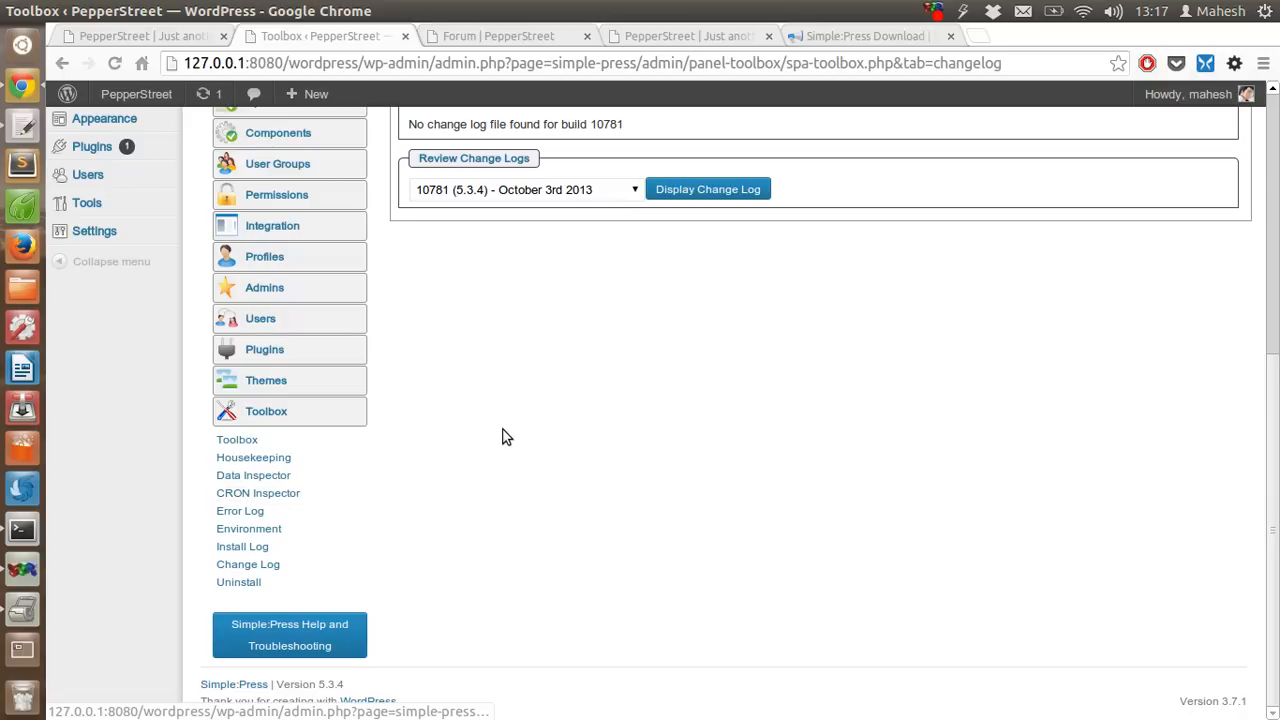
pyautogui.scroll(3)
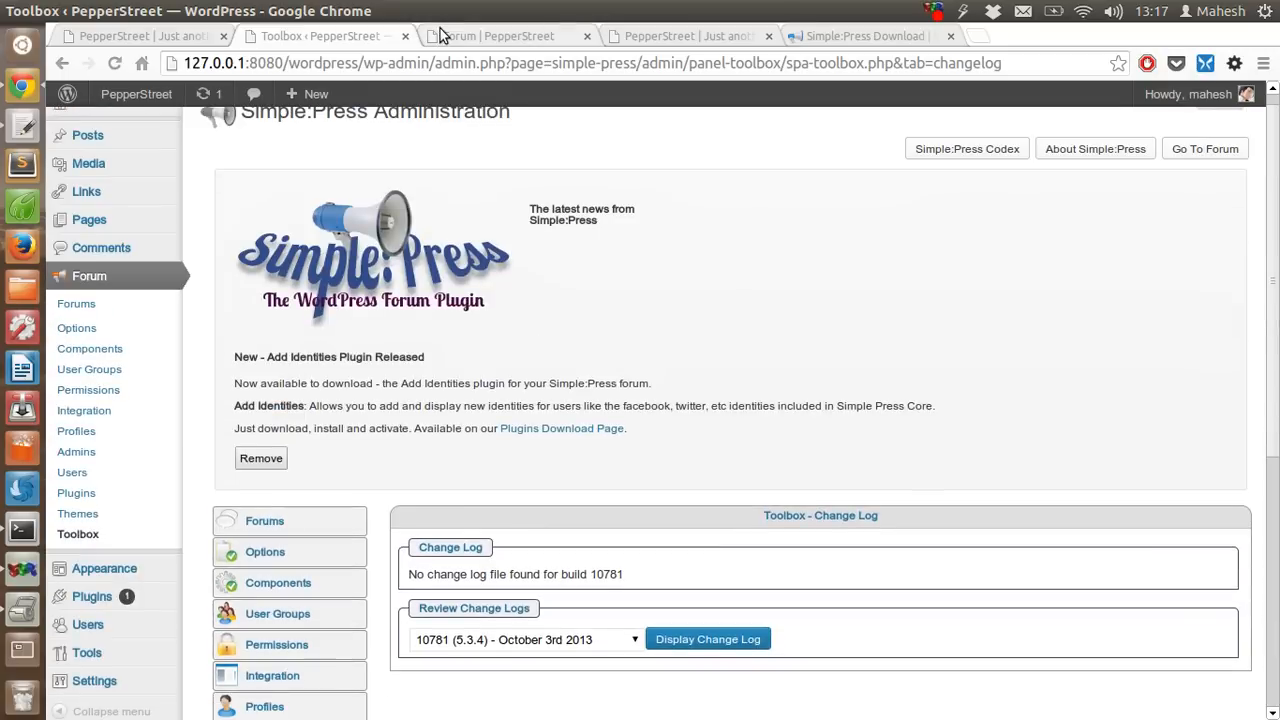
pyautogui.click(504, 36)
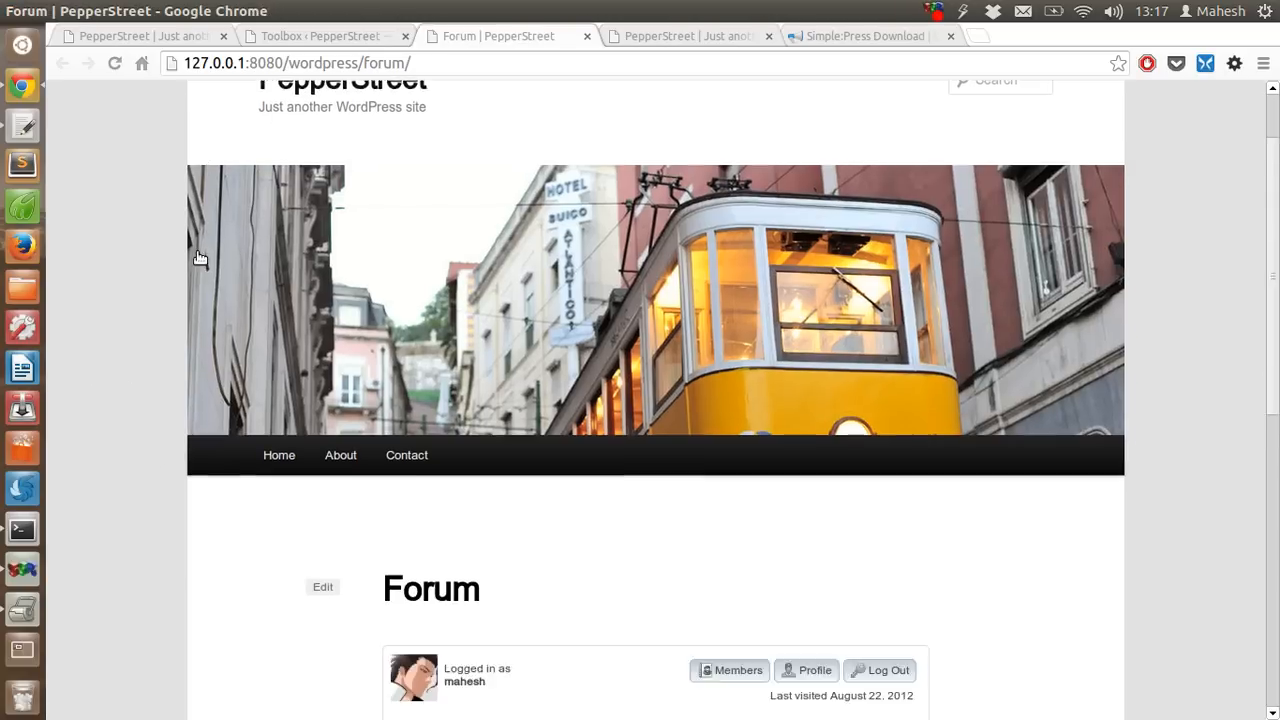
pyautogui.scroll(-3)
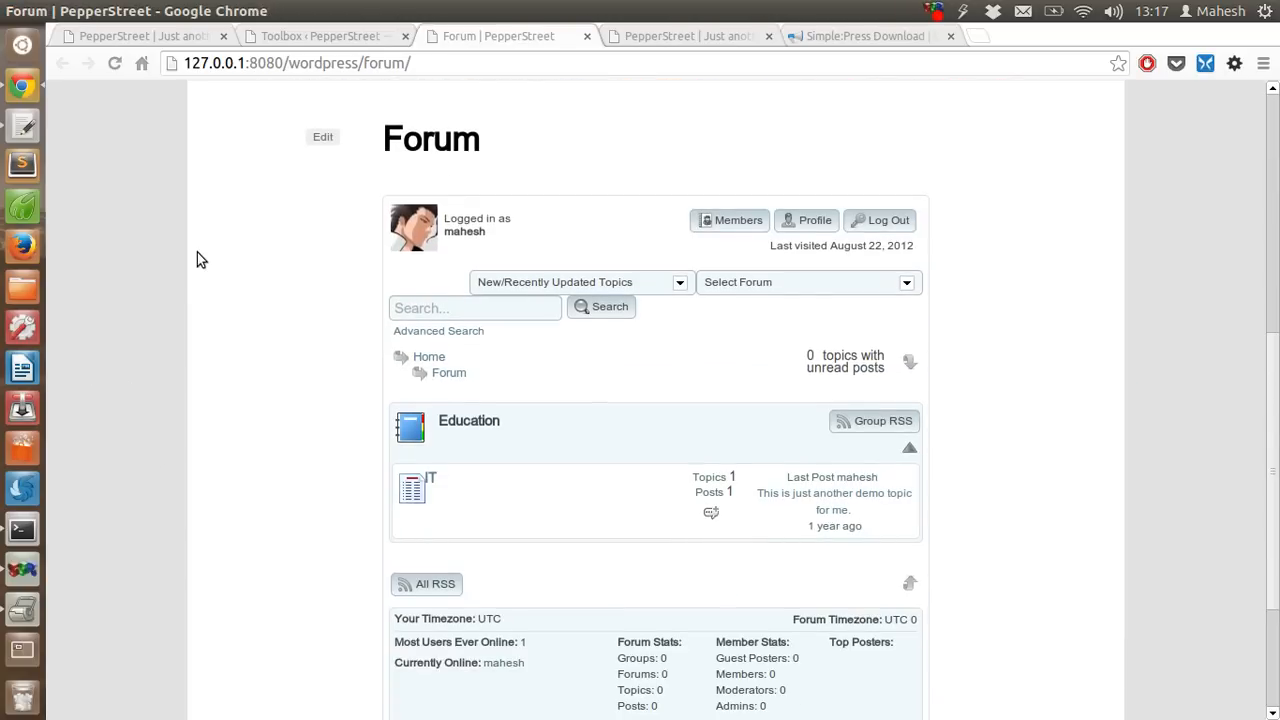
pyautogui.moveTo(310, 378)
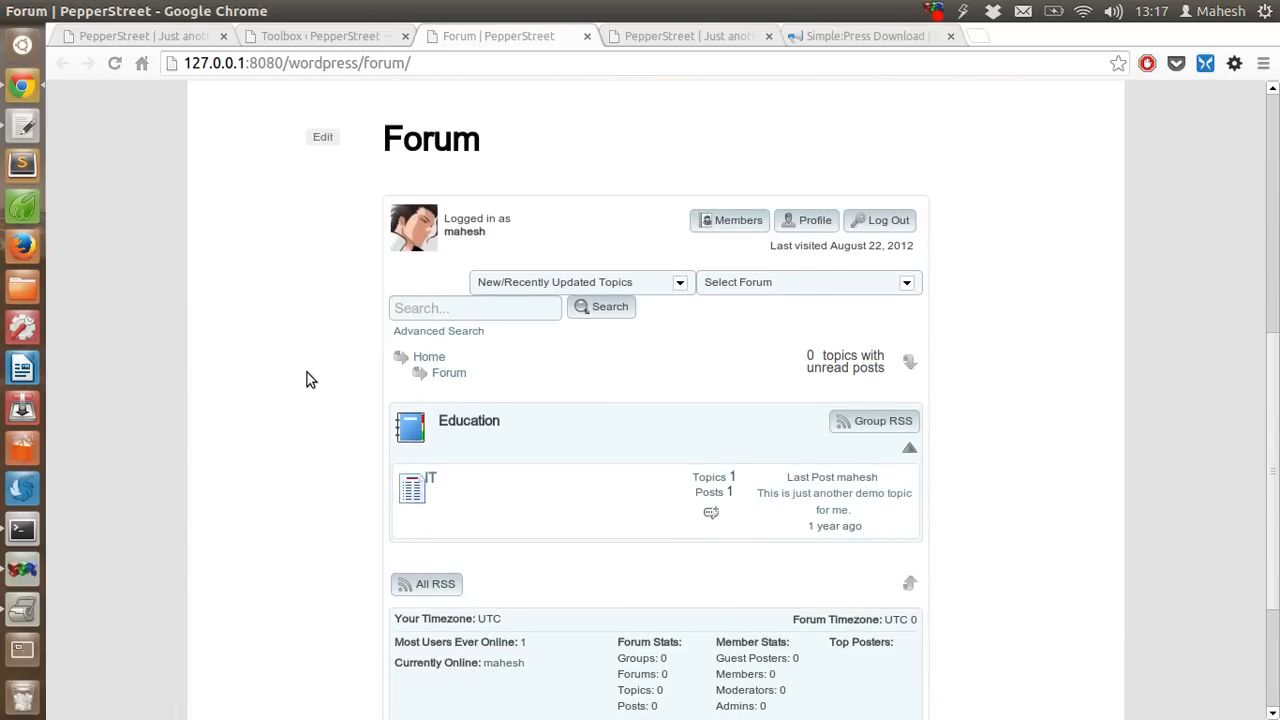
pyautogui.scroll(3)
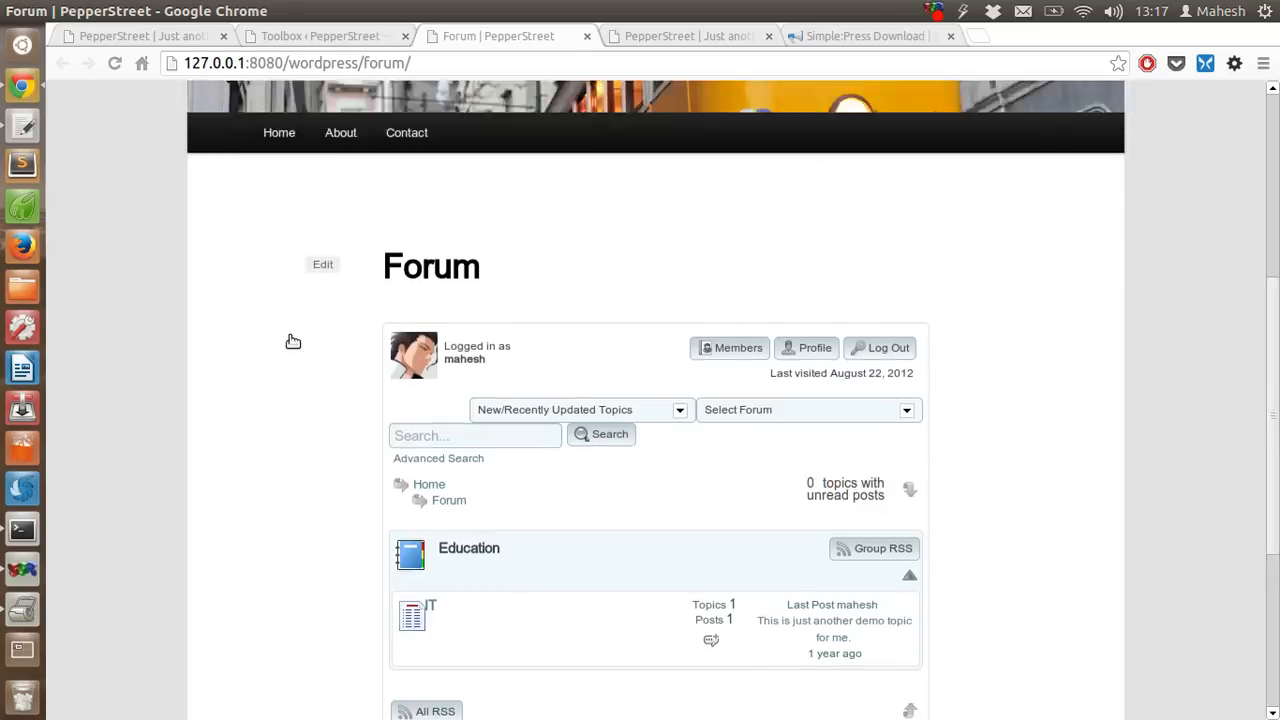
pyautogui.scroll(-3)
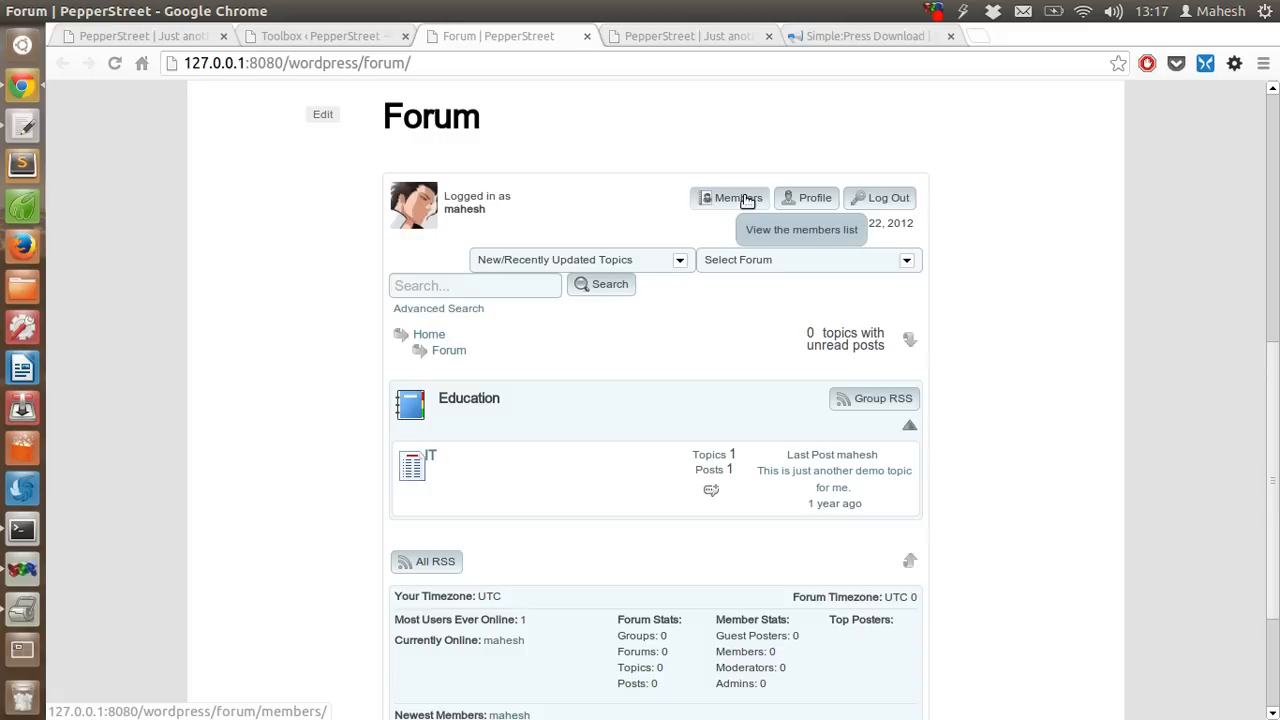
pyautogui.moveTo(738, 198)
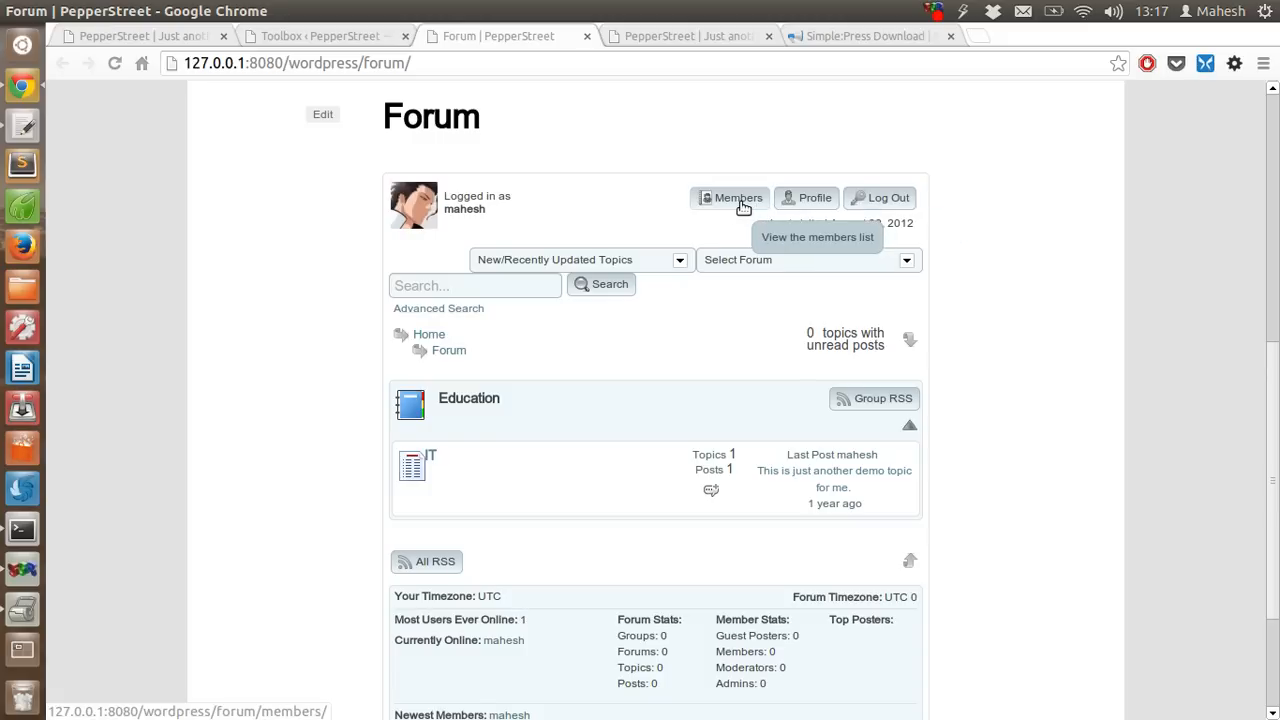
pyautogui.moveTo(428, 464)
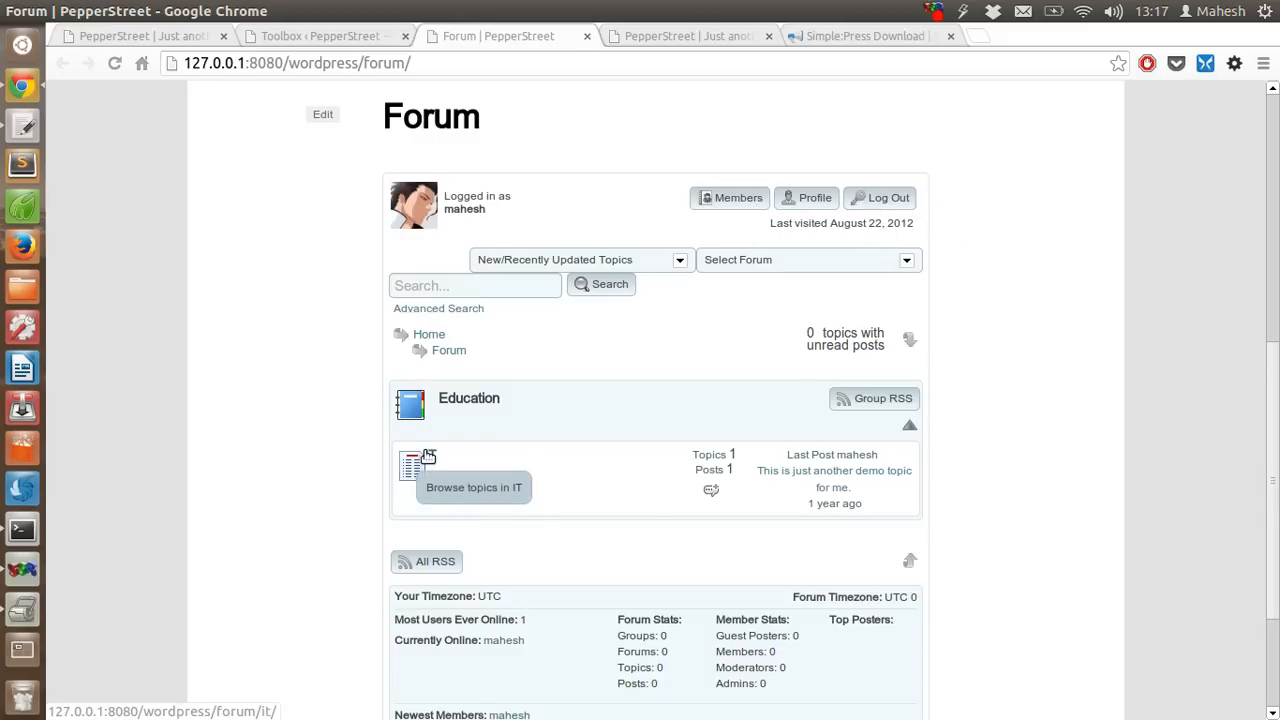
pyautogui.scroll(-3)
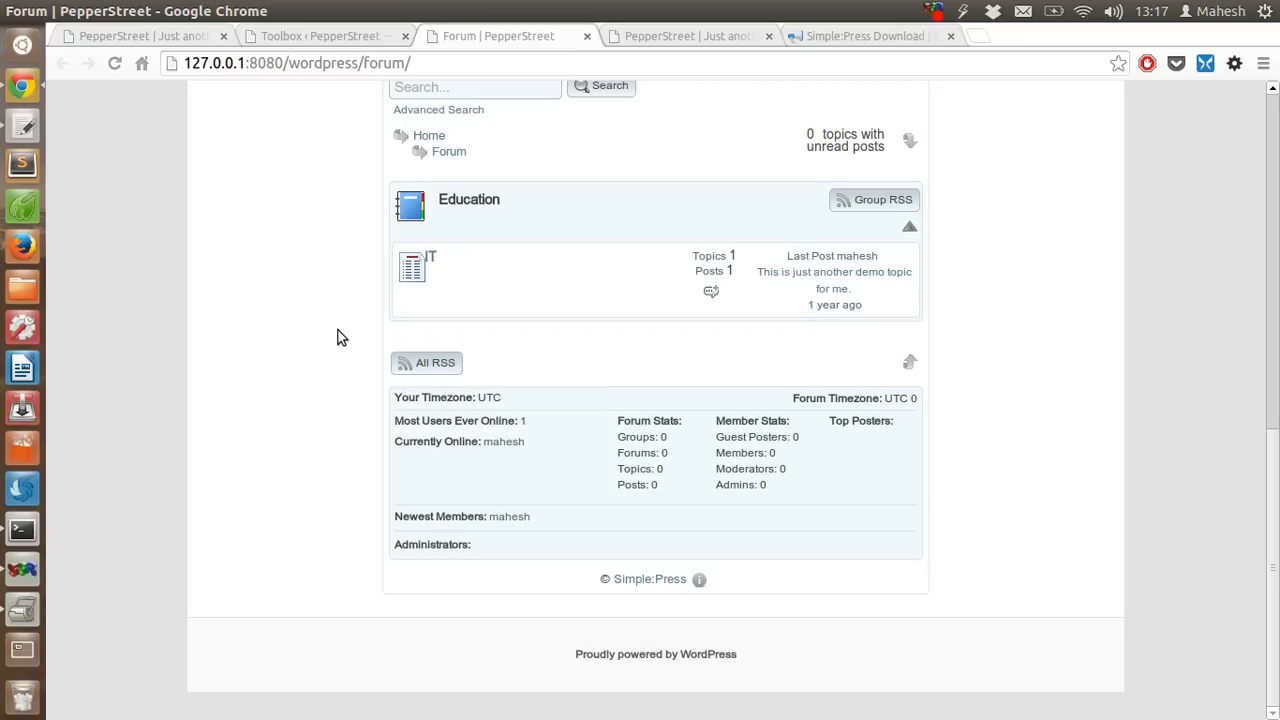
pyautogui.moveTo(288, 316)
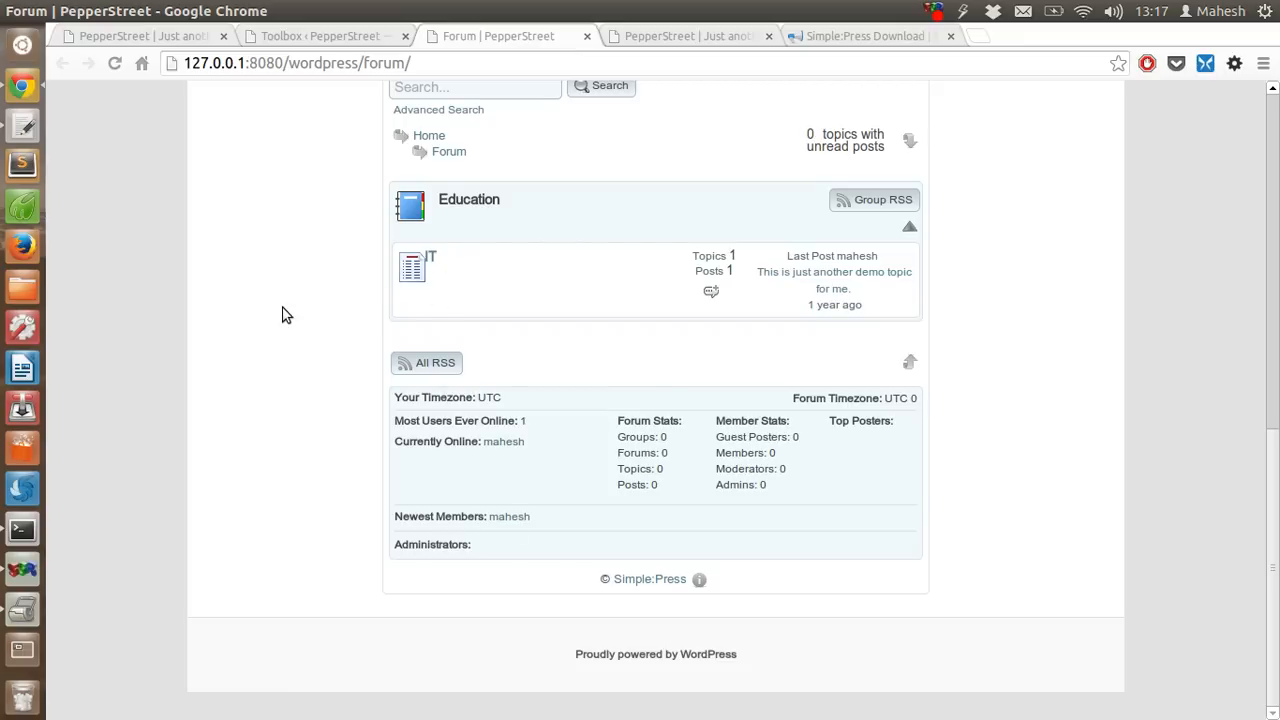
pyautogui.scroll(3)
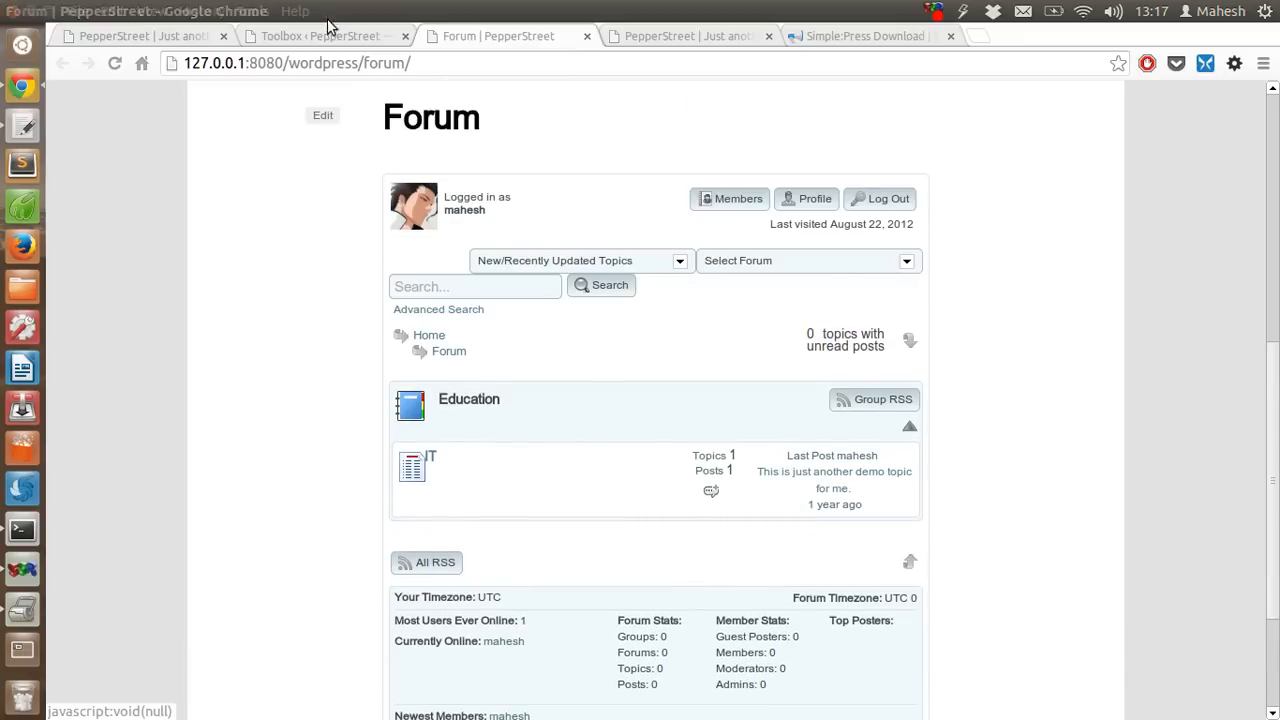
pyautogui.click(320, 36)
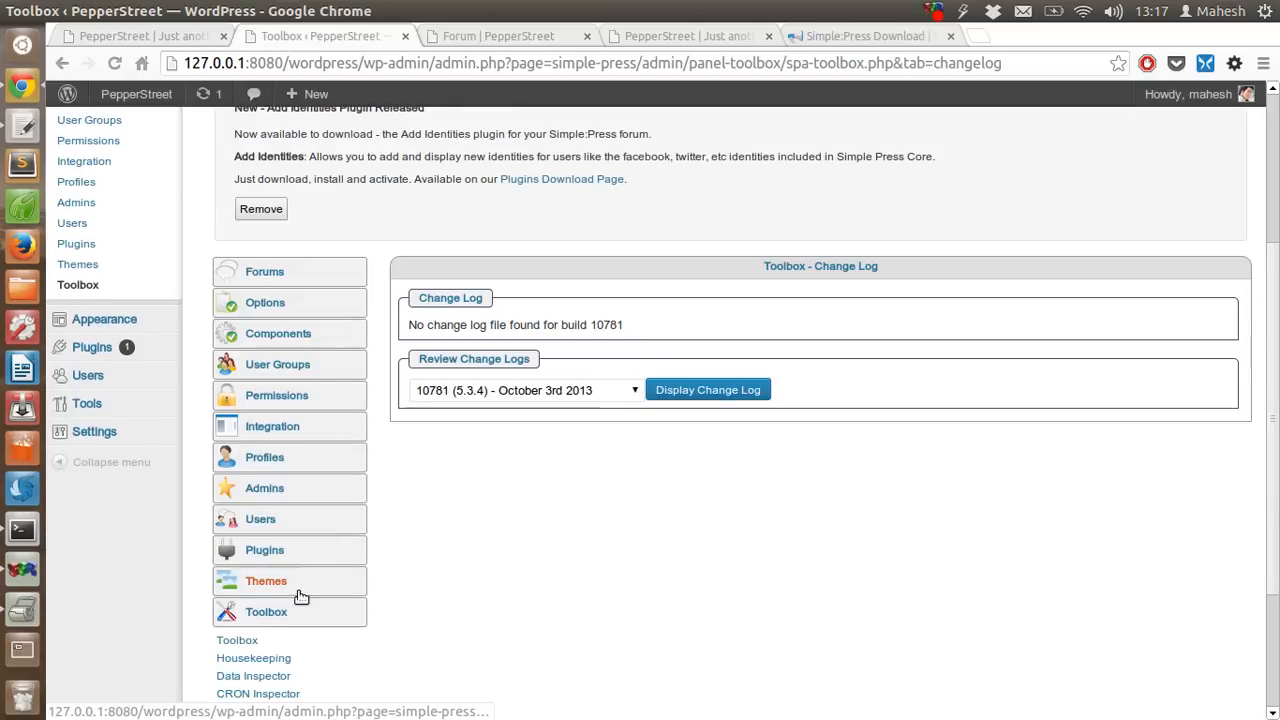
# - Change the default theme's colour overlay from wintery-blue to ice and apply it, then view the forum
pyautogui.click(266, 580)
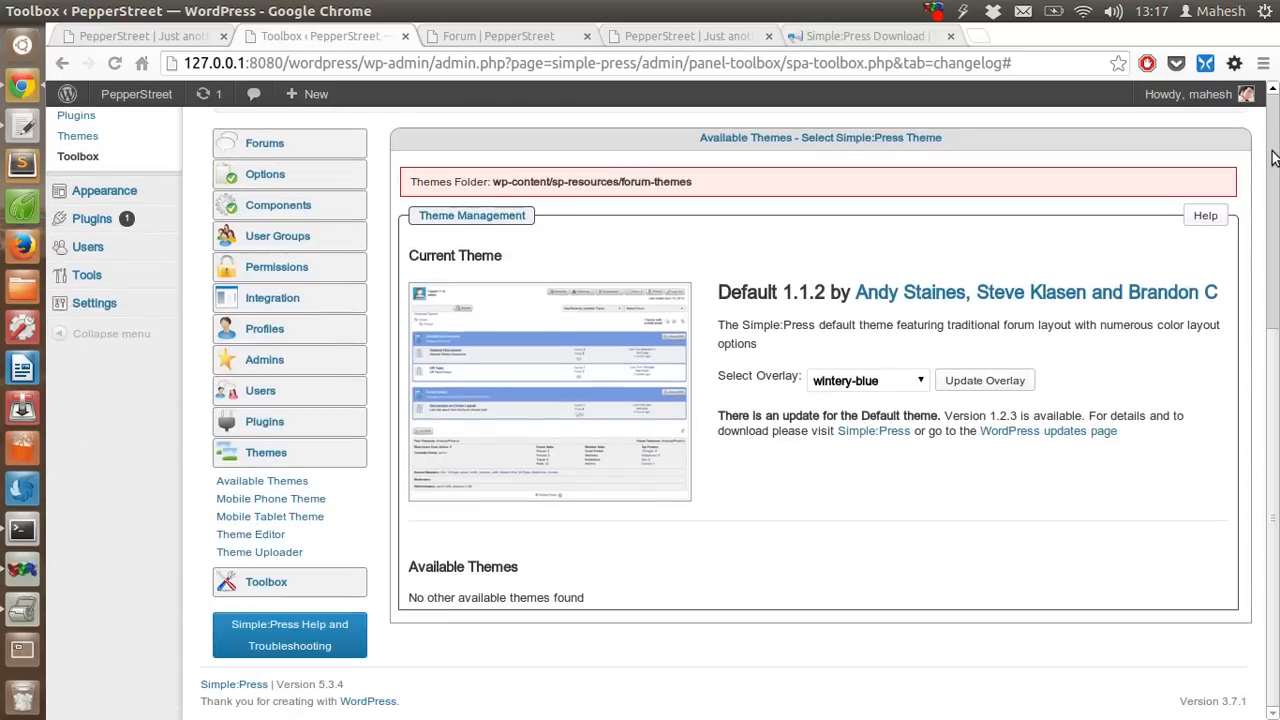
pyautogui.moveTo(484, 268)
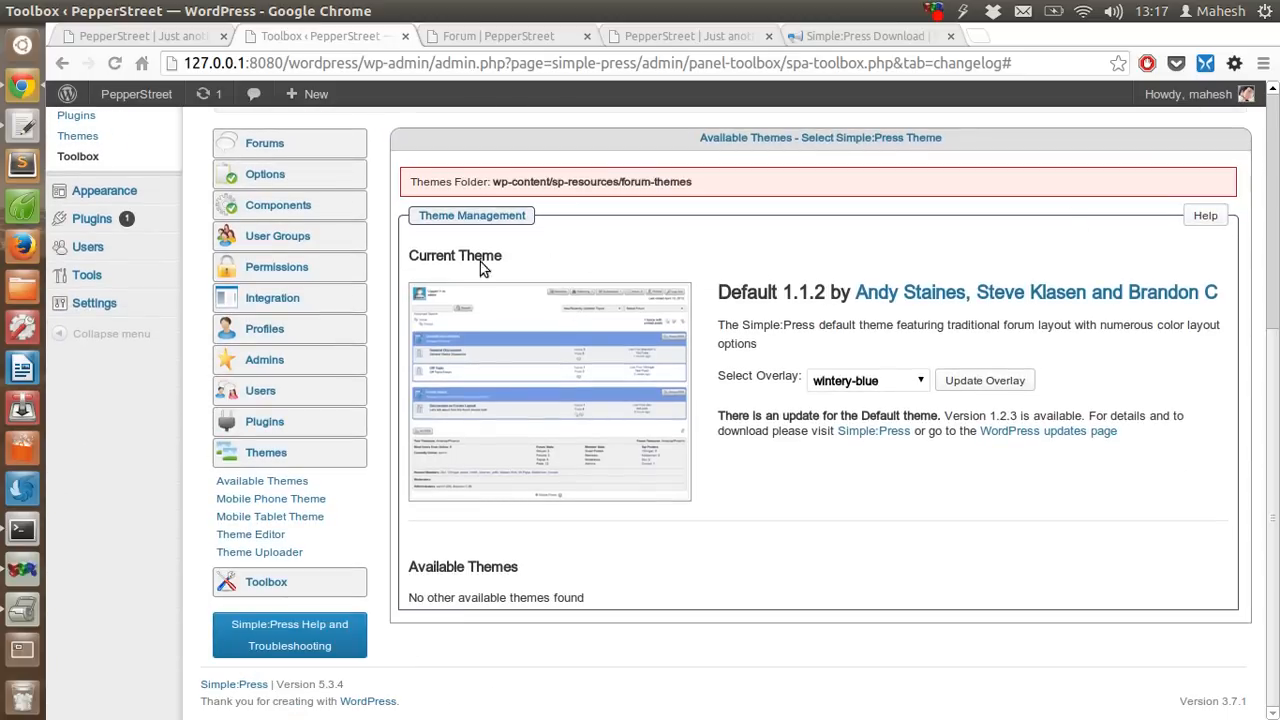
pyautogui.click(866, 380)
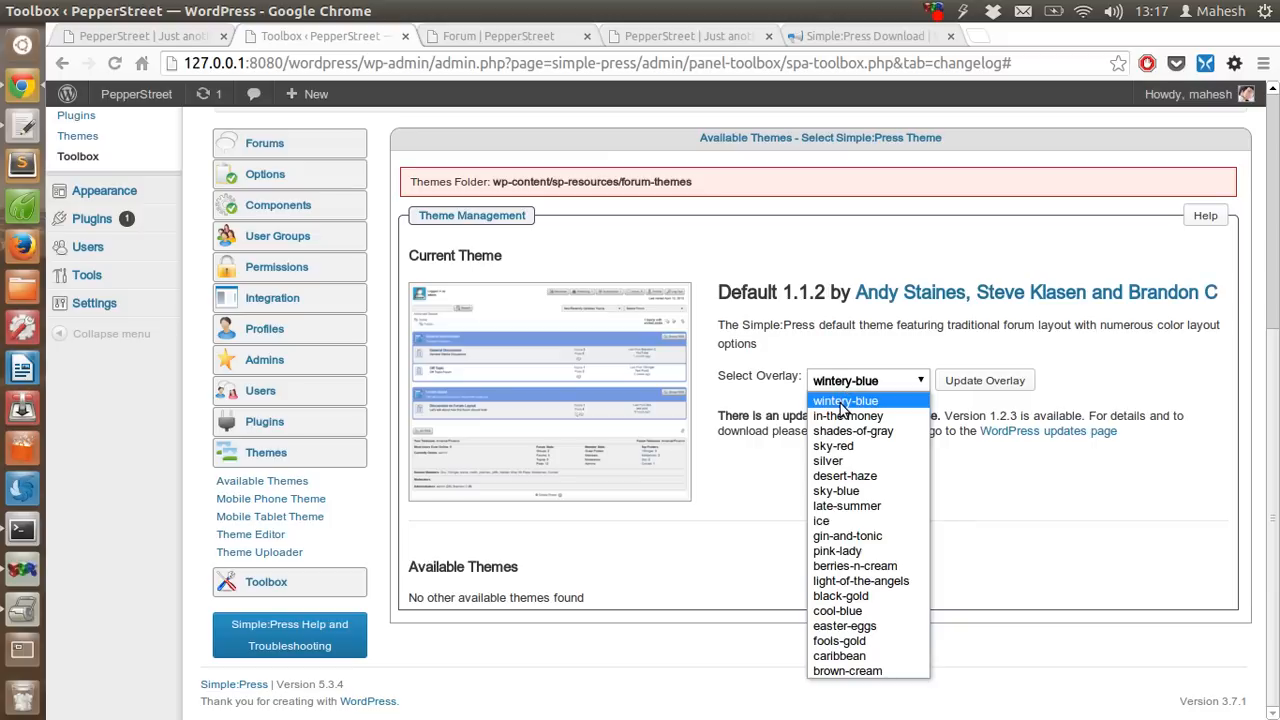
pyautogui.moveTo(820, 520)
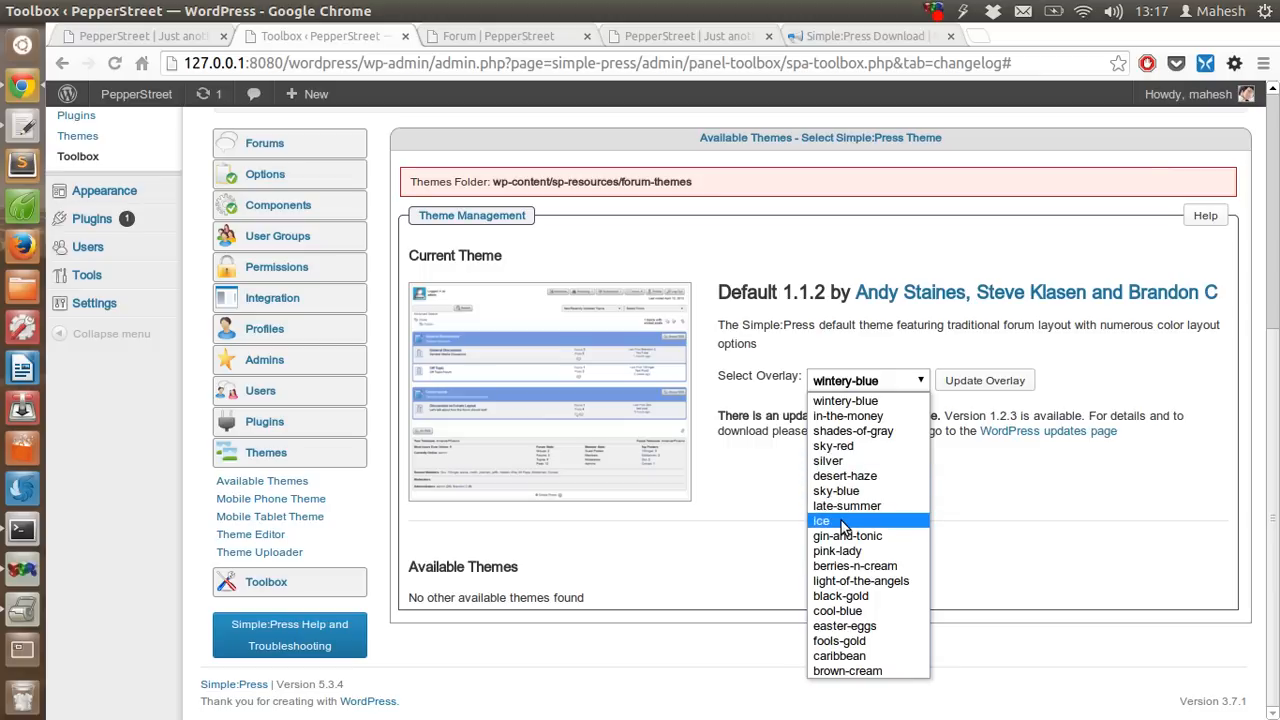
pyautogui.click(820, 520)
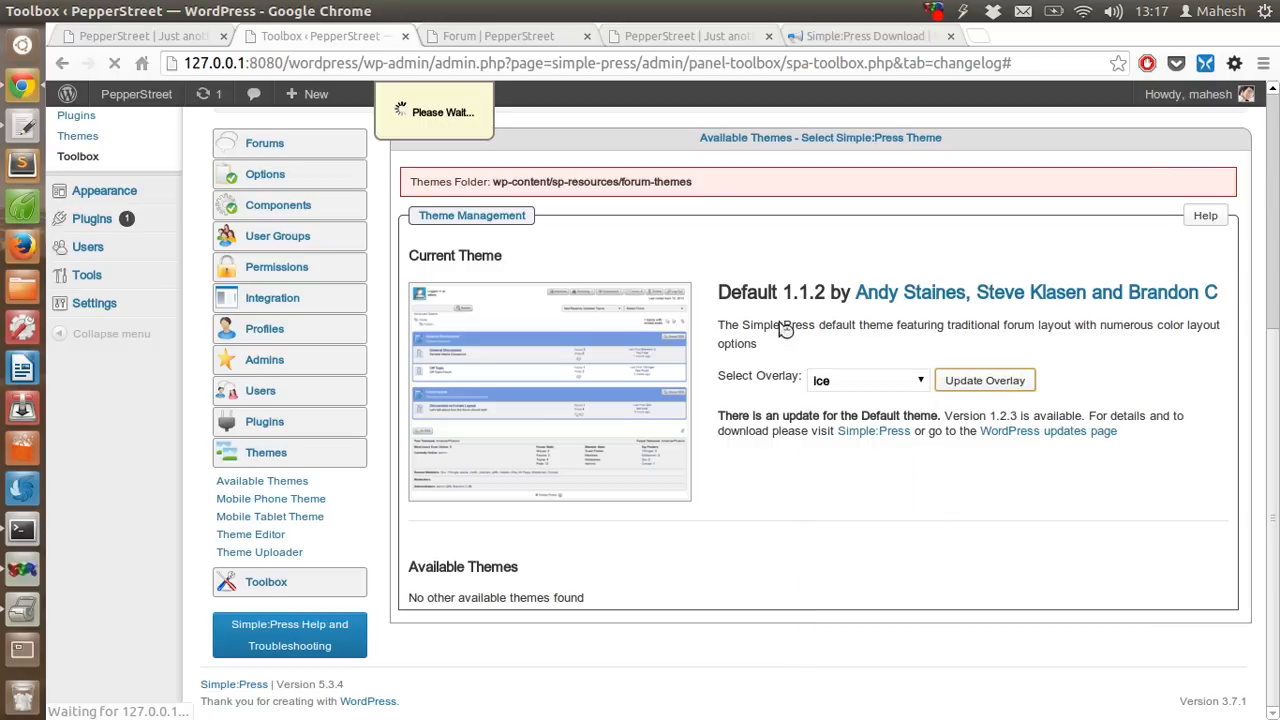
pyautogui.click(266, 452)
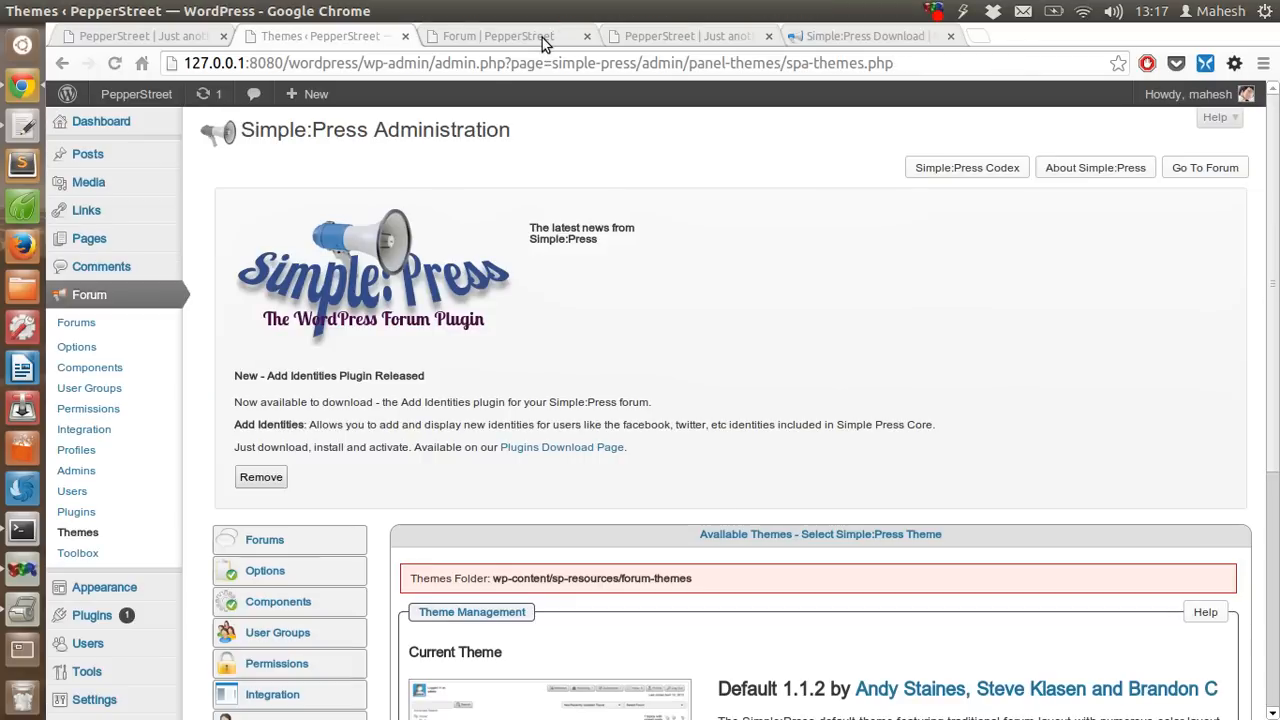
pyautogui.moveTo(352, 44)
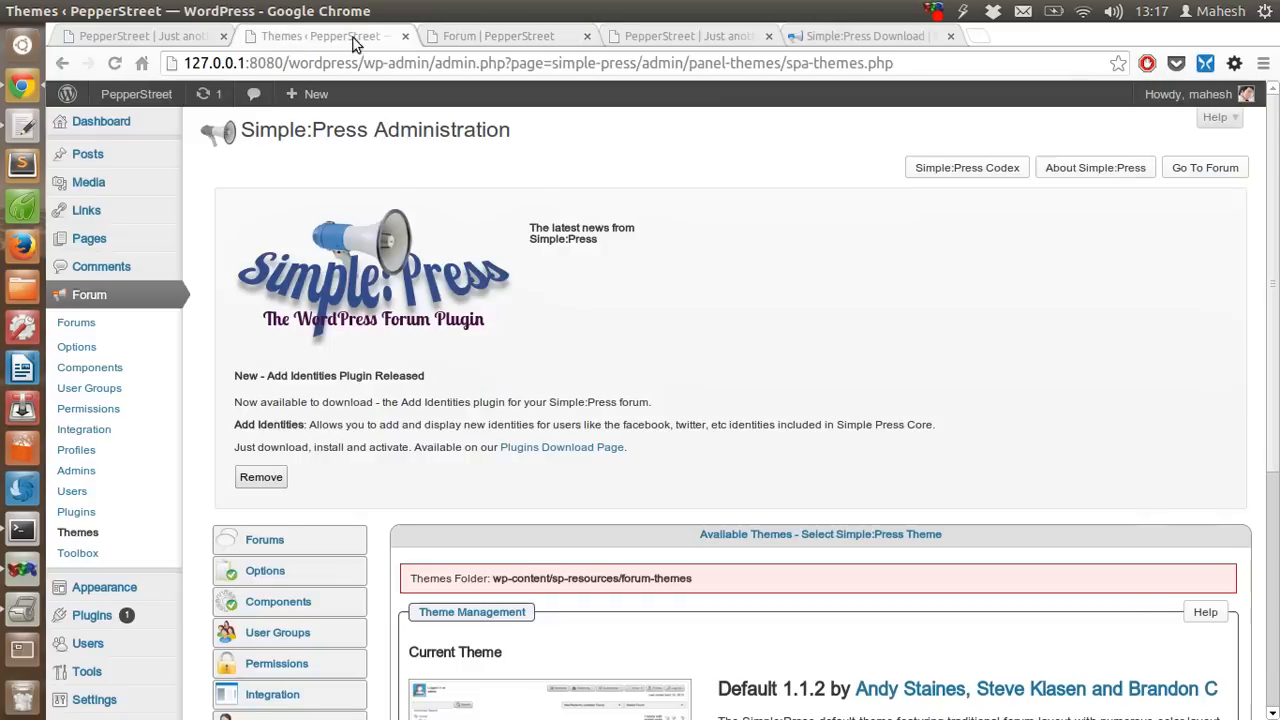
pyautogui.click(496, 36)
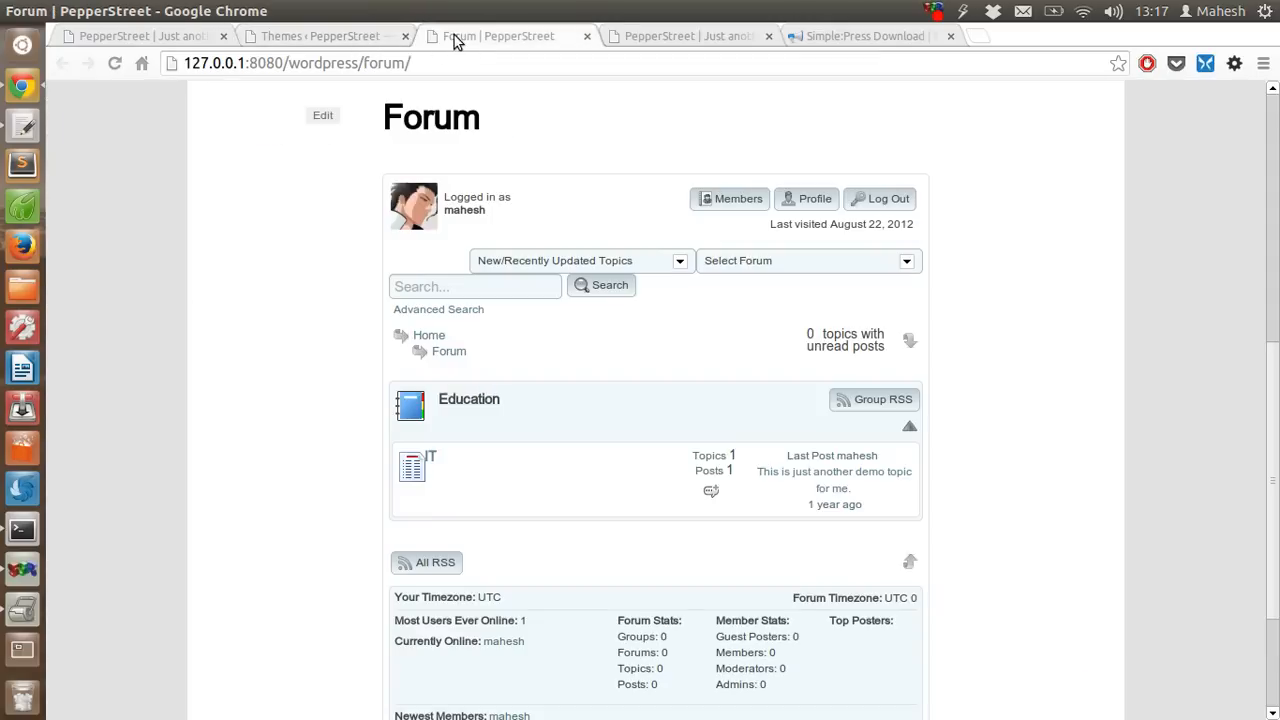
# - Open the IT forum under the Education group from the forum index
pyautogui.scroll(3)
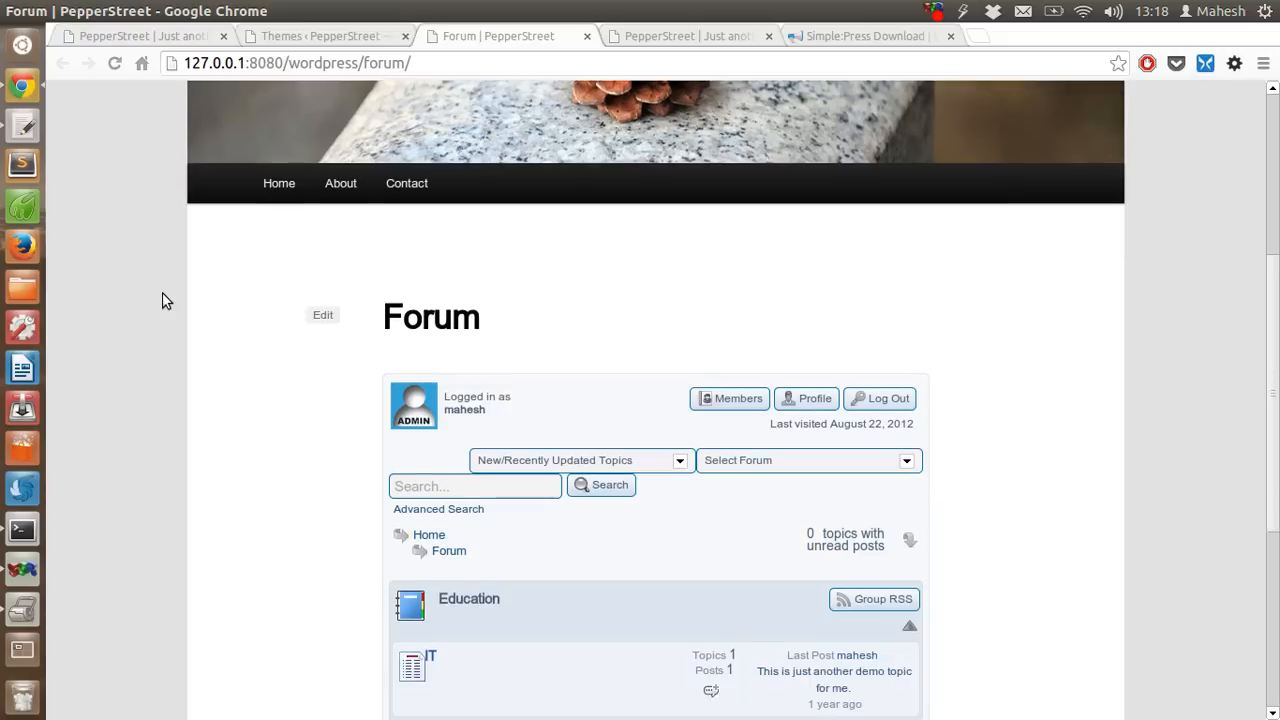
pyautogui.scroll(-3)
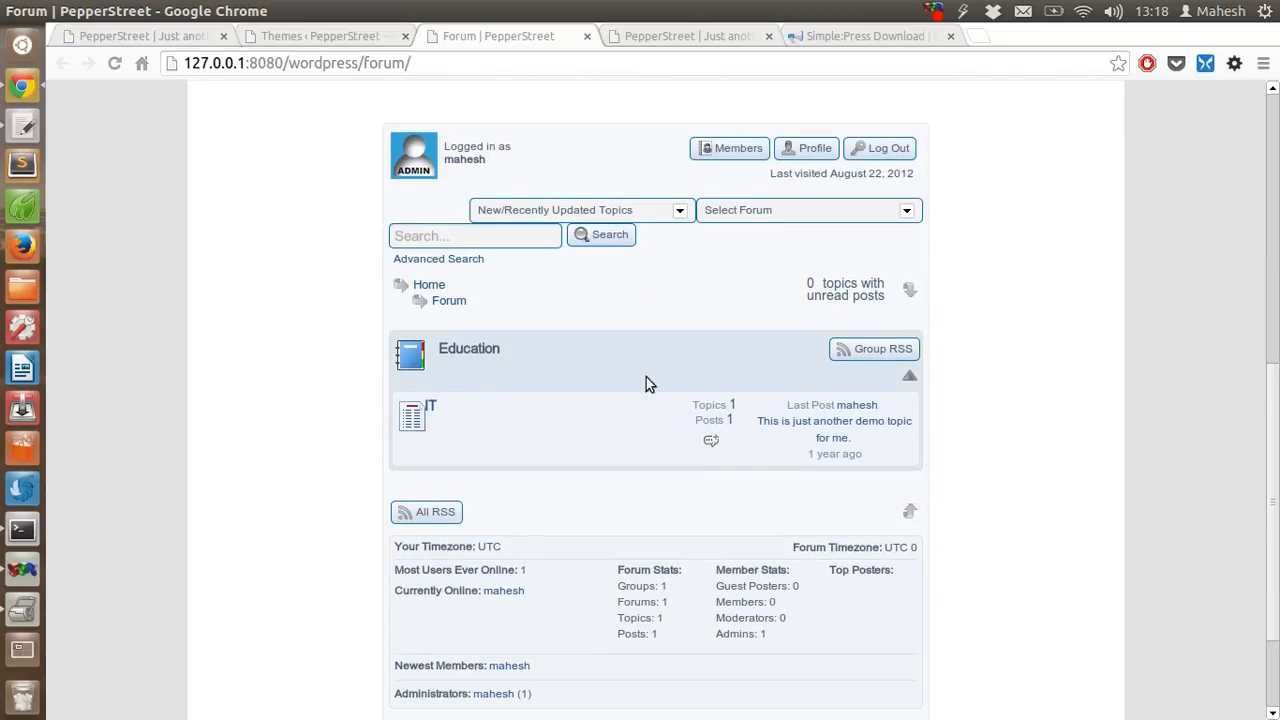
pyautogui.moveTo(416, 160)
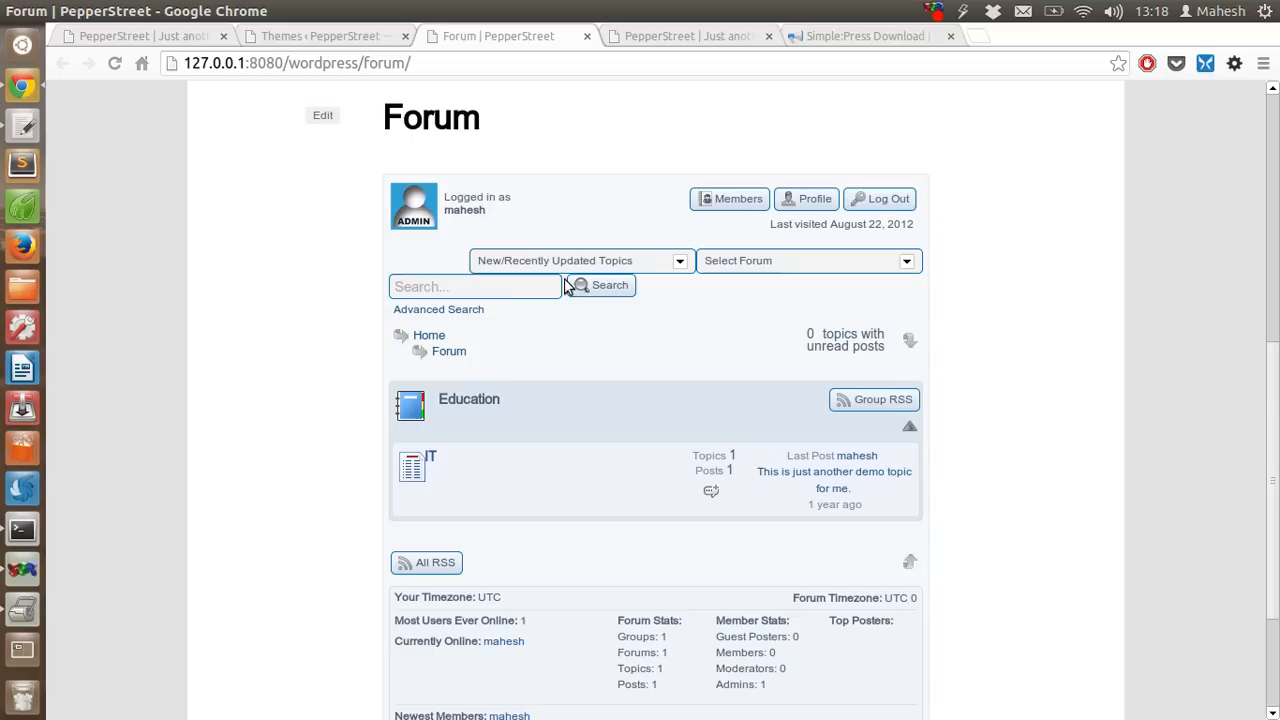
pyautogui.moveTo(430, 468)
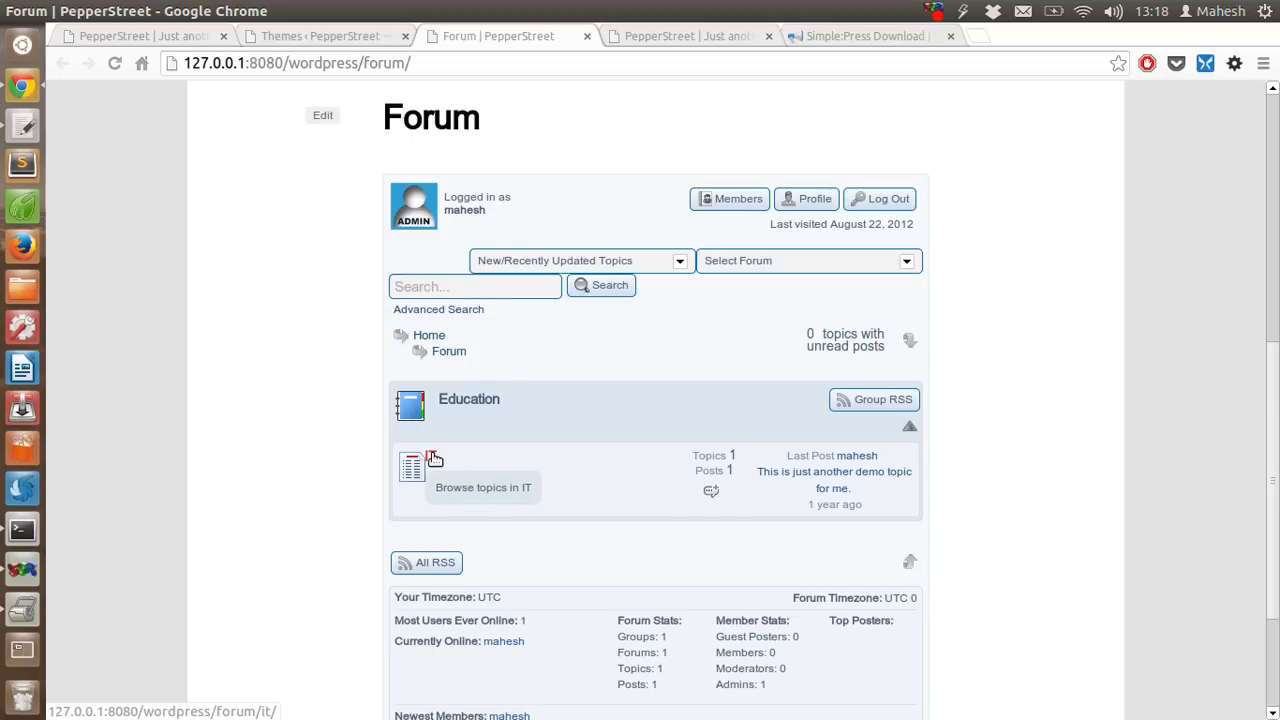
pyautogui.click(432, 456)
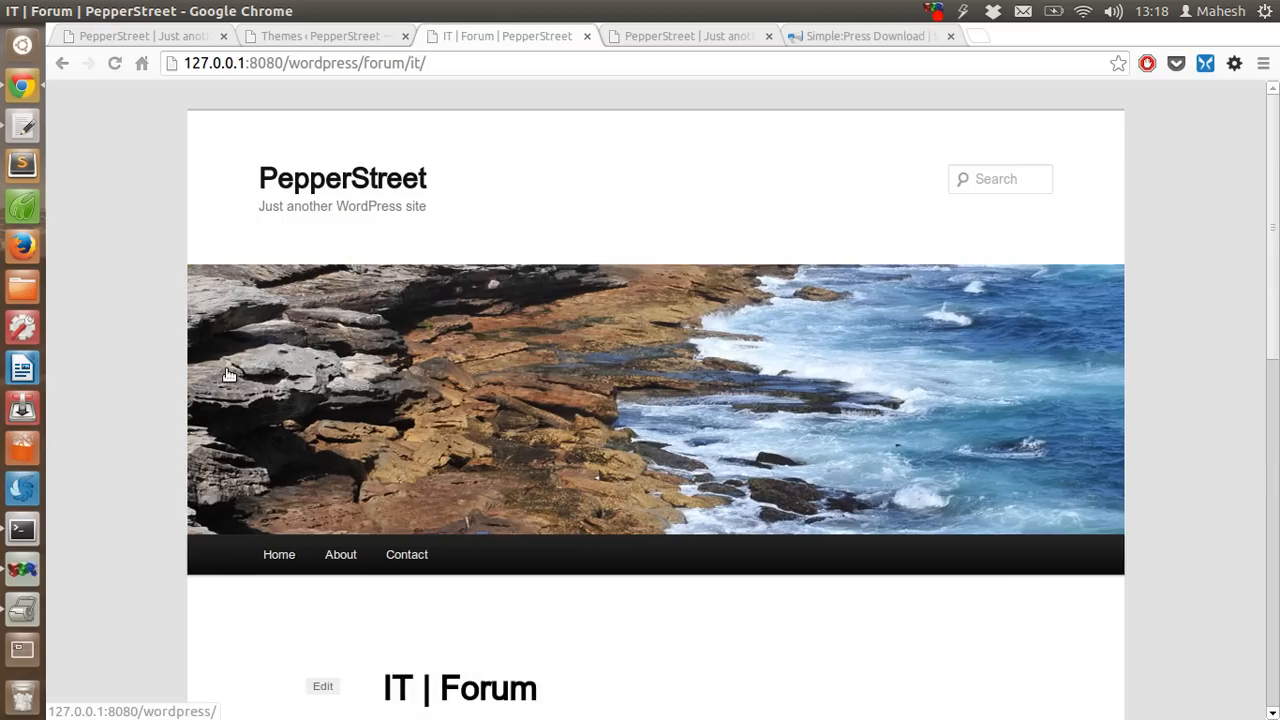
# - Open the topic 'This is just another demo topic for me.' showing mahesh's single post
pyautogui.scroll(-3)
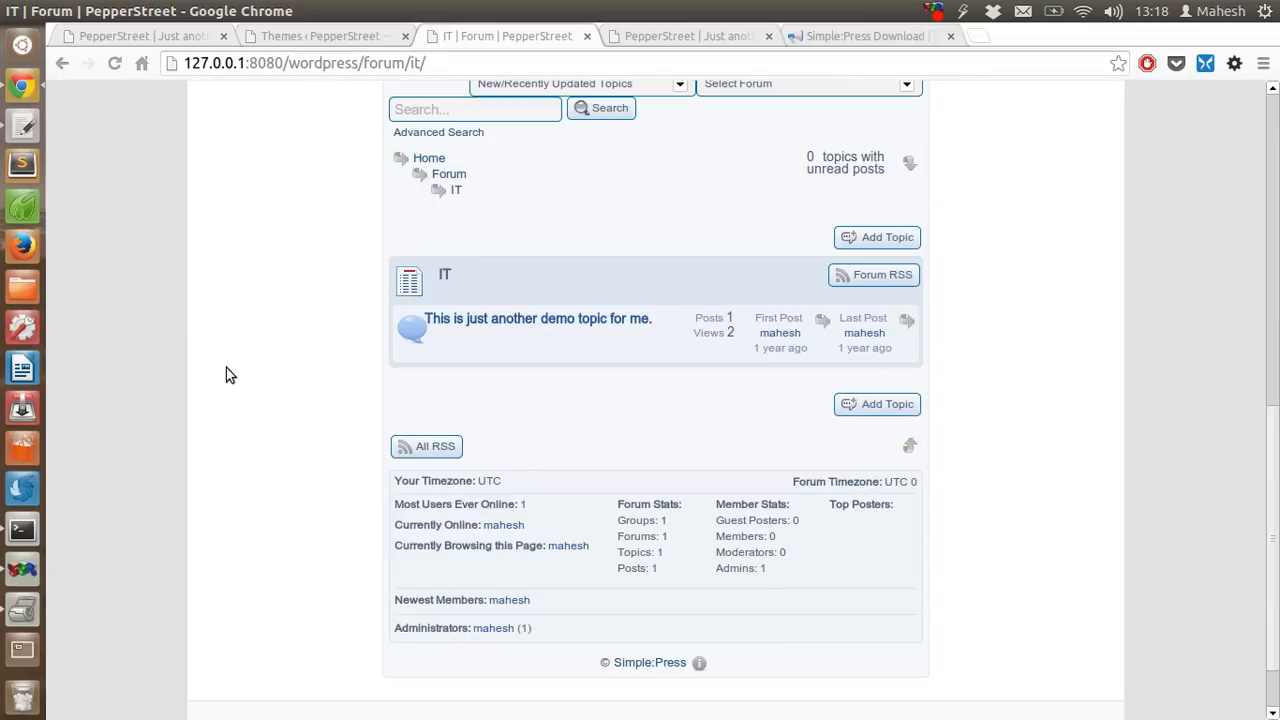
pyautogui.moveTo(184, 344)
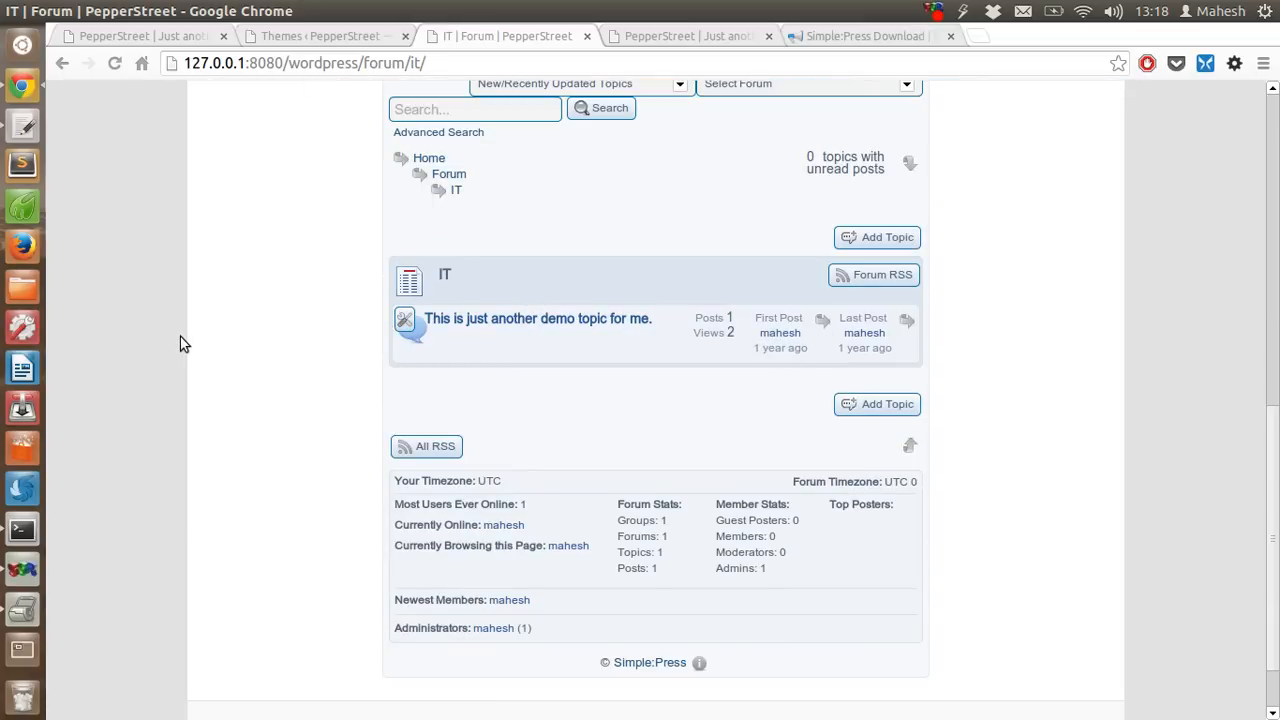
pyautogui.click(536, 318)
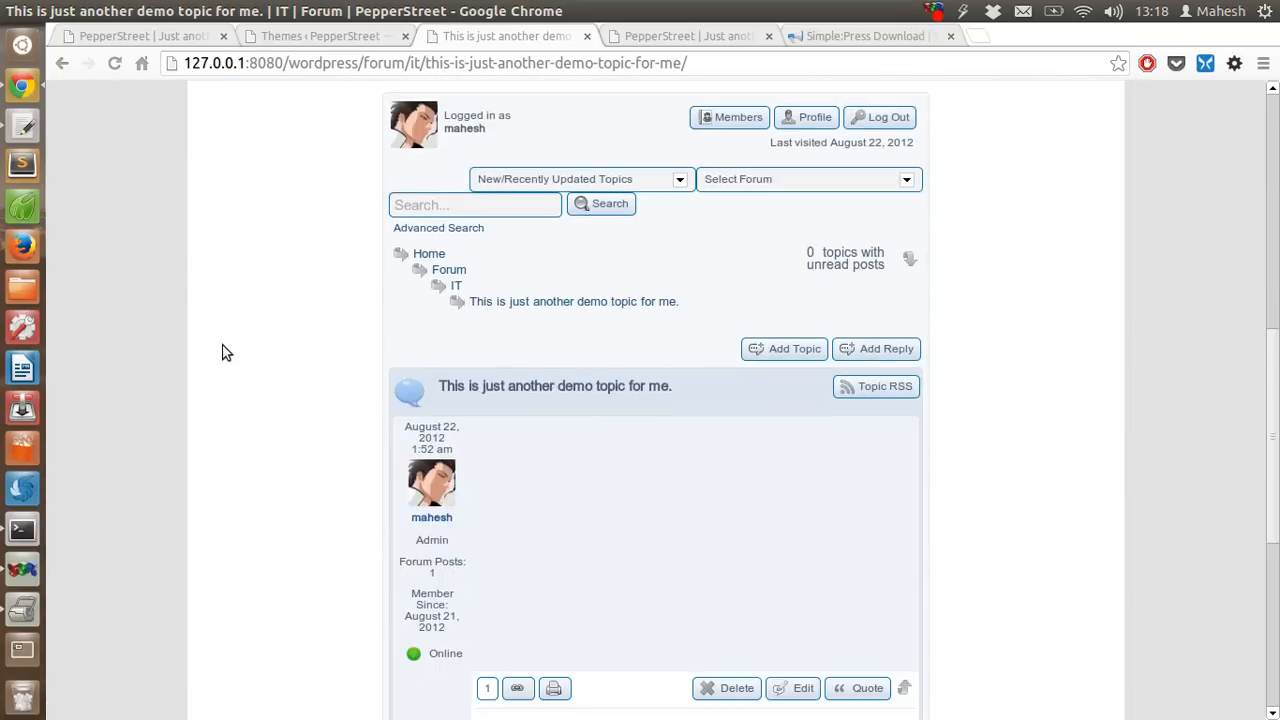
# - Review the demo topic page and its forum statistics, then return to the Simple:Press Toolbox admin tab
pyautogui.scroll(-3)
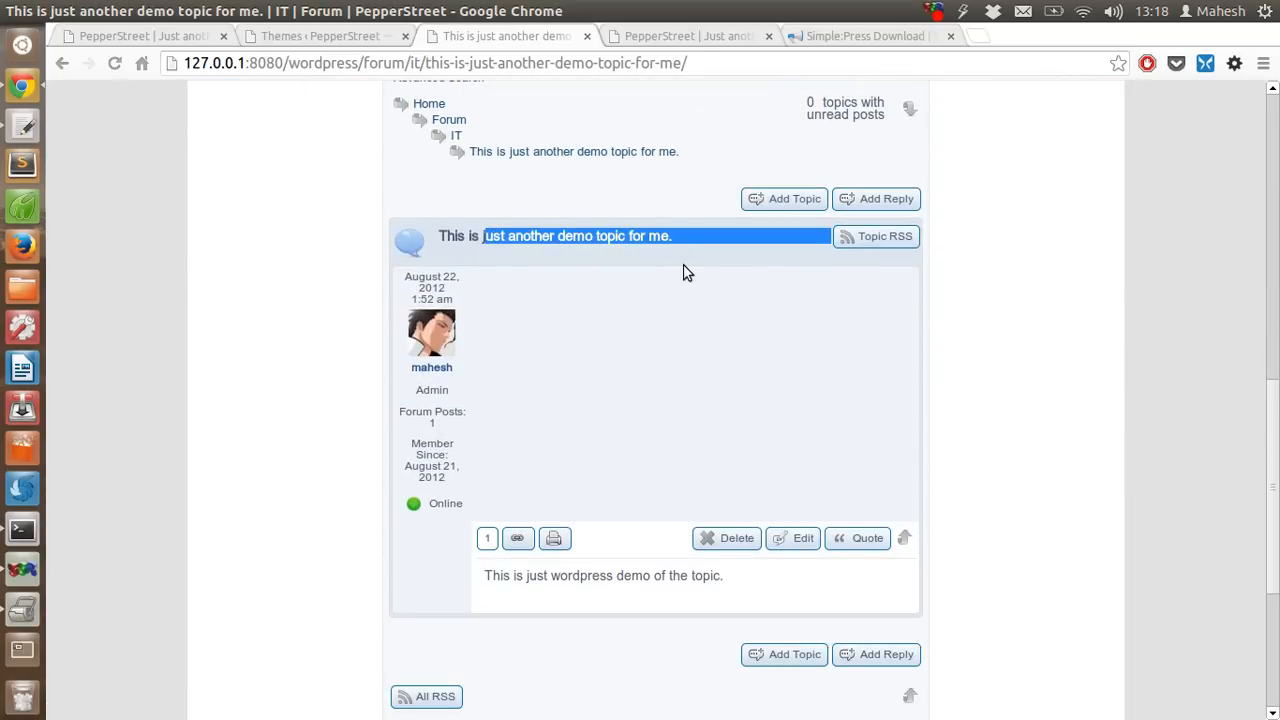
pyautogui.click(292, 336)
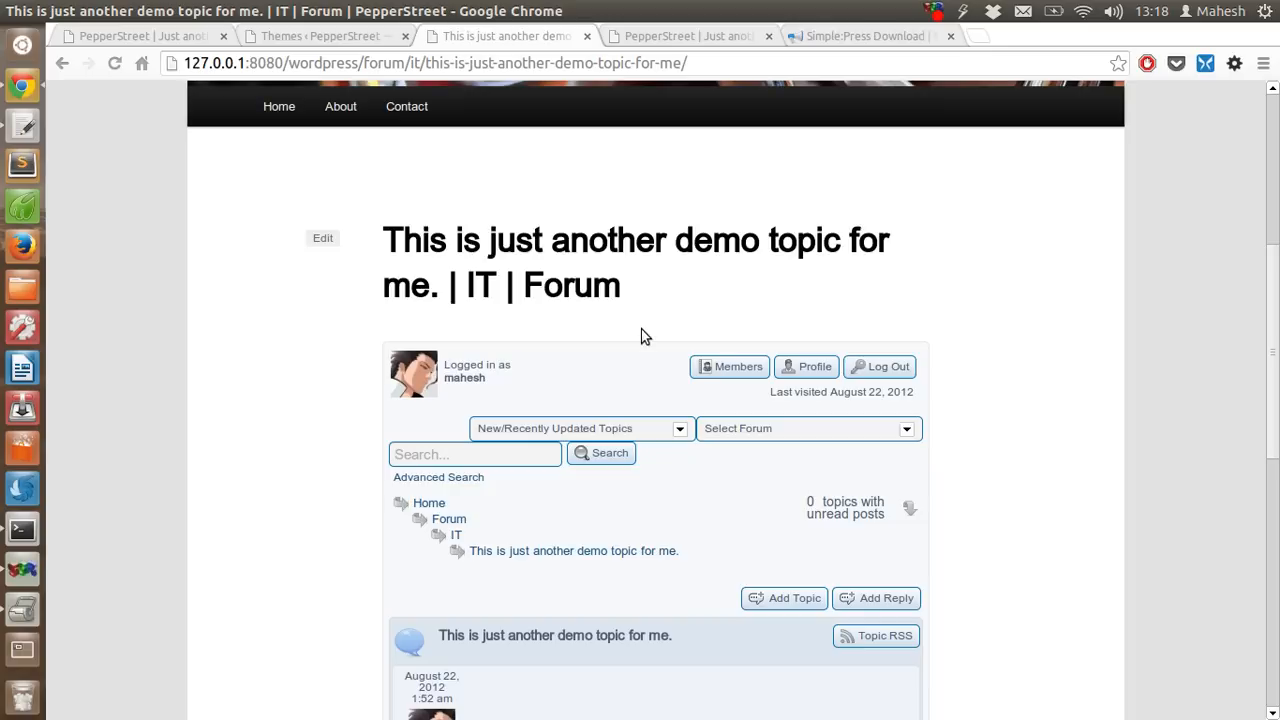
pyautogui.moveTo(398, 258)
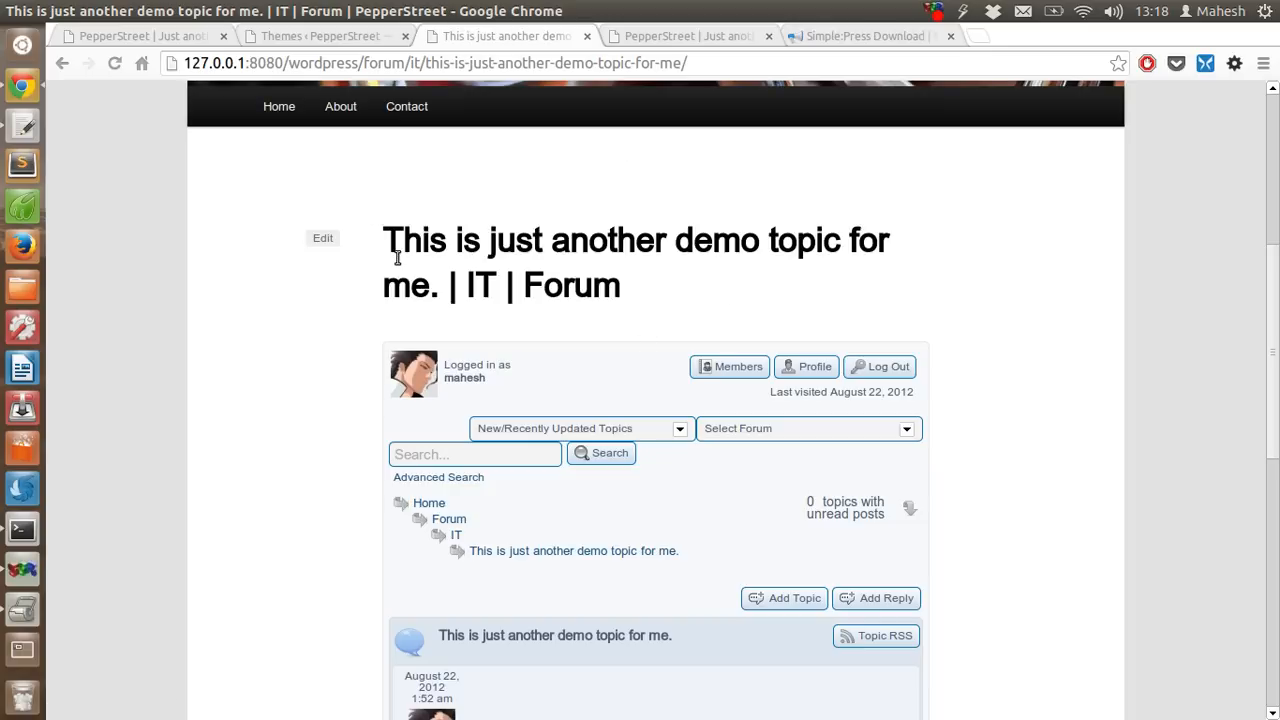
pyautogui.scroll(-3)
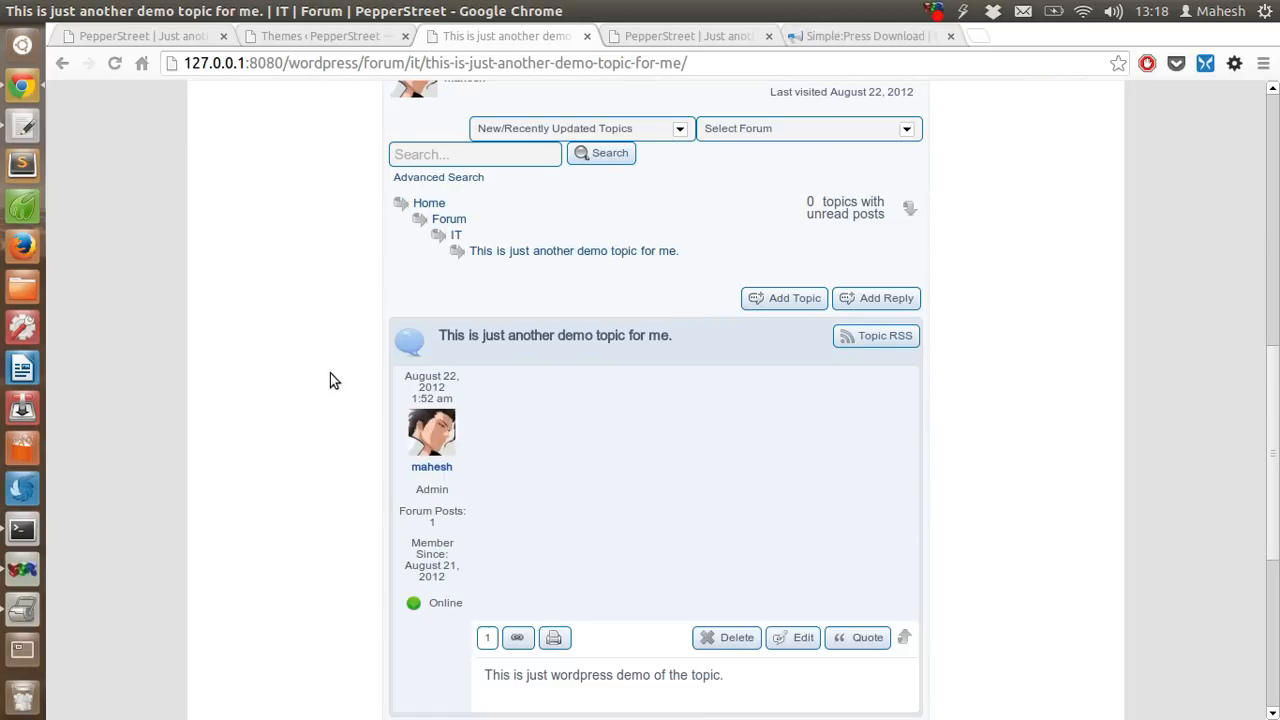
pyautogui.scroll(-3)
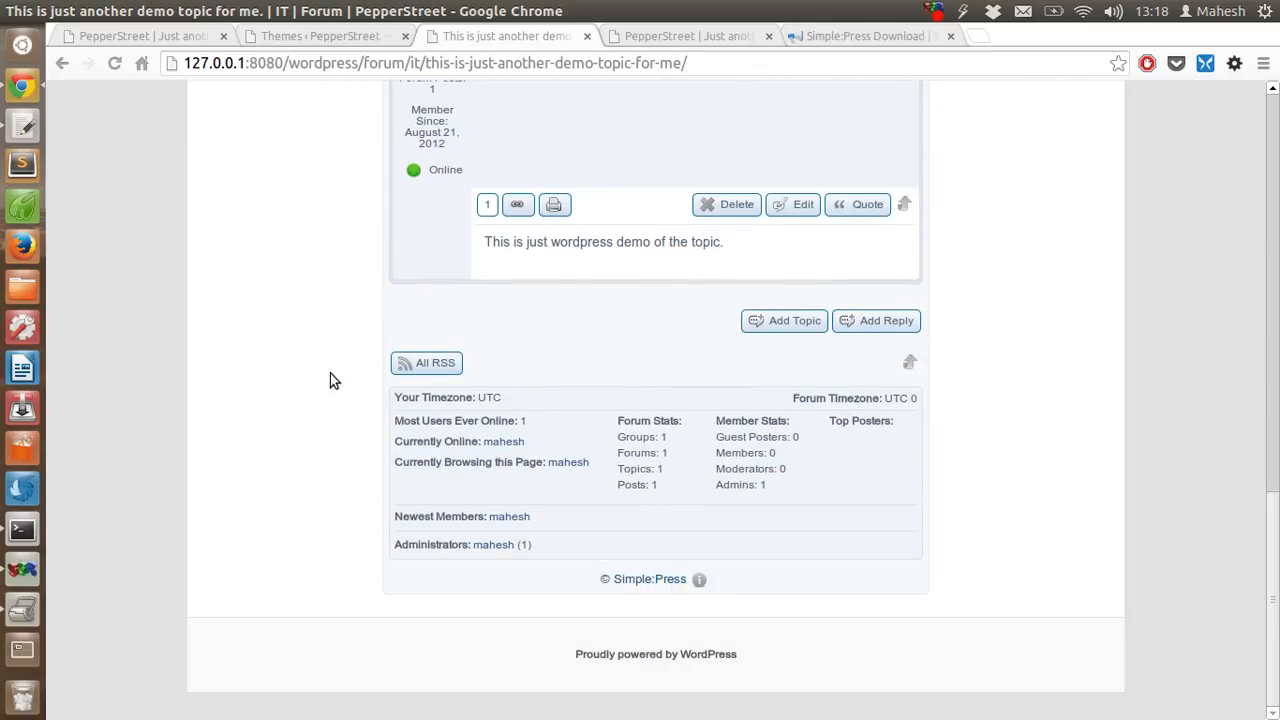
pyautogui.moveTo(716, 324)
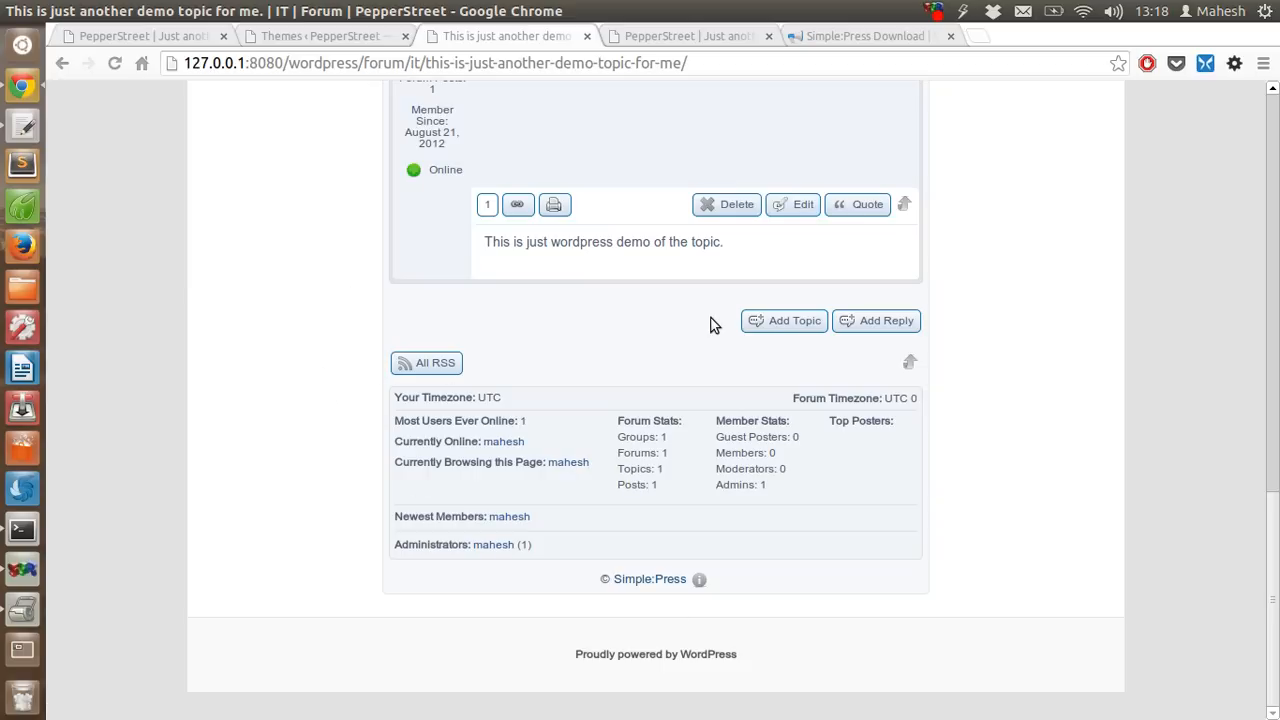
pyautogui.moveTo(428, 362)
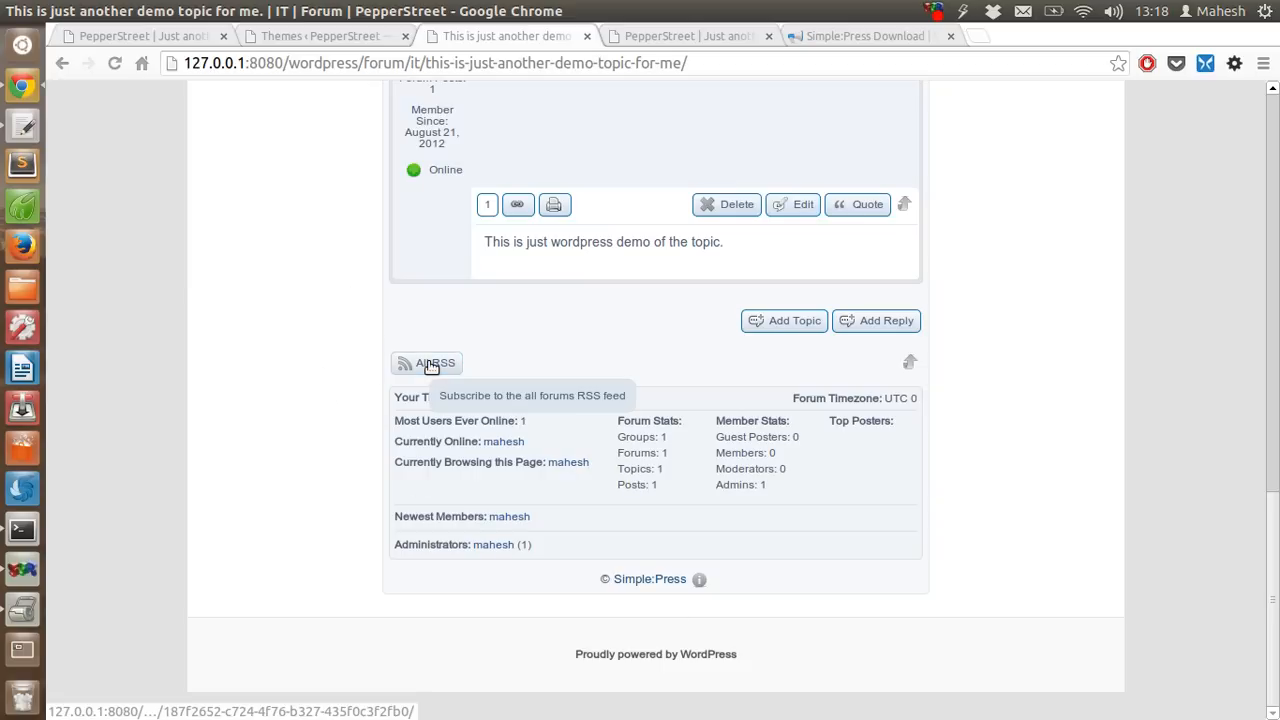
pyautogui.moveTo(428, 362)
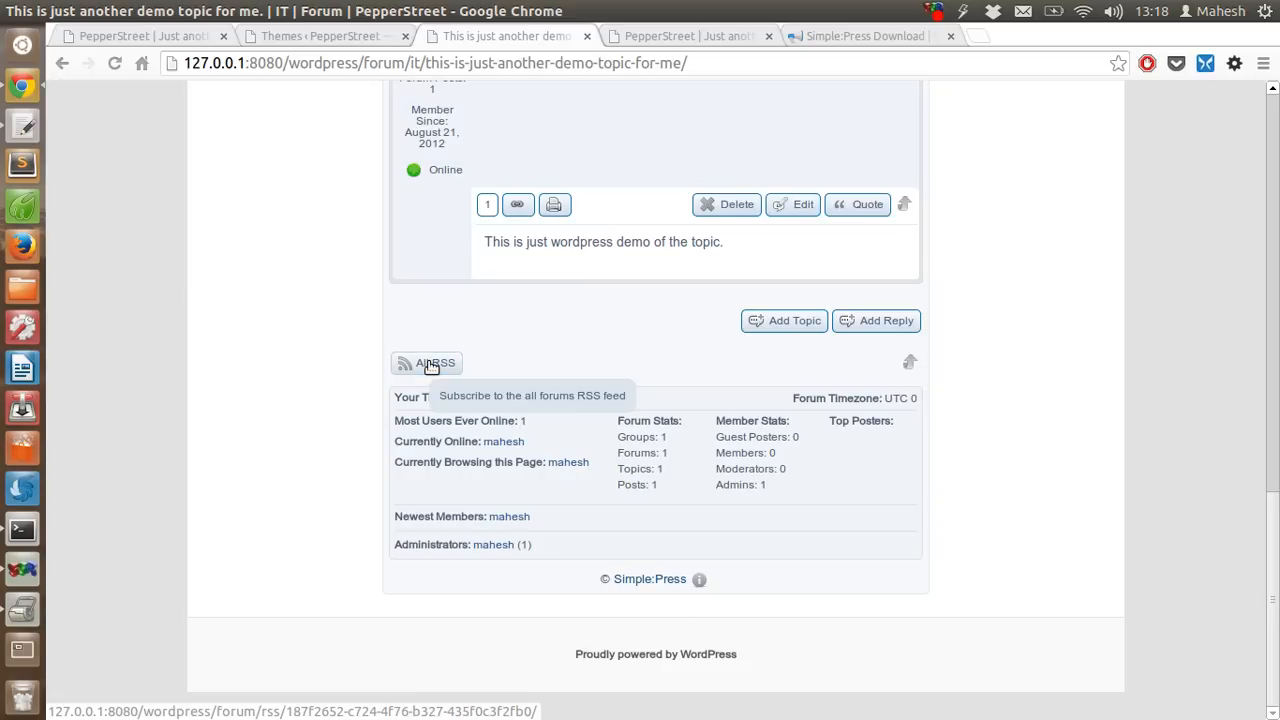
pyautogui.moveTo(438, 444)
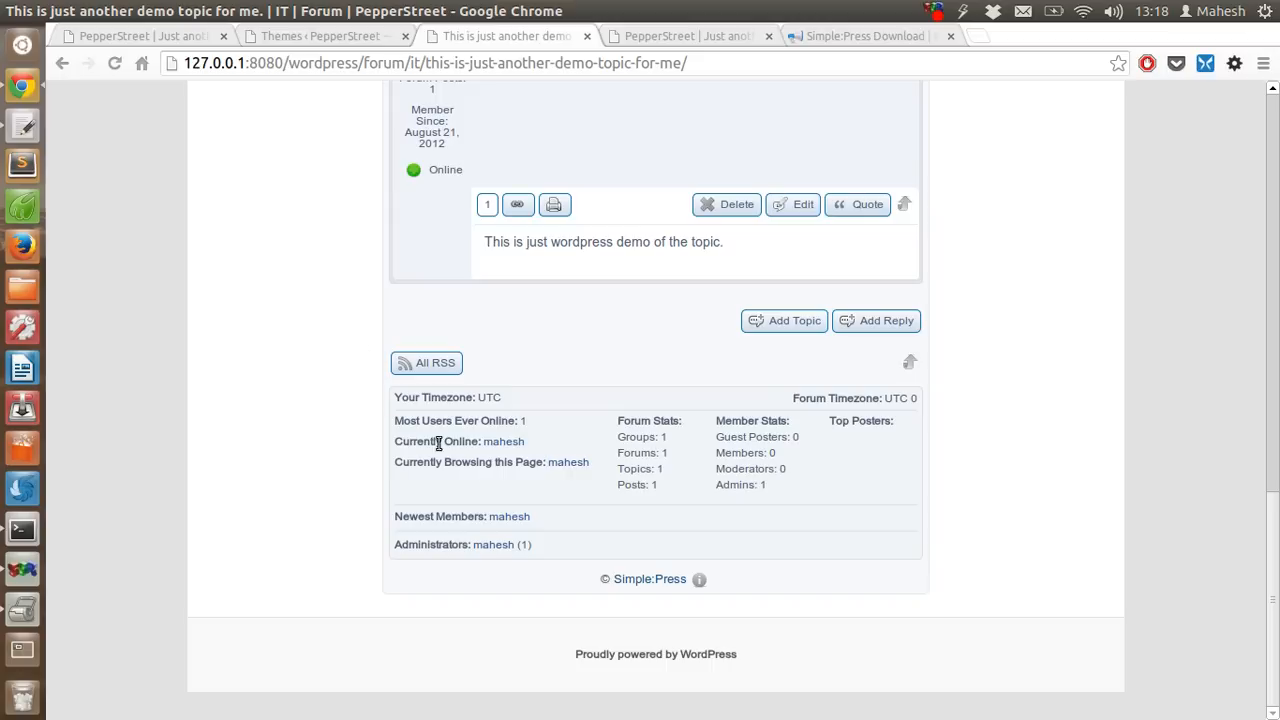
pyautogui.moveTo(550, 430)
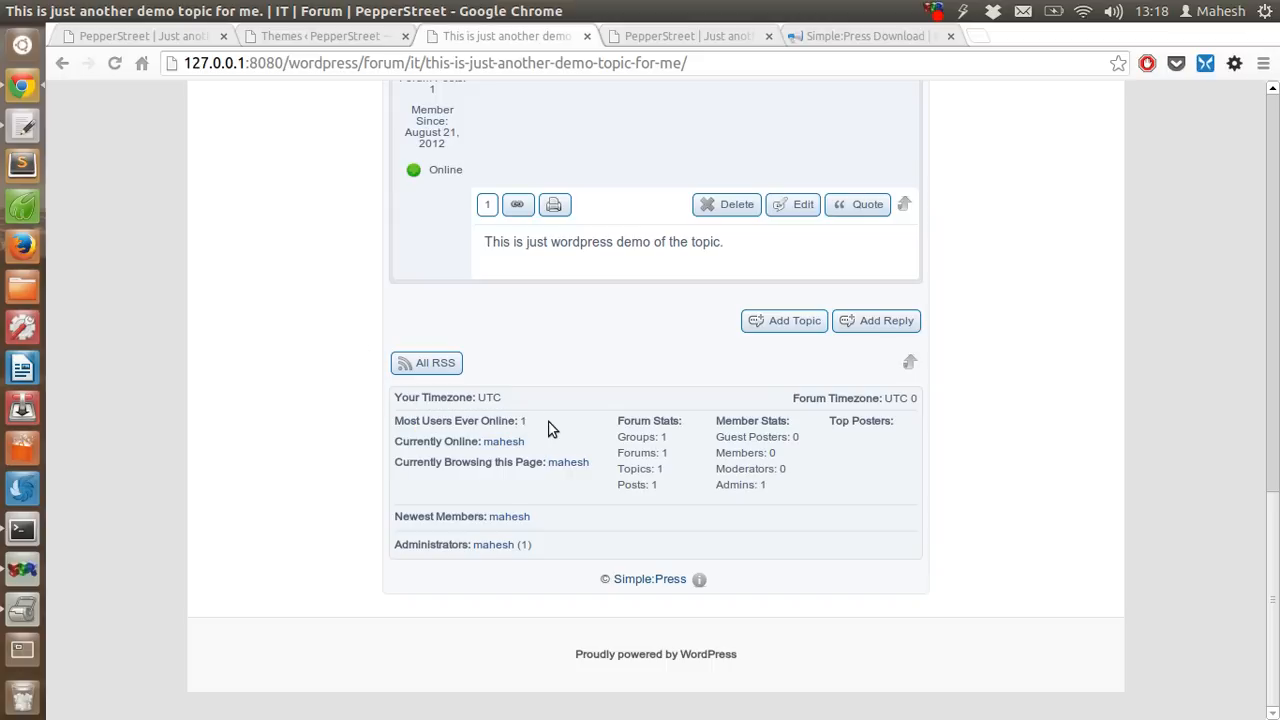
pyautogui.moveTo(530, 424)
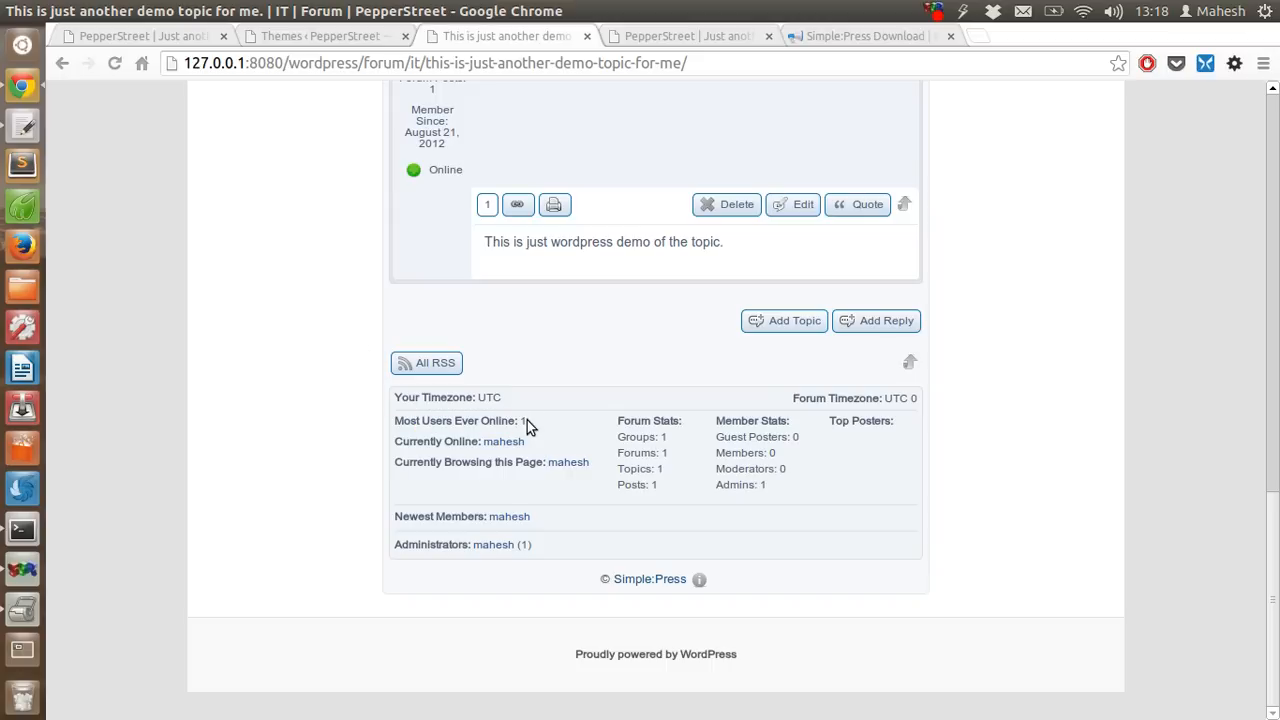
pyautogui.moveTo(568, 460)
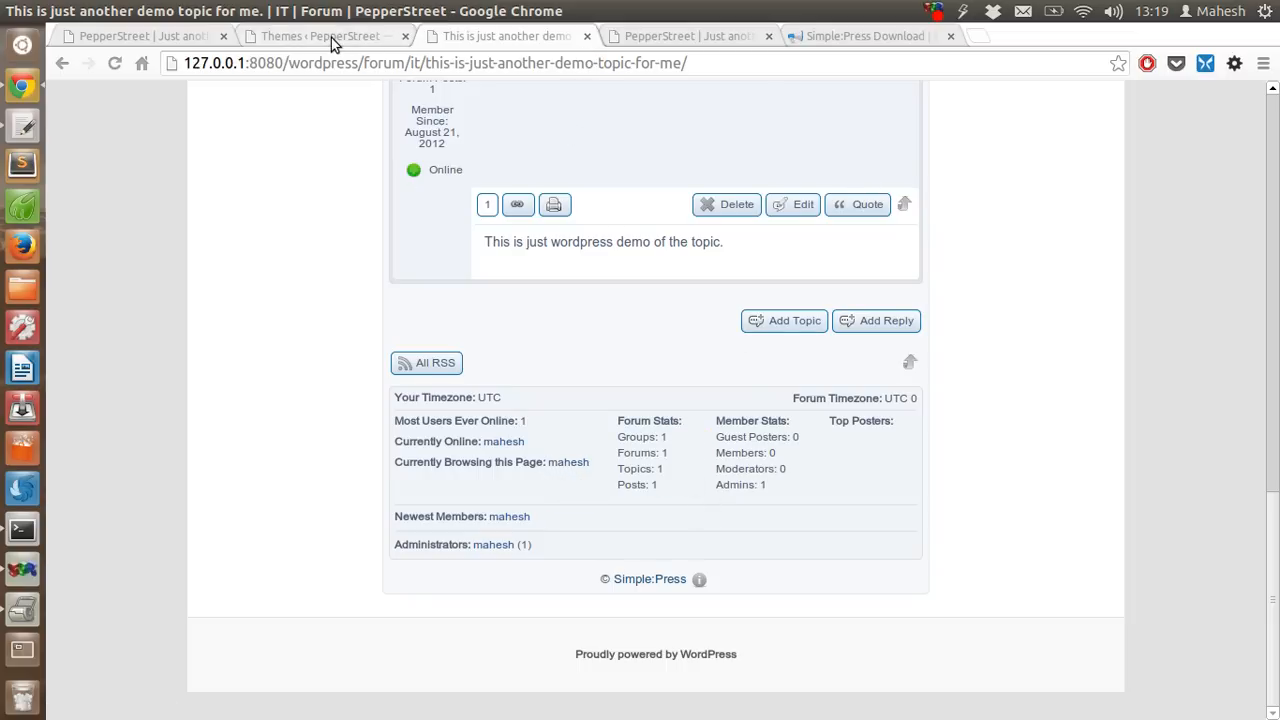
pyautogui.click(320, 36)
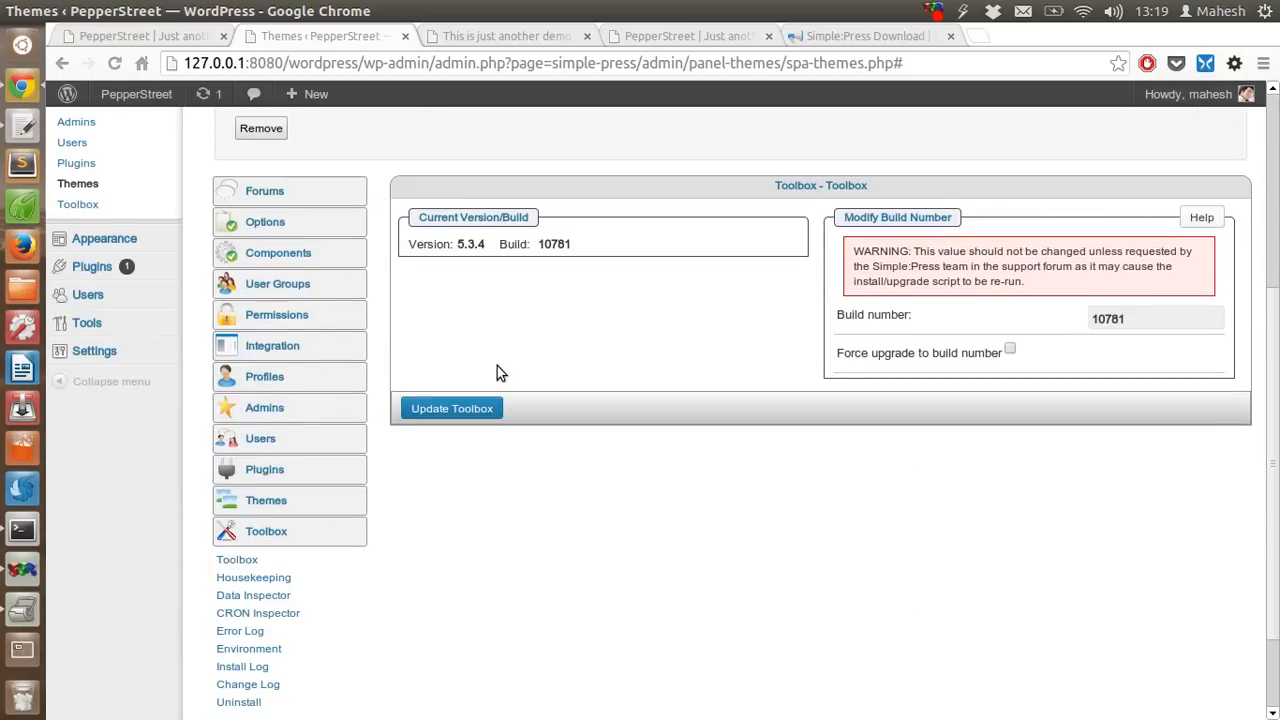
pyautogui.moveTo(730, 268)
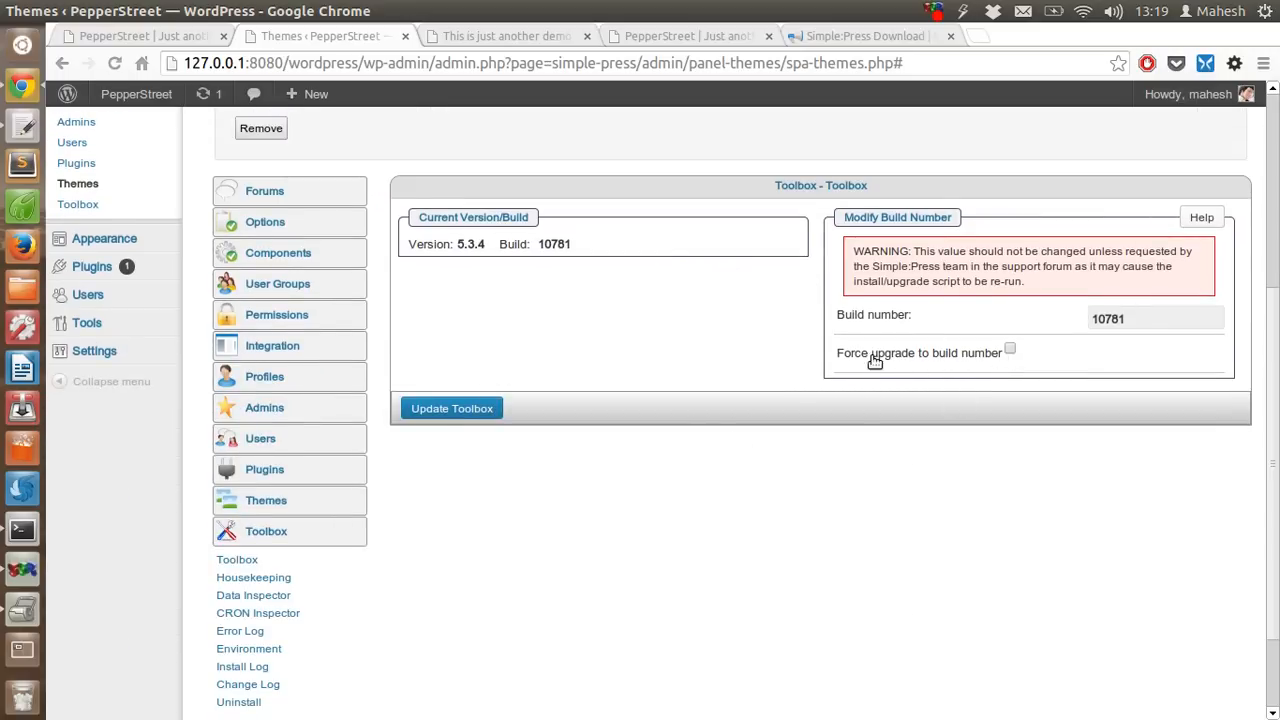
pyautogui.moveTo(252, 576)
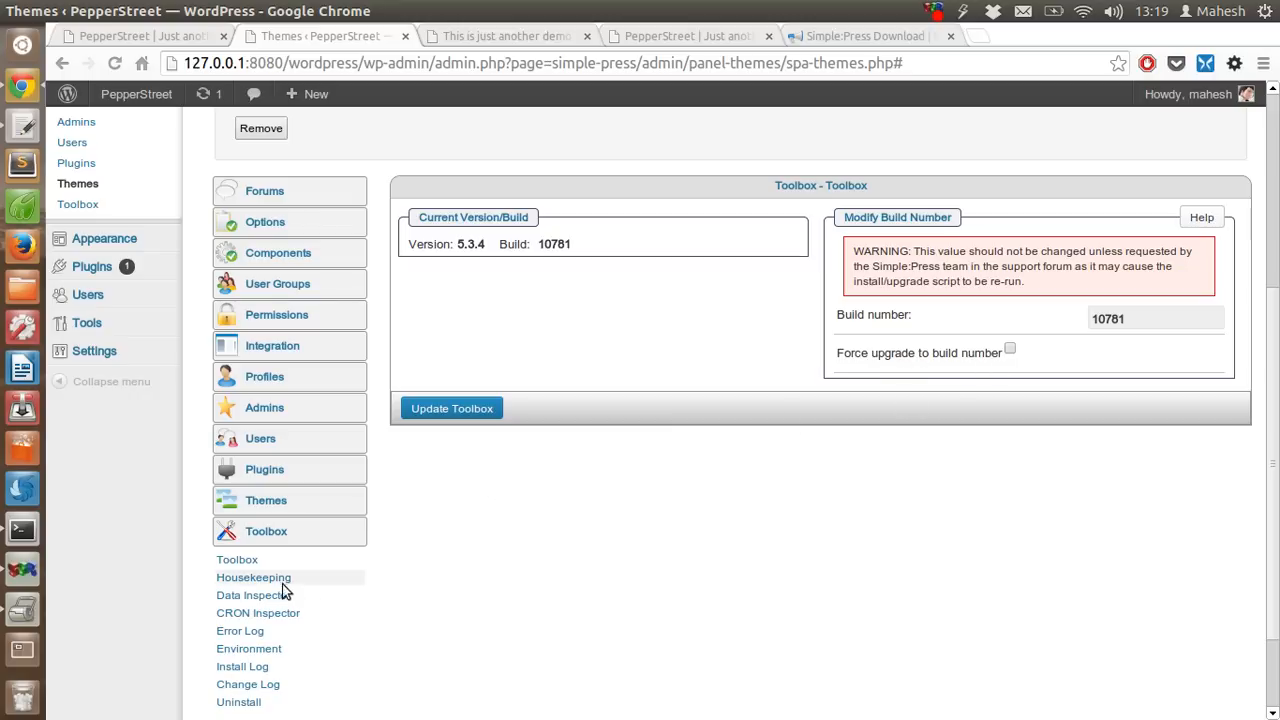
# - Switch the Simple:Press Toolbox to its Housekeeping panel with index rebuild and cleanup options
pyautogui.click(252, 576)
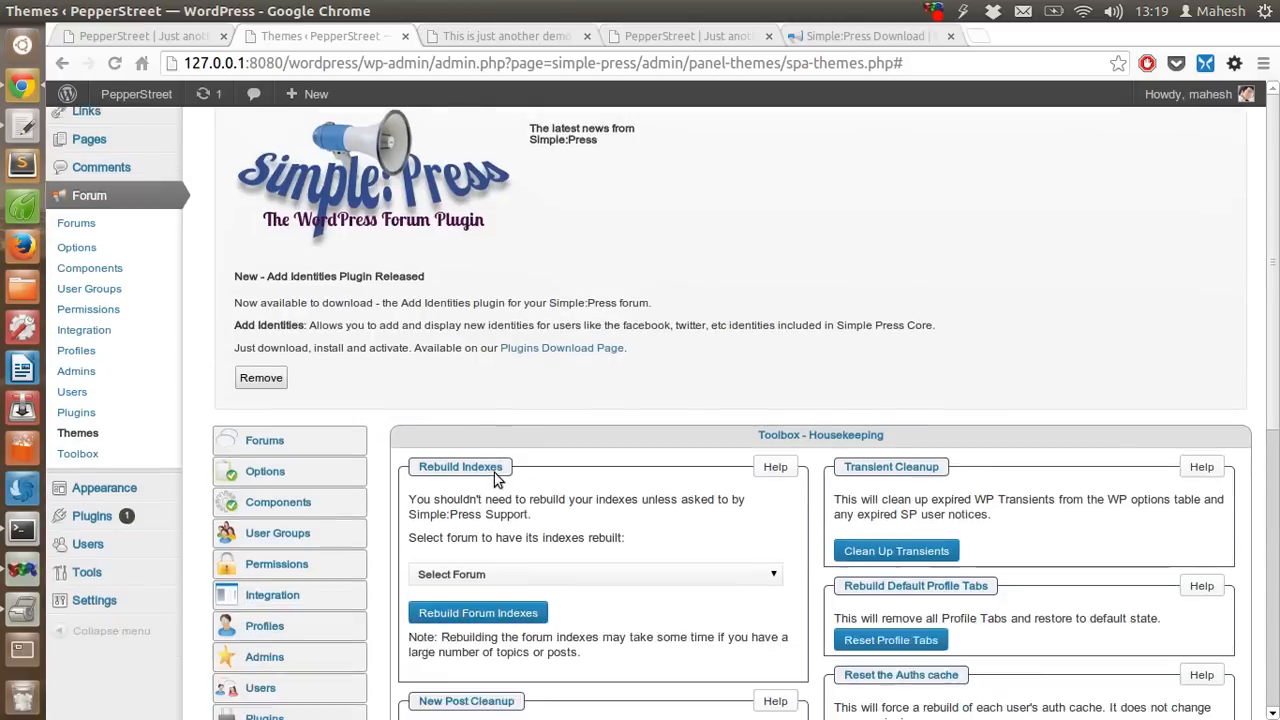
# - Look through the Housekeeping options, then switch the Toolbox to the Data Inspector panel
pyautogui.scroll(-3)
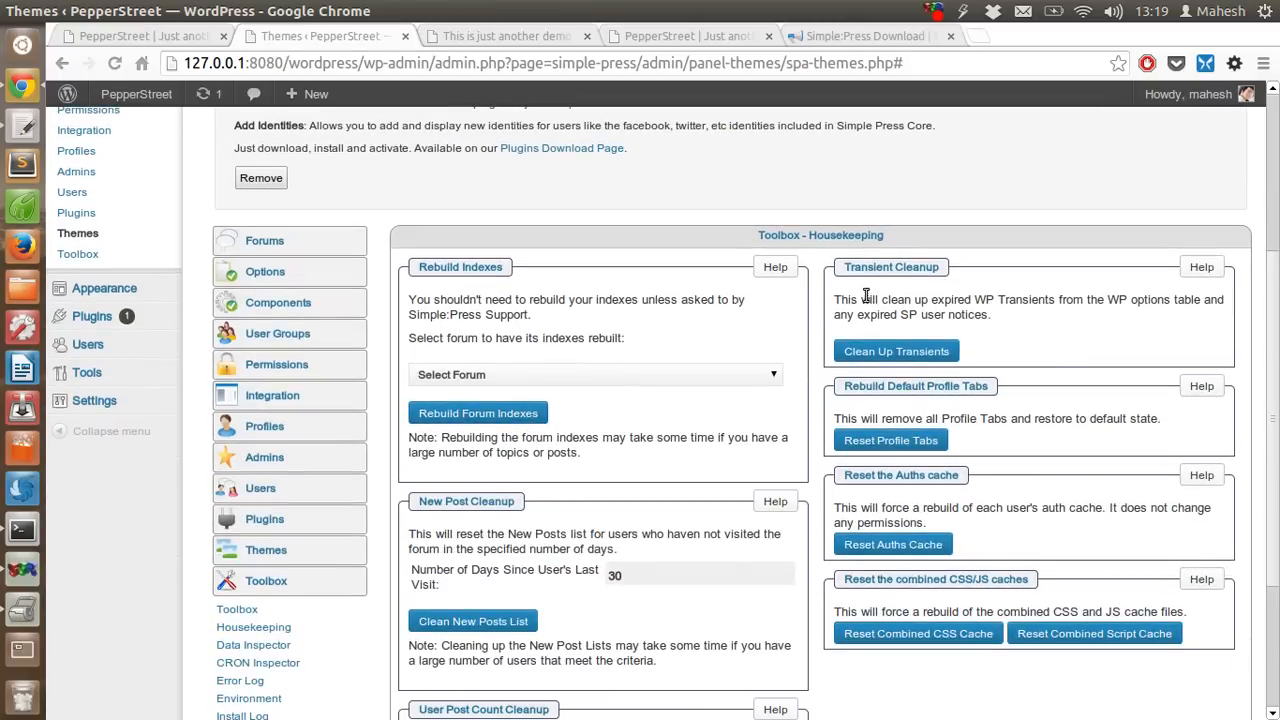
pyautogui.scroll(-3)
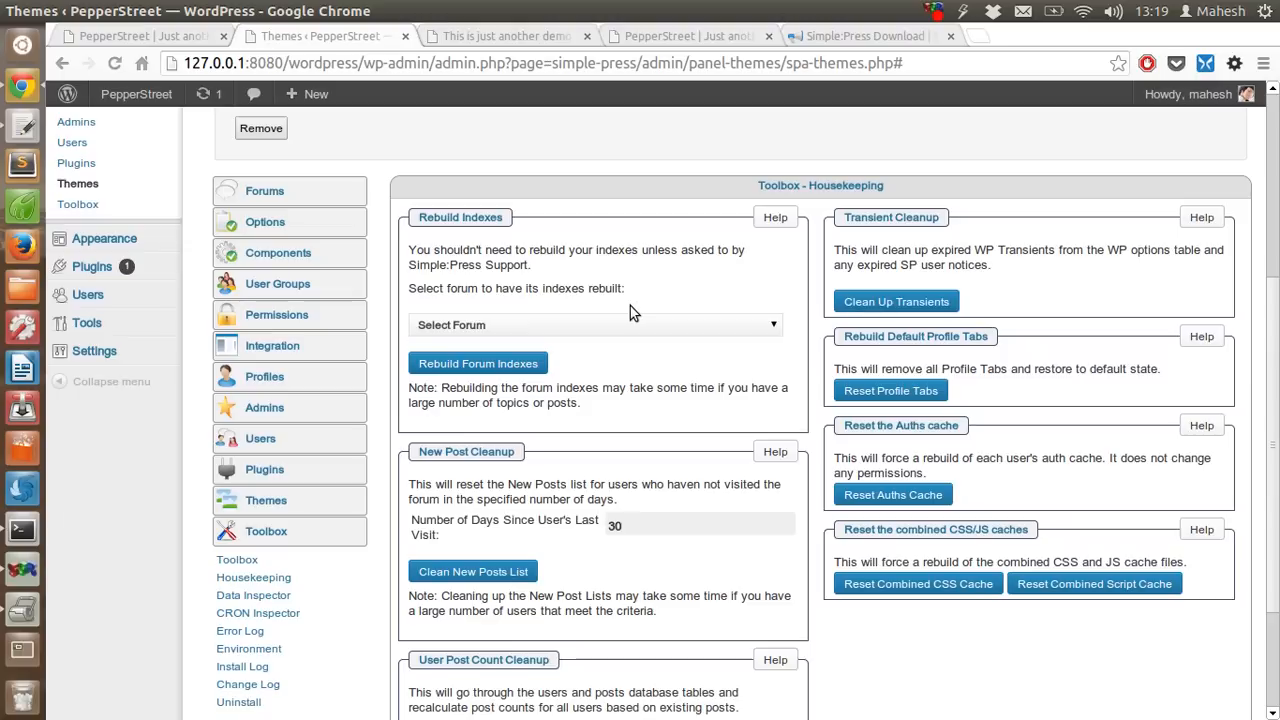
pyautogui.scroll(-3)
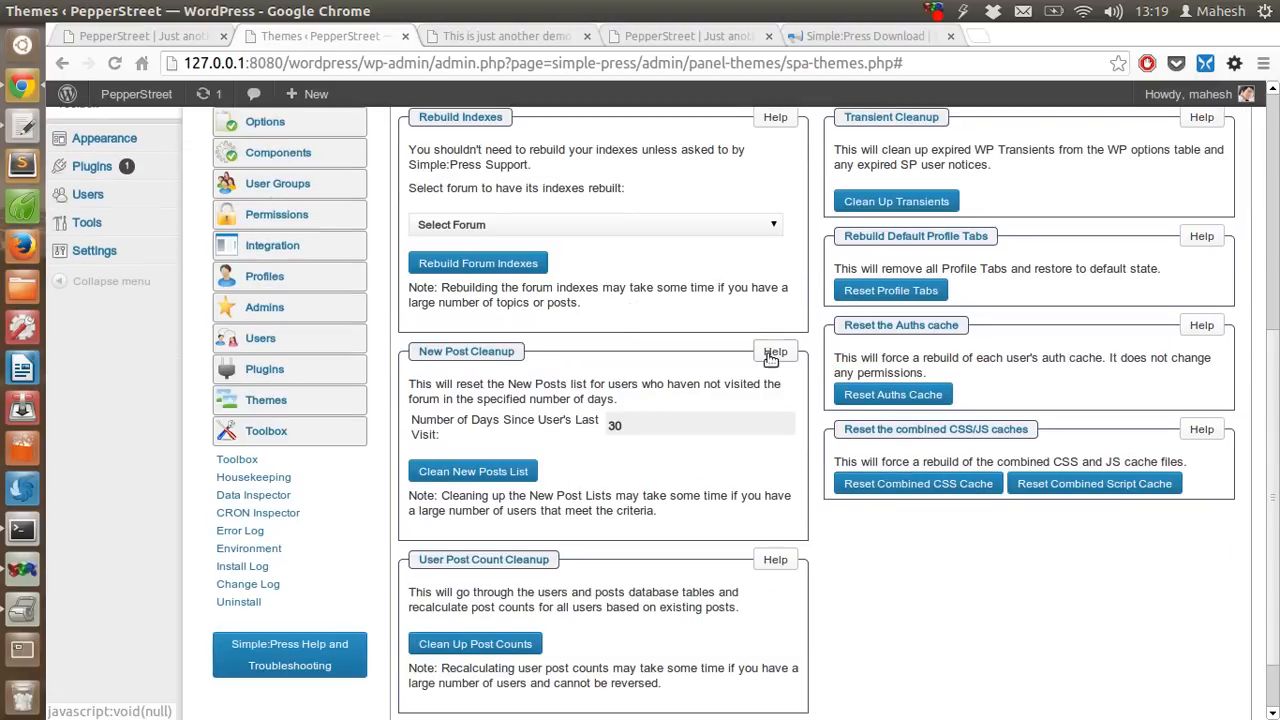
pyautogui.scroll(-3)
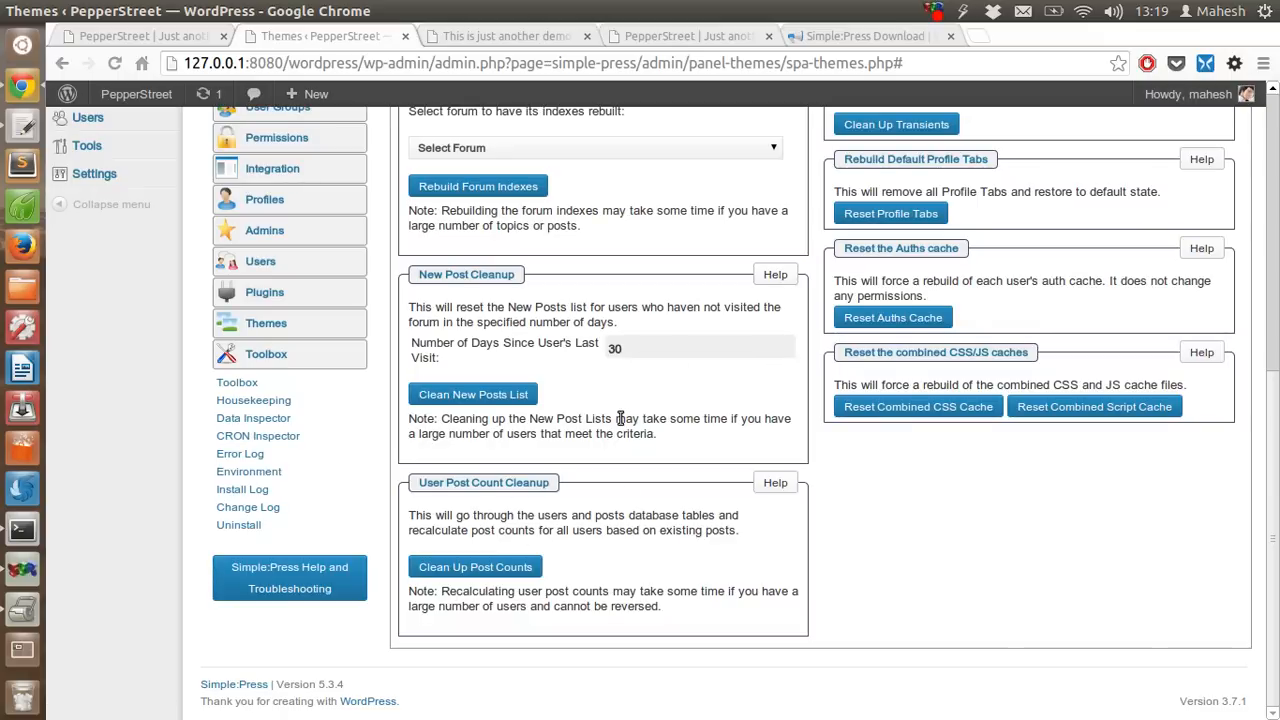
pyautogui.click(252, 418)
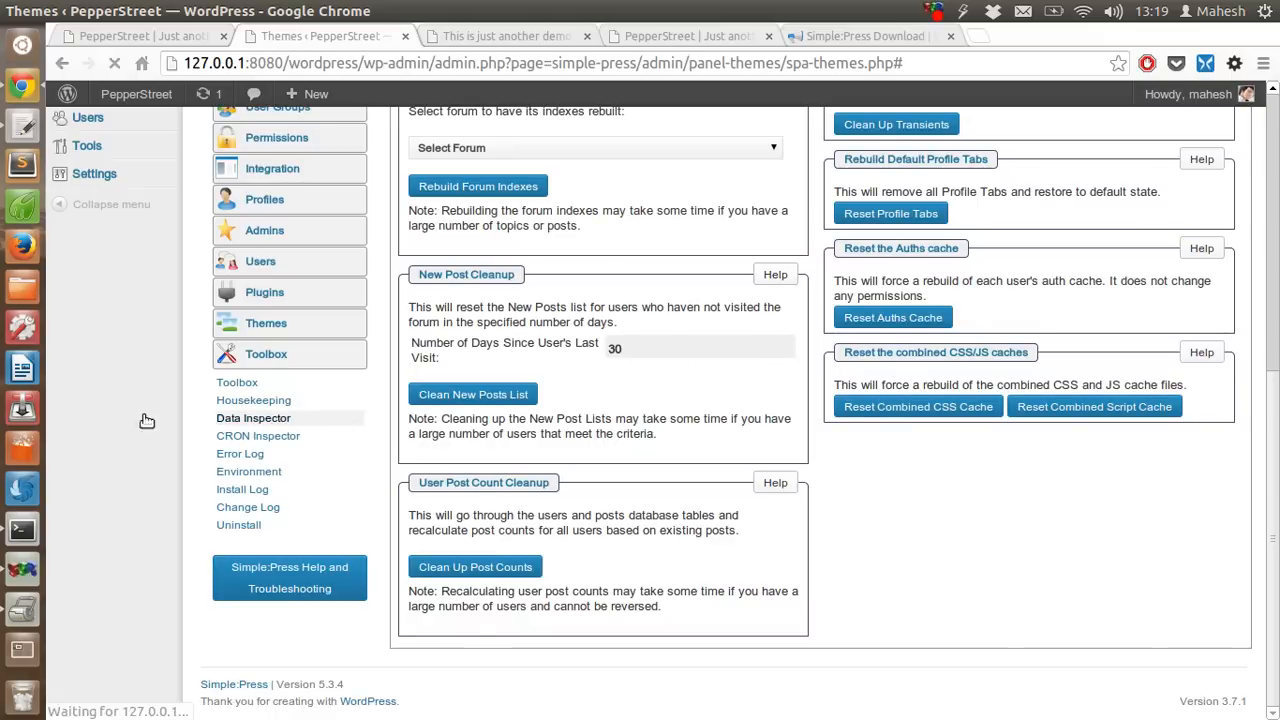
pyautogui.click(252, 418)
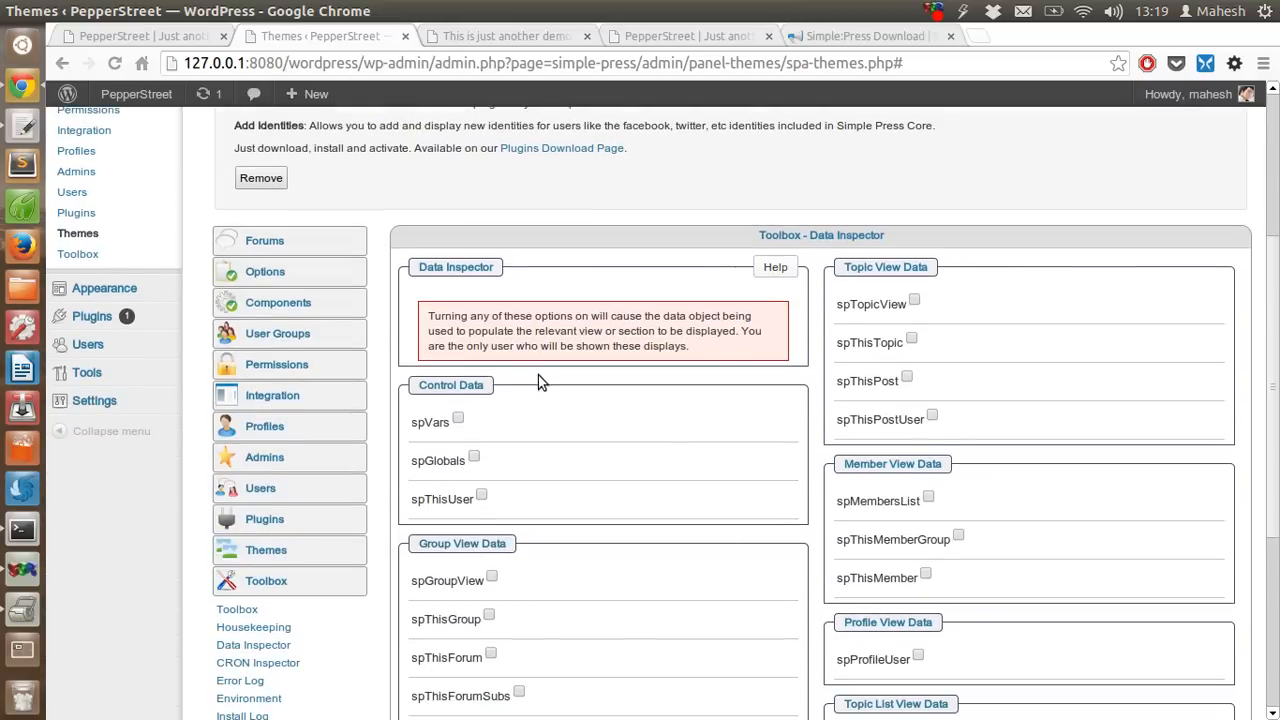
# - Scroll the Data Inspector page to see the forum view and topic list view data options
pyautogui.scroll(-3)
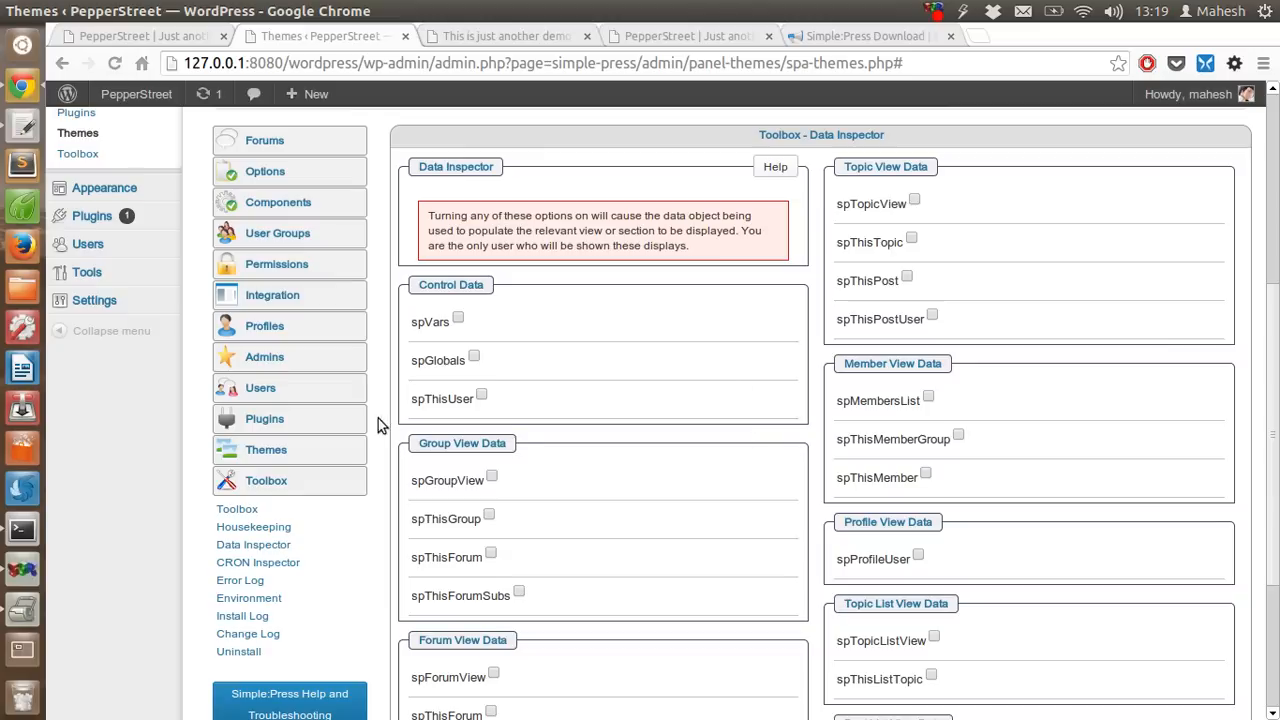
pyautogui.moveTo(636, 560)
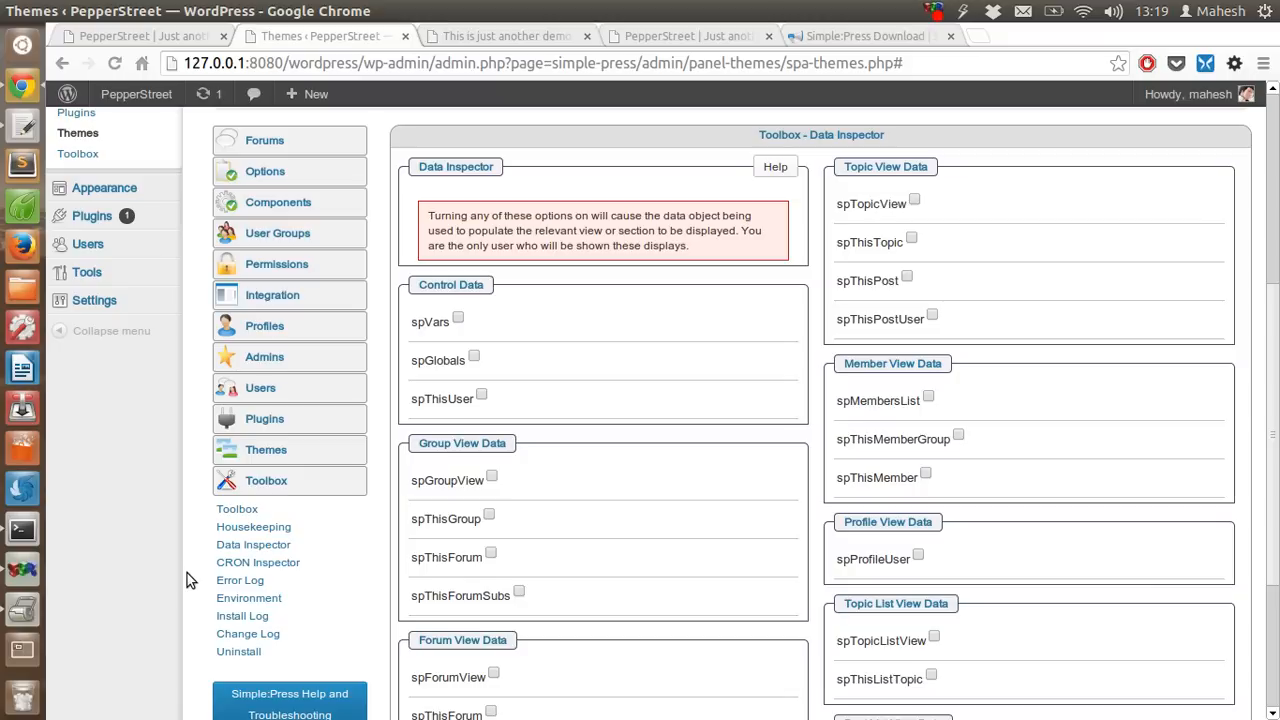
pyautogui.moveTo(176, 530)
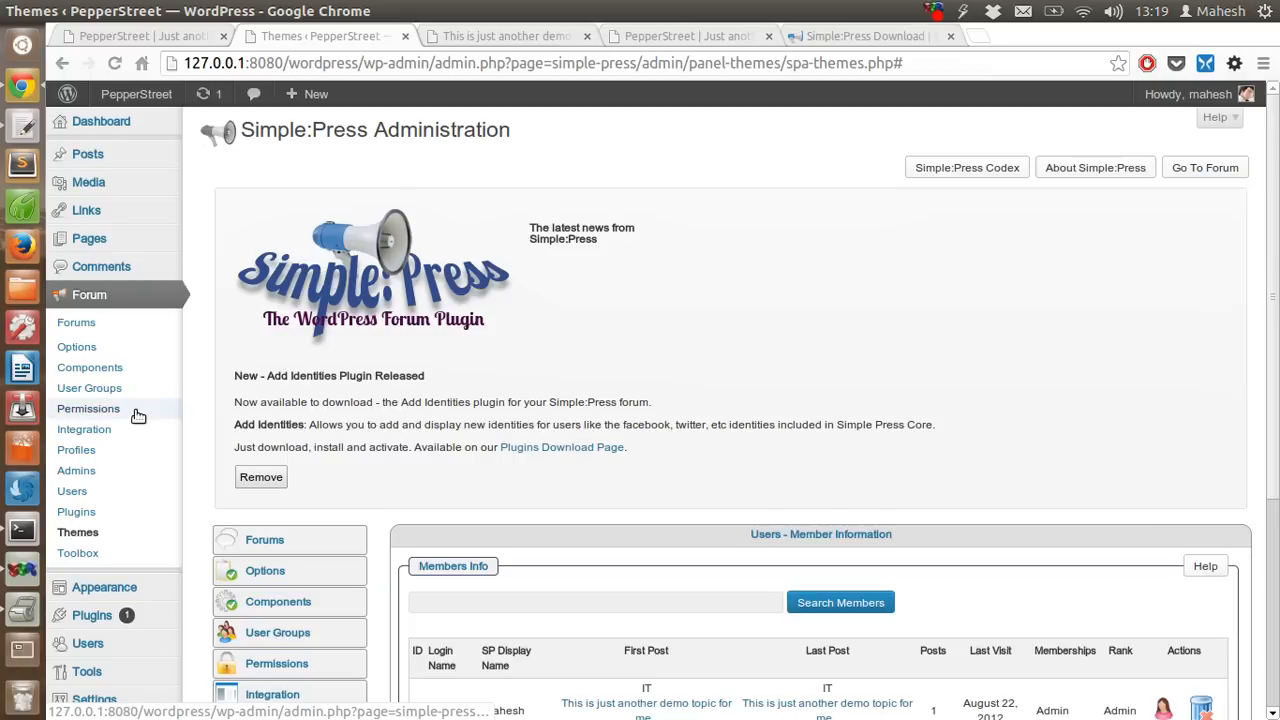
# - Scroll the Member Information panel showing mahesh as the sole Admin member with one post
pyautogui.scroll(-3)
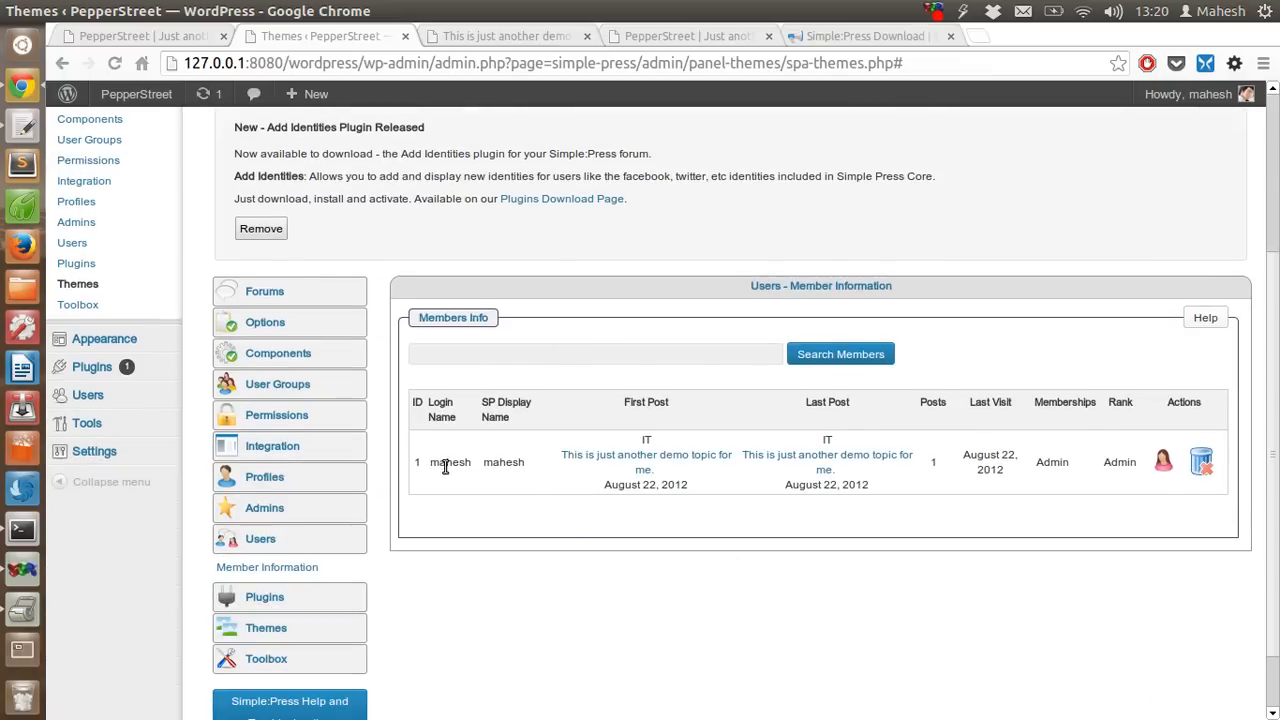
pyautogui.moveTo(644, 462)
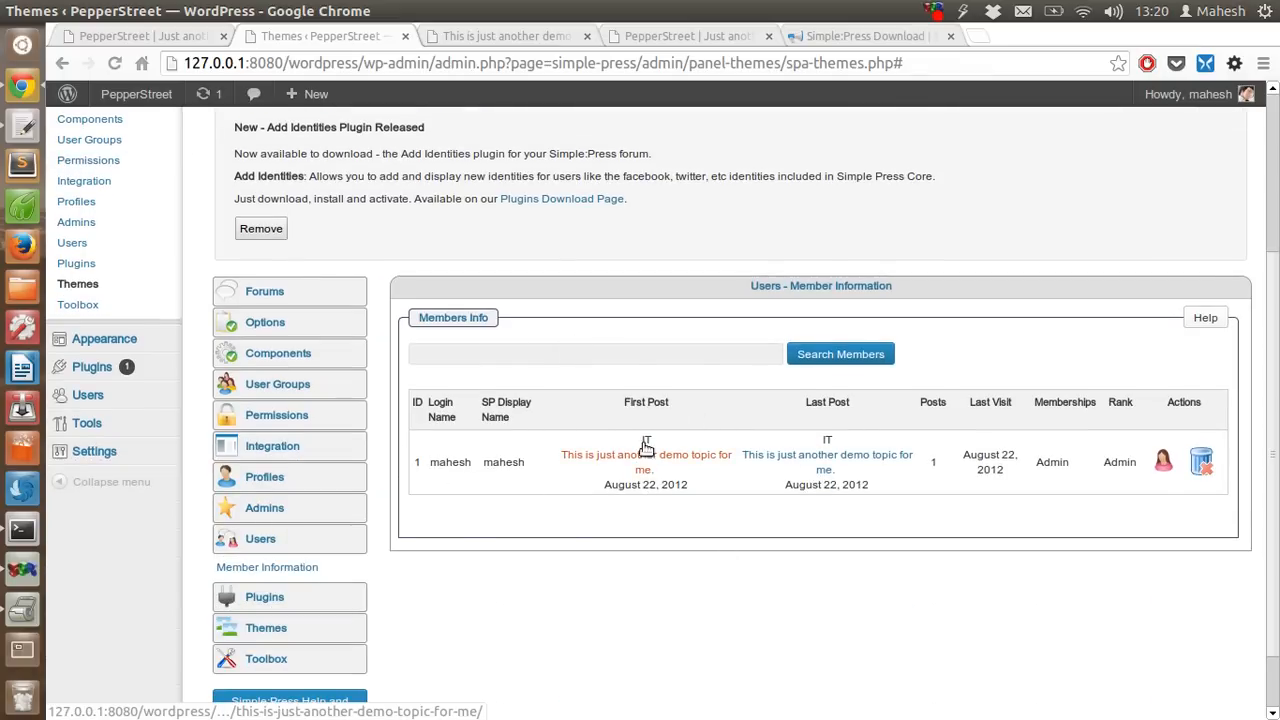
pyautogui.moveTo(912, 486)
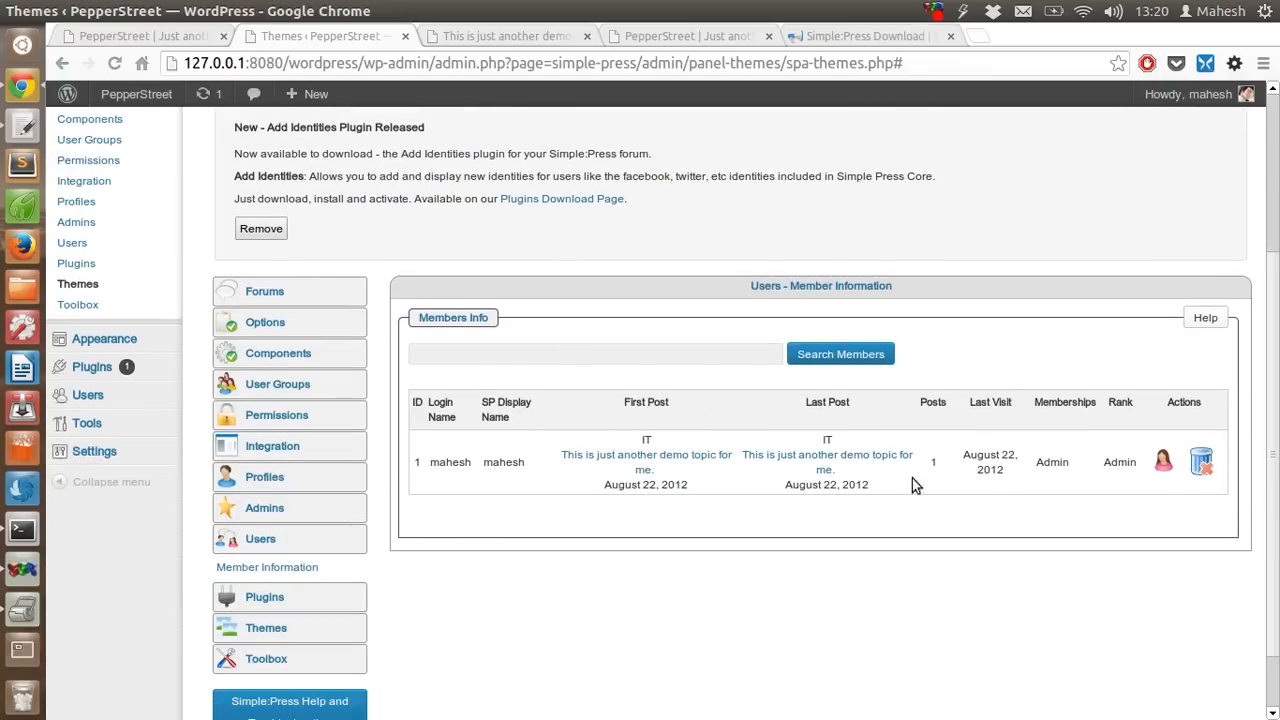
pyautogui.moveTo(1164, 462)
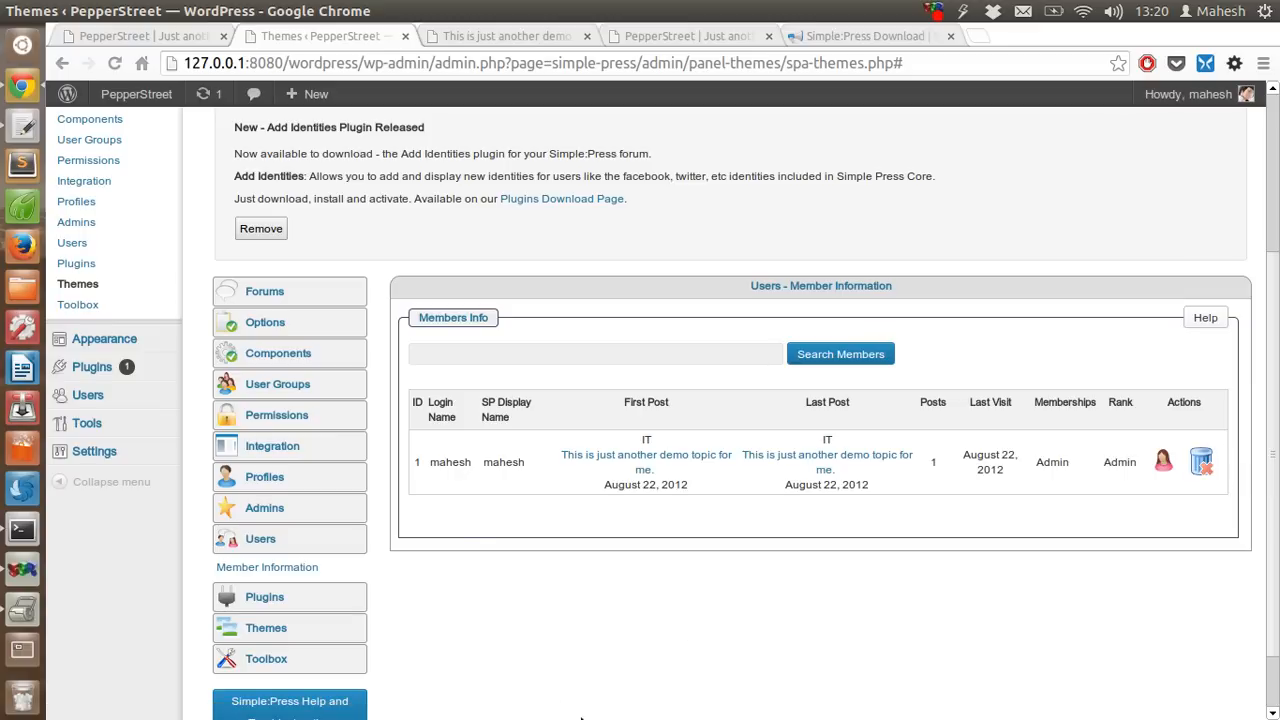
pyautogui.moveTo(20, 528)
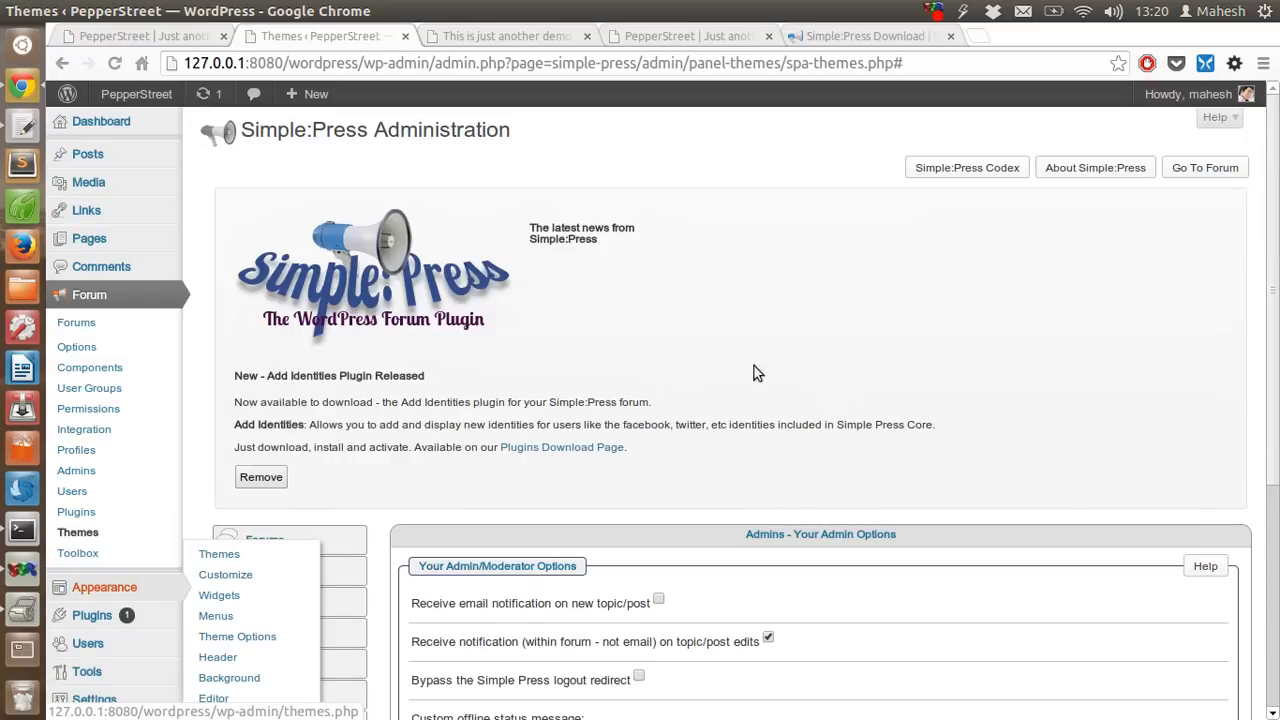
# - Review the Admin Options, then show the Simple:Press Available Plugins list for the forum-plugins folder
pyautogui.scroll(-3)
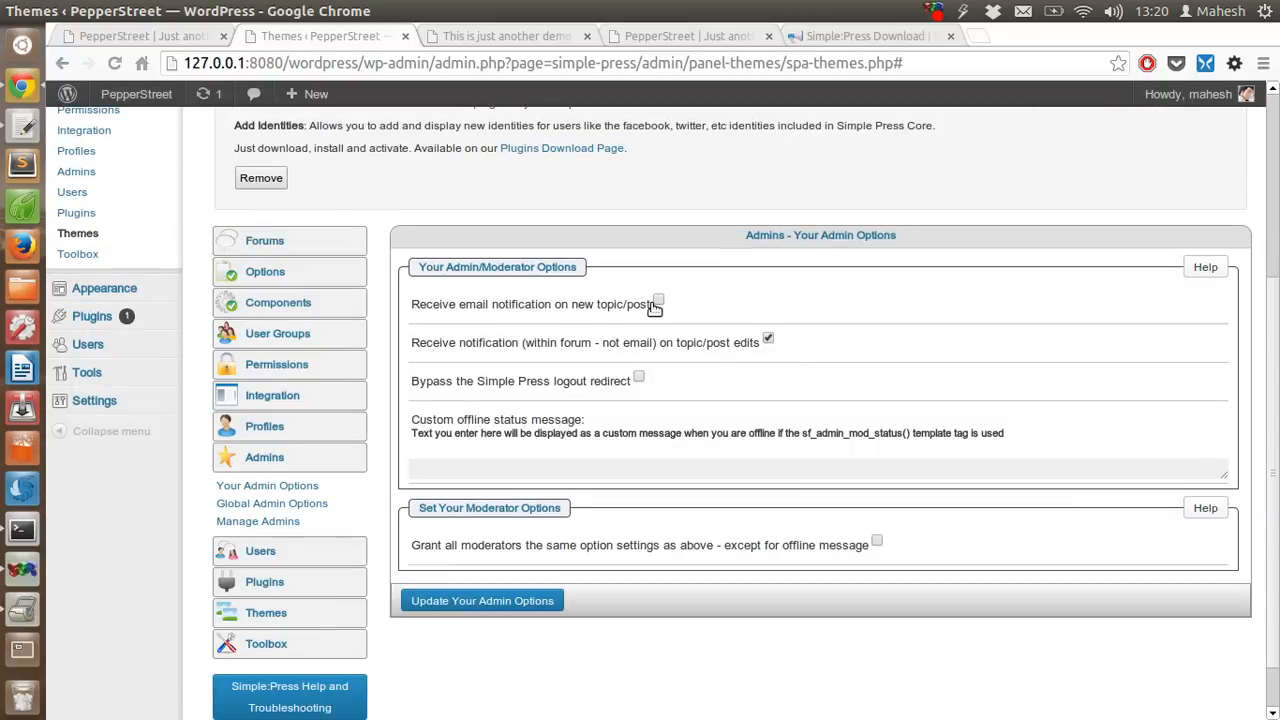
pyautogui.moveTo(632, 380)
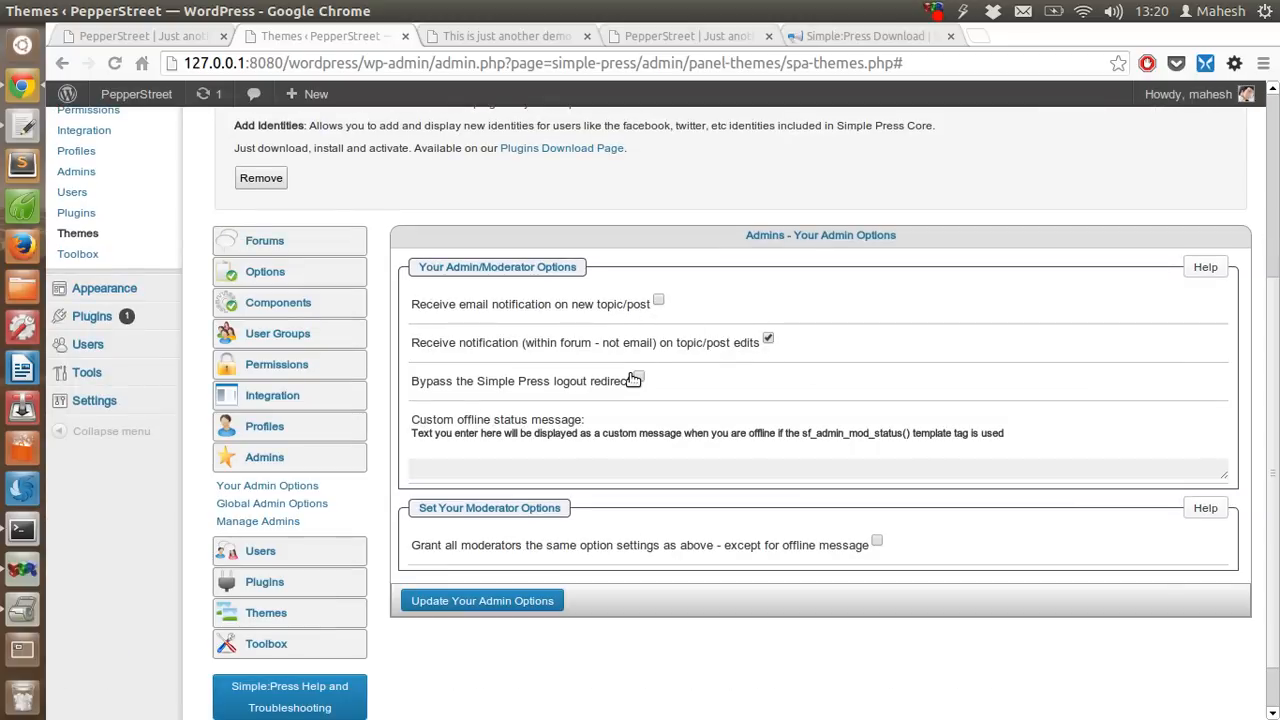
pyautogui.moveTo(490, 430)
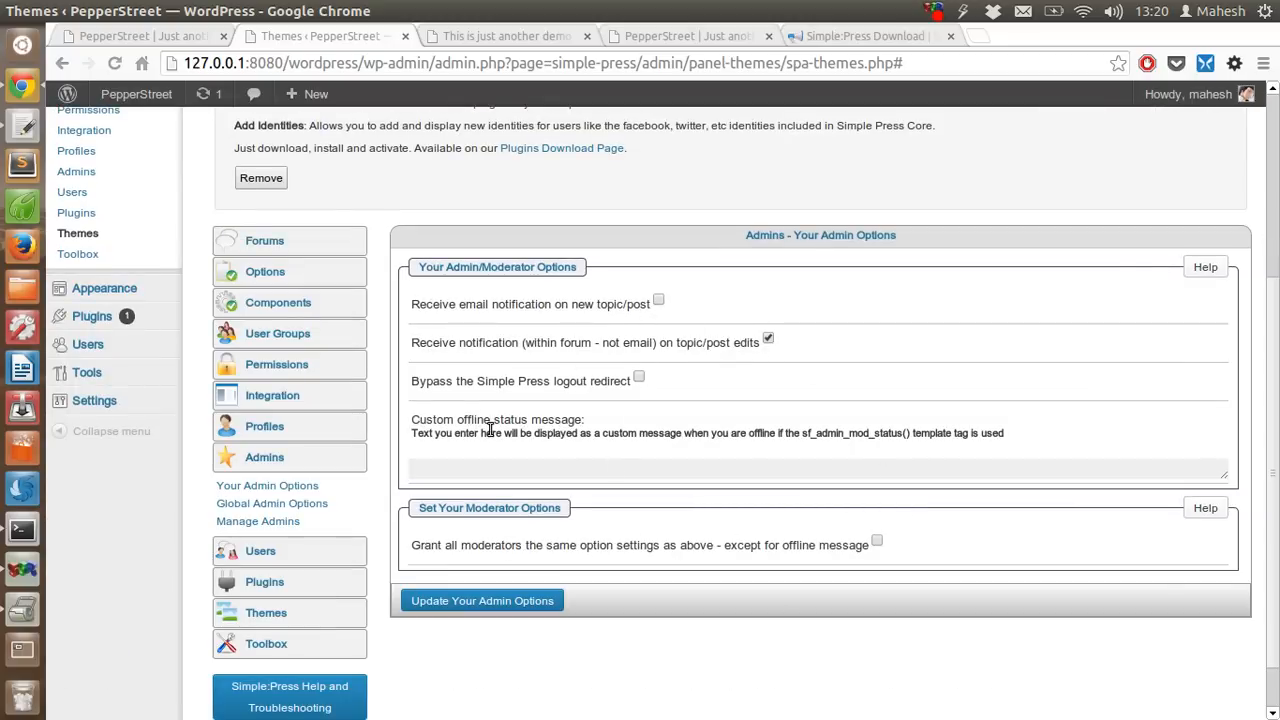
pyautogui.moveTo(352, 576)
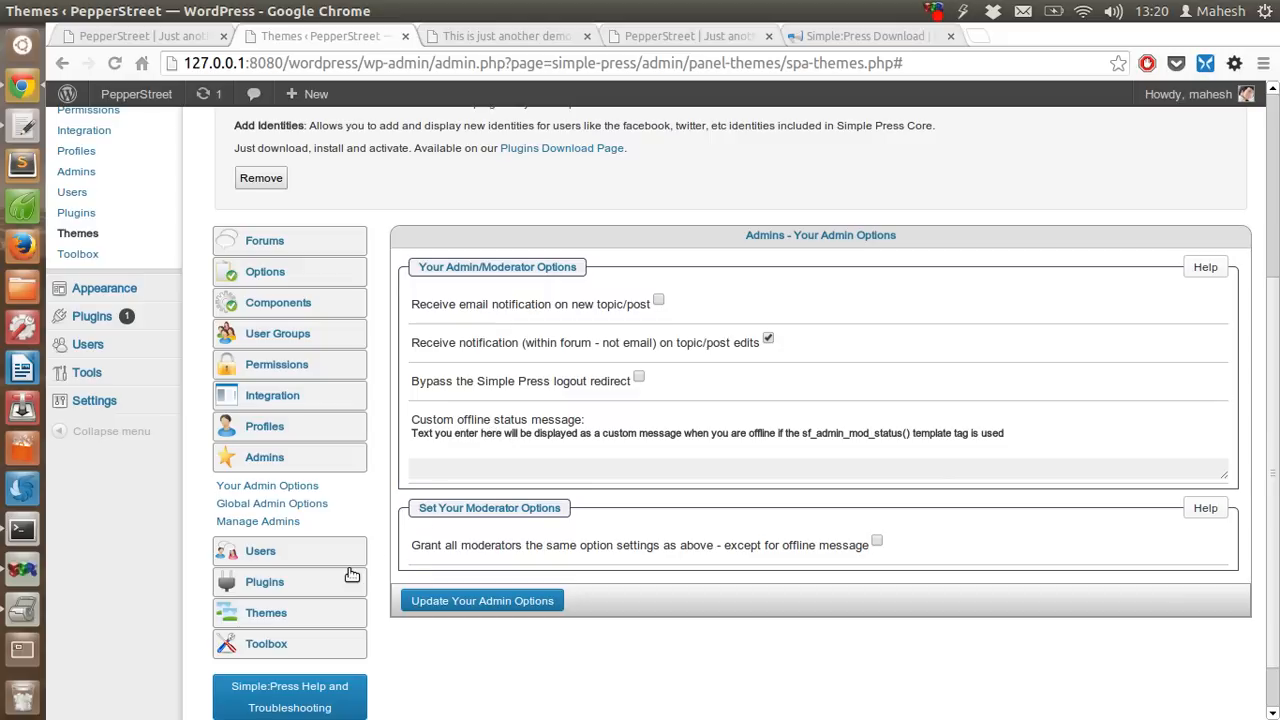
pyautogui.moveTo(332, 588)
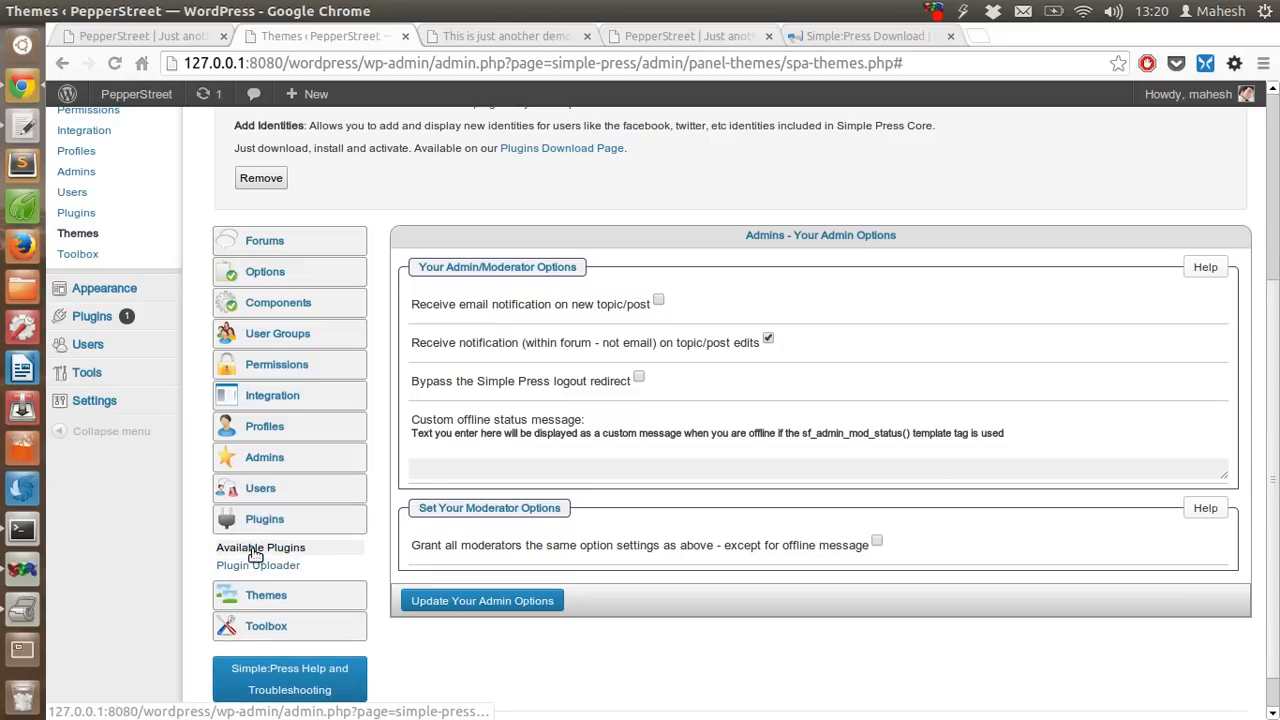
pyautogui.click(260, 548)
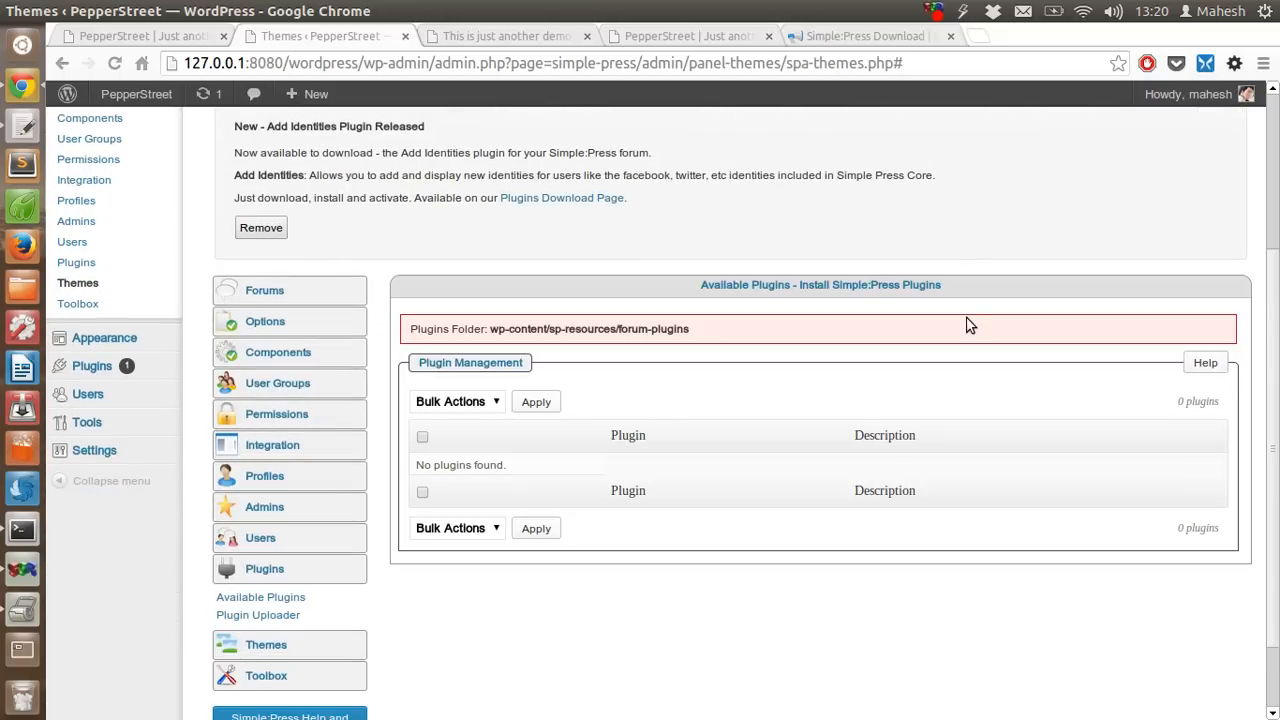
# - Review the empty Available Plugins list and reveal the Integration choices Page and Permalink and Storage Locations
pyautogui.scroll(-3)
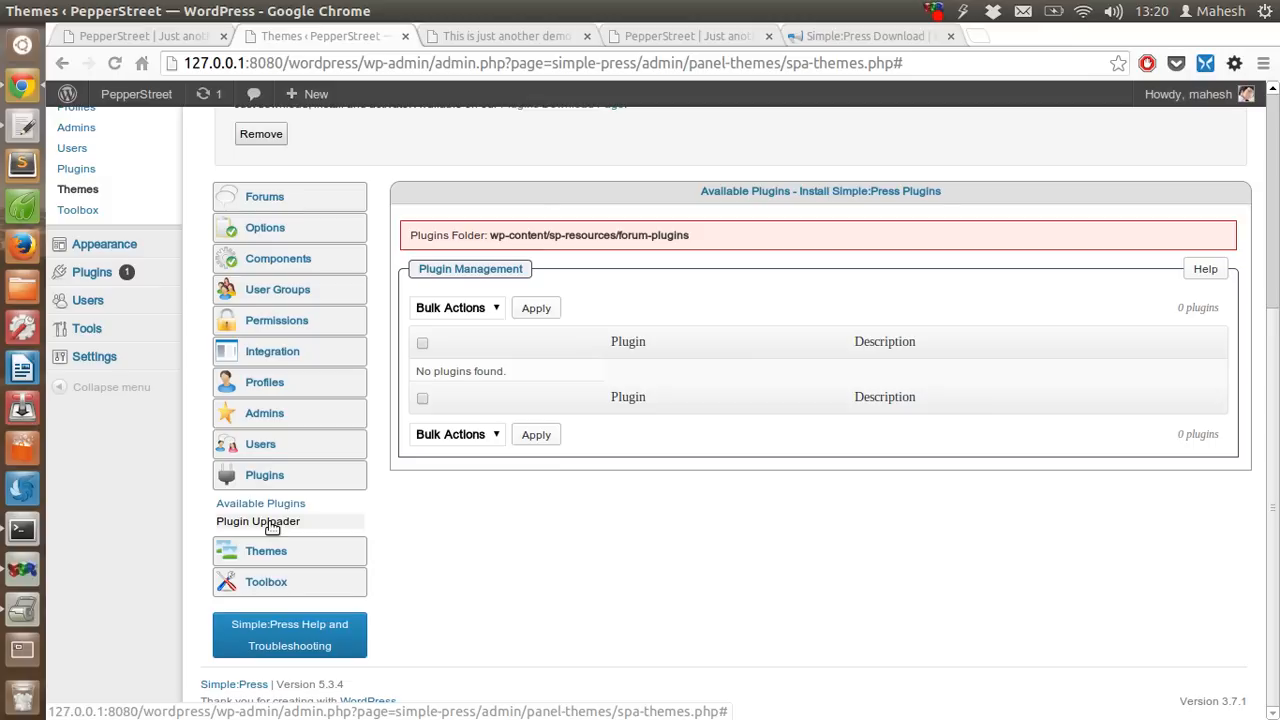
pyautogui.moveTo(264, 382)
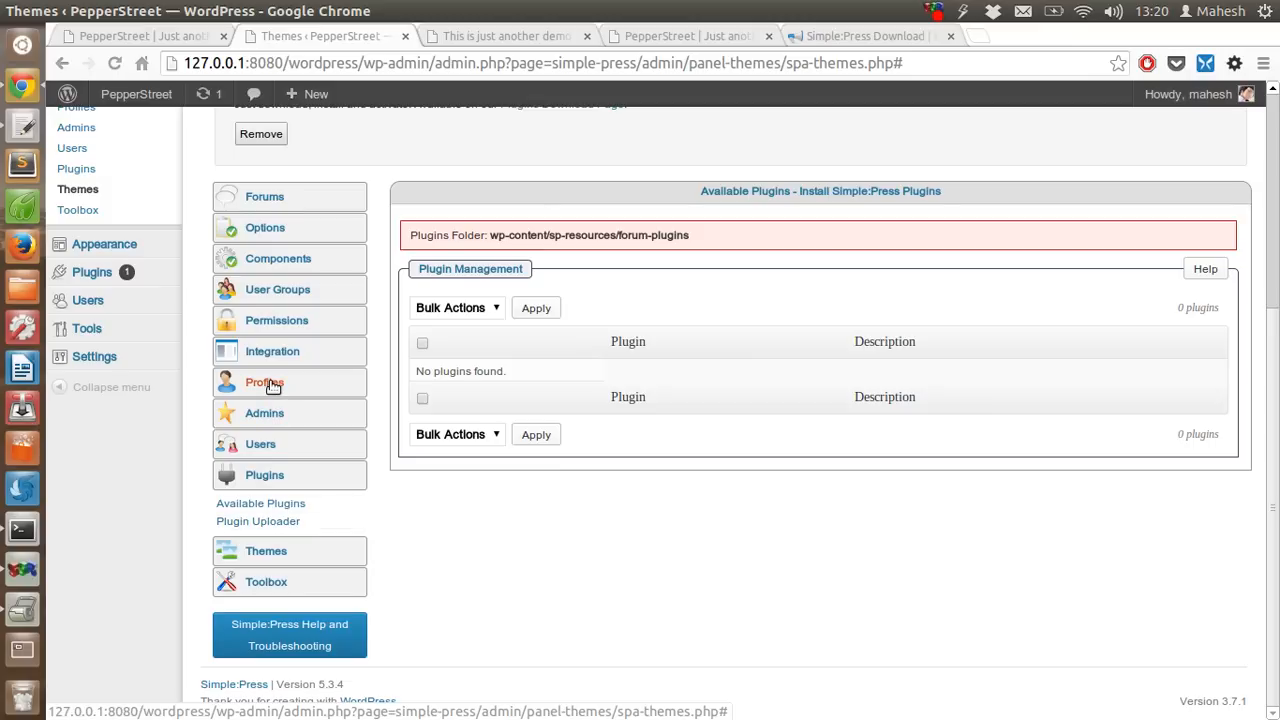
pyautogui.click(272, 352)
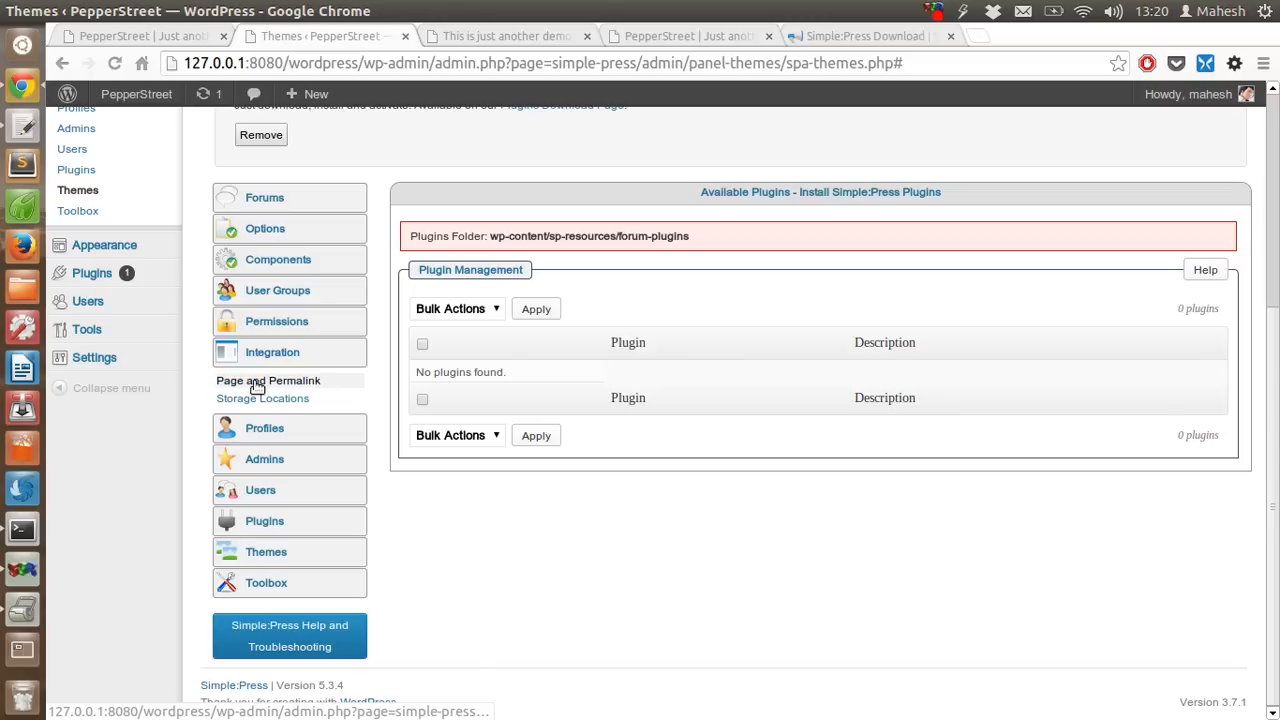
pyautogui.moveTo(354, 384)
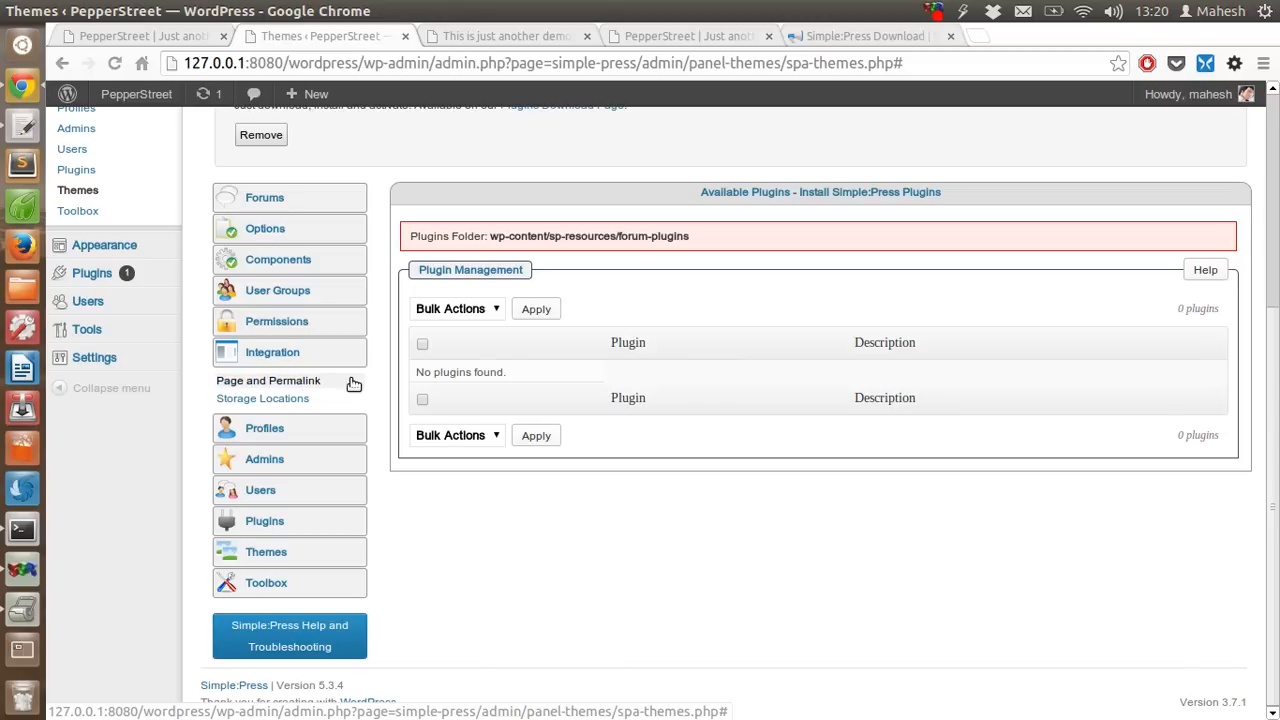
pyautogui.moveTo(324, 388)
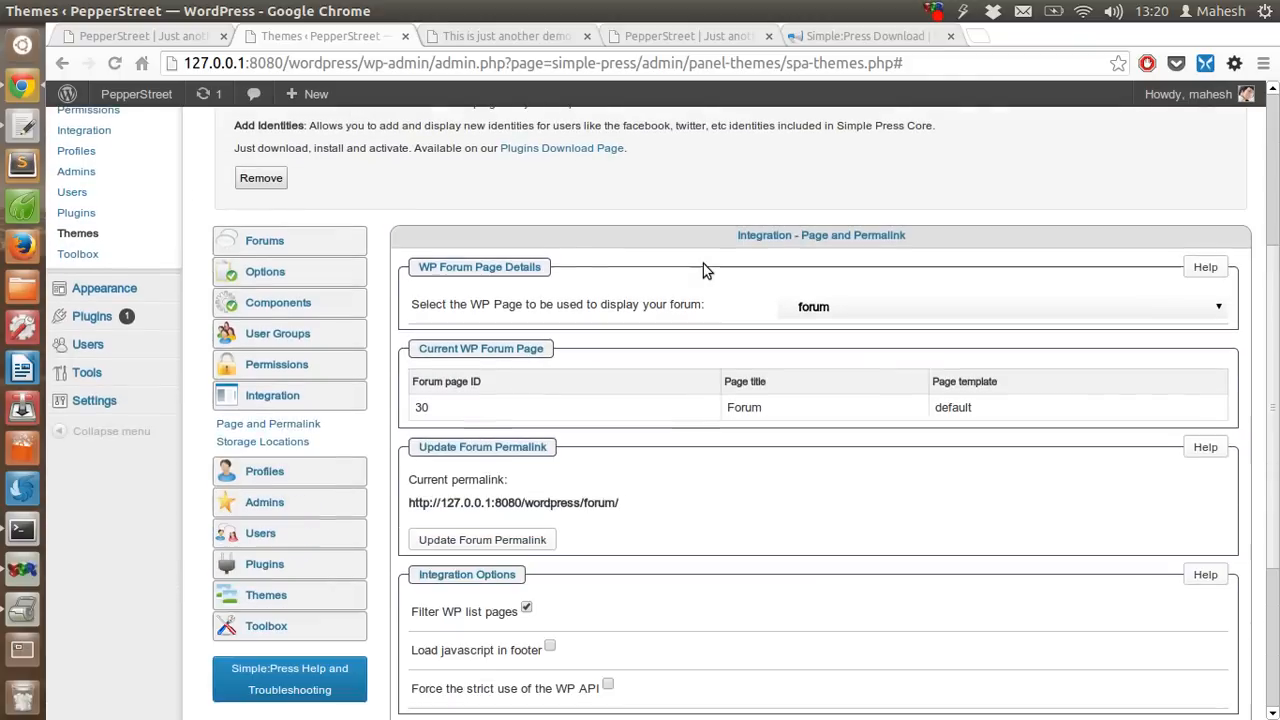
# - Check the WP page choices keeping 'forum', then show the Integration Storage Locations panel
pyautogui.scroll(-3)
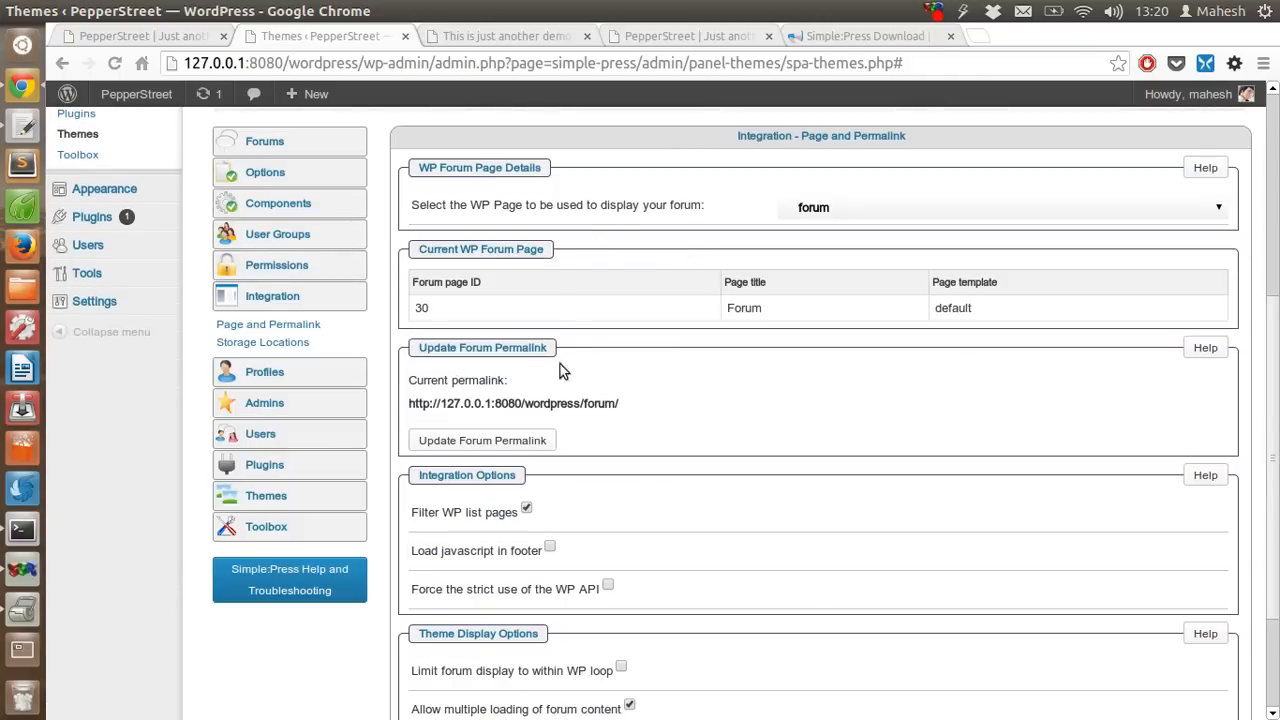
pyautogui.moveTo(508, 432)
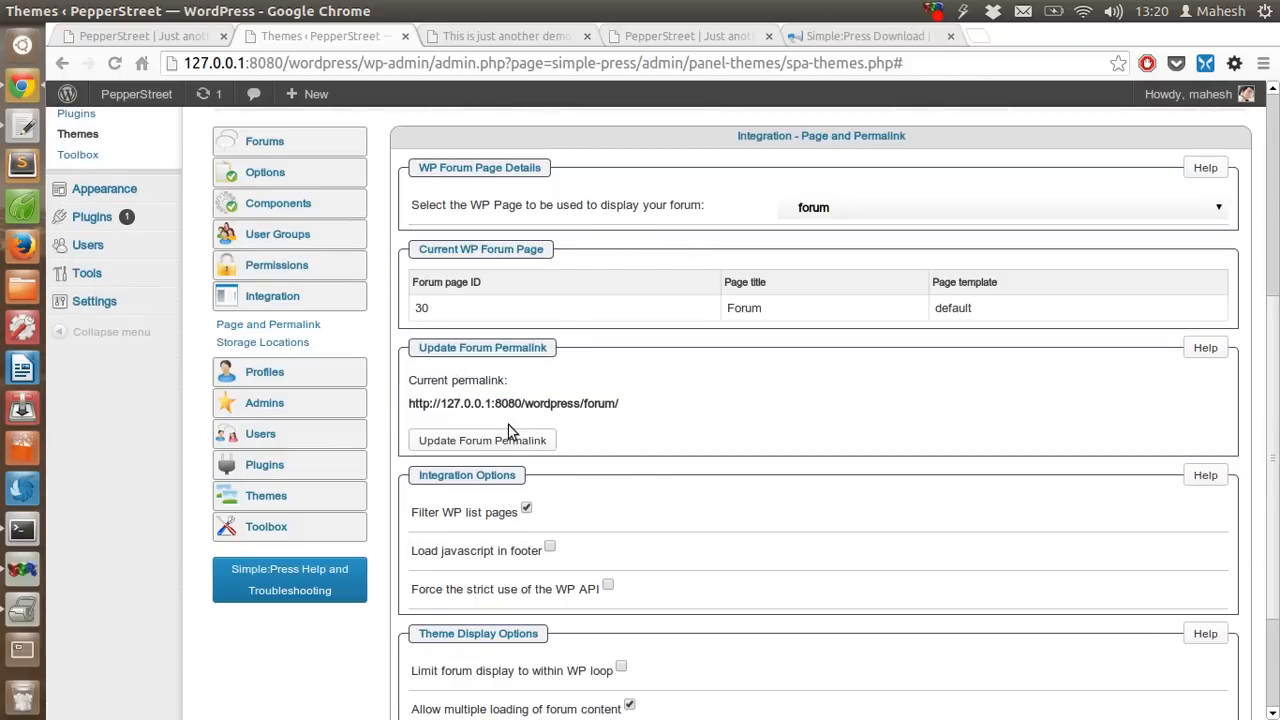
pyautogui.moveTo(668, 420)
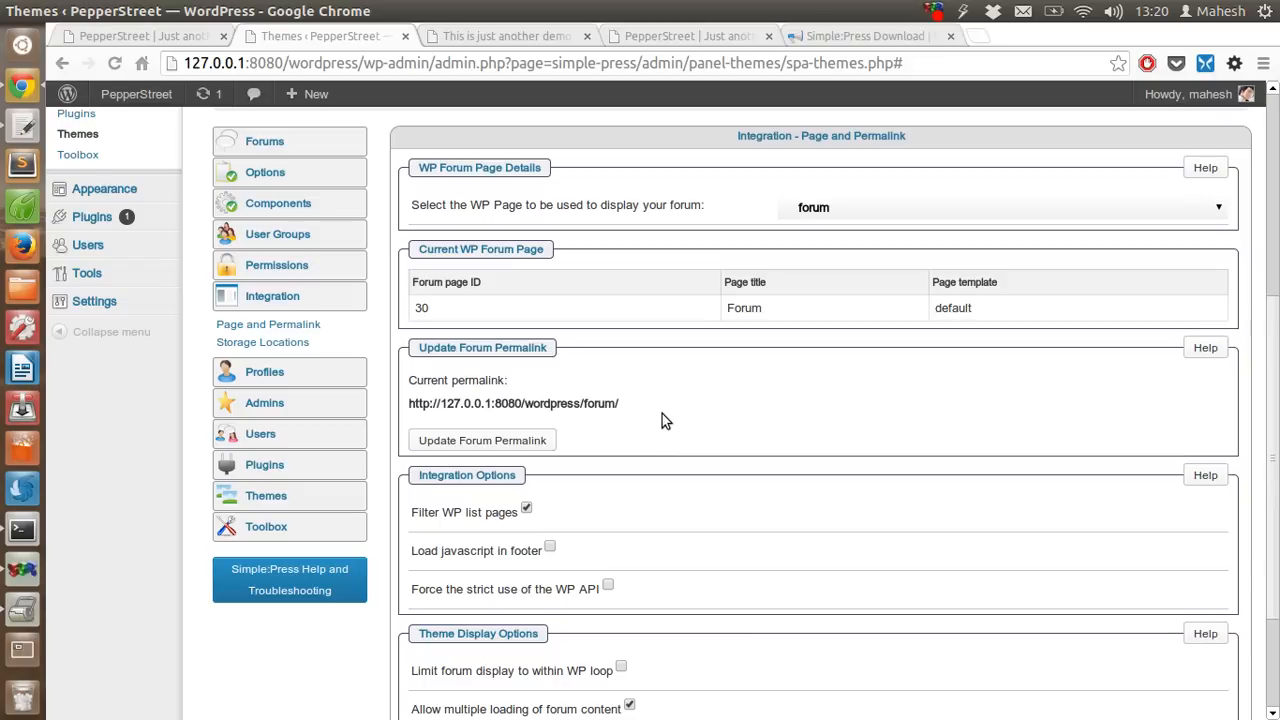
pyautogui.scroll(-3)
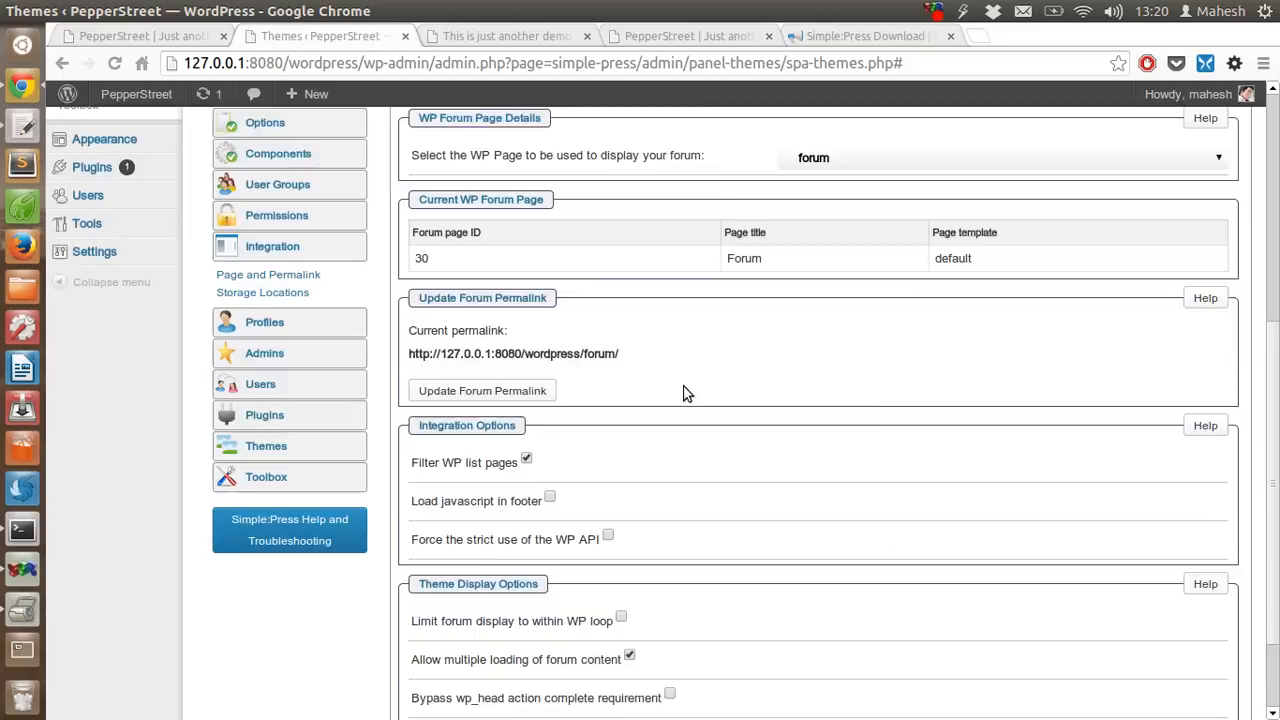
pyautogui.scroll(3)
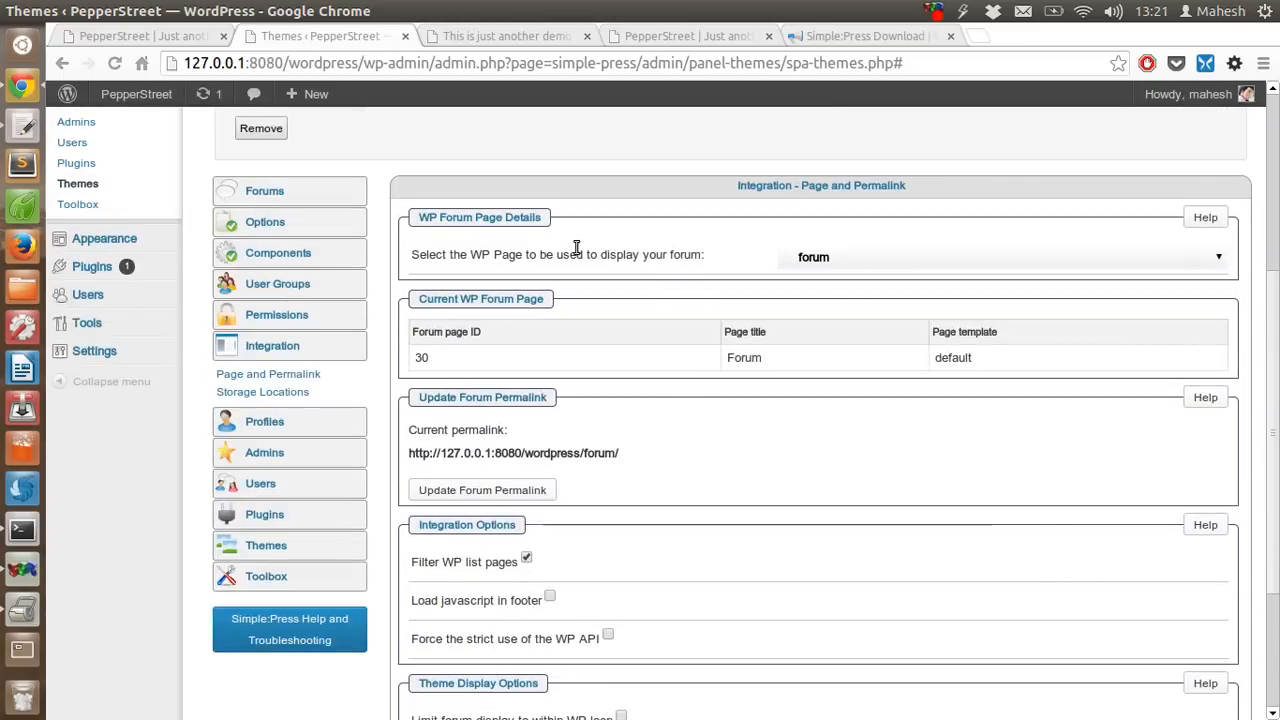
pyautogui.click(1000, 256)
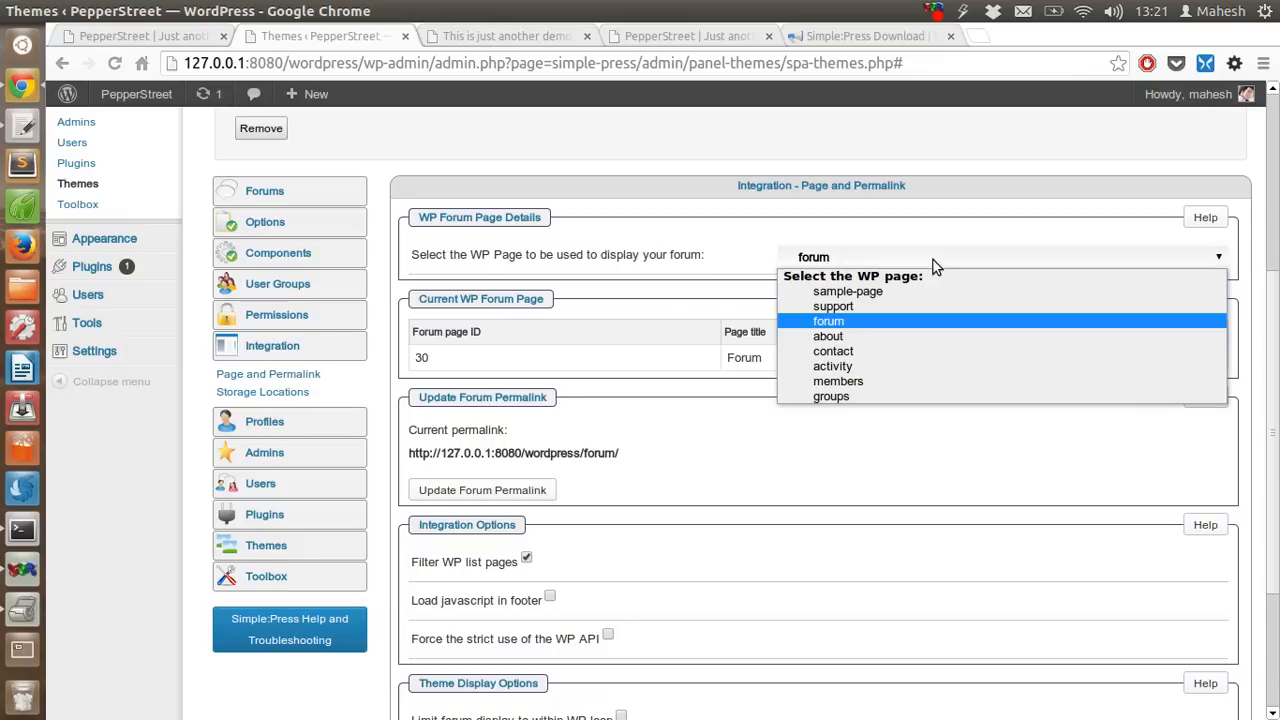
pyautogui.moveTo(780, 242)
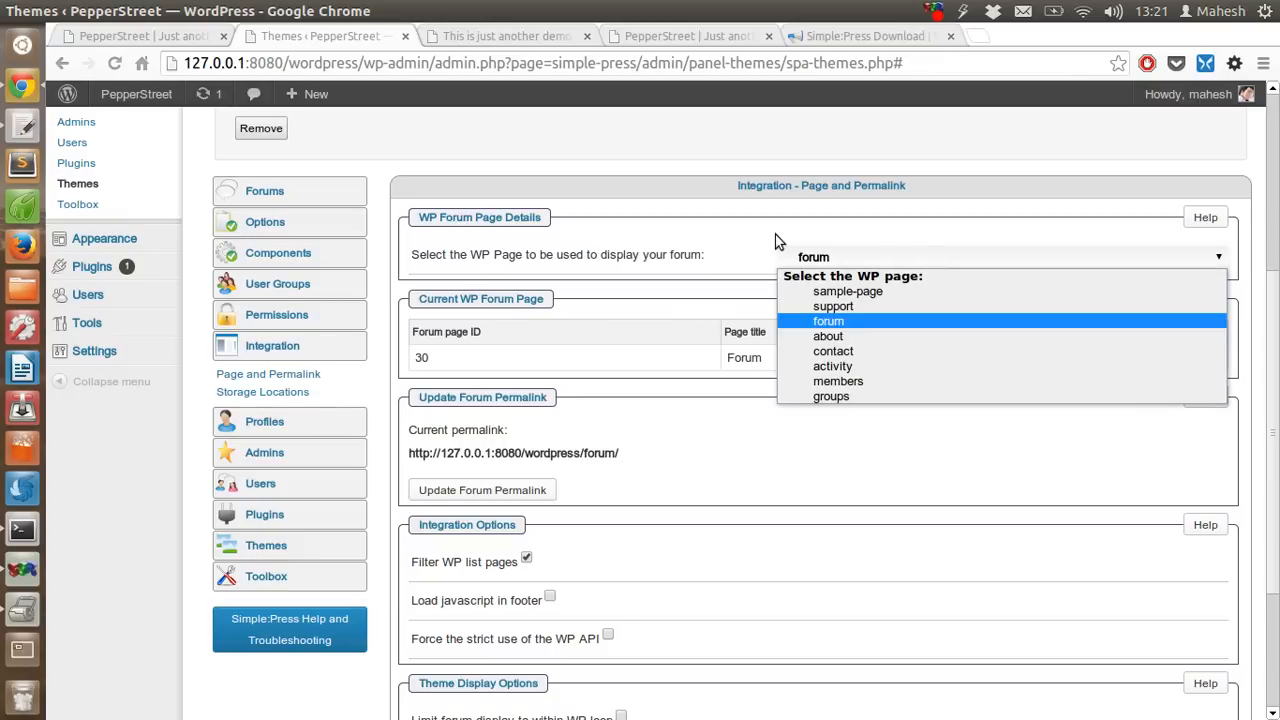
pyautogui.moveTo(770, 240)
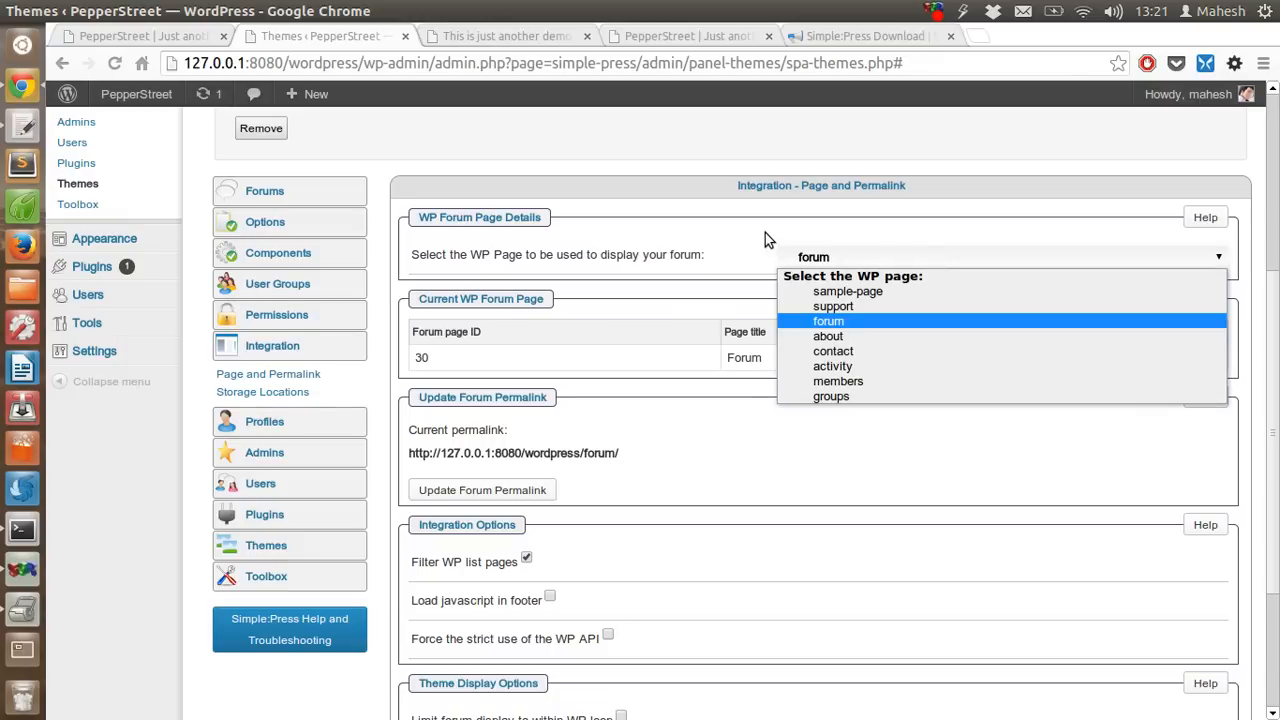
pyautogui.click(828, 320)
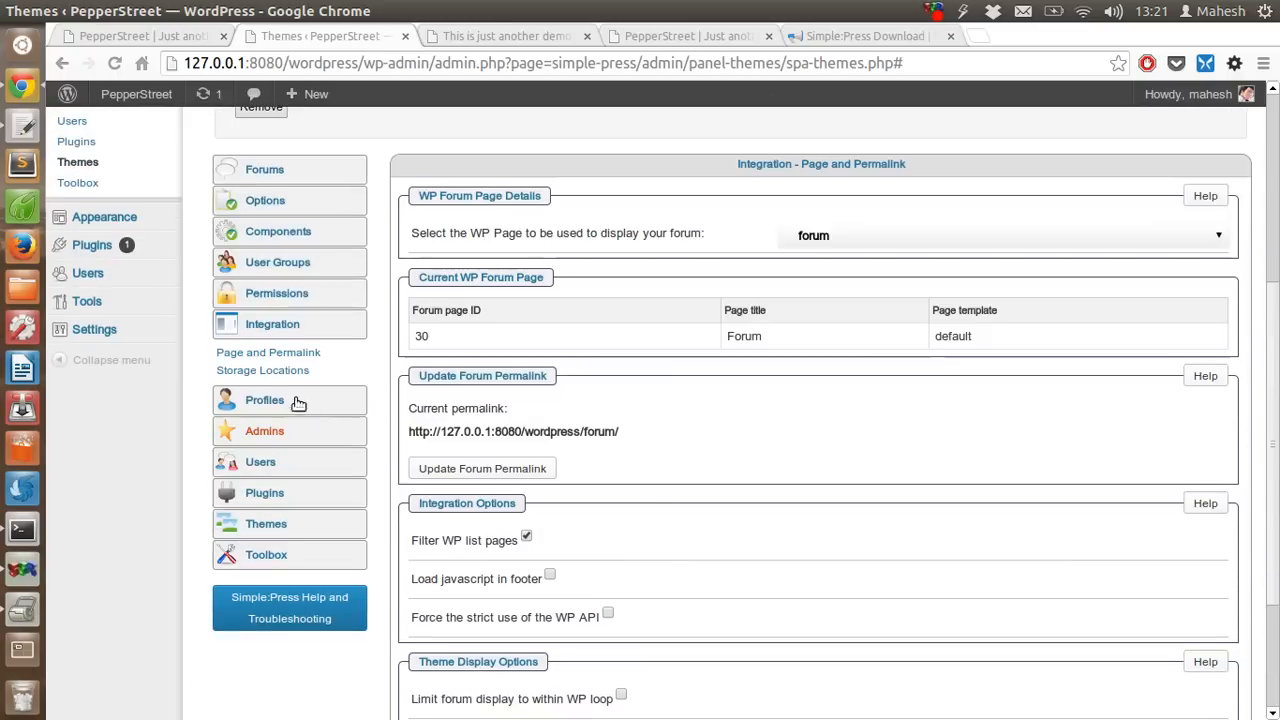
pyautogui.click(262, 370)
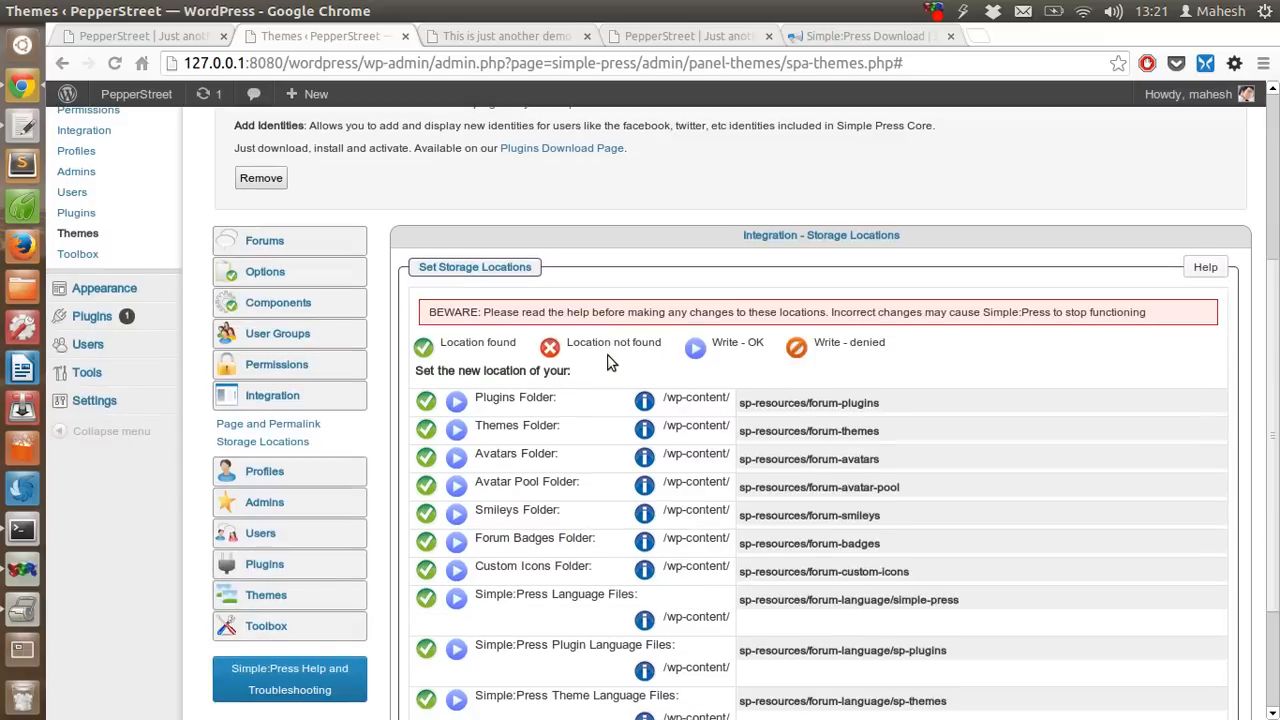
pyautogui.scroll(-3)
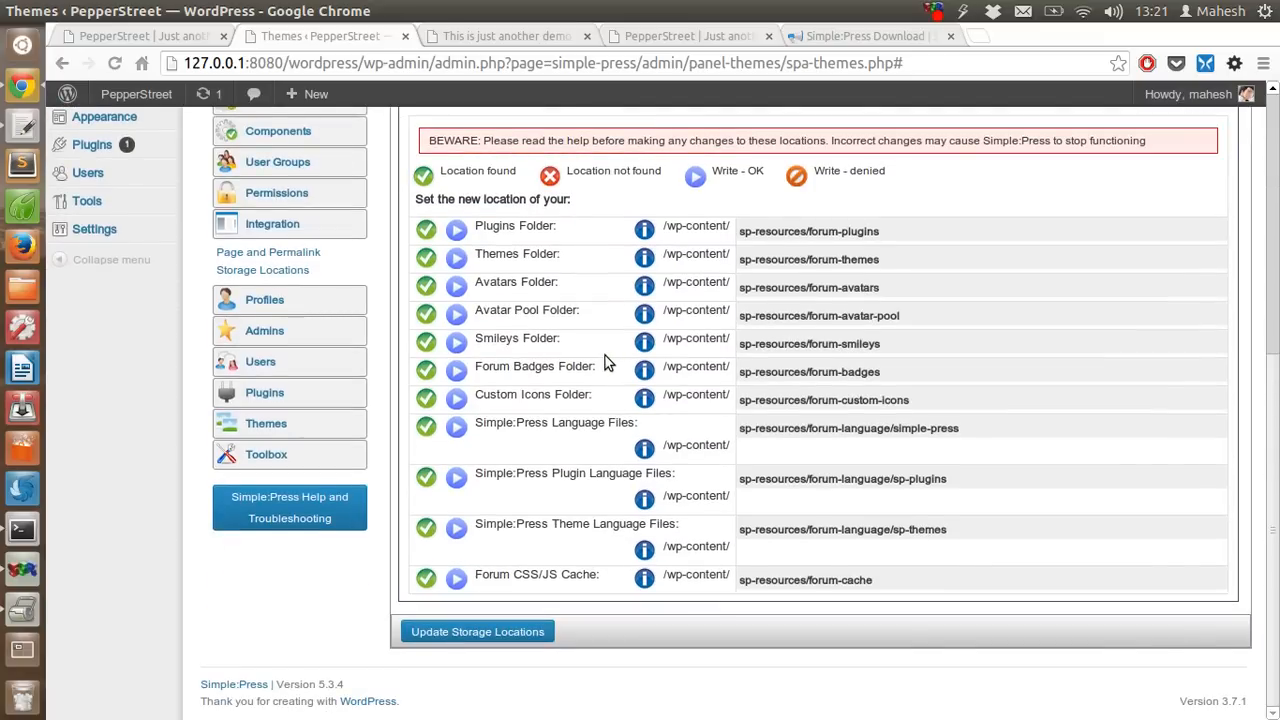
pyautogui.scroll(3)
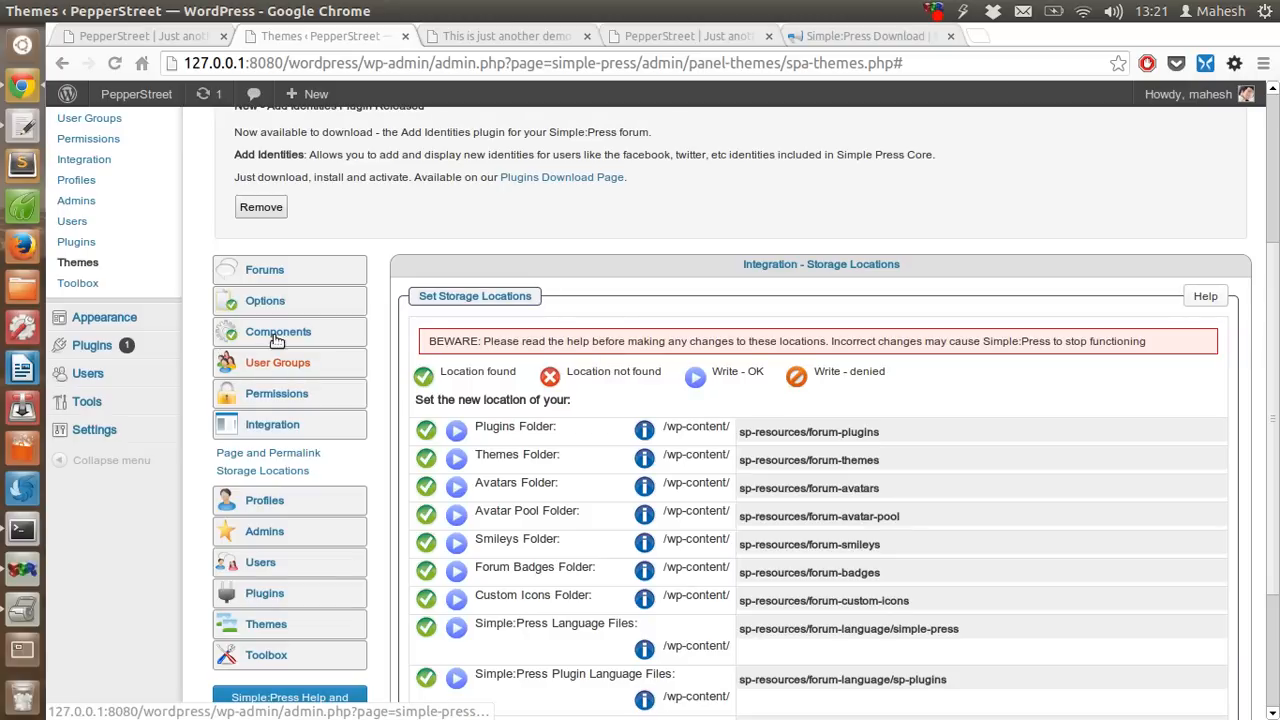
pyautogui.click(278, 332)
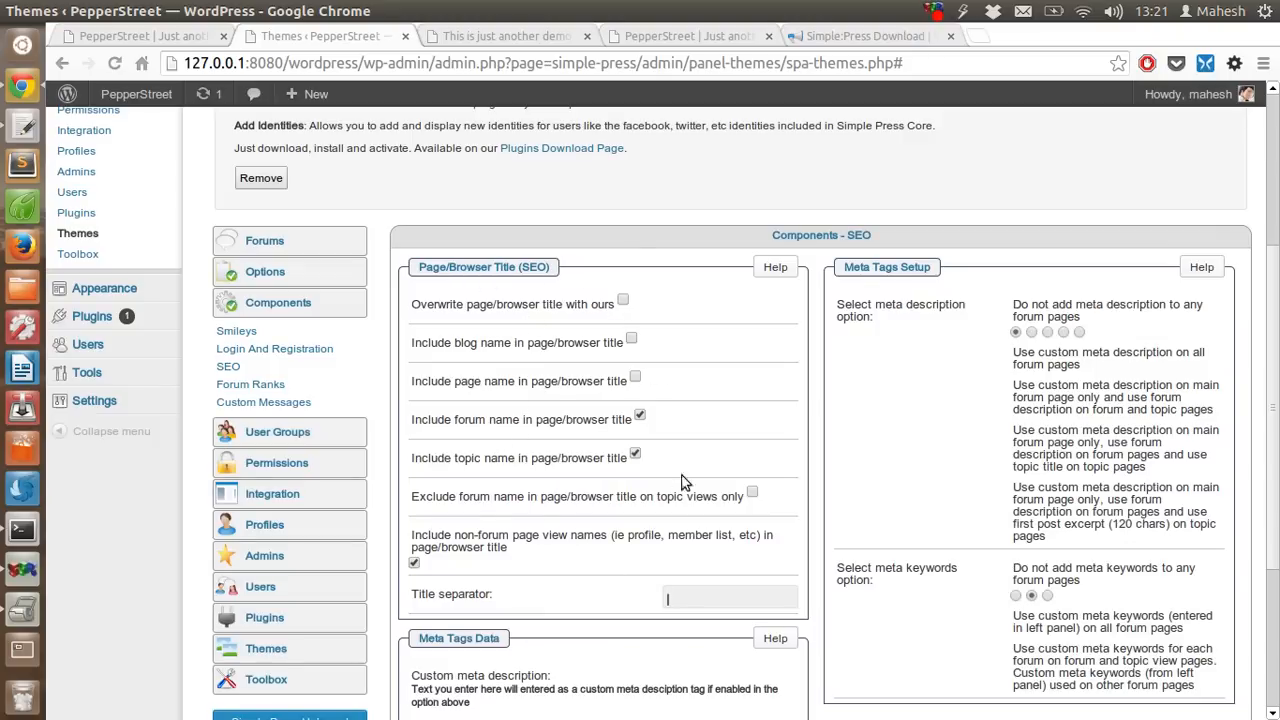
# - Review the Forum Ranks tables (New Member to 2 posts, Member to 1000), then move to Custom Messages
pyautogui.scroll(-3)
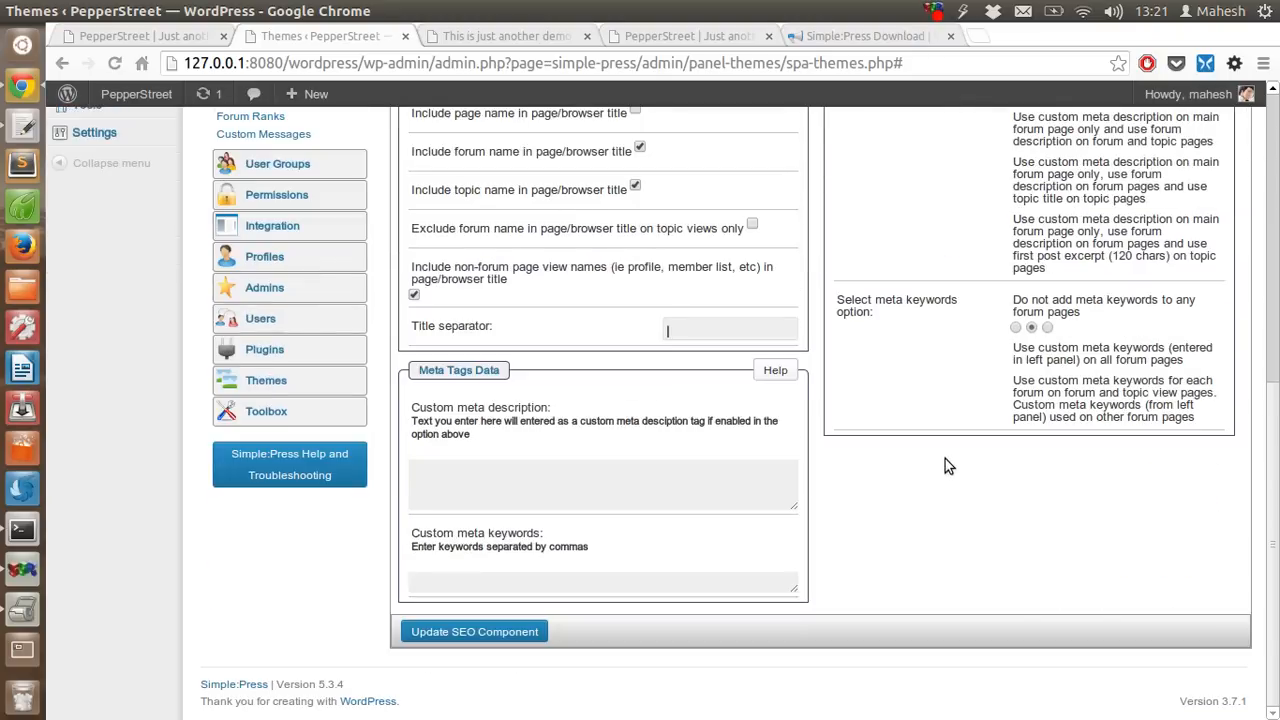
pyautogui.scroll(3)
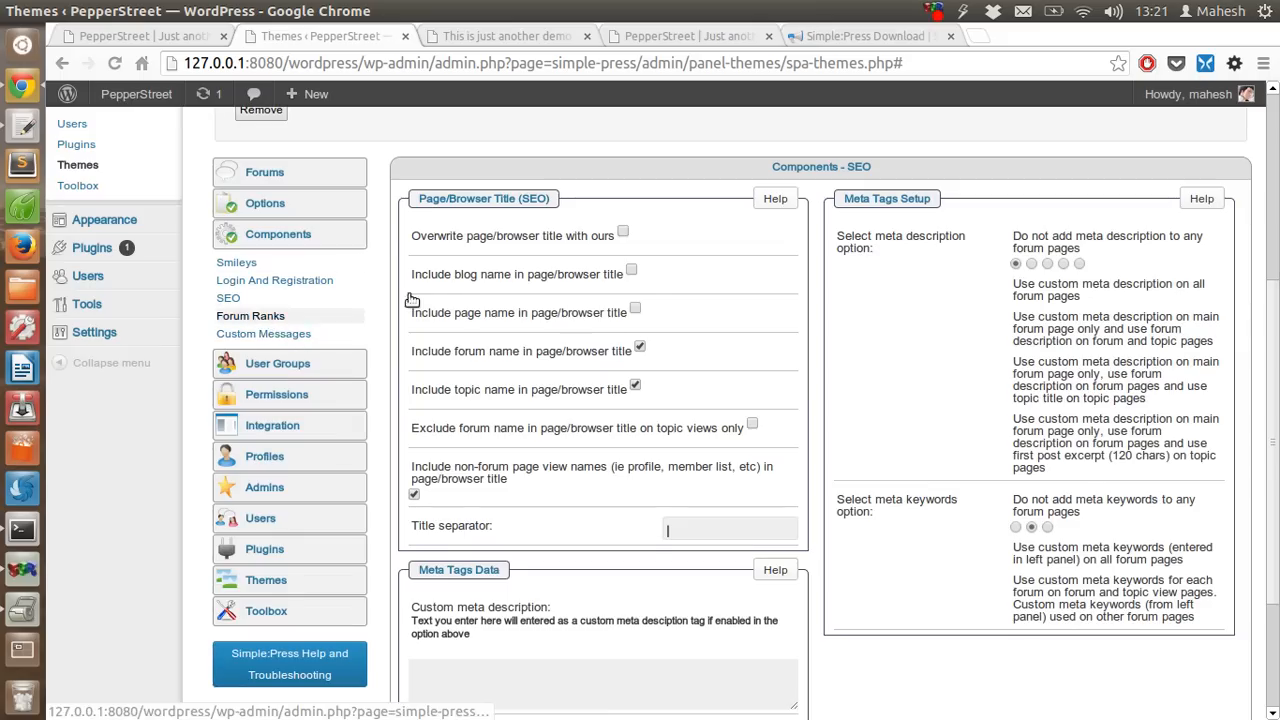
pyautogui.click(250, 316)
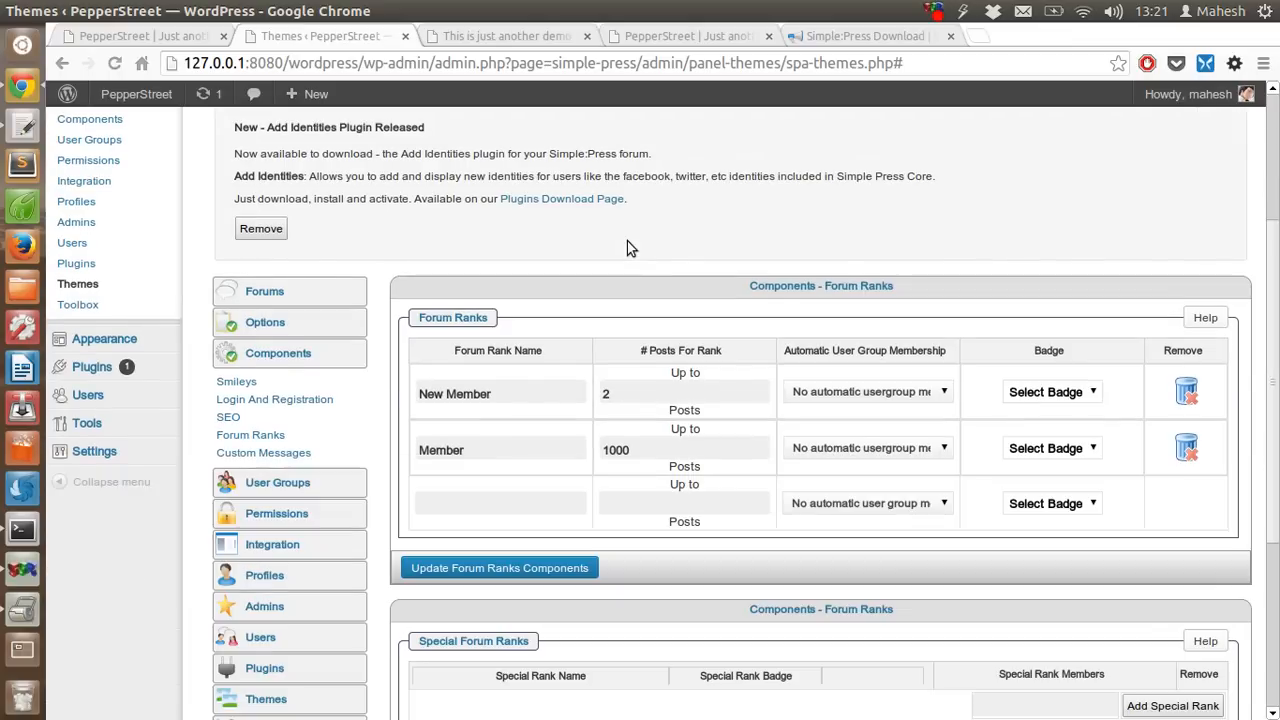
pyautogui.moveTo(866, 398)
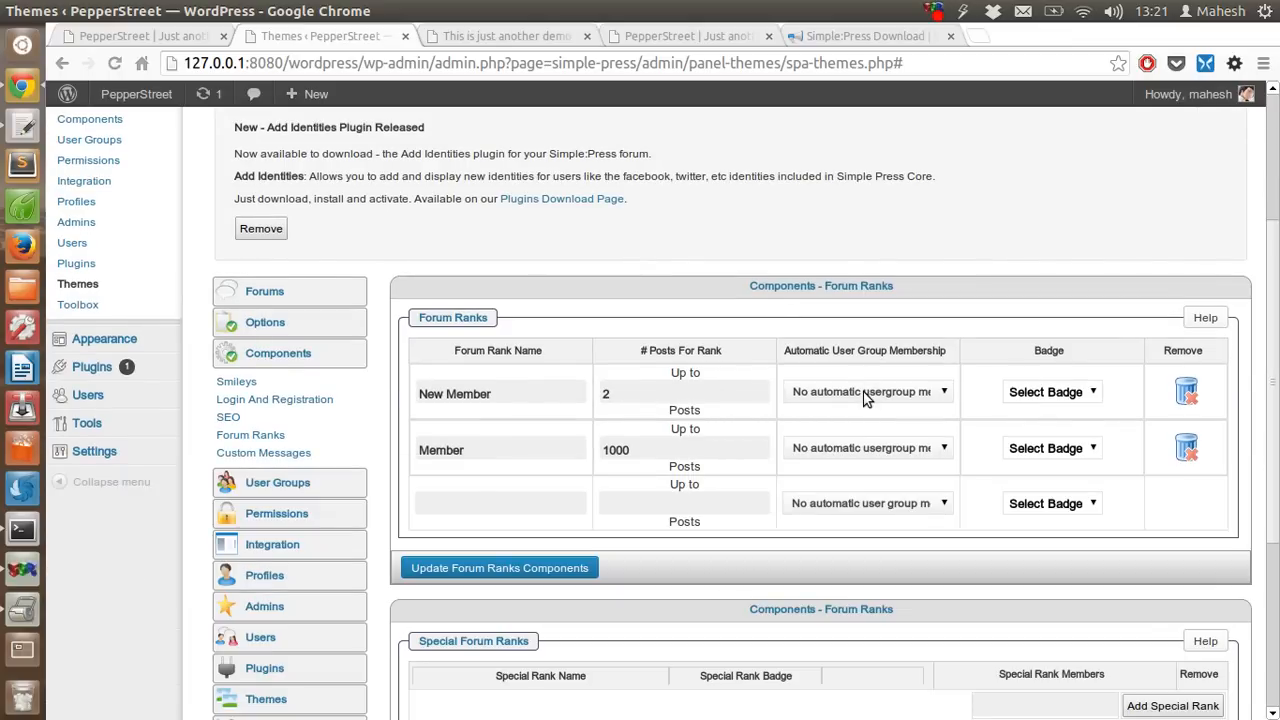
pyautogui.scroll(-3)
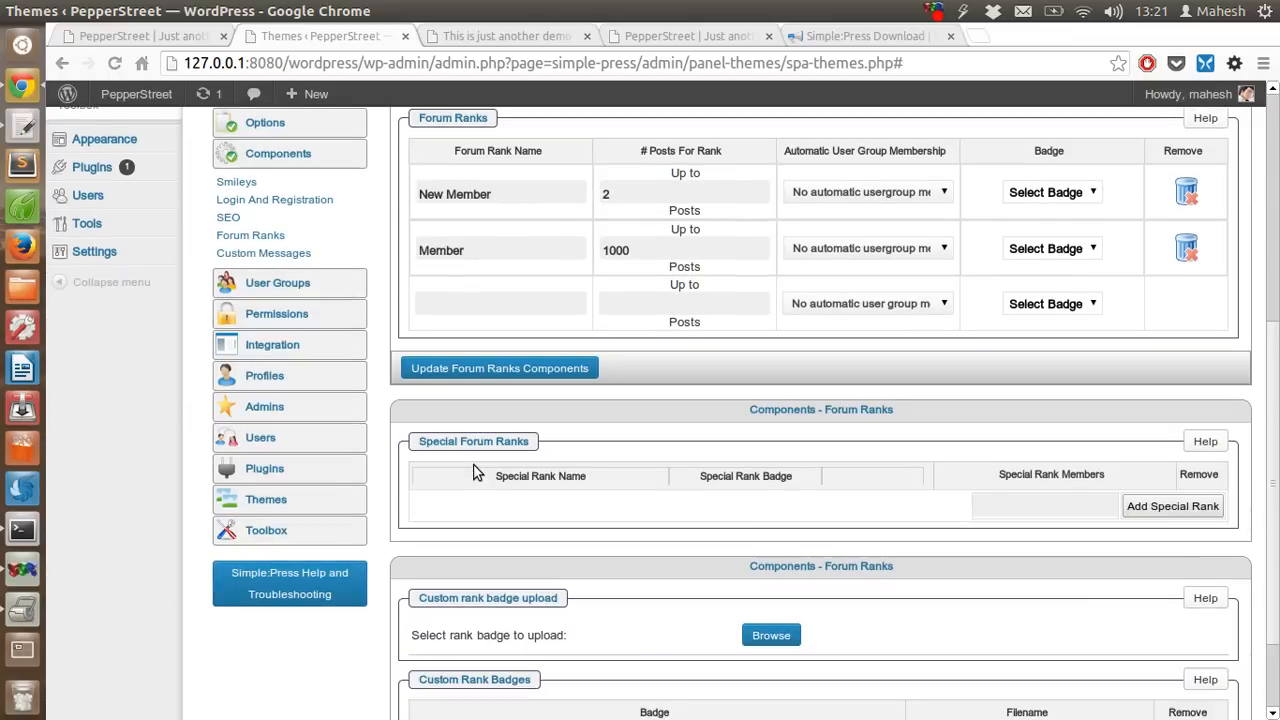
pyautogui.scroll(3)
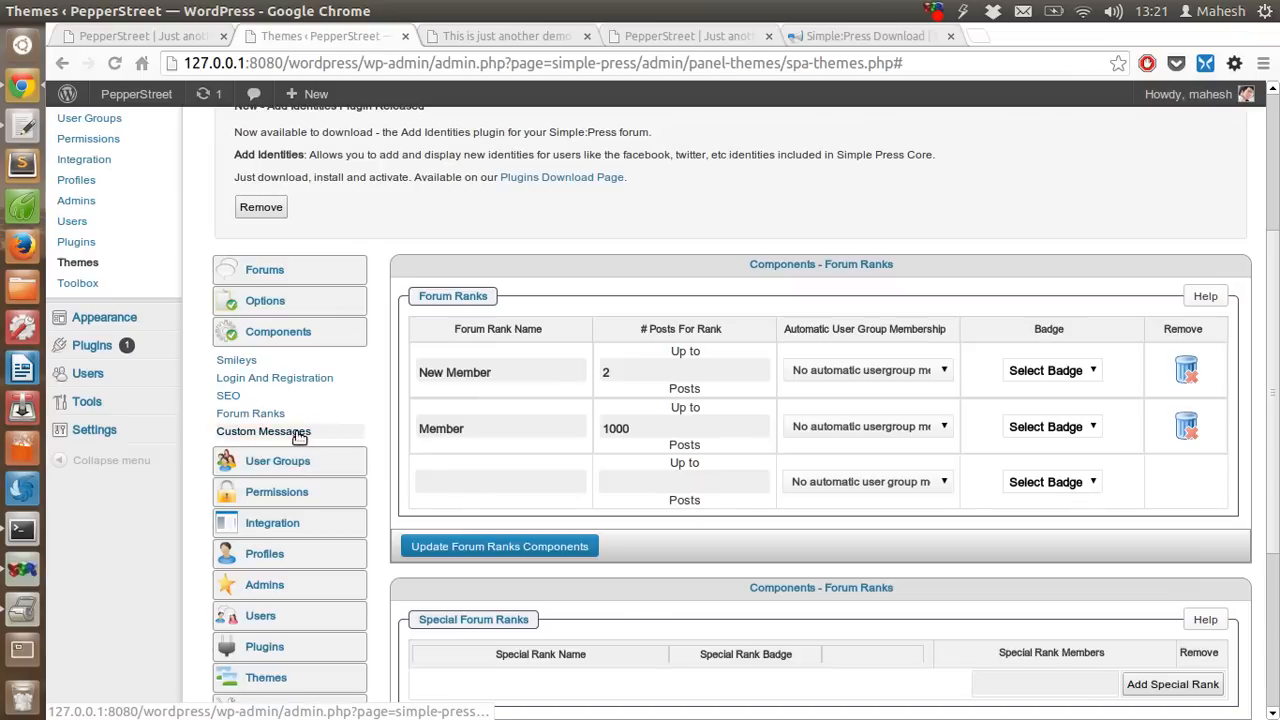
pyautogui.click(264, 432)
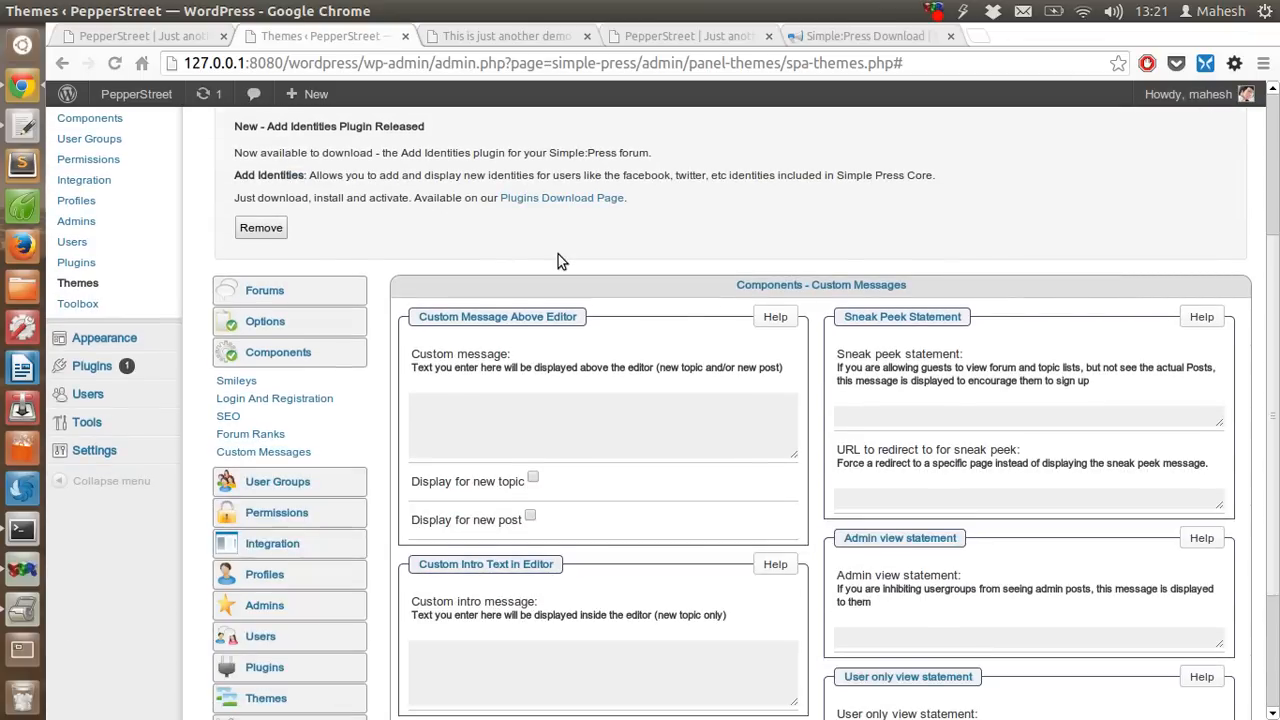
# - Look over Custom Messages and Login And Registration, then show the Components Smileys list
pyautogui.click(604, 424)
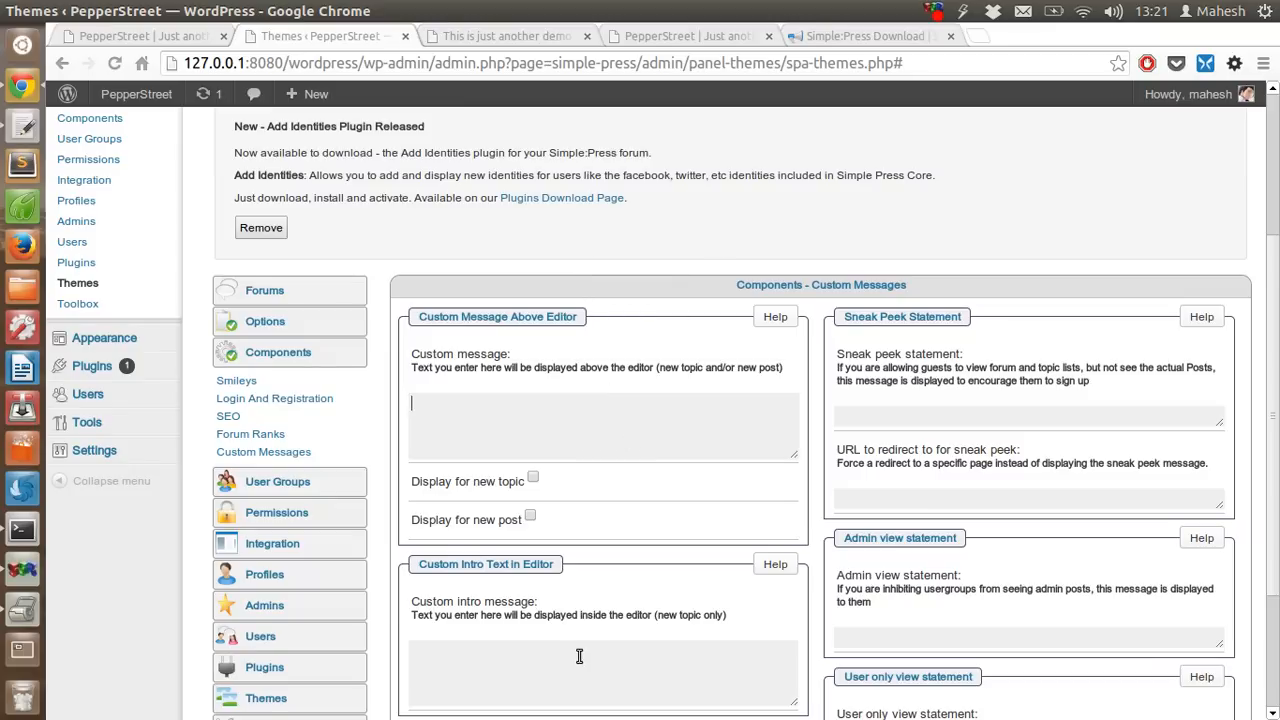
pyautogui.scroll(-3)
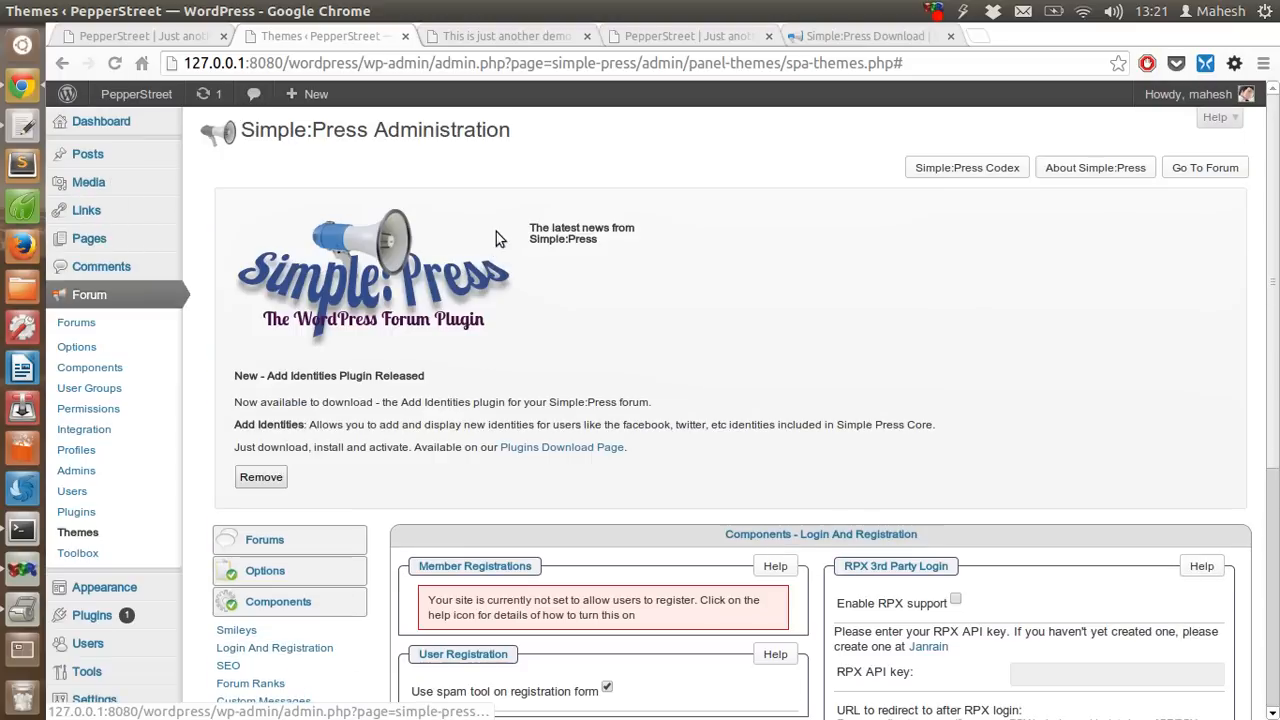
pyautogui.scroll(-3)
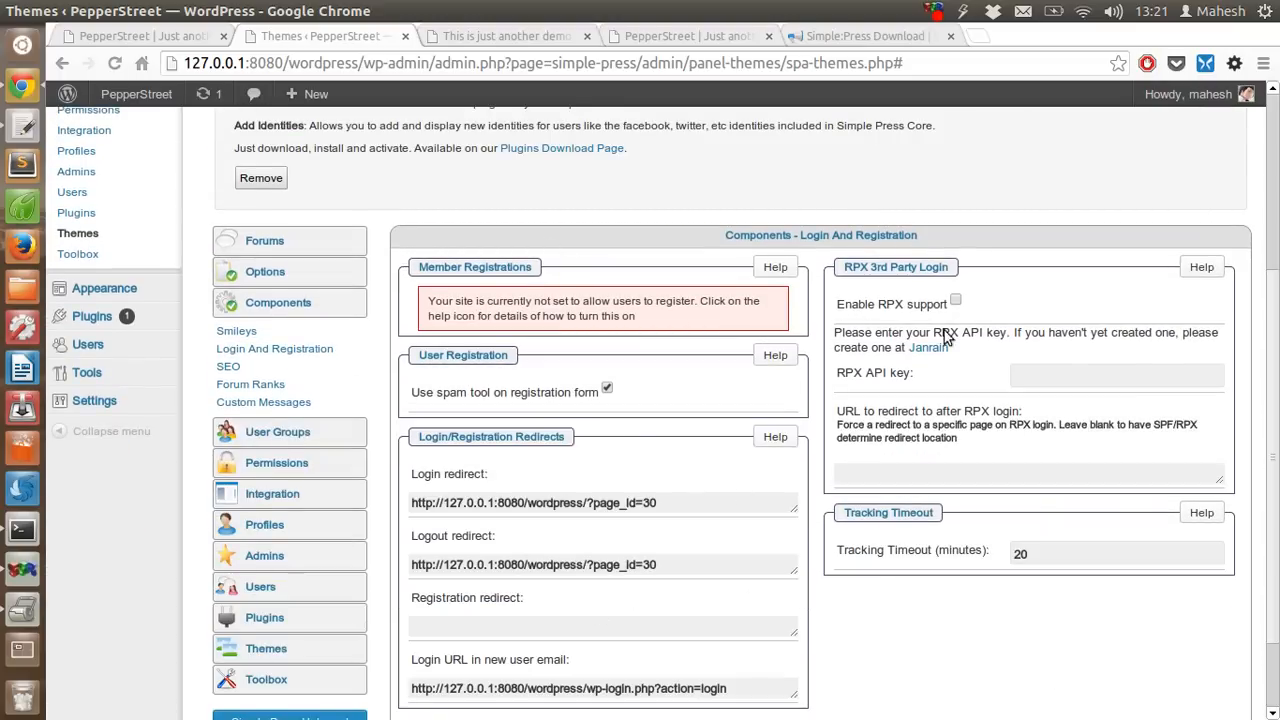
pyautogui.moveTo(856, 278)
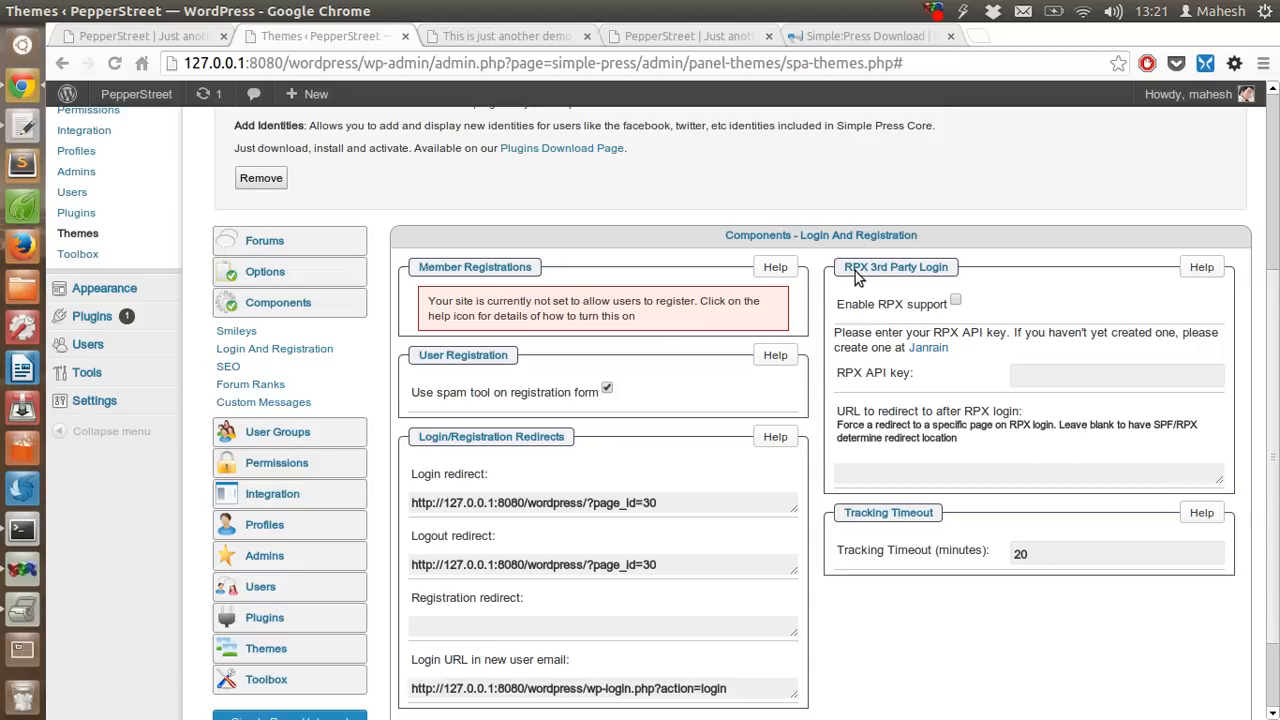
pyautogui.moveTo(608, 442)
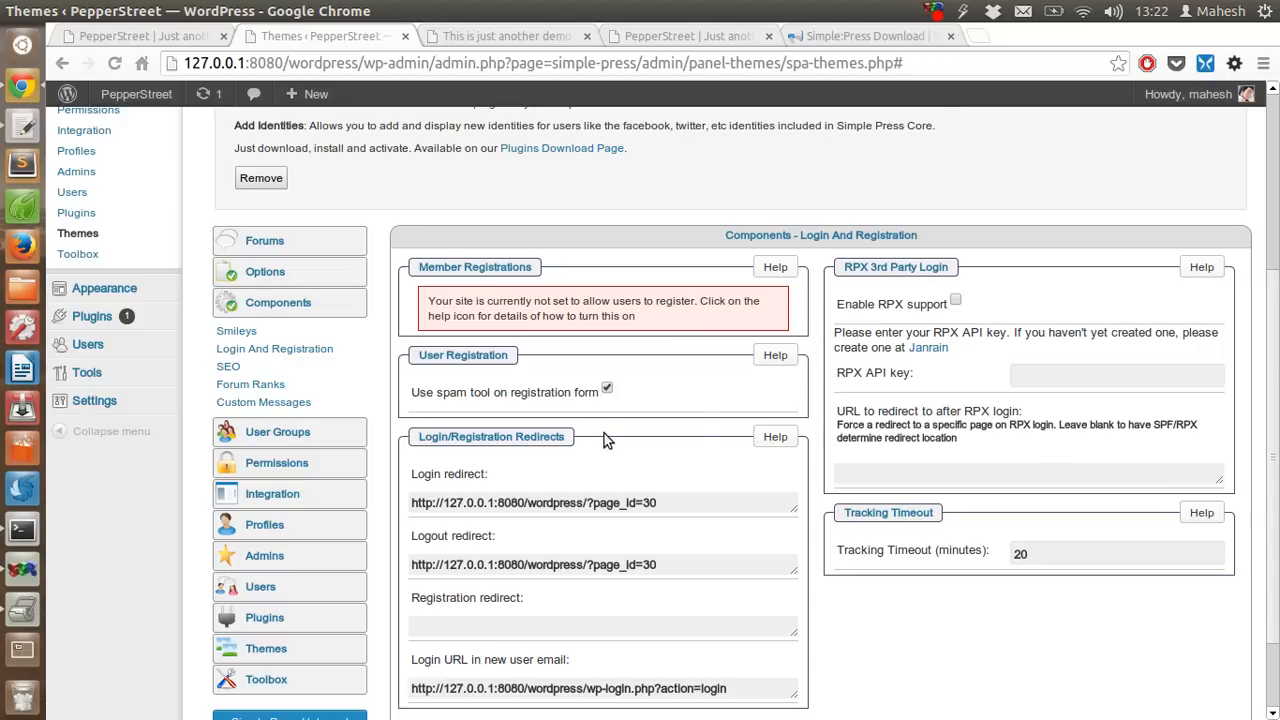
pyautogui.scroll(-3)
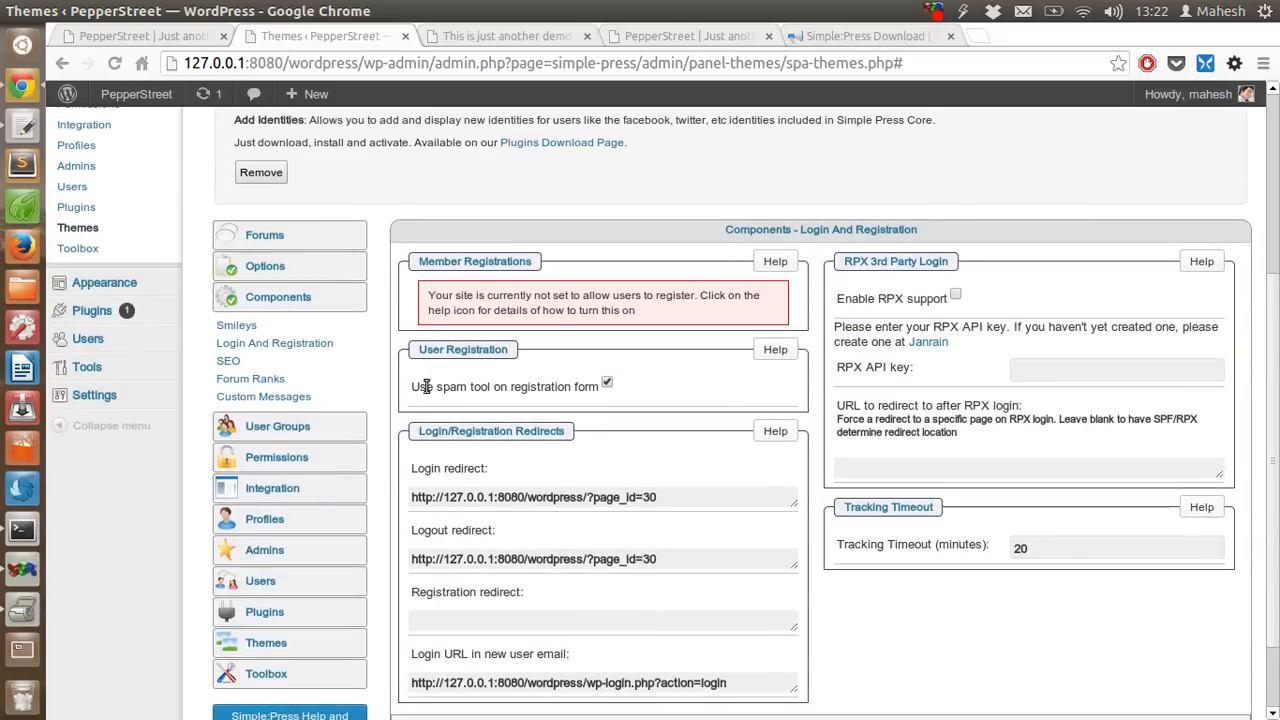
pyautogui.moveTo(274, 344)
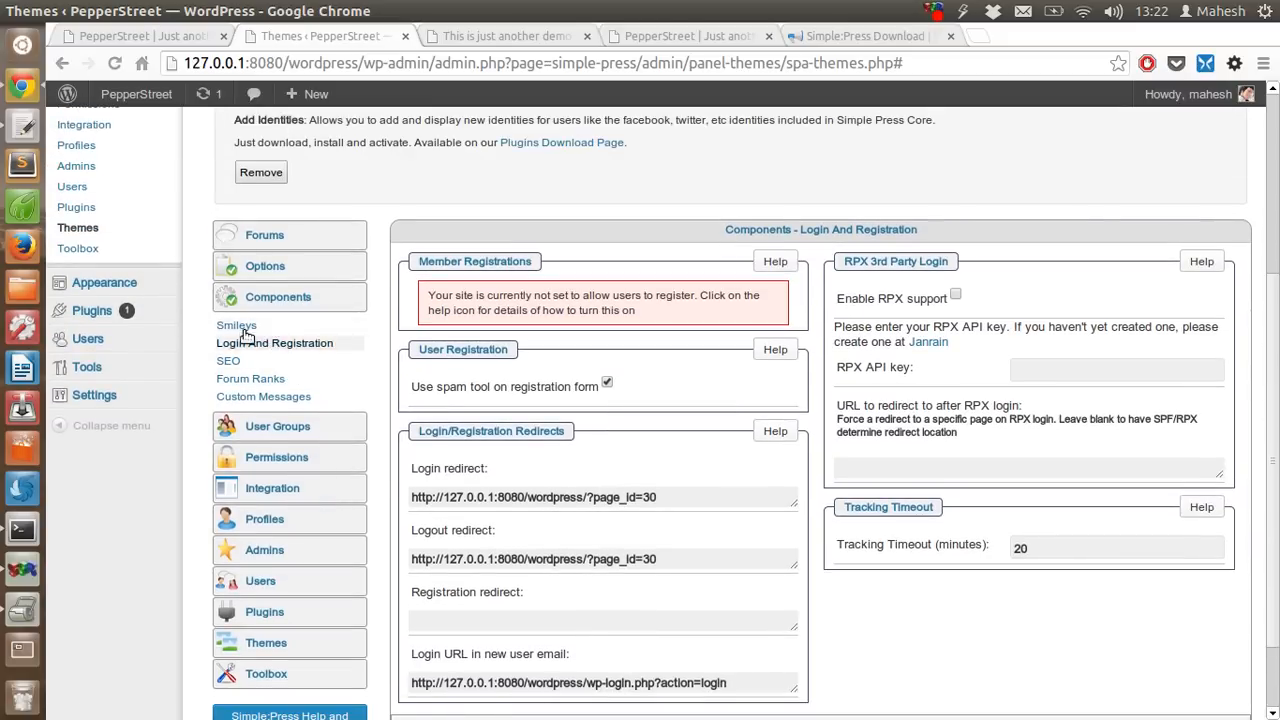
pyautogui.click(236, 324)
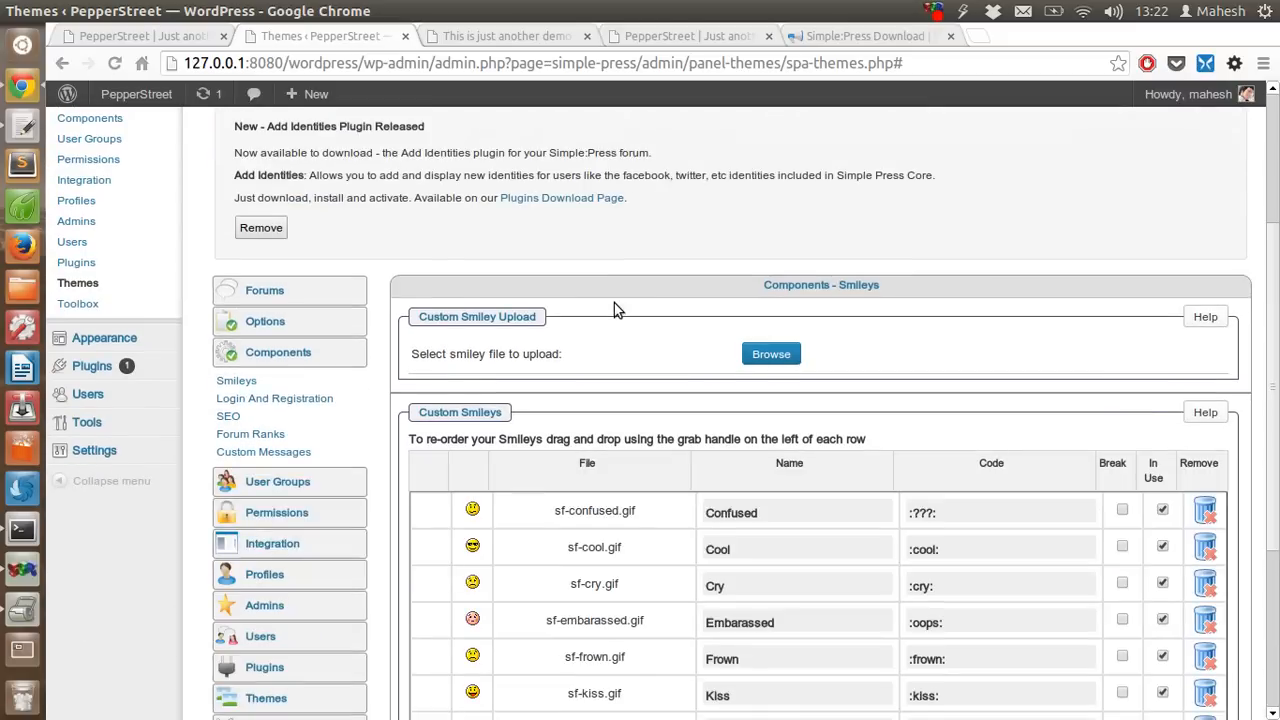
# - Scroll through the Custom Smileys table to review its entries
pyautogui.scroll(-3)
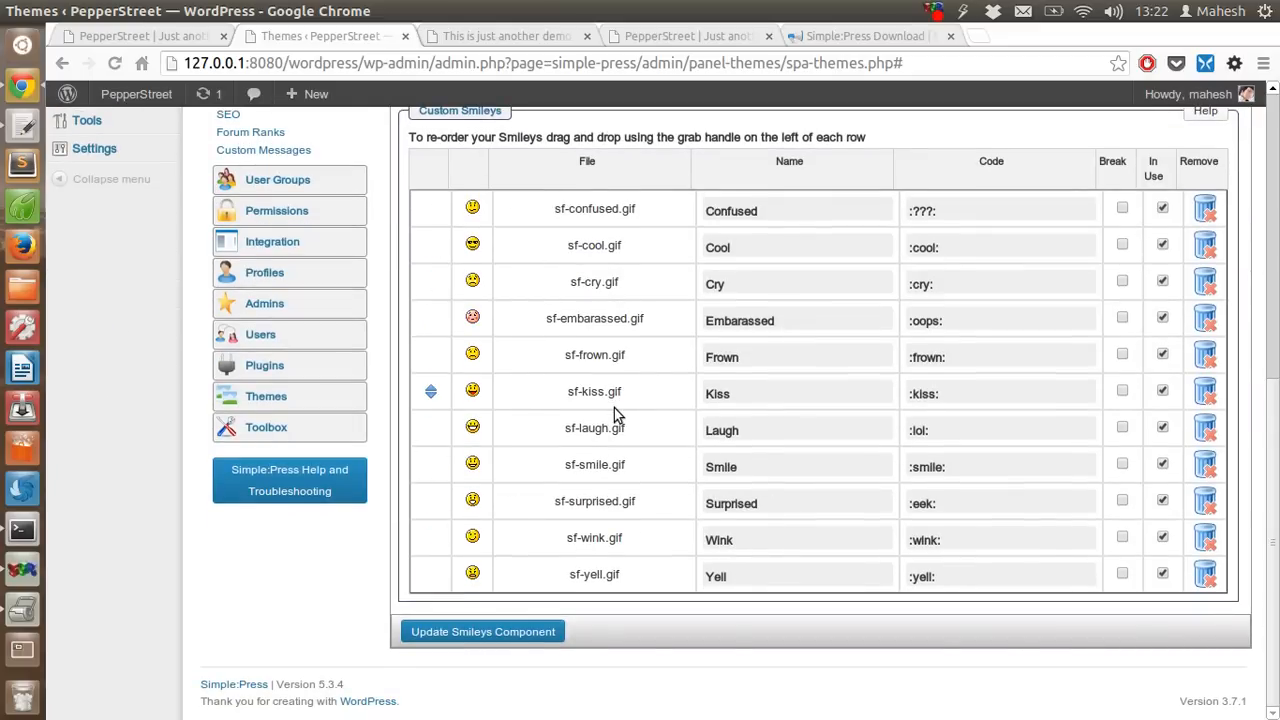
pyautogui.scroll(3)
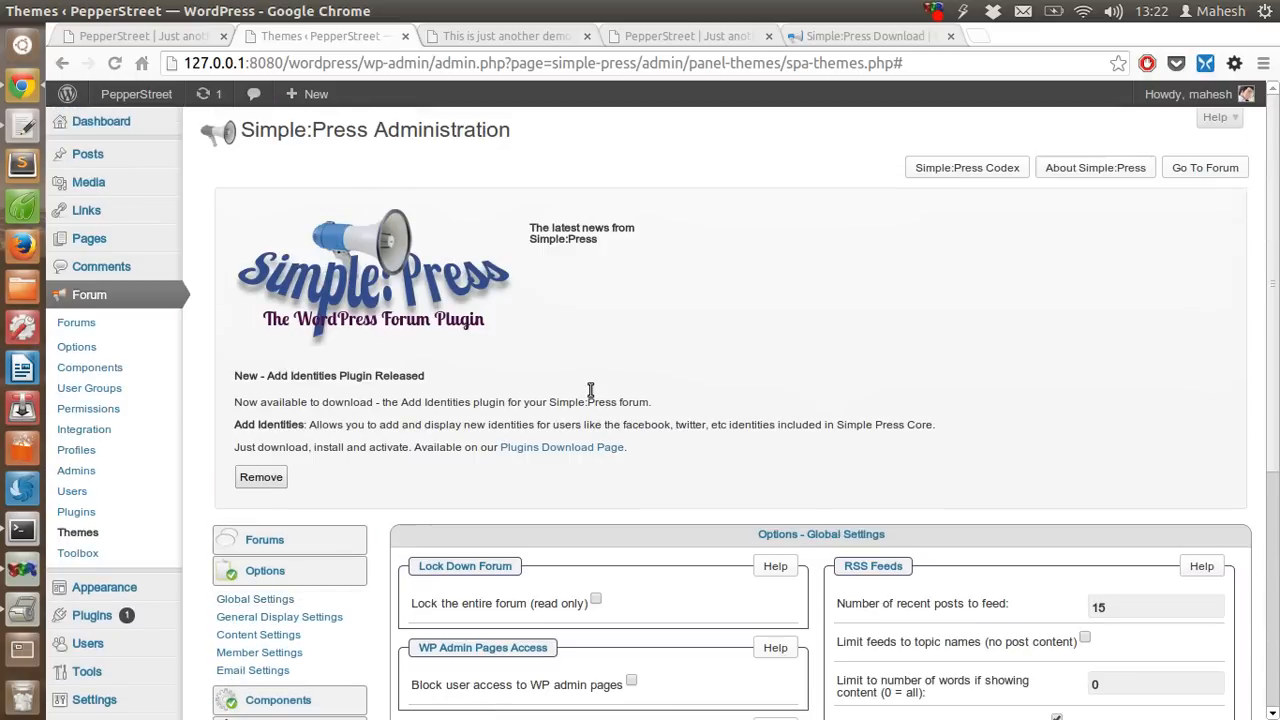
# - Review the General Display Settings and Email Settings panels under Options
pyautogui.scroll(-3)
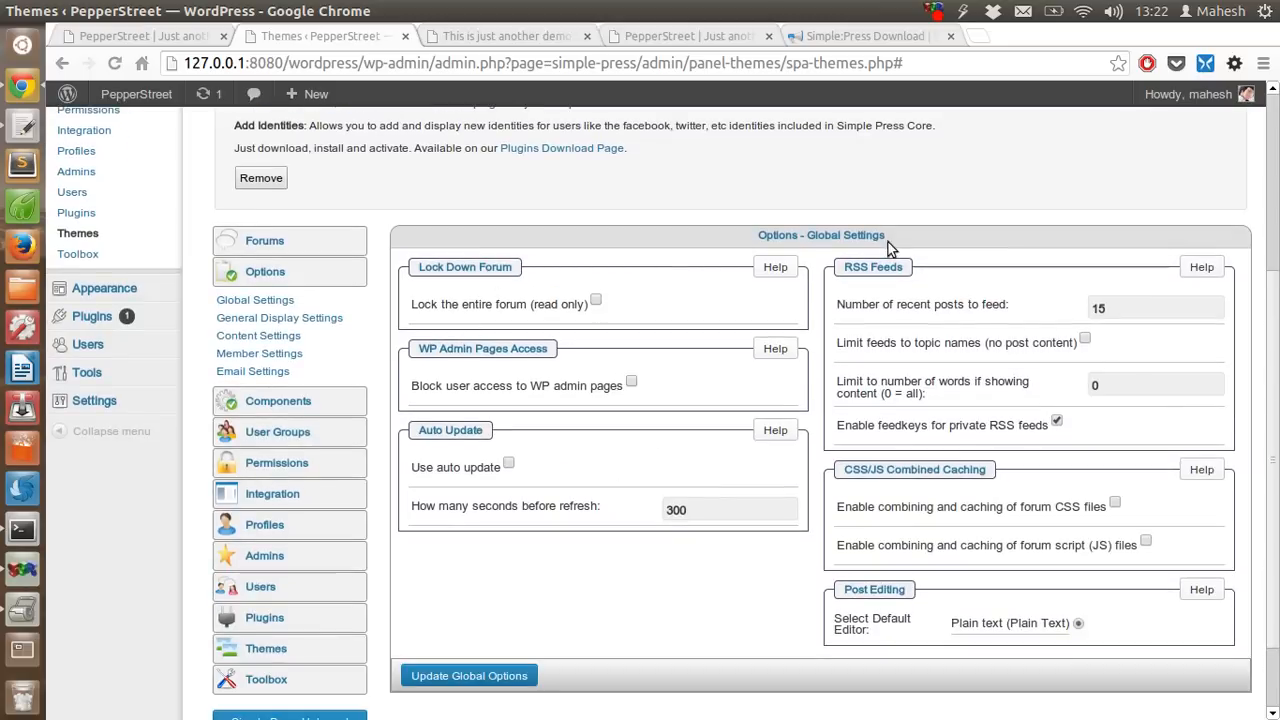
pyautogui.moveTo(450, 344)
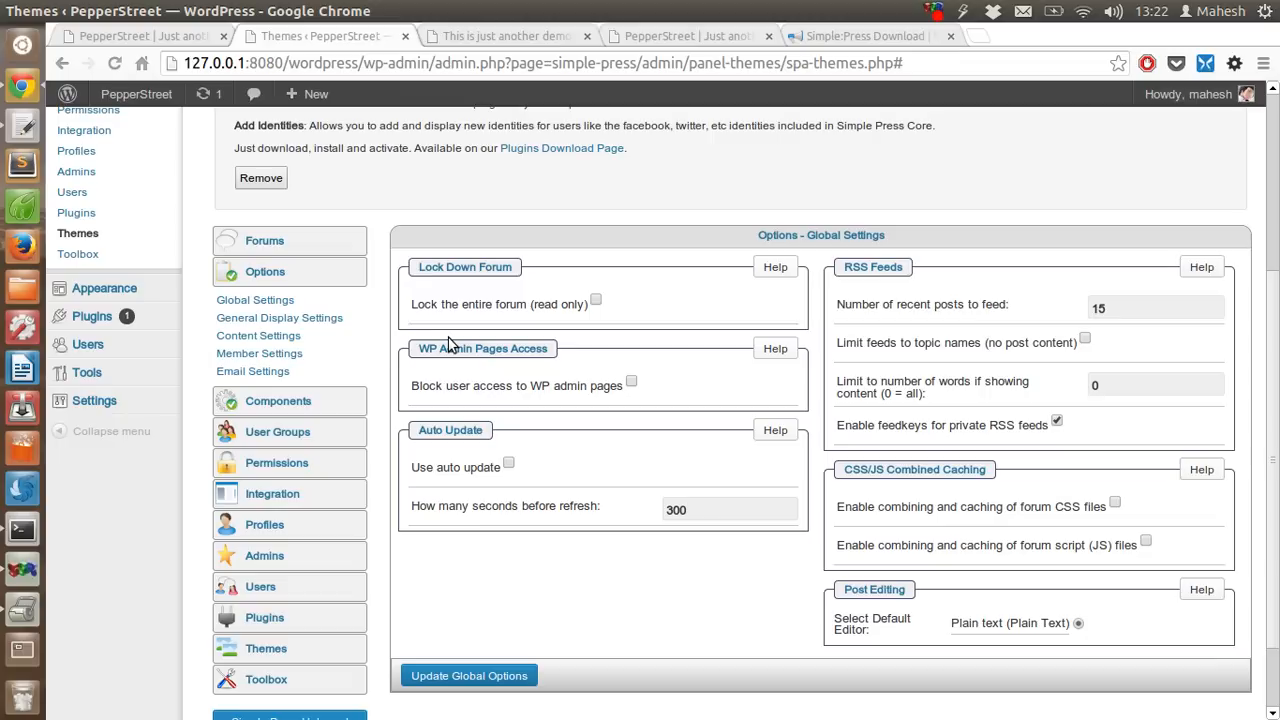
pyautogui.moveTo(280, 318)
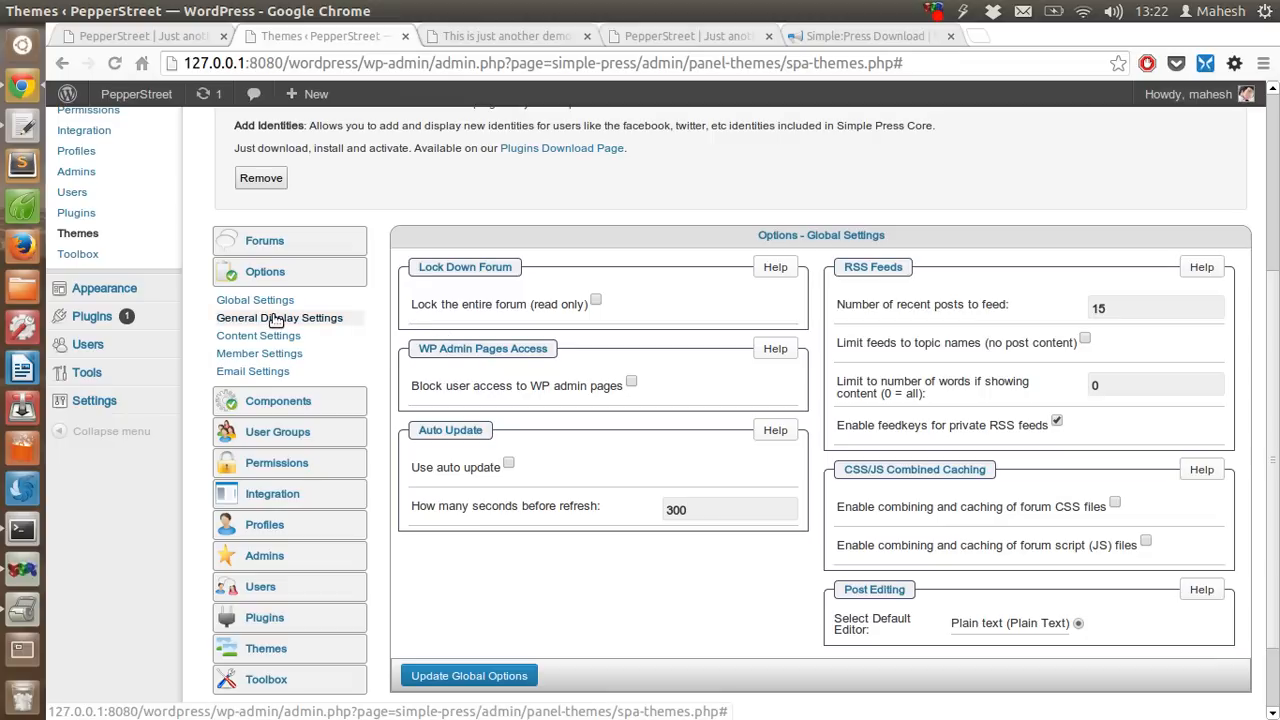
pyautogui.click(280, 318)
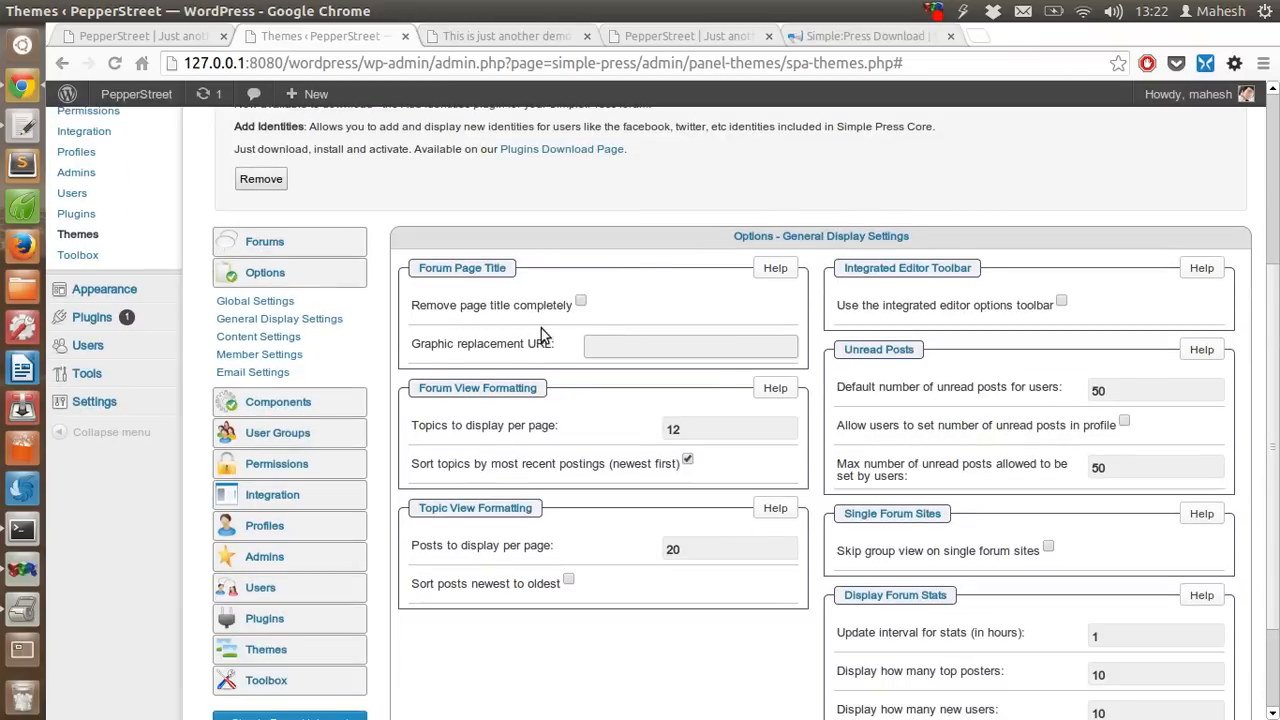
pyautogui.moveTo(484, 300)
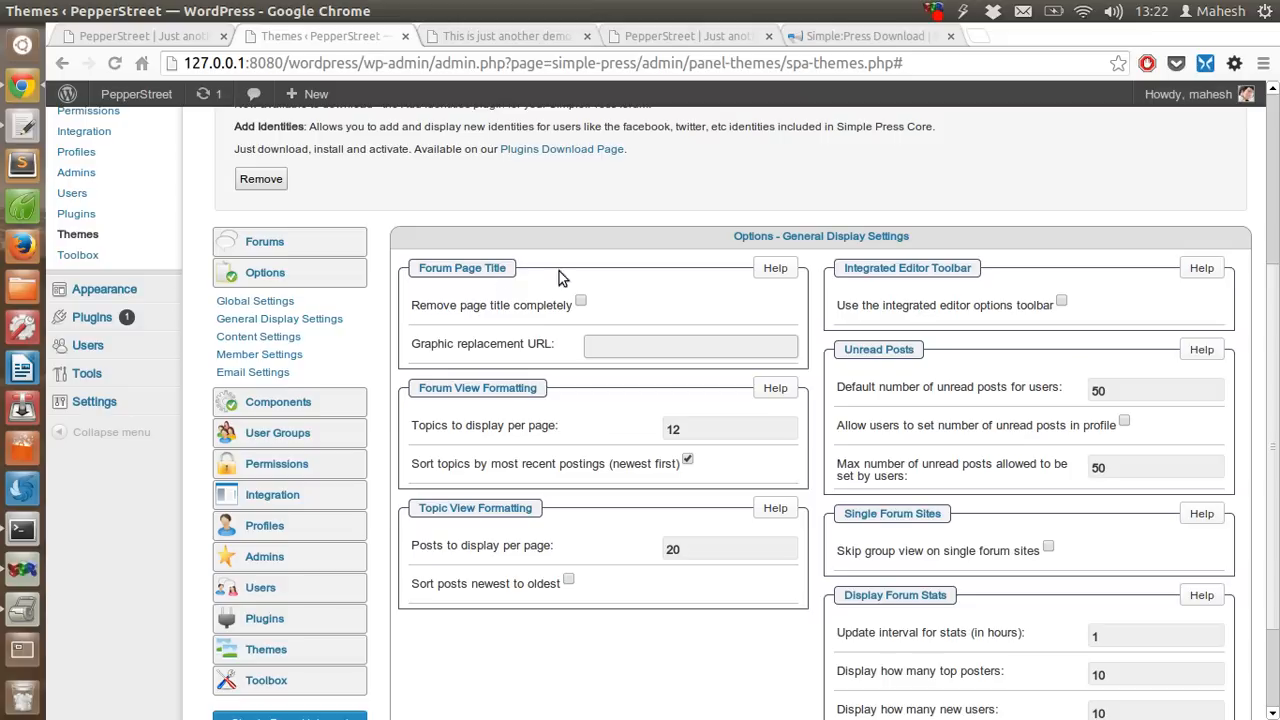
pyautogui.scroll(-3)
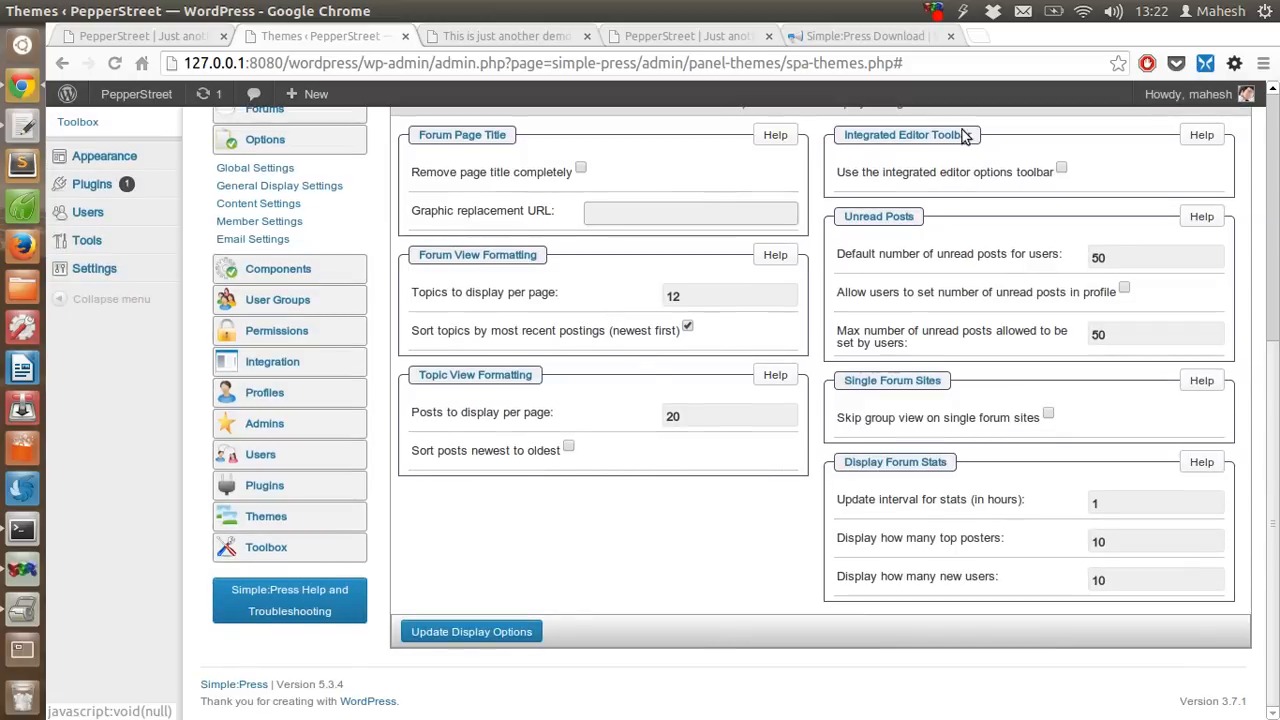
pyautogui.scroll(3)
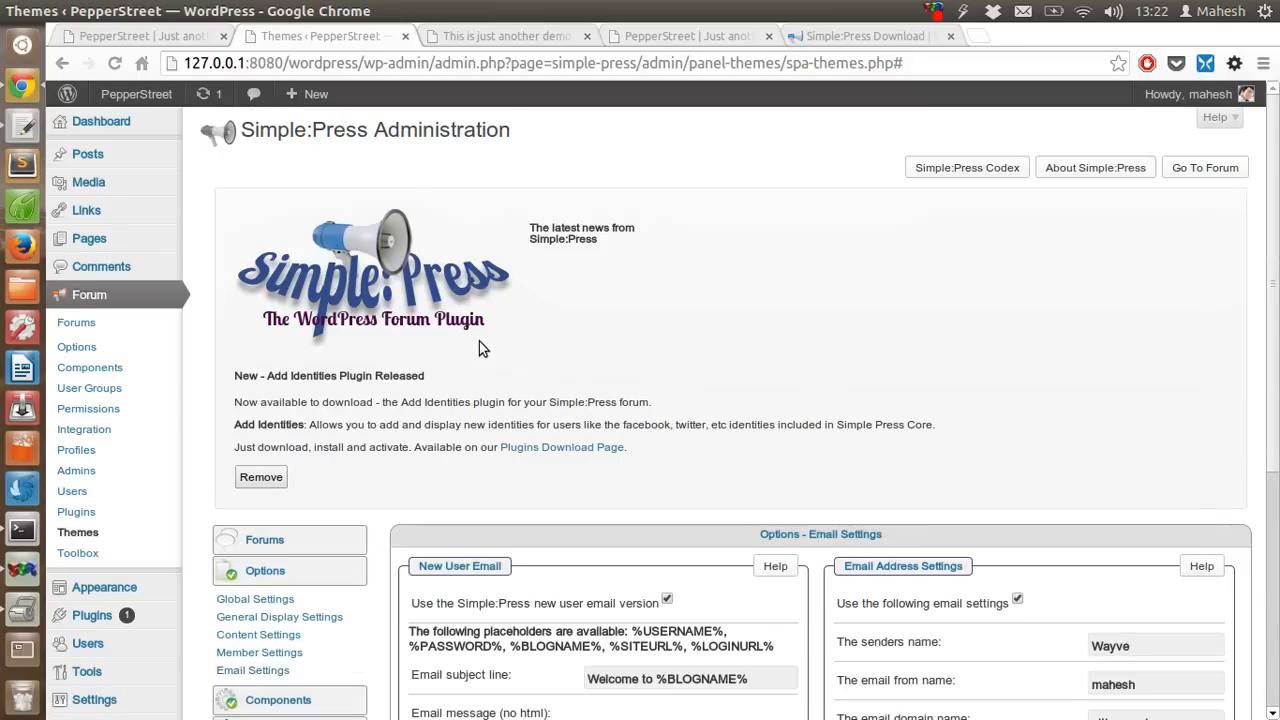
# - Expand the Forums panel to list the group and forum management tasks
pyautogui.scroll(-3)
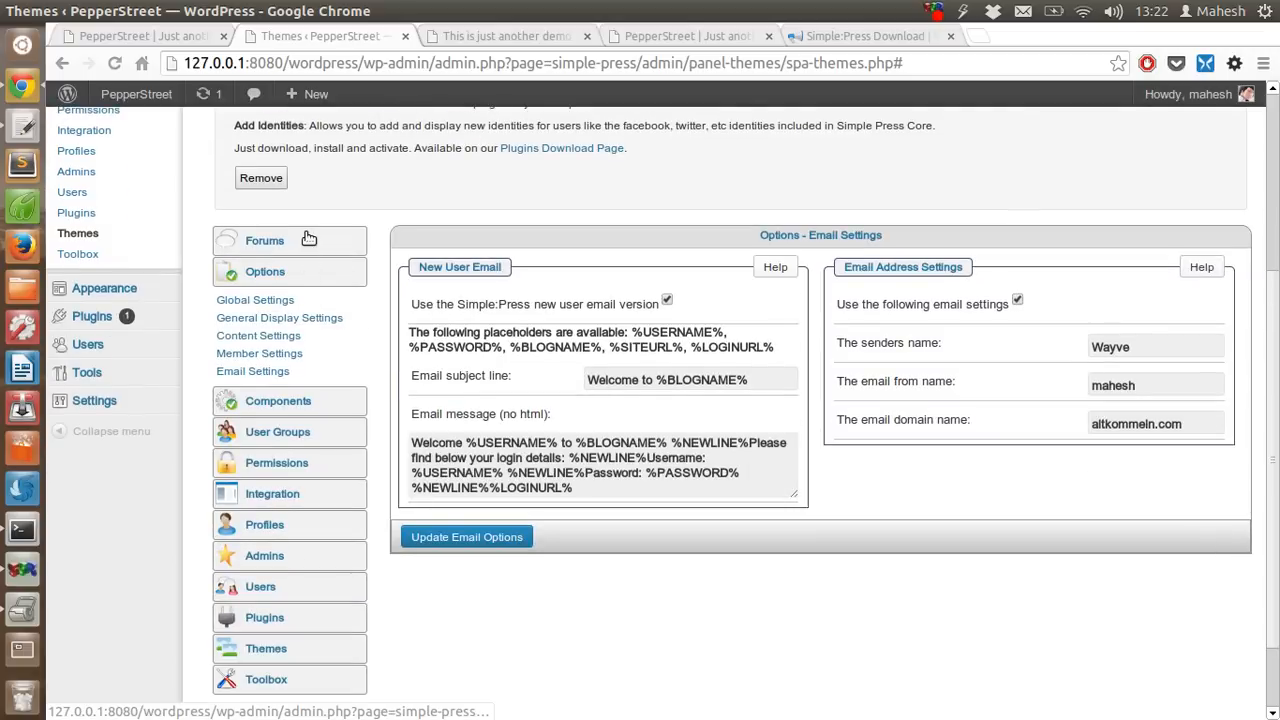
pyautogui.click(264, 240)
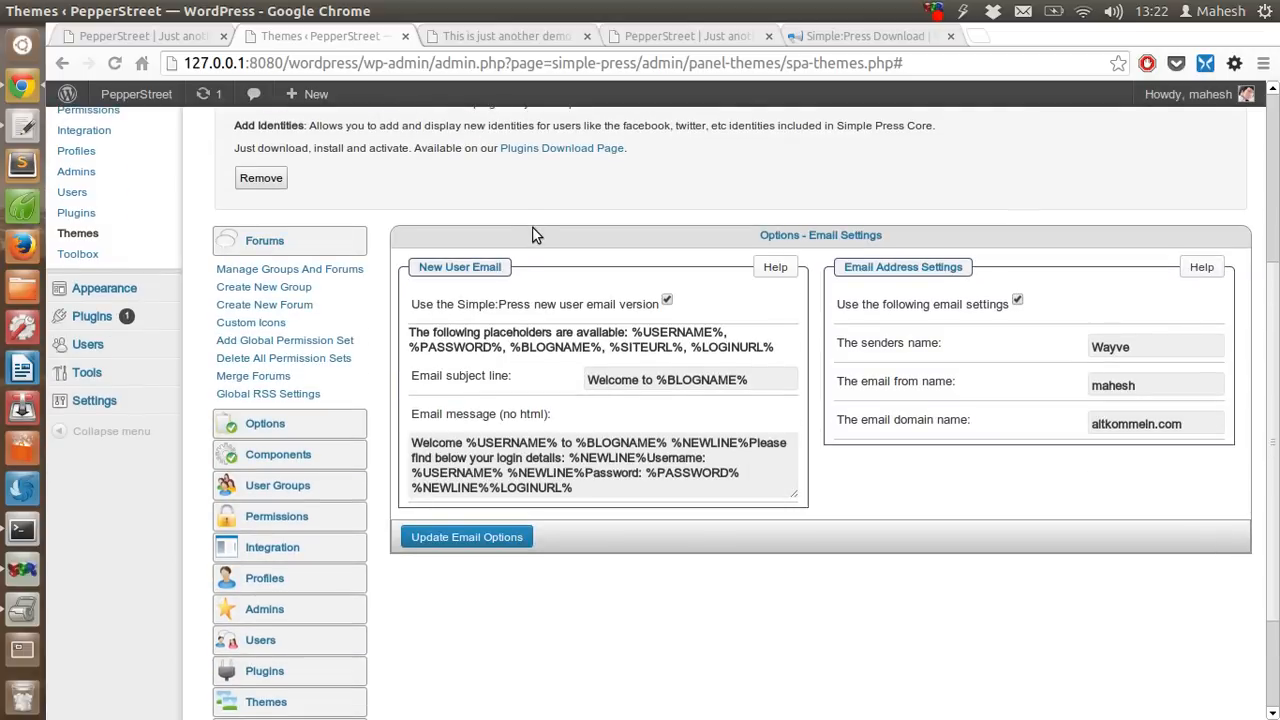
pyautogui.scroll(3)
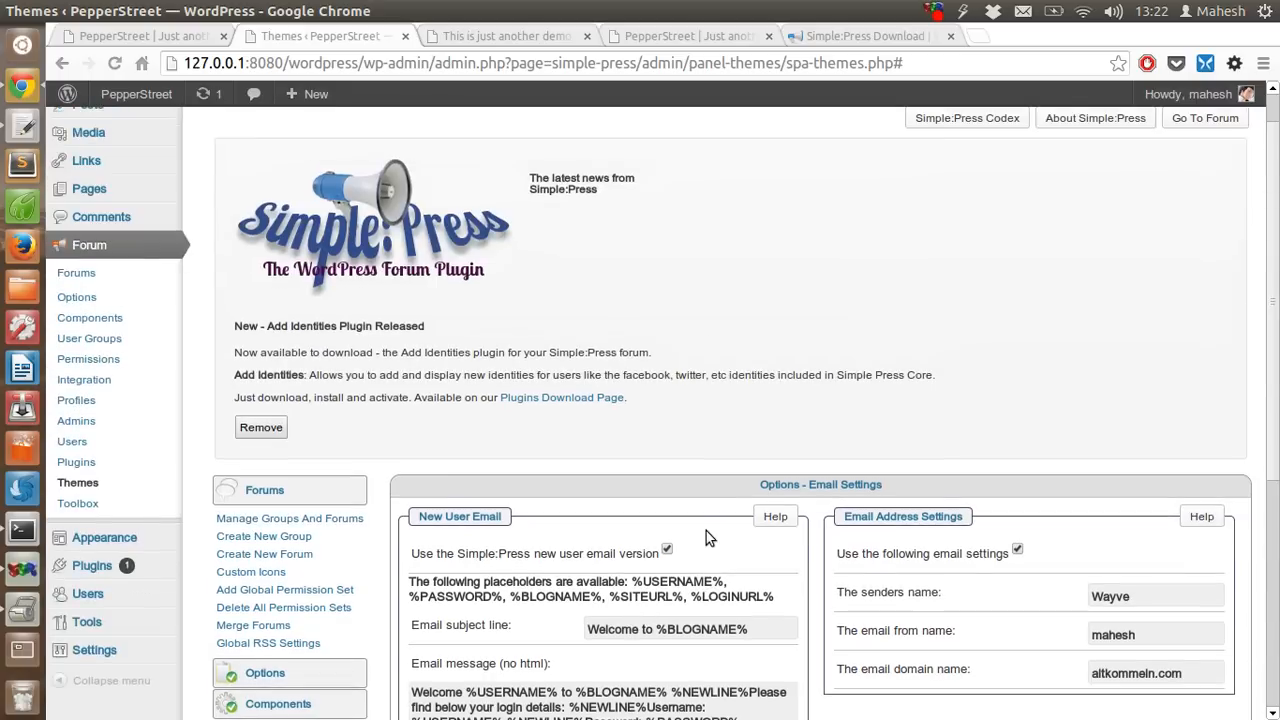
pyautogui.moveTo(304, 546)
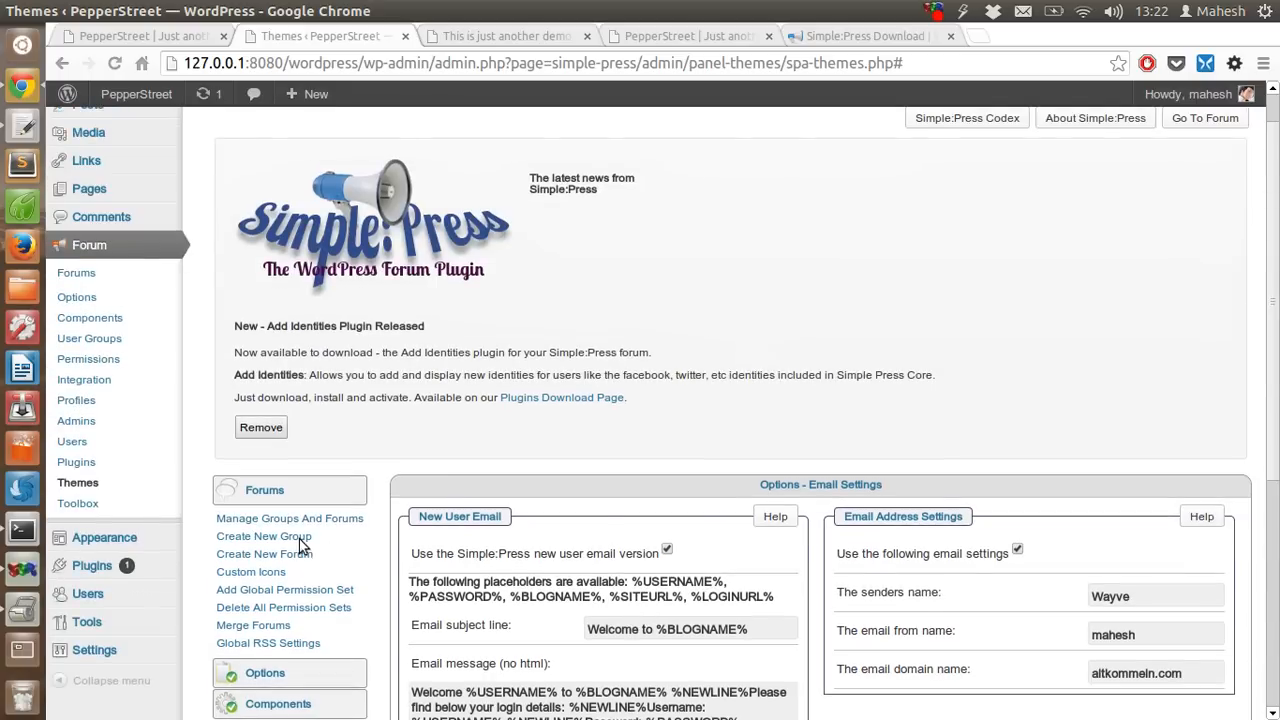
# - Bring up the Create New Group form with its empty name, description and permission fields
pyautogui.click(264, 536)
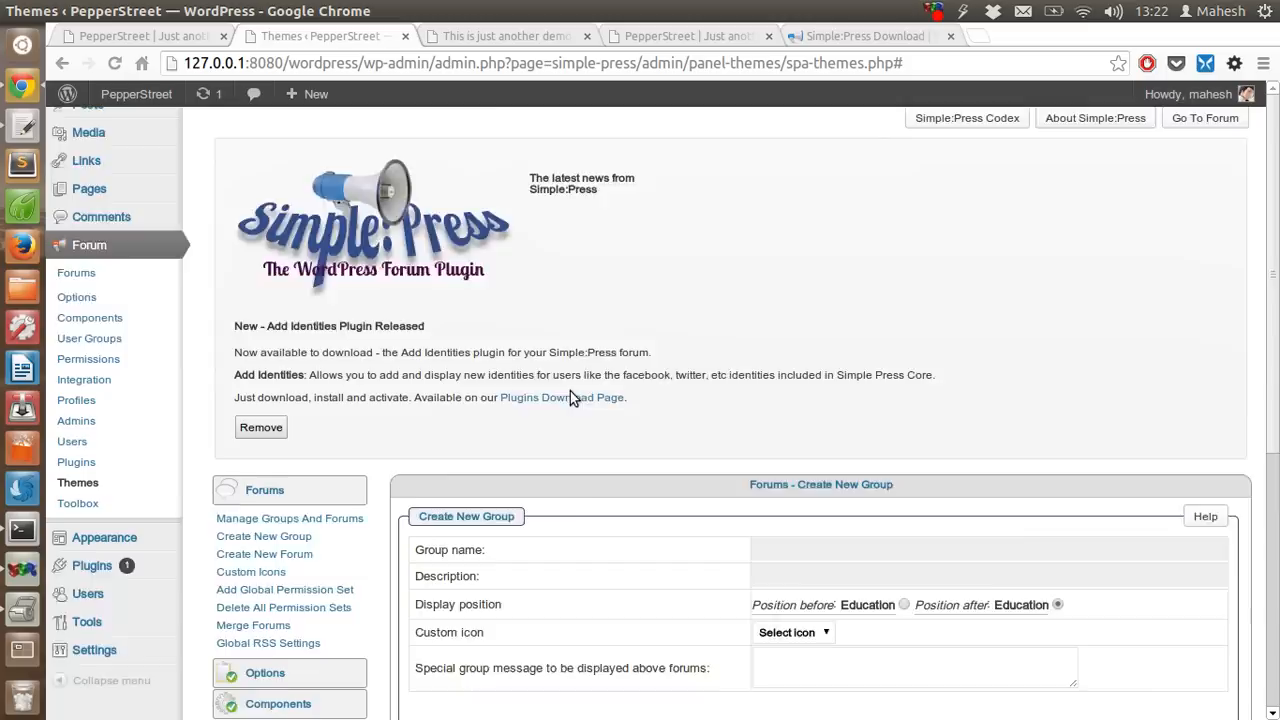
pyautogui.scroll(-3)
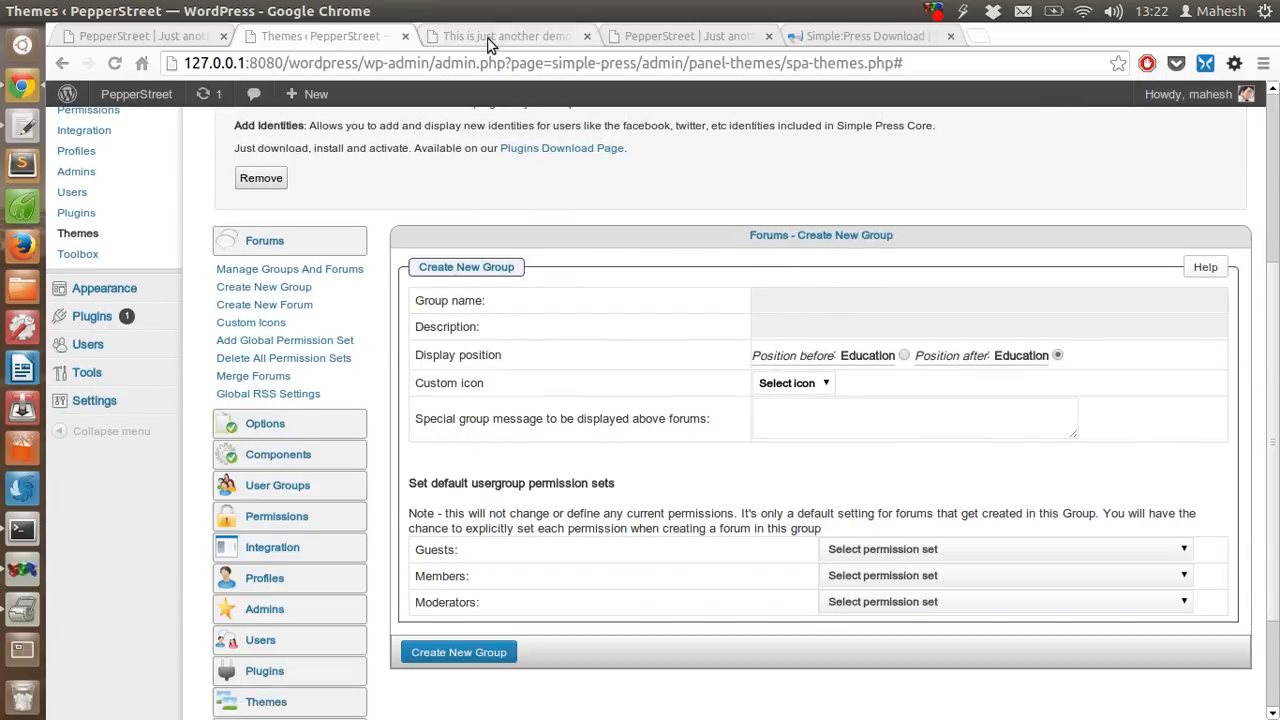
# - Show the main Forum page via the Home breadcrumb in the demo tab, then return to the admin tab
pyautogui.click(500, 36)
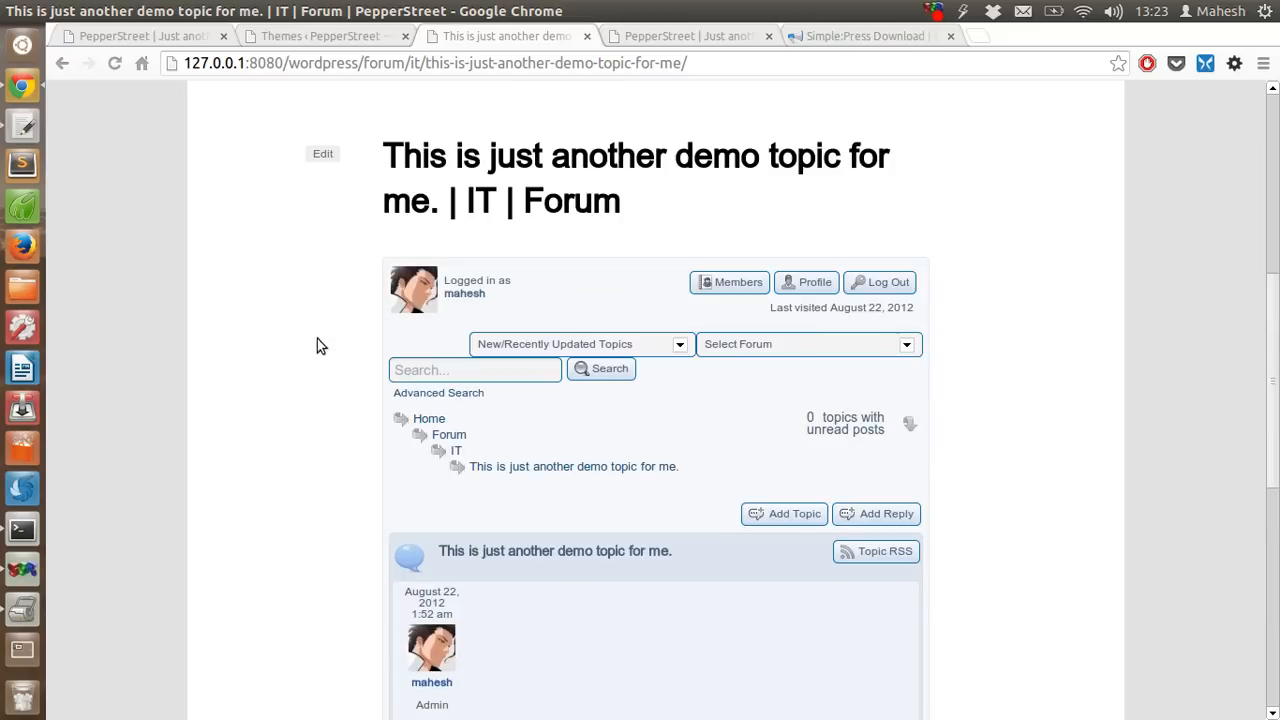
pyautogui.moveTo(428, 420)
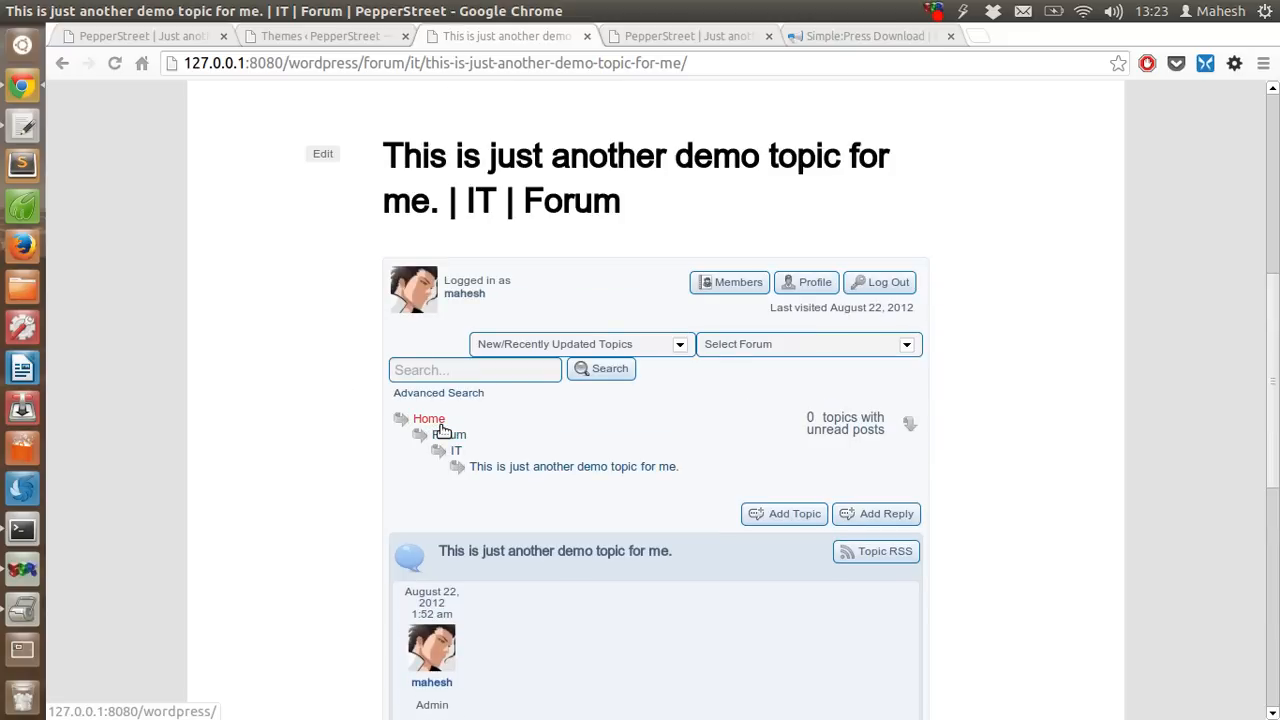
pyautogui.click(428, 418)
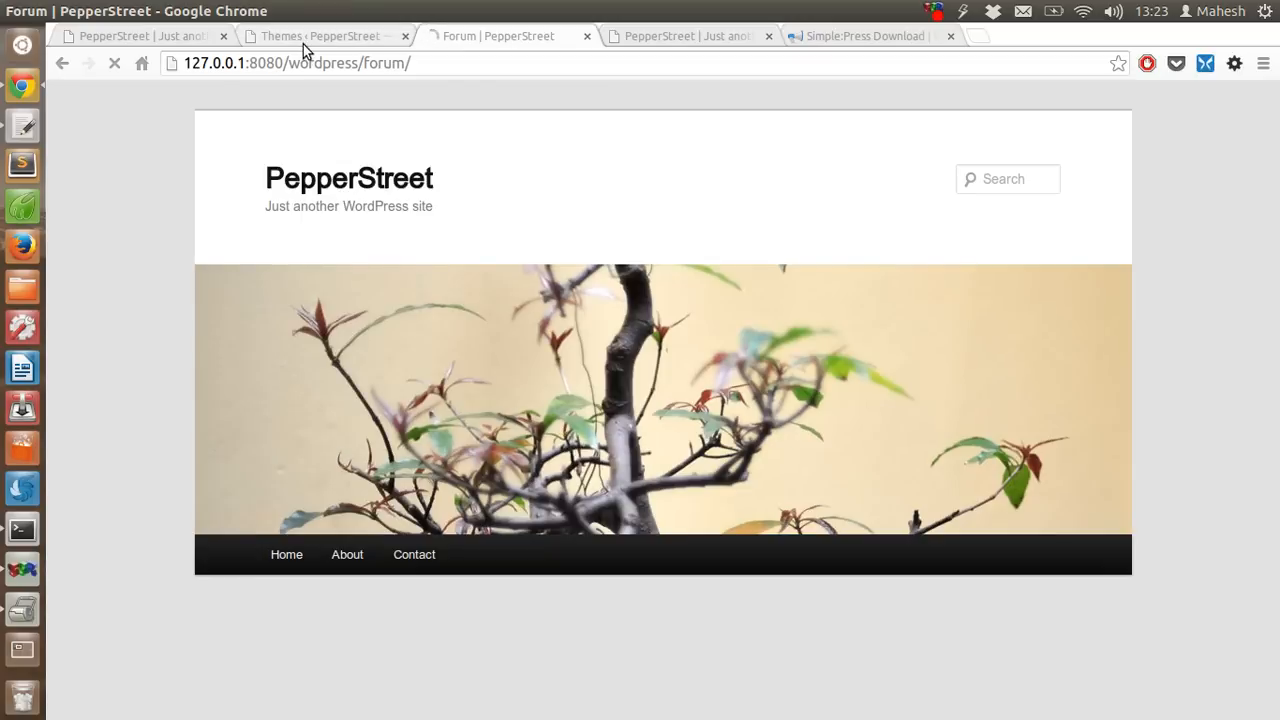
pyautogui.click(320, 36)
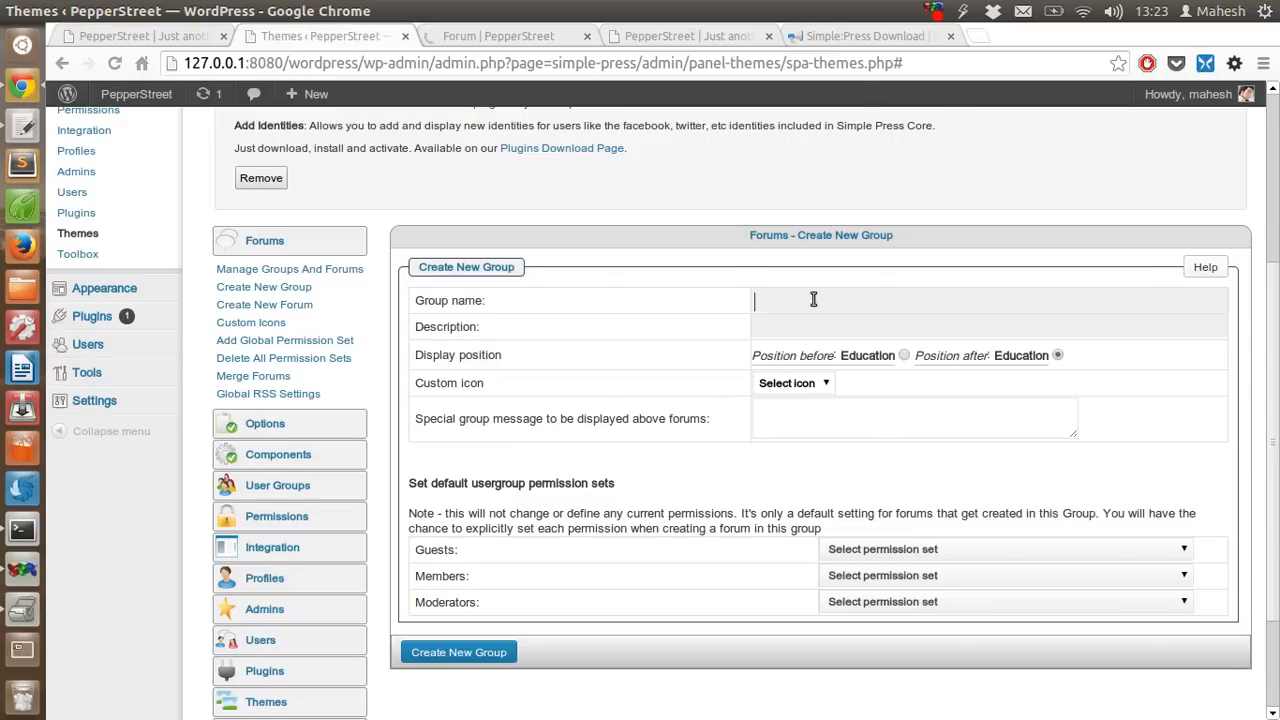
pyautogui.moveTo(476, 300)
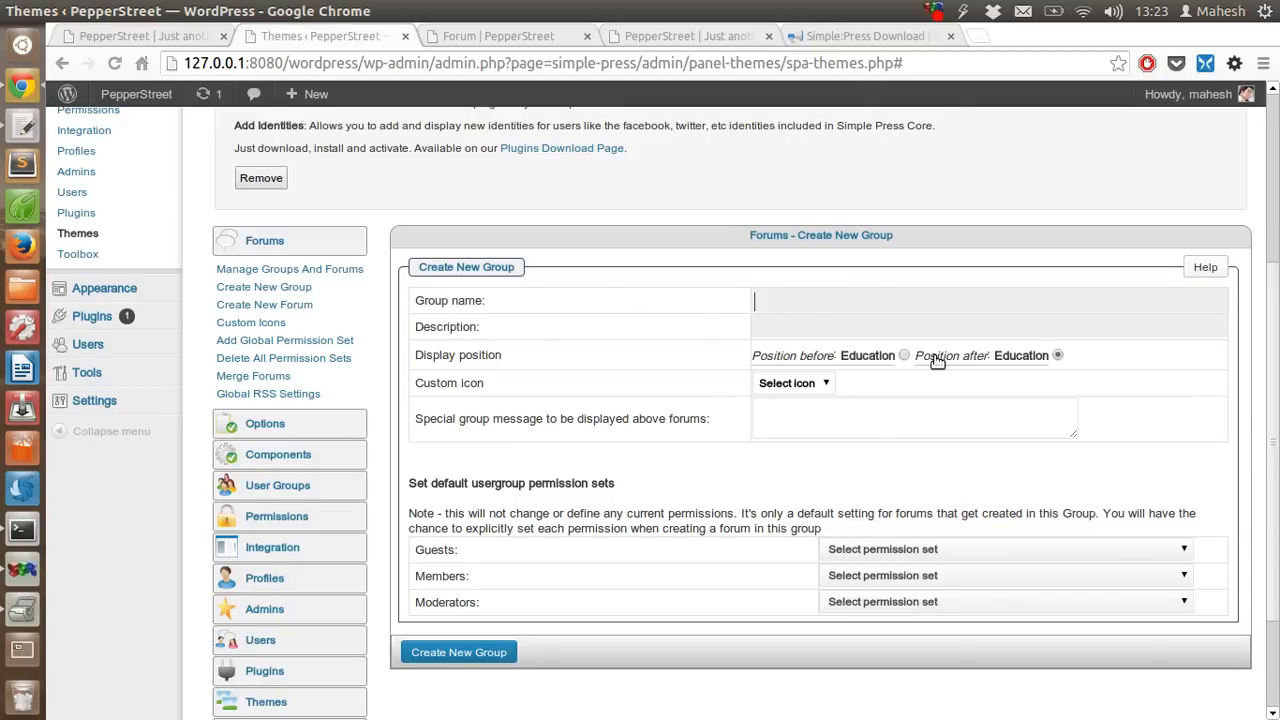
pyautogui.click(498, 36)
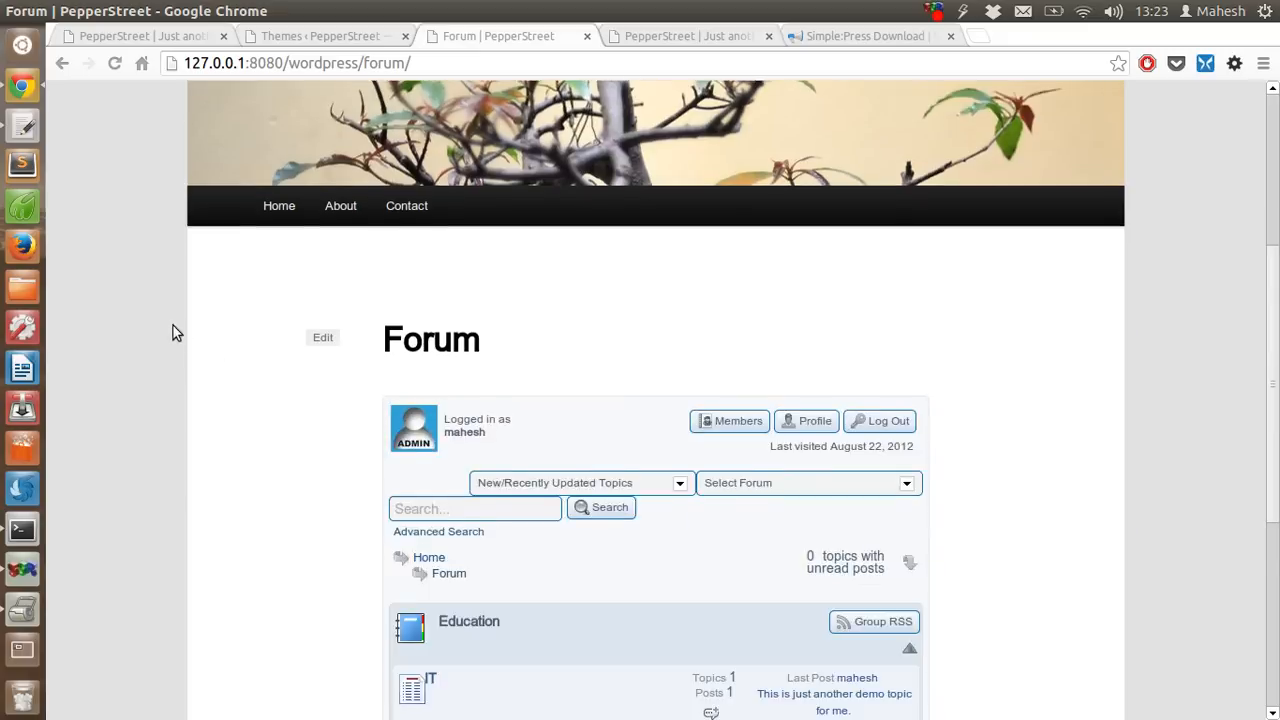
pyautogui.scroll(-3)
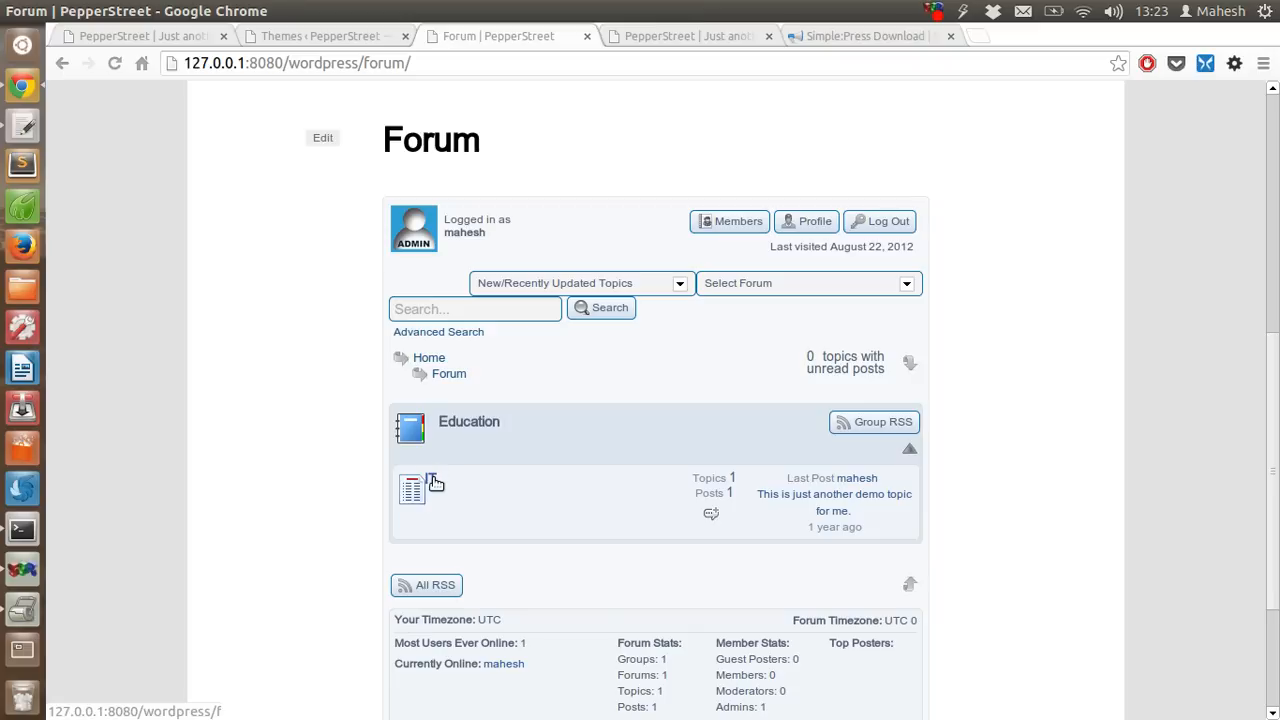
pyautogui.moveTo(412, 490)
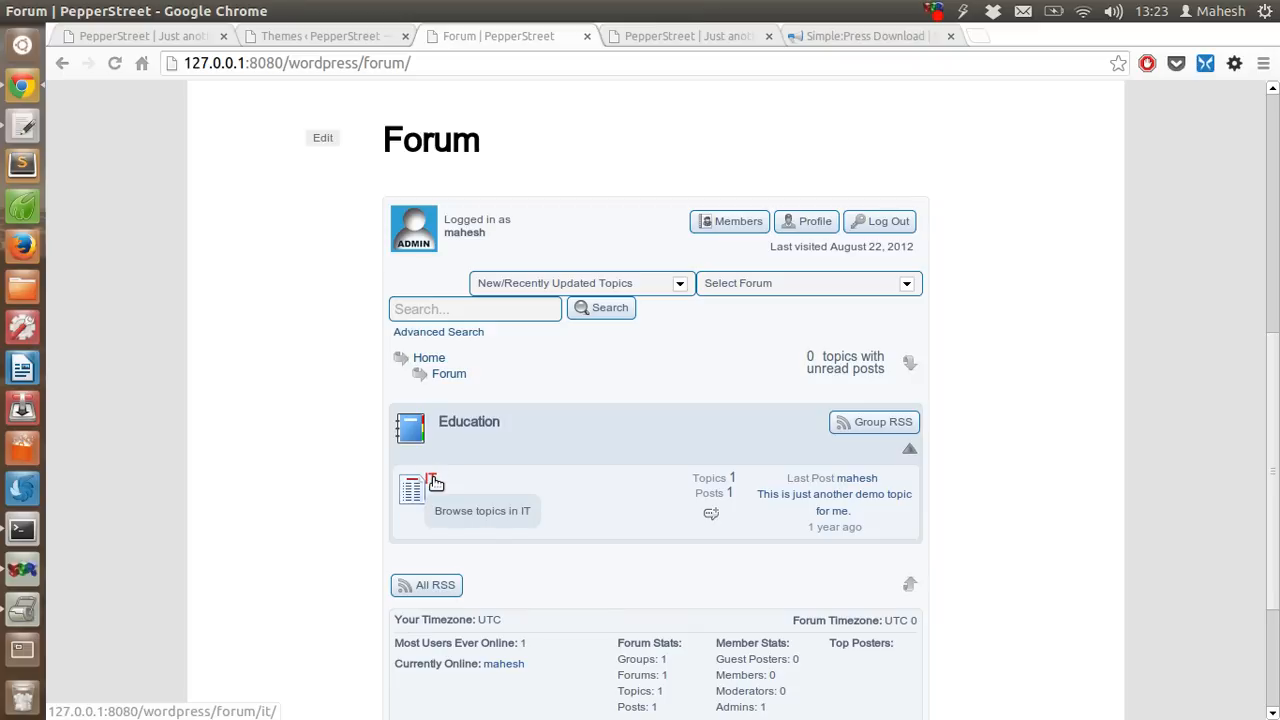
pyautogui.moveTo(828, 494)
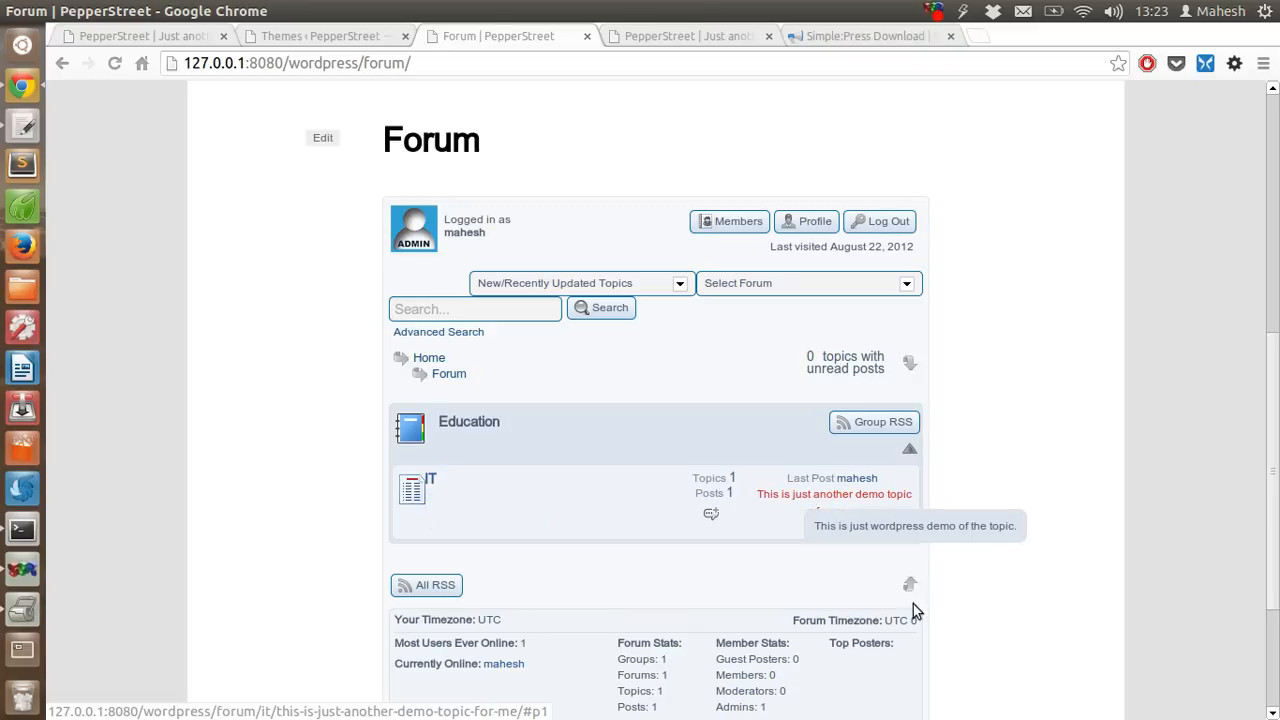
pyautogui.moveTo(864, 478)
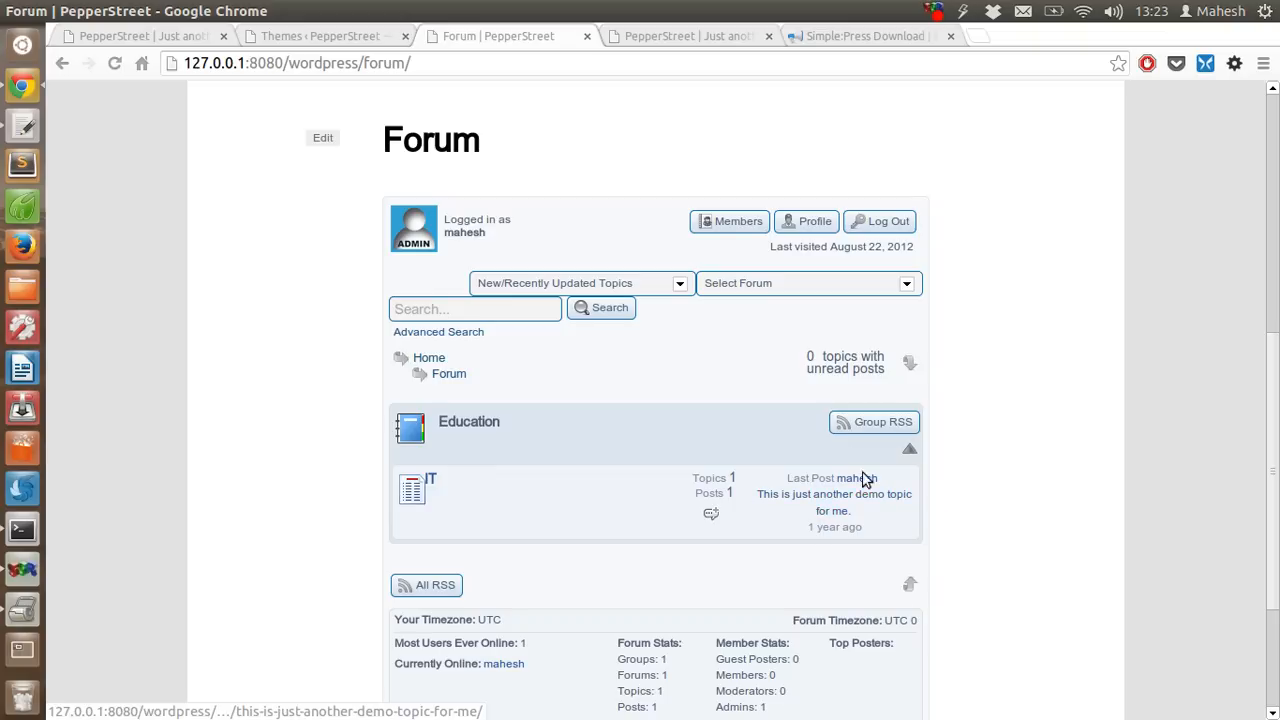
pyautogui.moveTo(176, 32)
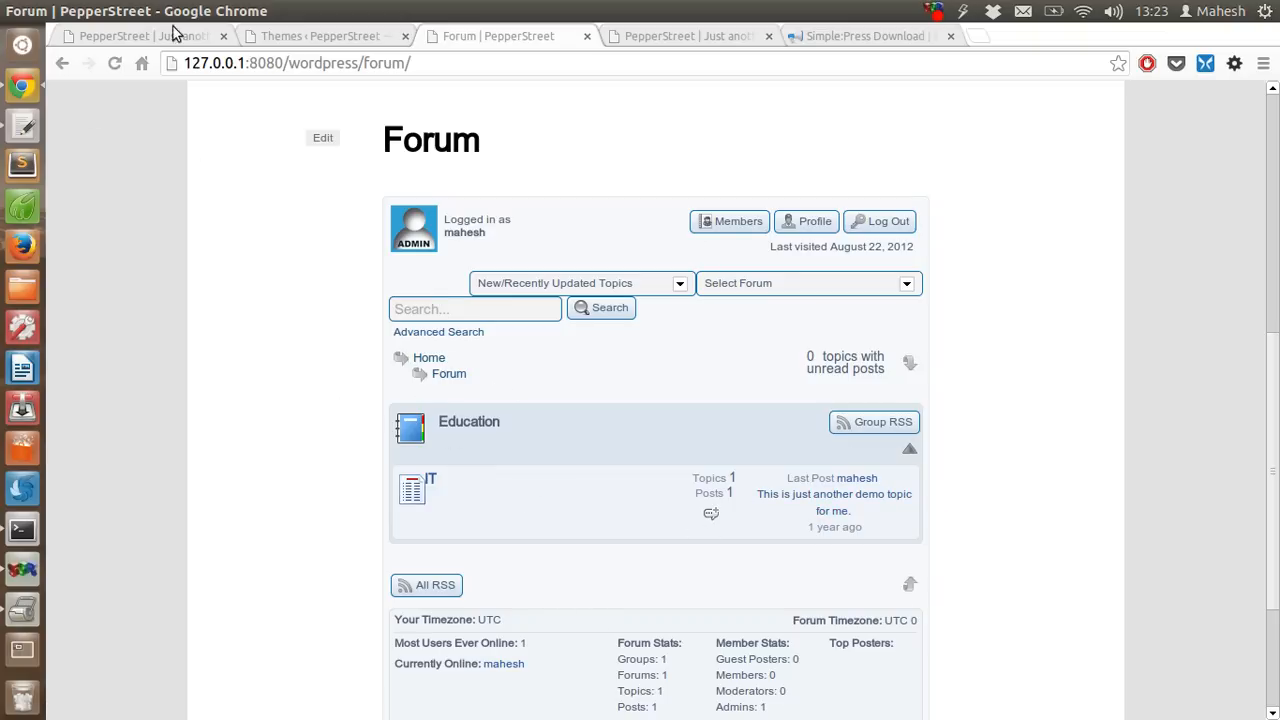
# - Show the Forums Global RSS Settings panel with the default forum feed URL
pyautogui.click(320, 36)
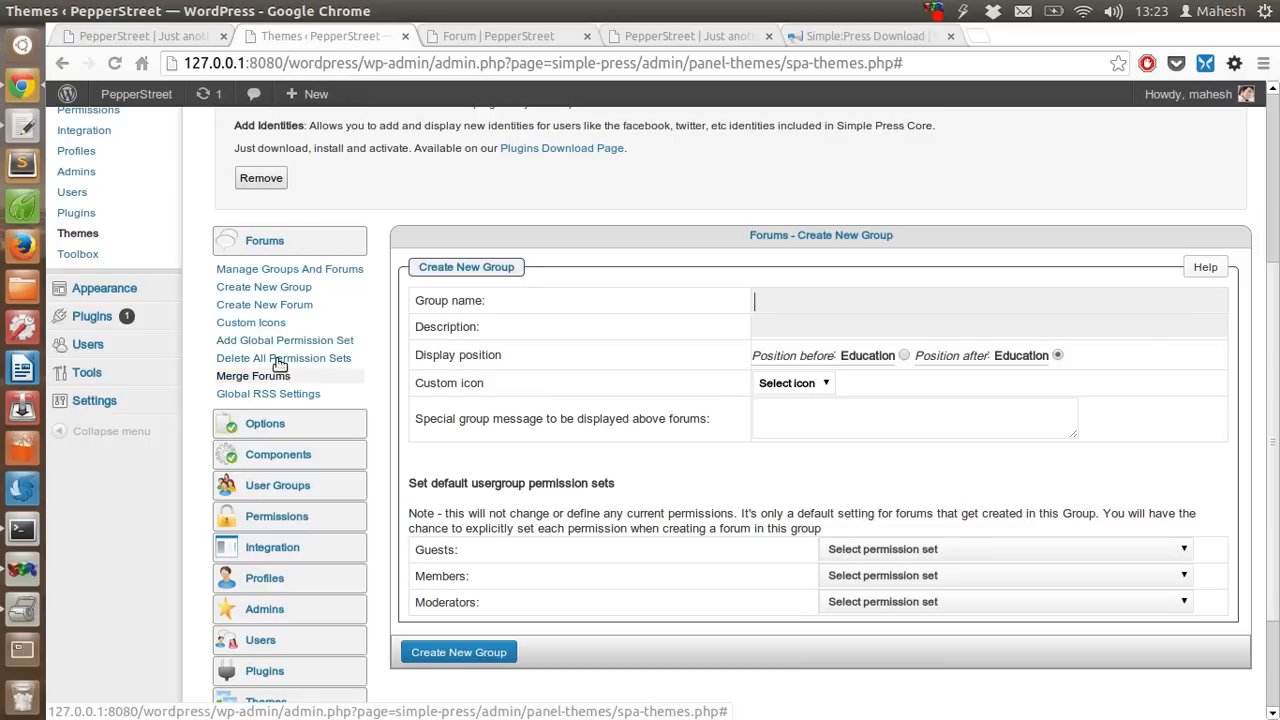
pyautogui.moveTo(264, 304)
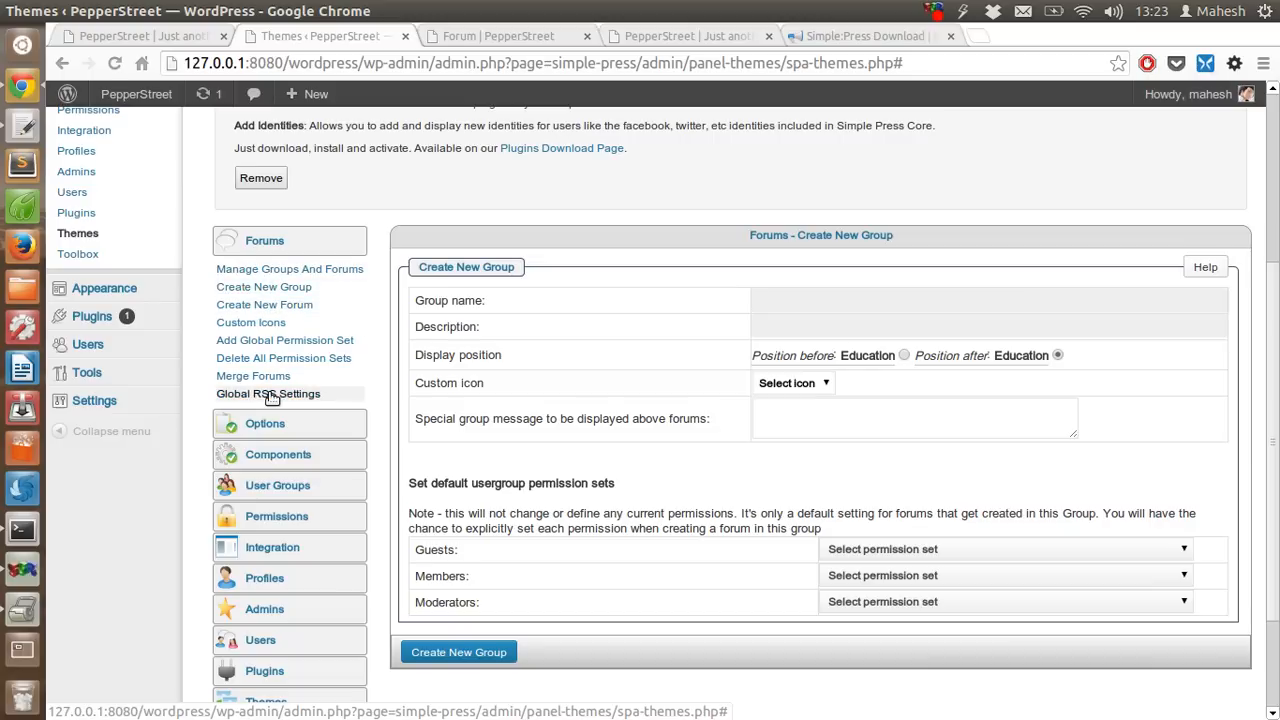
pyautogui.click(268, 392)
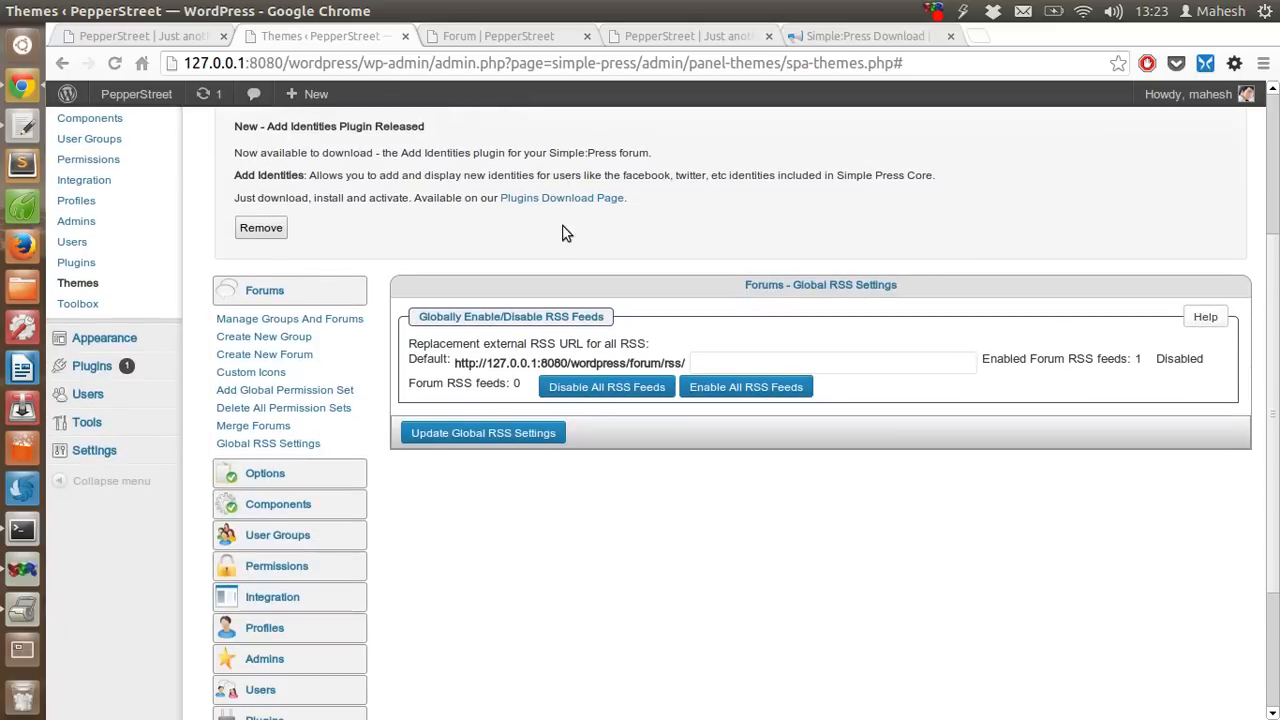
pyautogui.scroll(3)
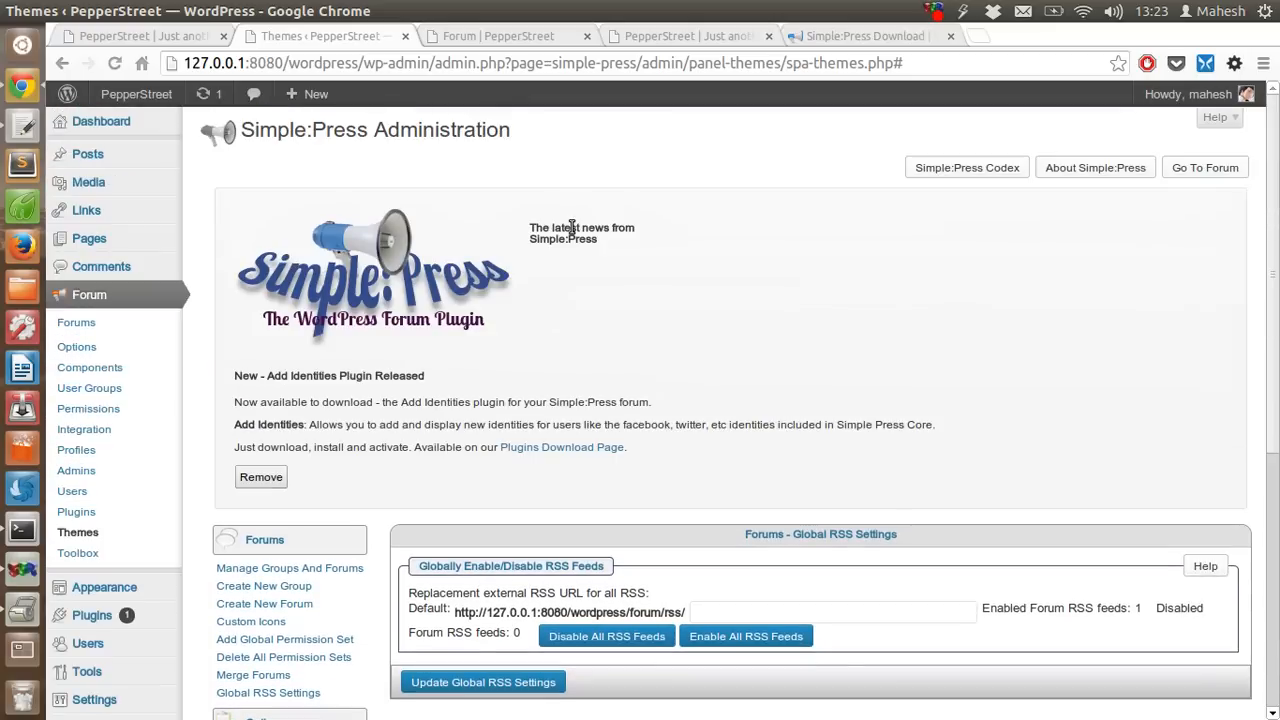
pyautogui.moveTo(696, 436)
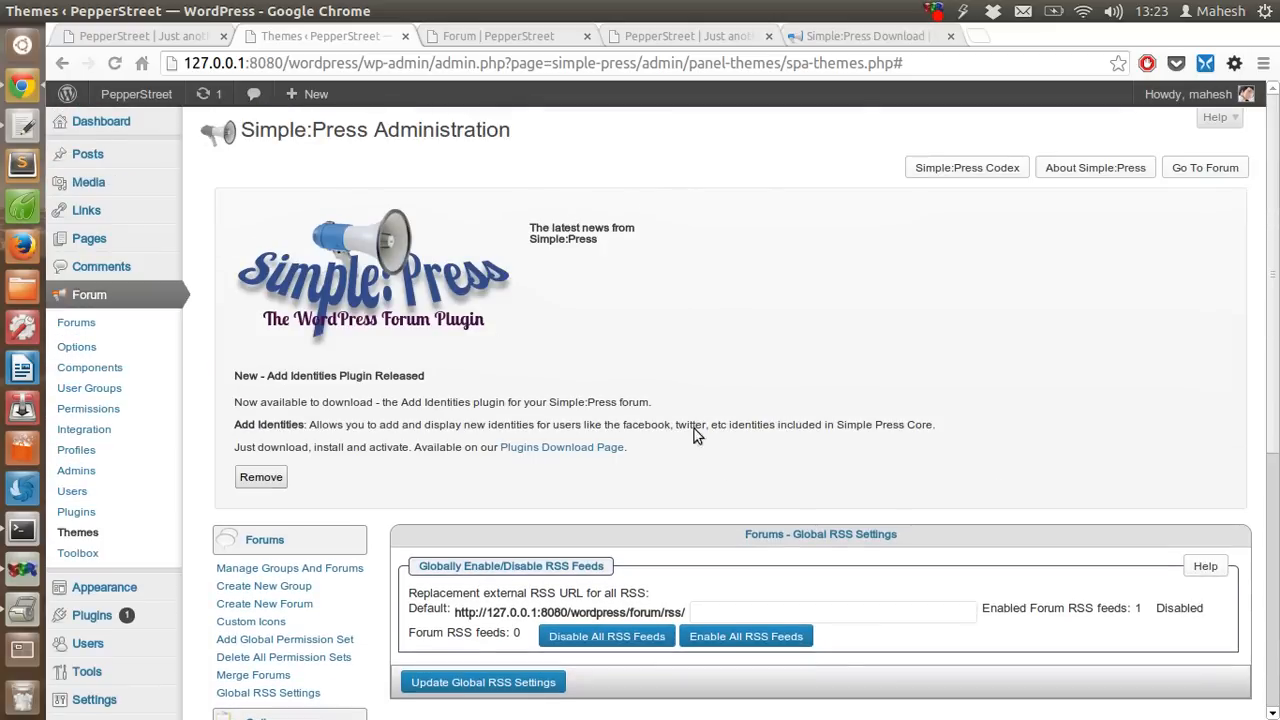
# - Open the Free Theme Library and Member Plugin Library links in new tabs from the Download page
pyautogui.click(864, 36)
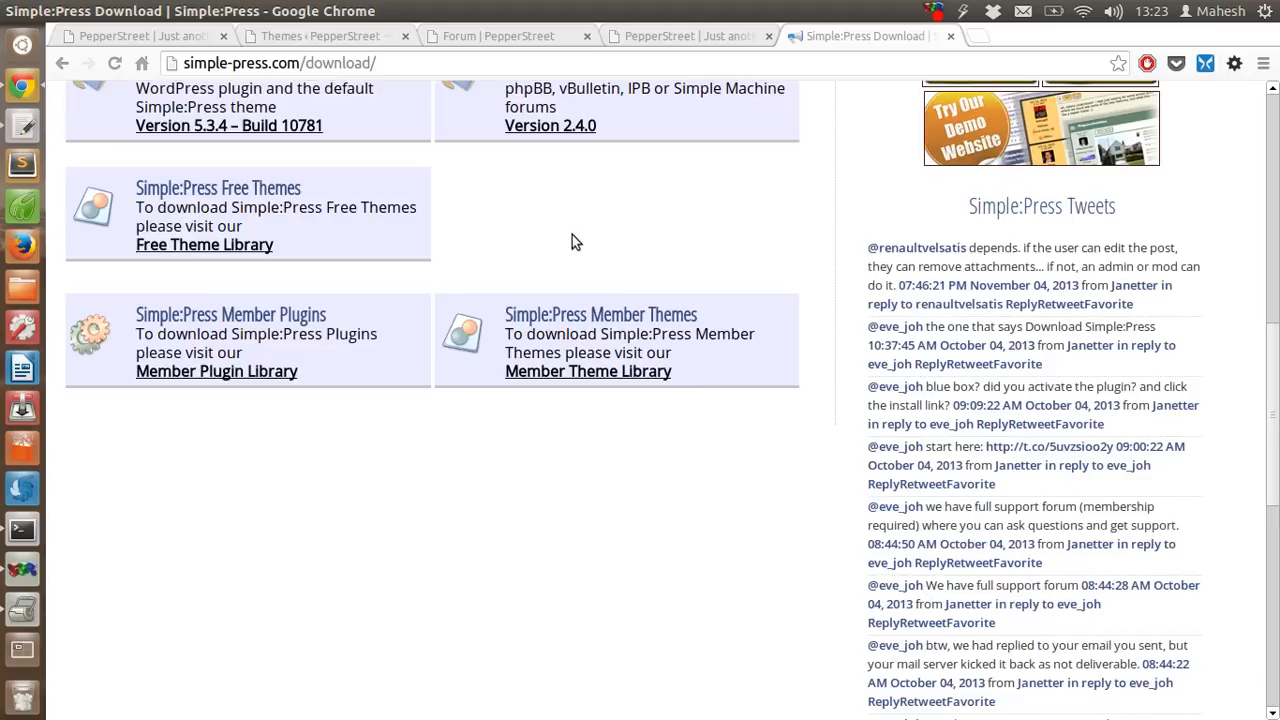
pyautogui.rightClick(204, 244)
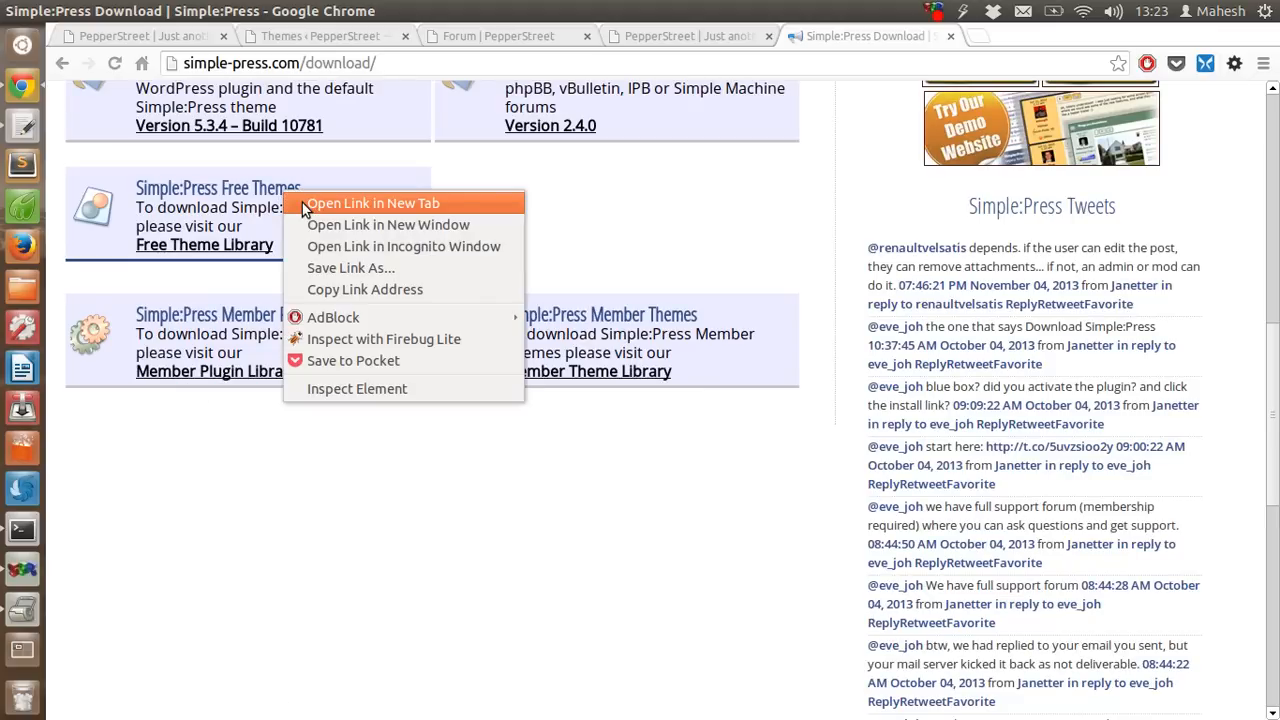
pyautogui.click(372, 204)
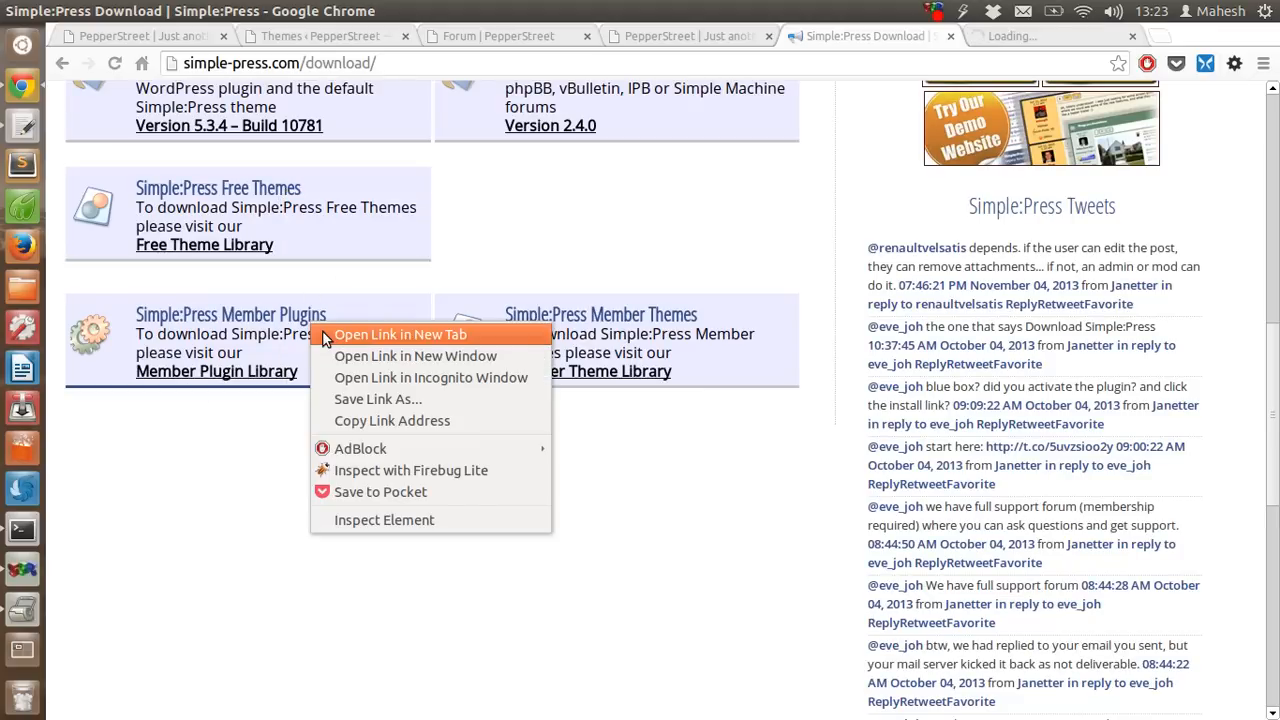
pyautogui.click(400, 334)
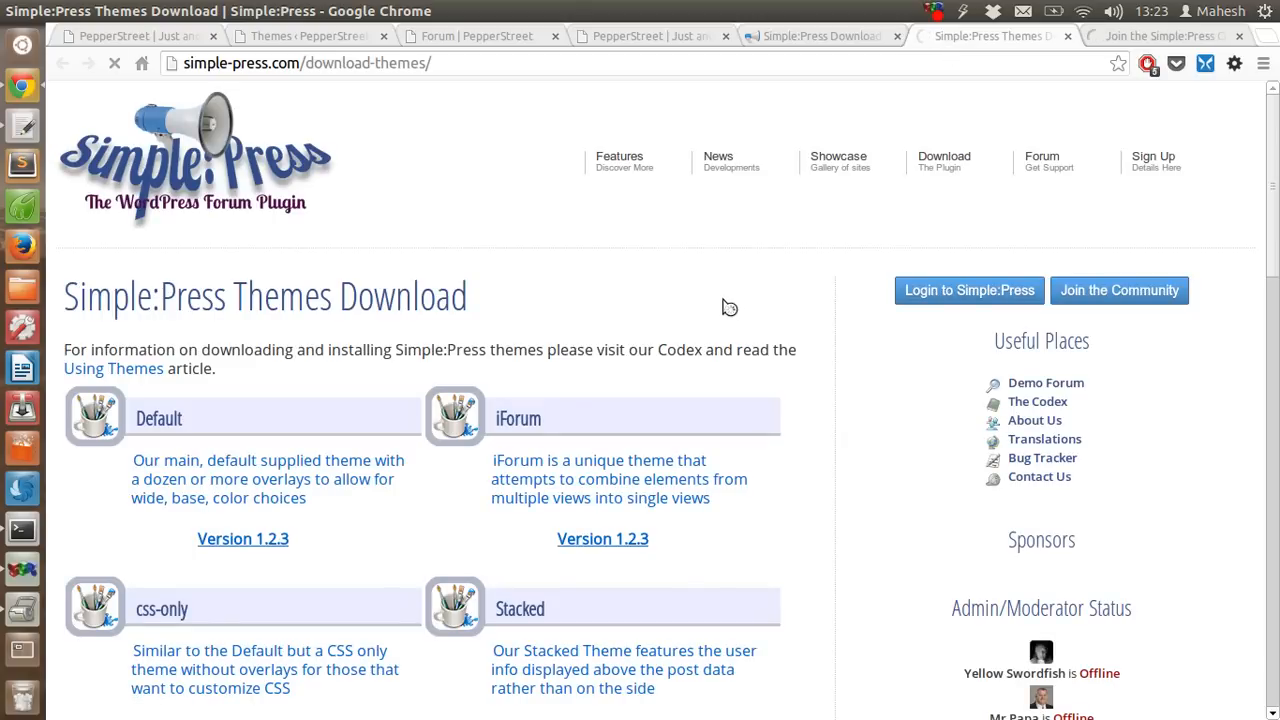
pyautogui.scroll(-3)
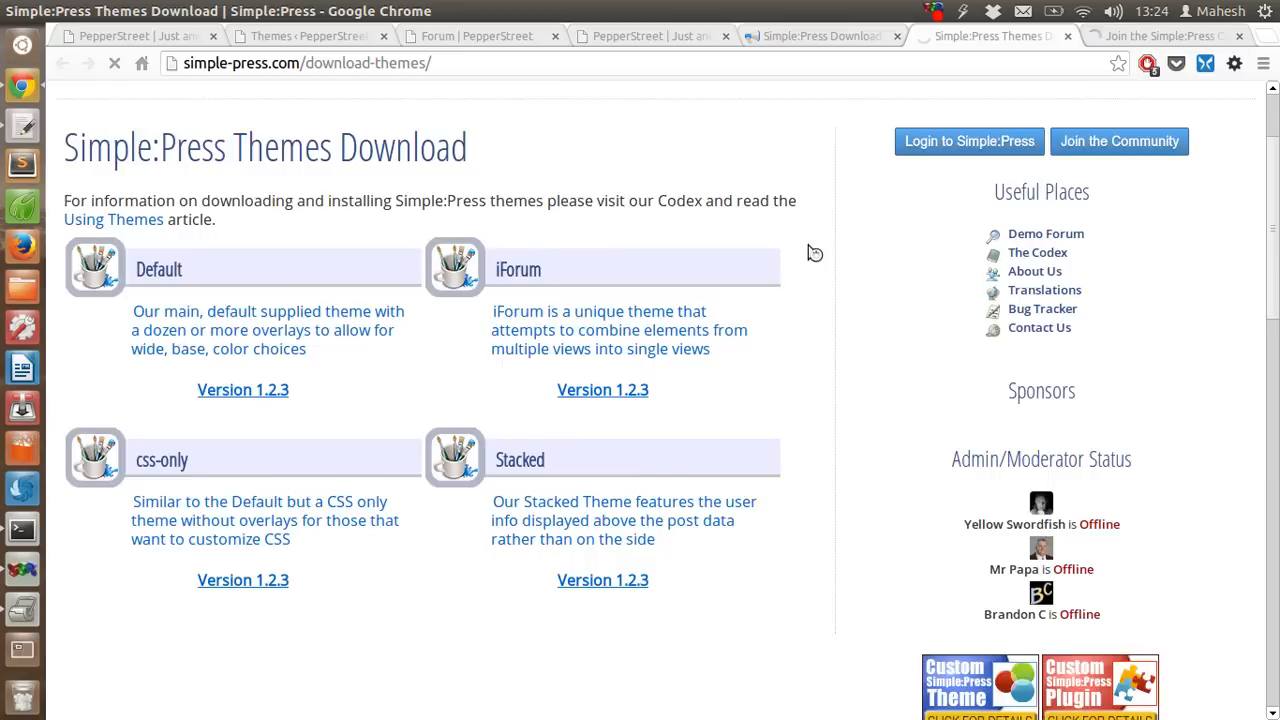
pyautogui.scroll(3)
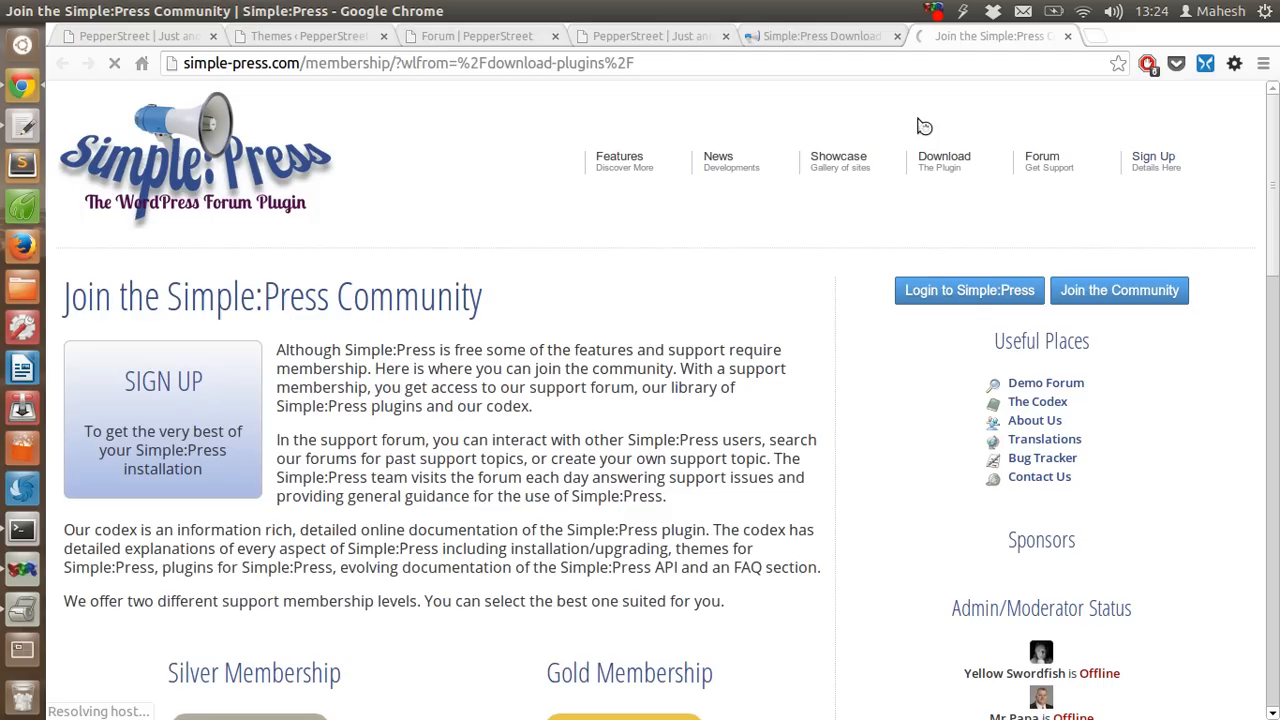
pyautogui.scroll(-3)
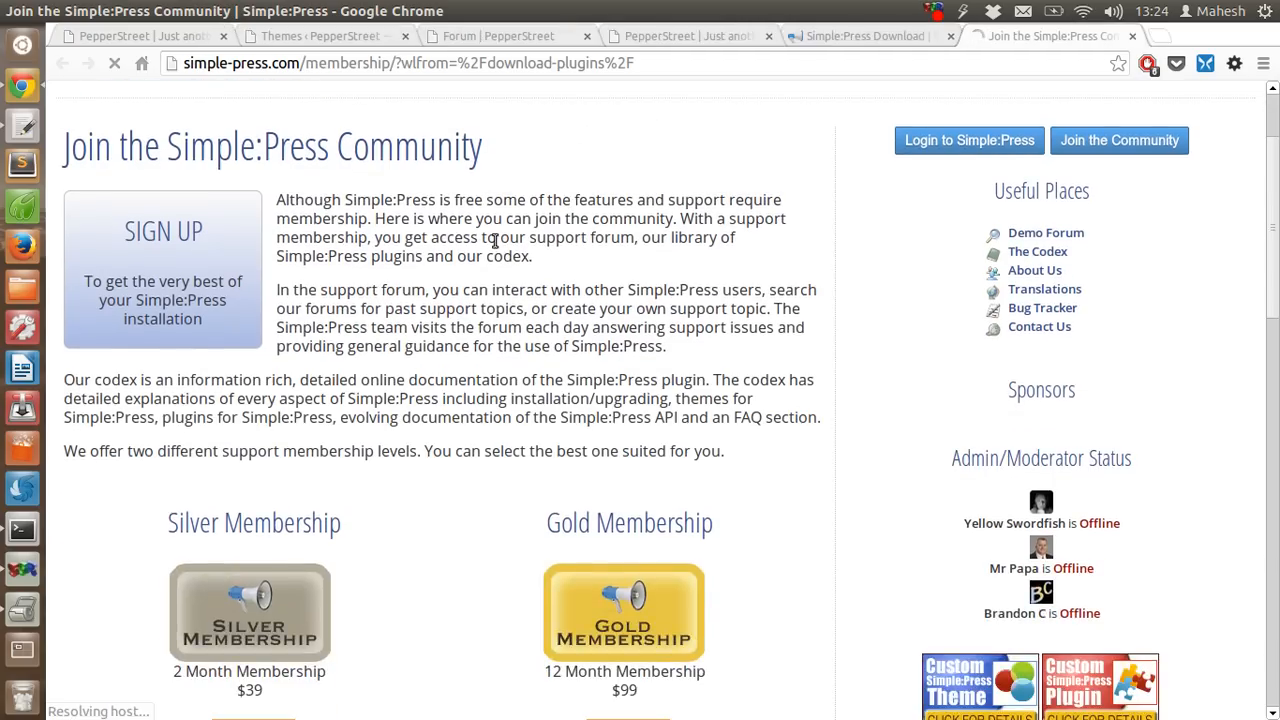
pyautogui.scroll(-3)
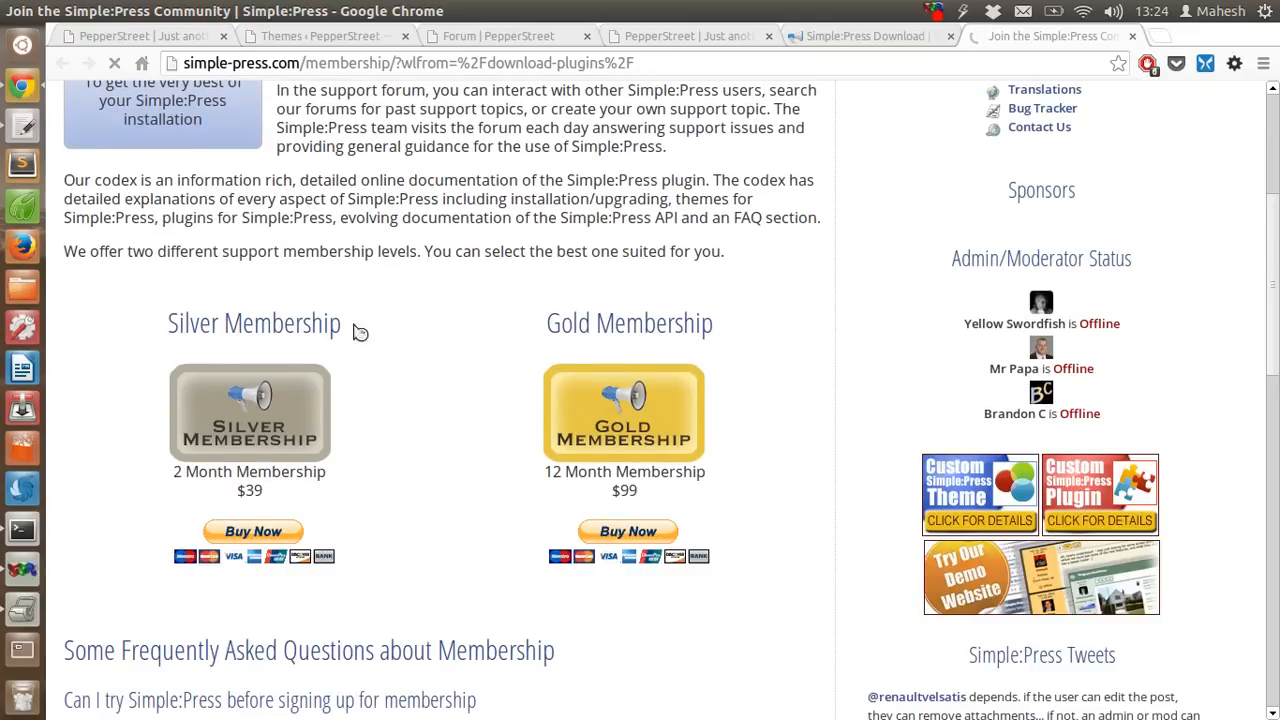
pyautogui.moveTo(536, 336)
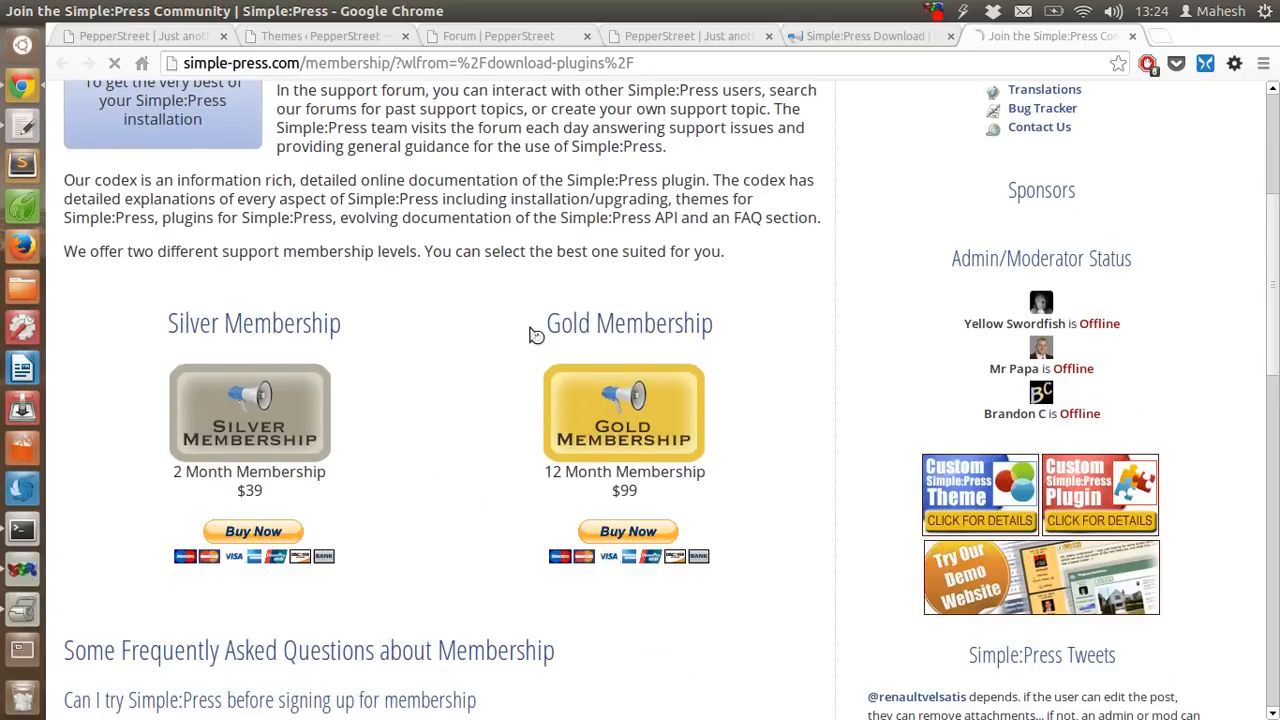
pyautogui.scroll(3)
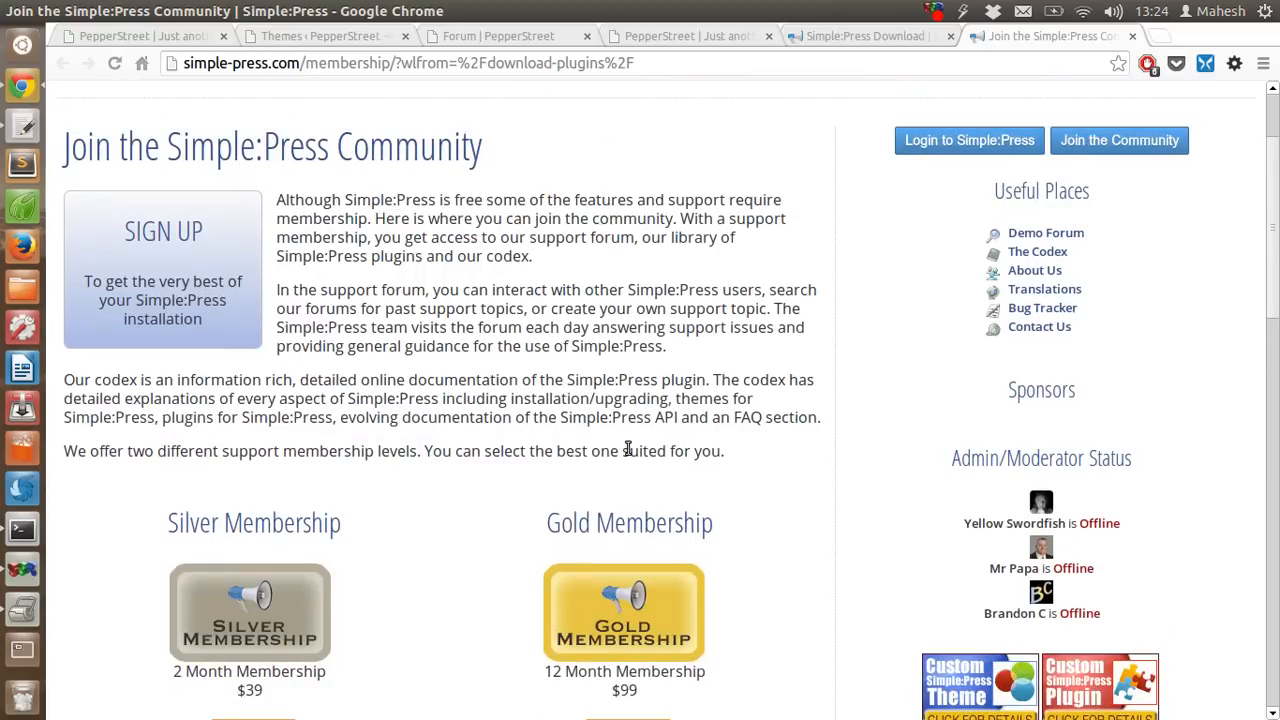
pyautogui.moveTo(436, 232)
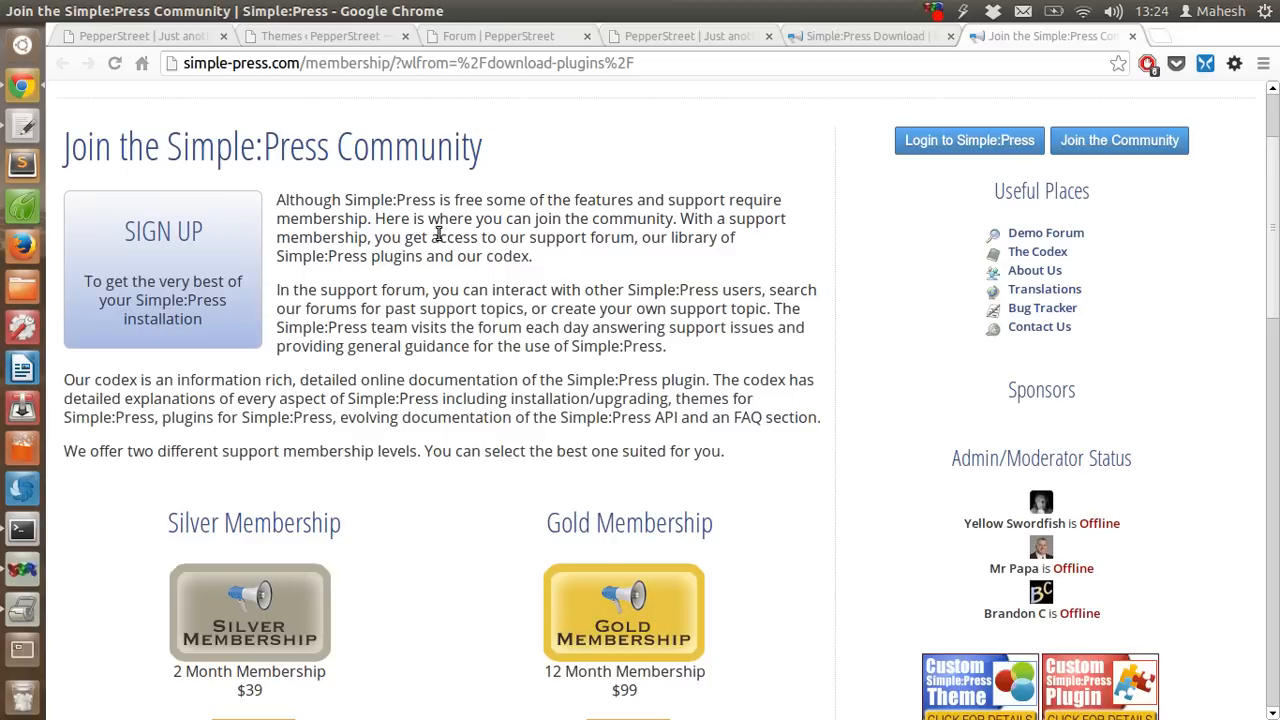
pyautogui.moveTo(710, 304)
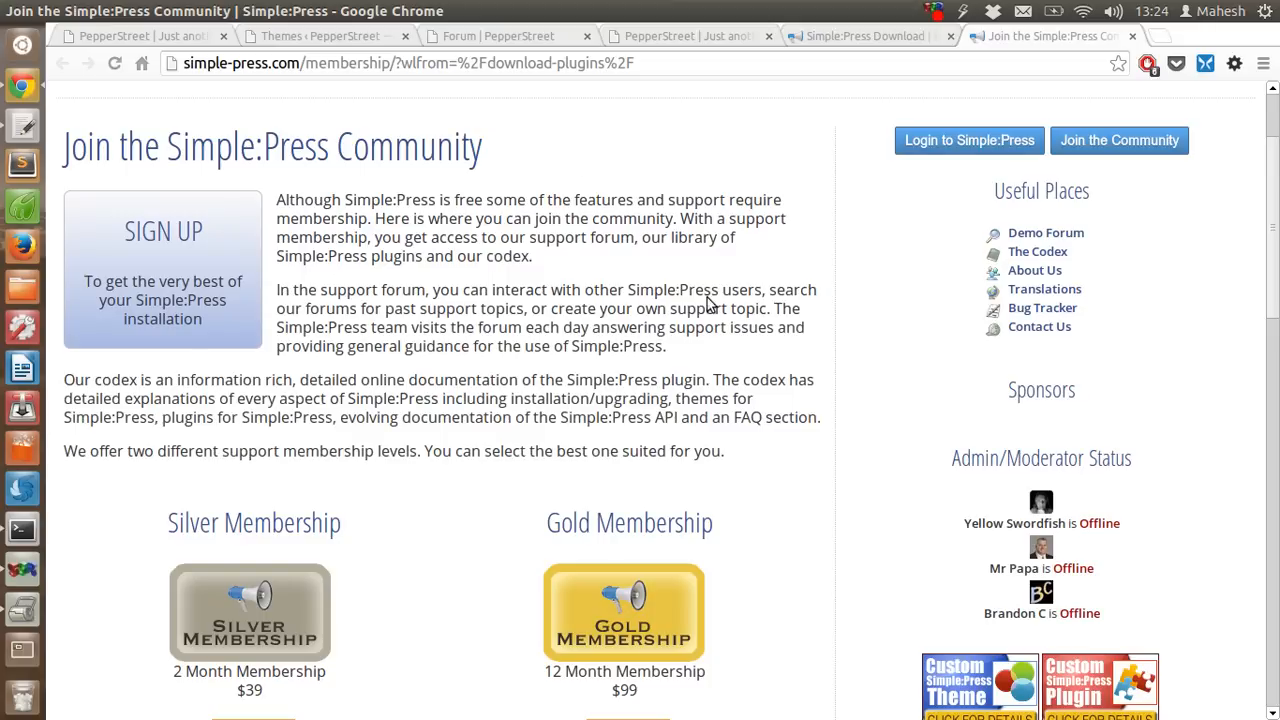
pyautogui.moveTo(390, 344)
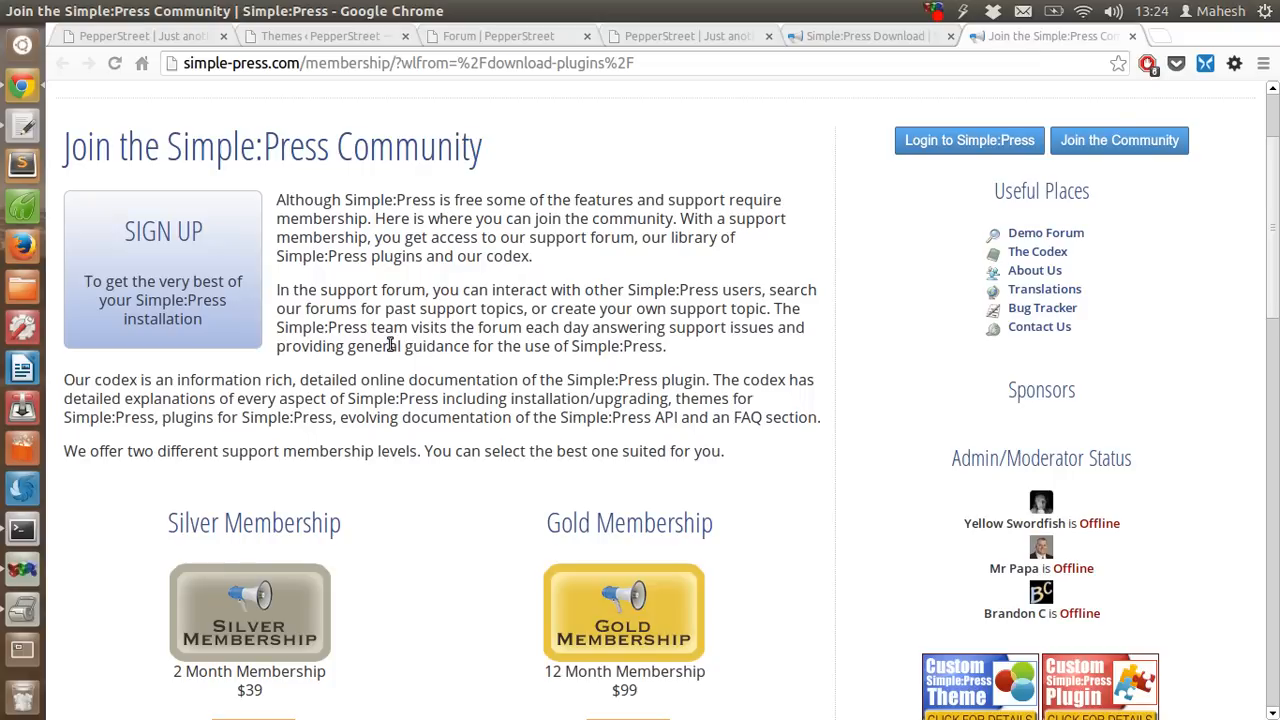
pyautogui.moveTo(570, 376)
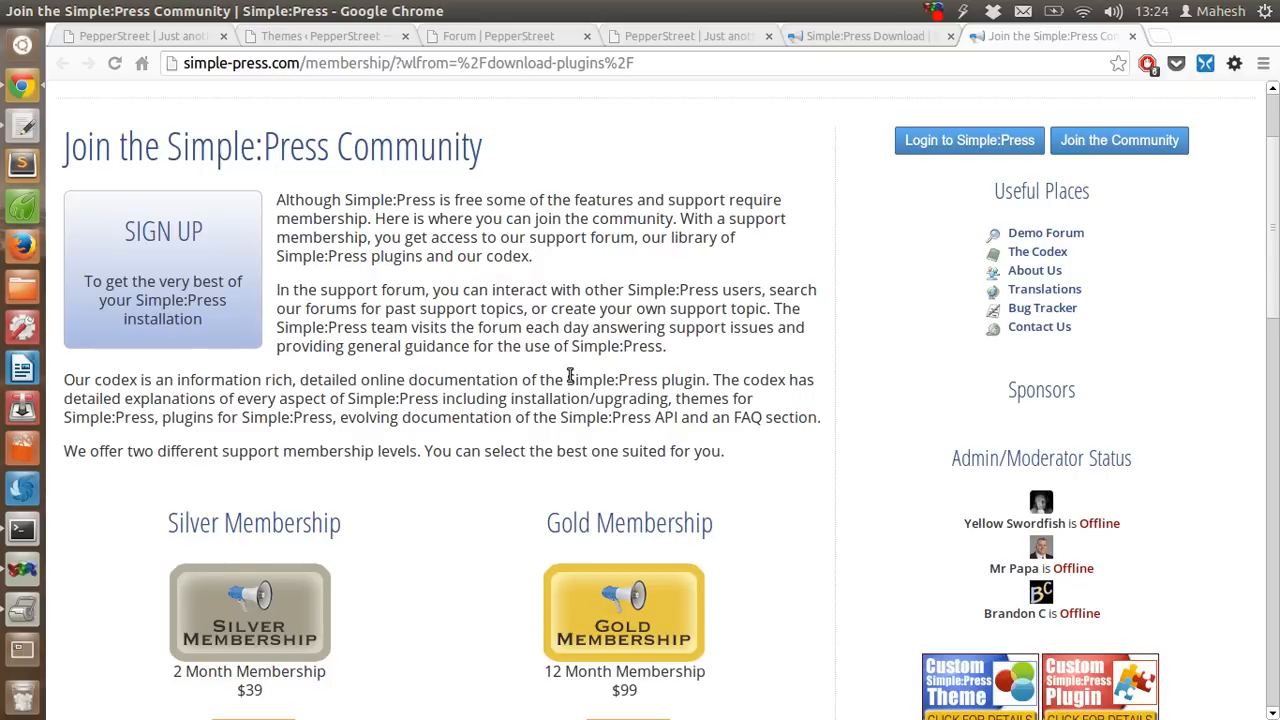
pyautogui.scroll(3)
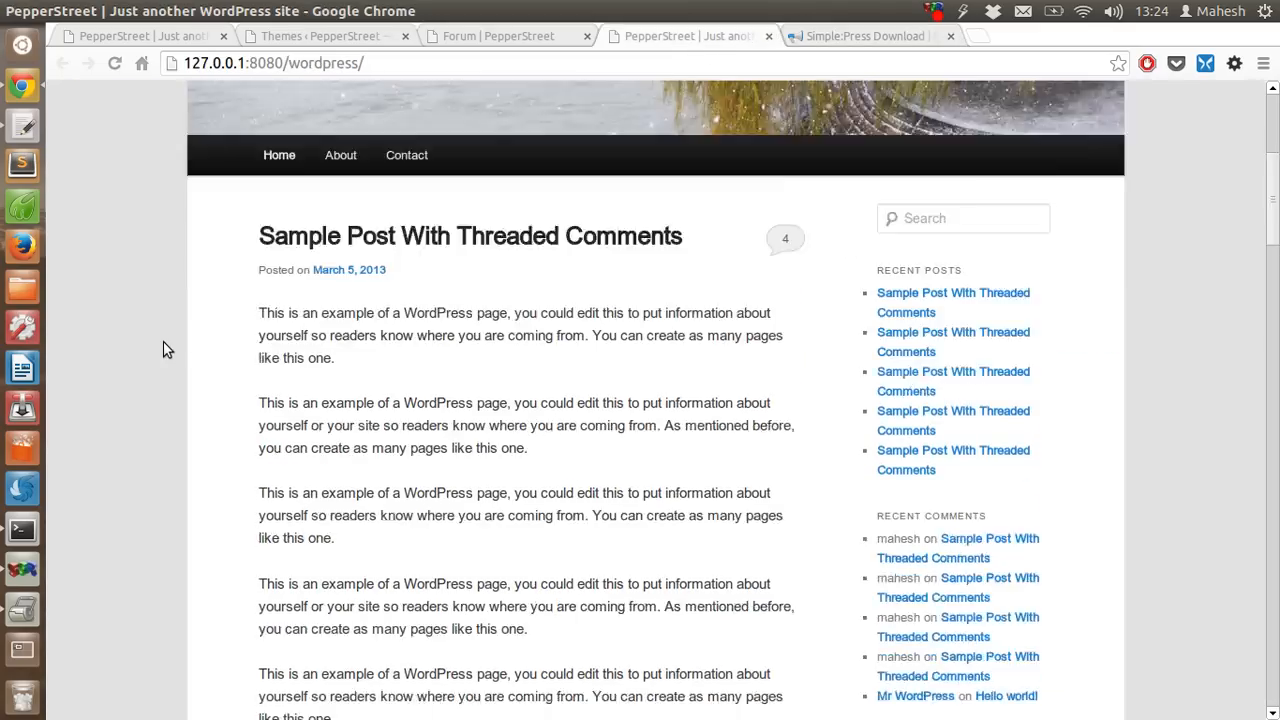
# - Review the PepperStreet home and Forum pages, ending back on the Simple:Press download page
pyautogui.scroll(3)
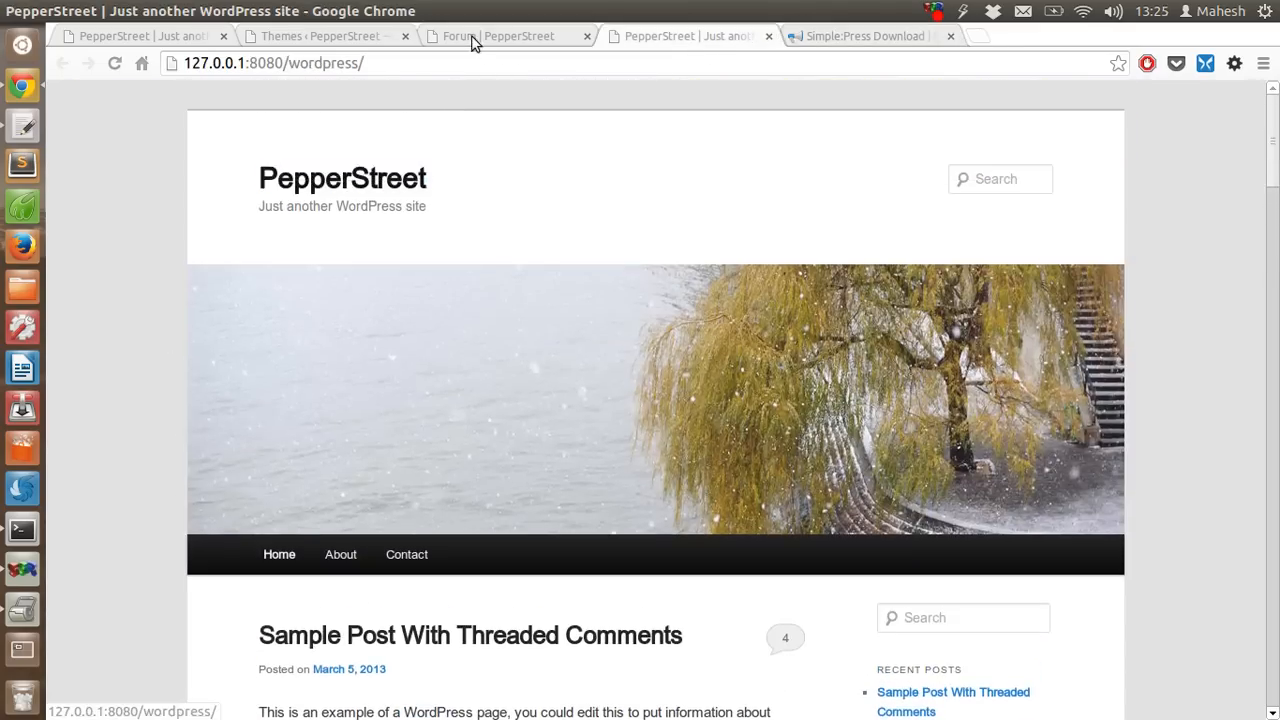
pyautogui.click(496, 36)
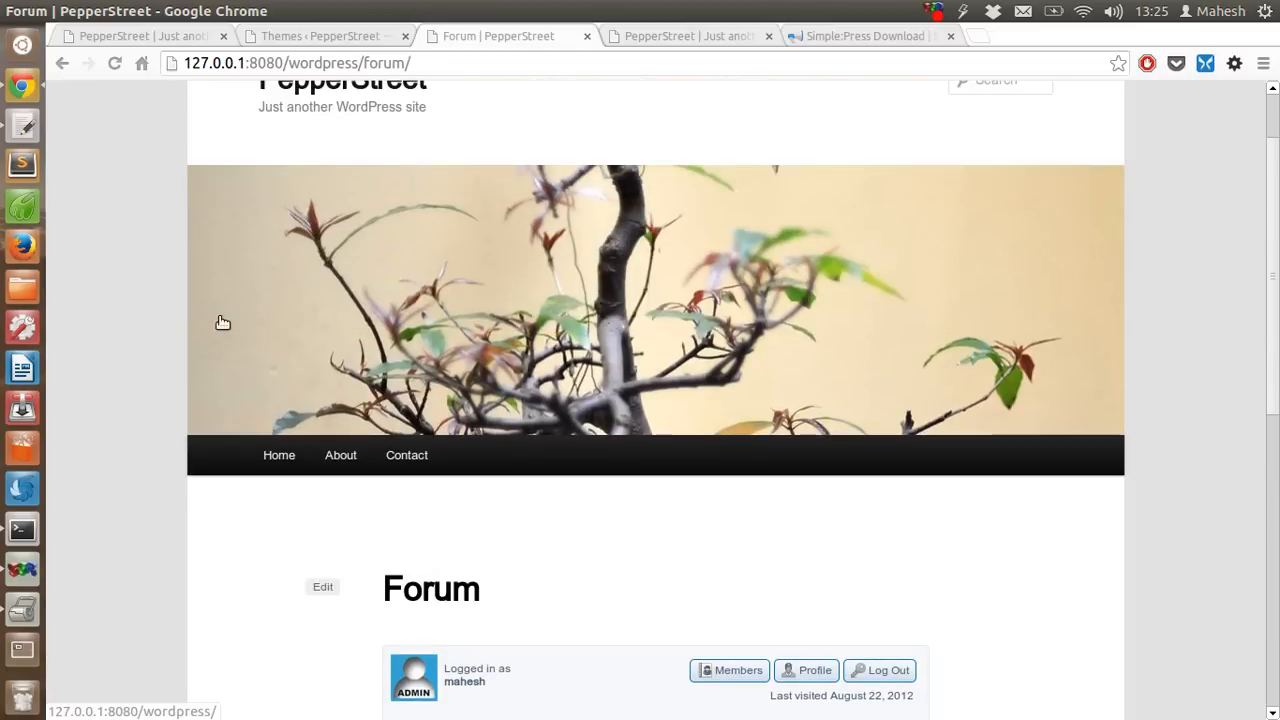
pyautogui.scroll(-3)
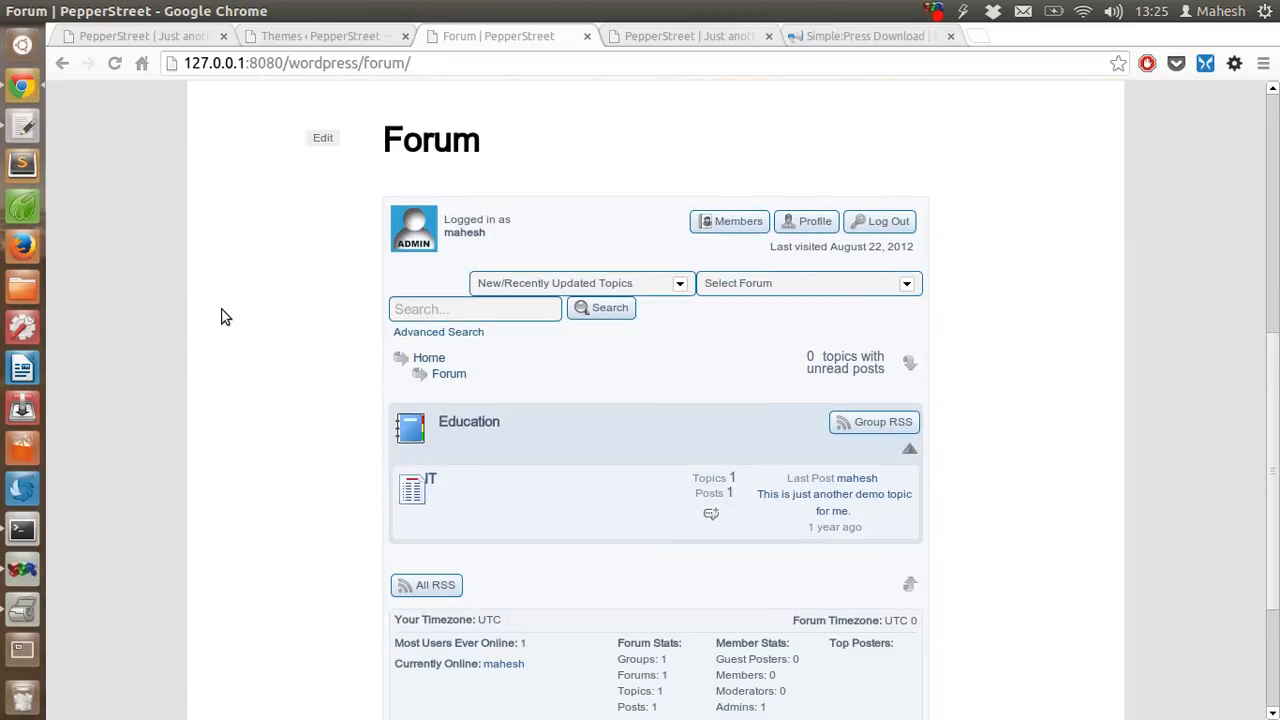
pyautogui.scroll(3)
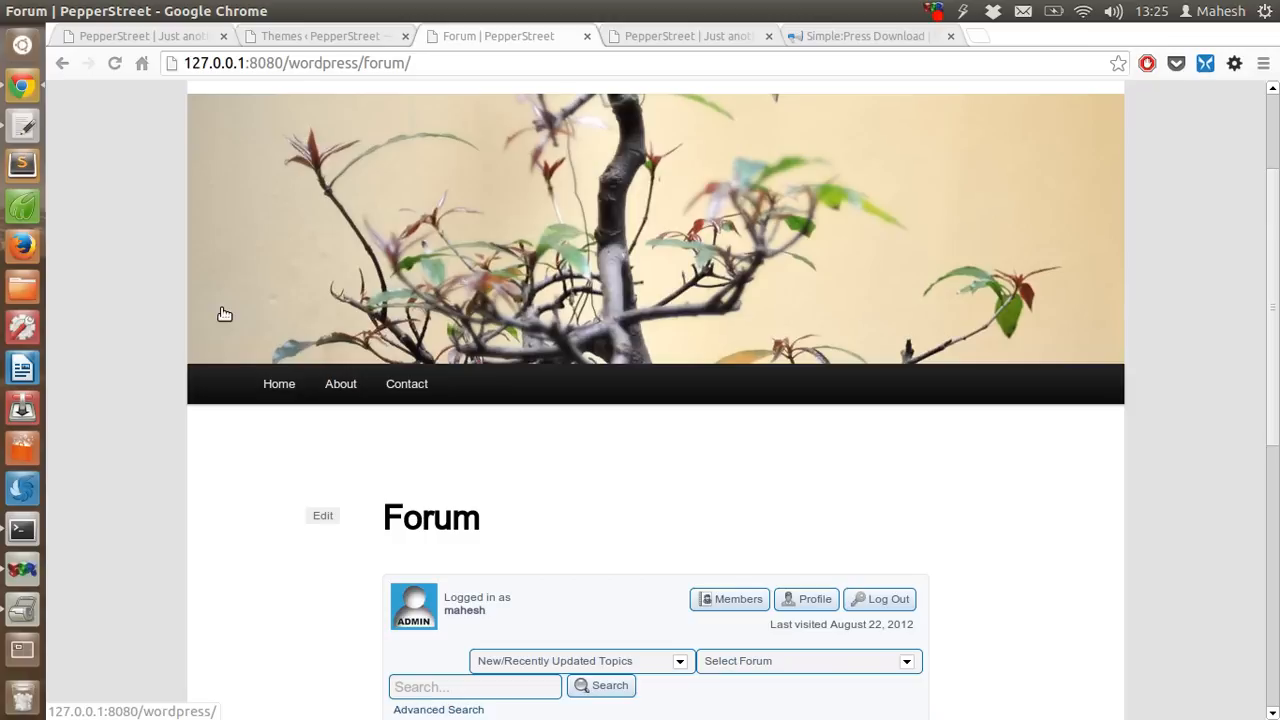
pyautogui.scroll(3)
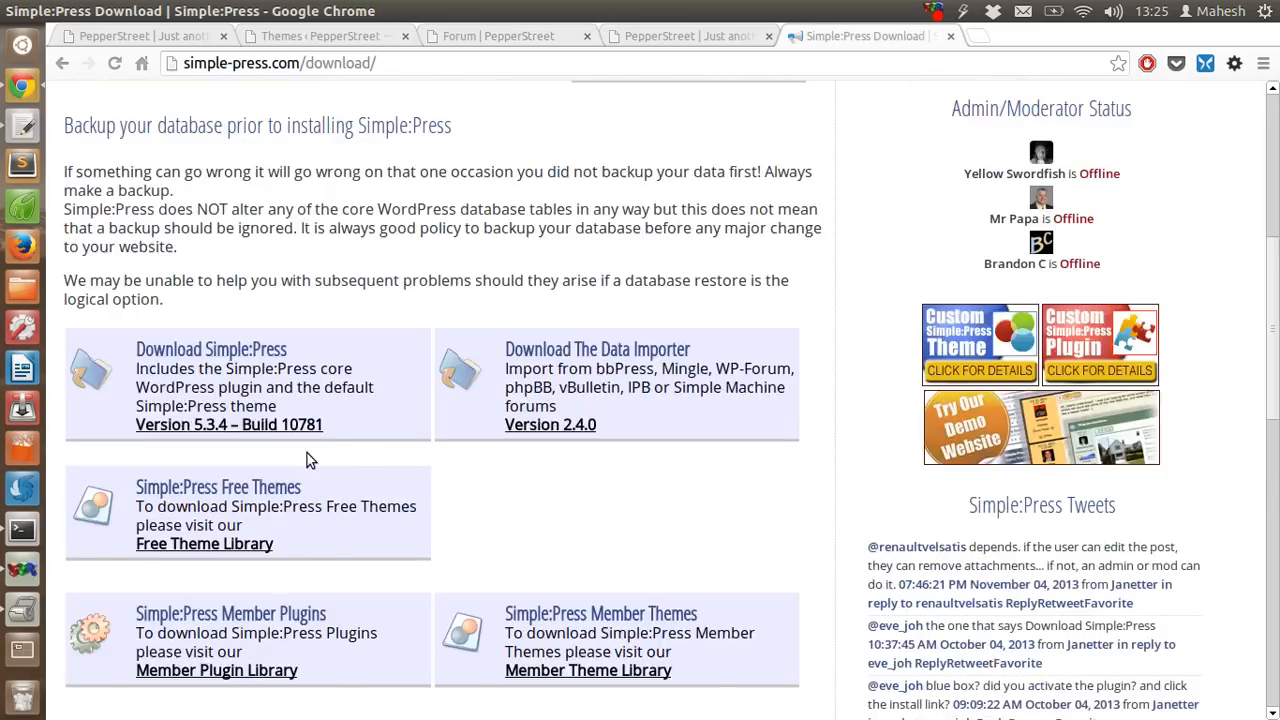
pyautogui.scroll(3)
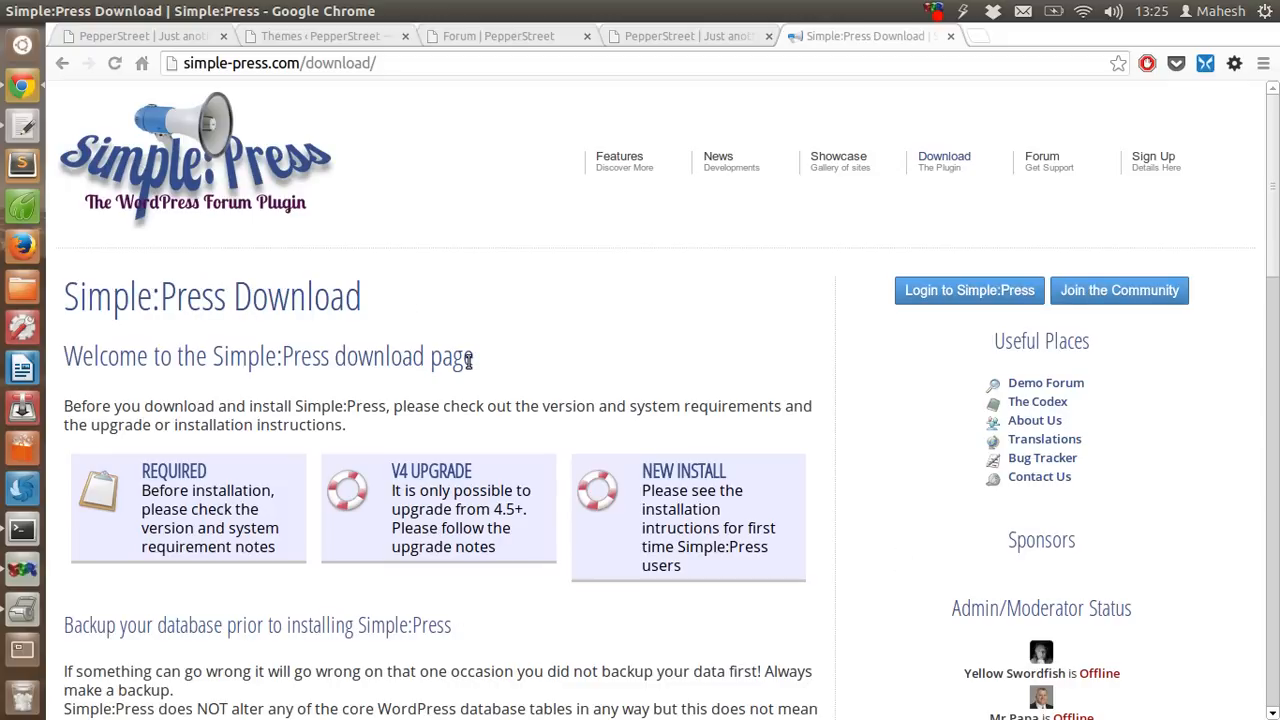